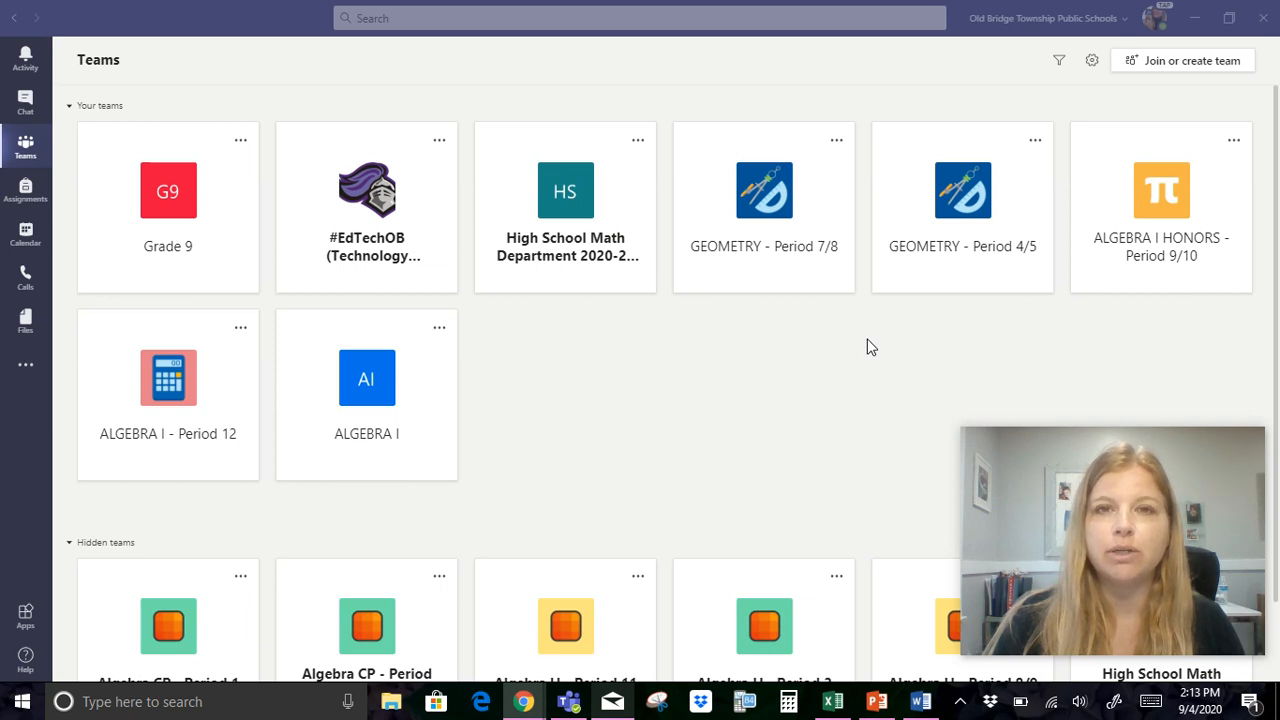
{"action": "mouse_move", "coordinate": [1210, 68]}
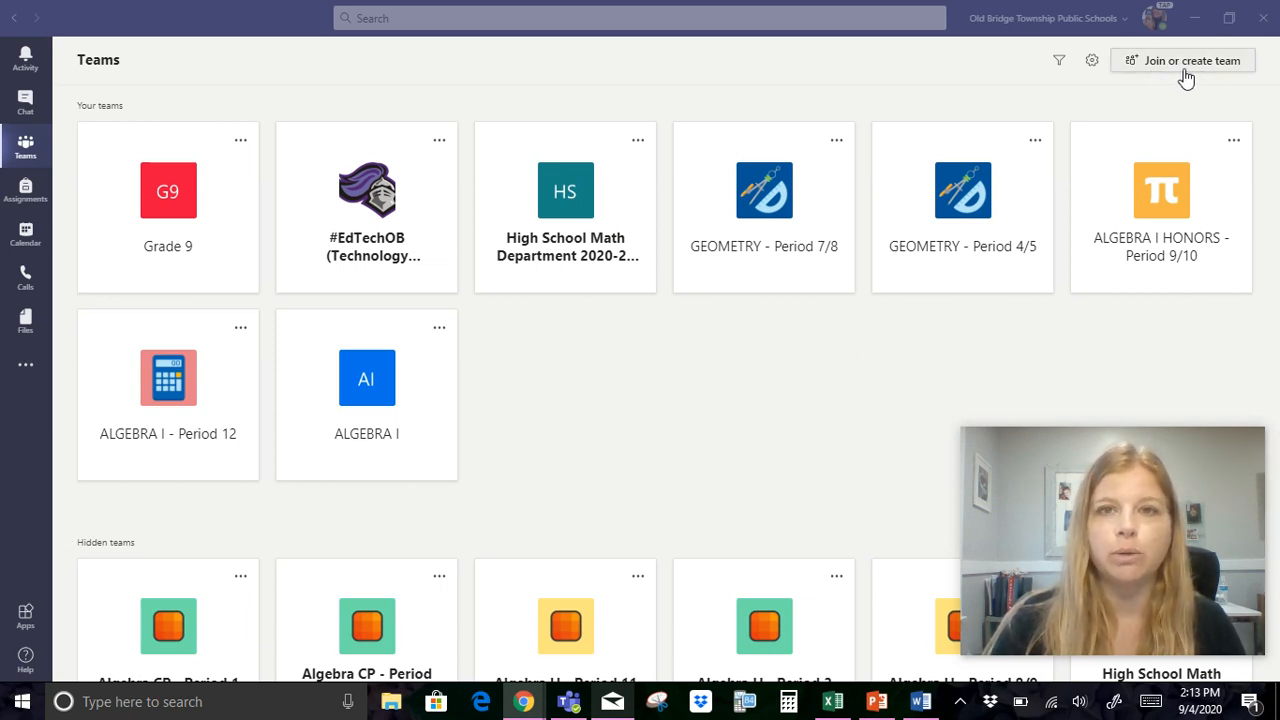
{"action": "mouse_move", "coordinate": [680, 380]}
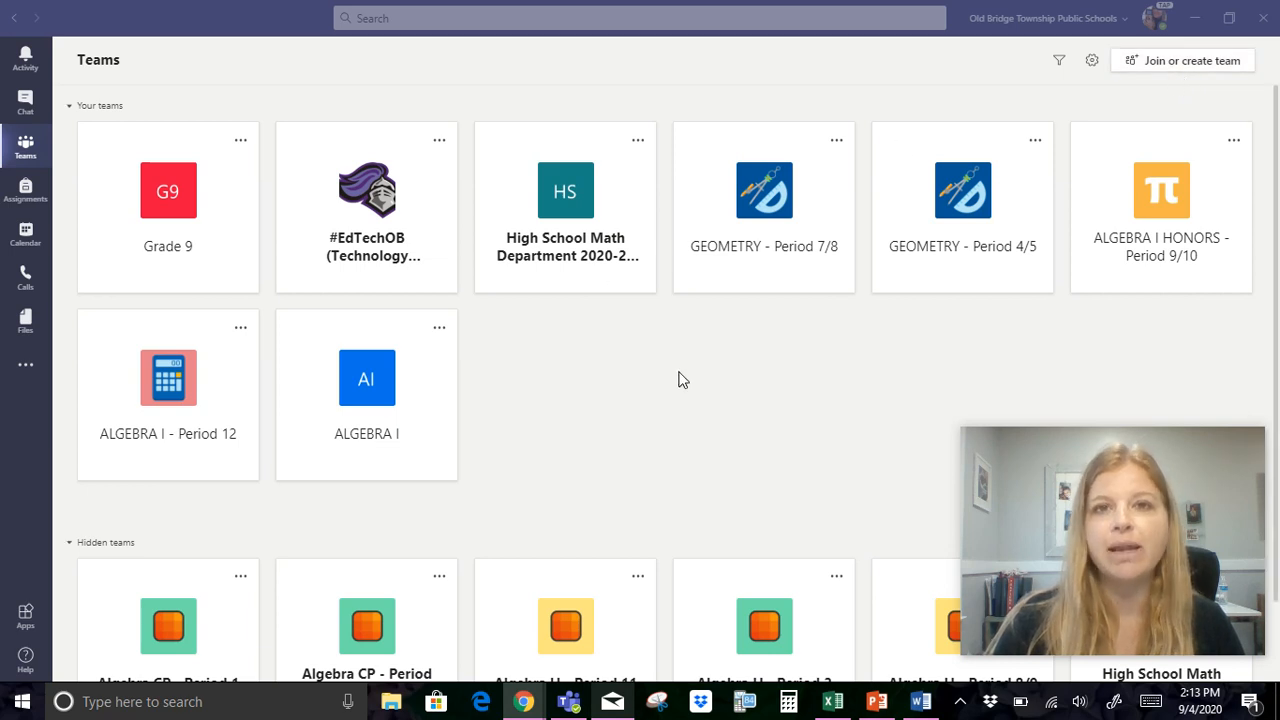
{"action": "mouse_move", "coordinate": [687, 388]}
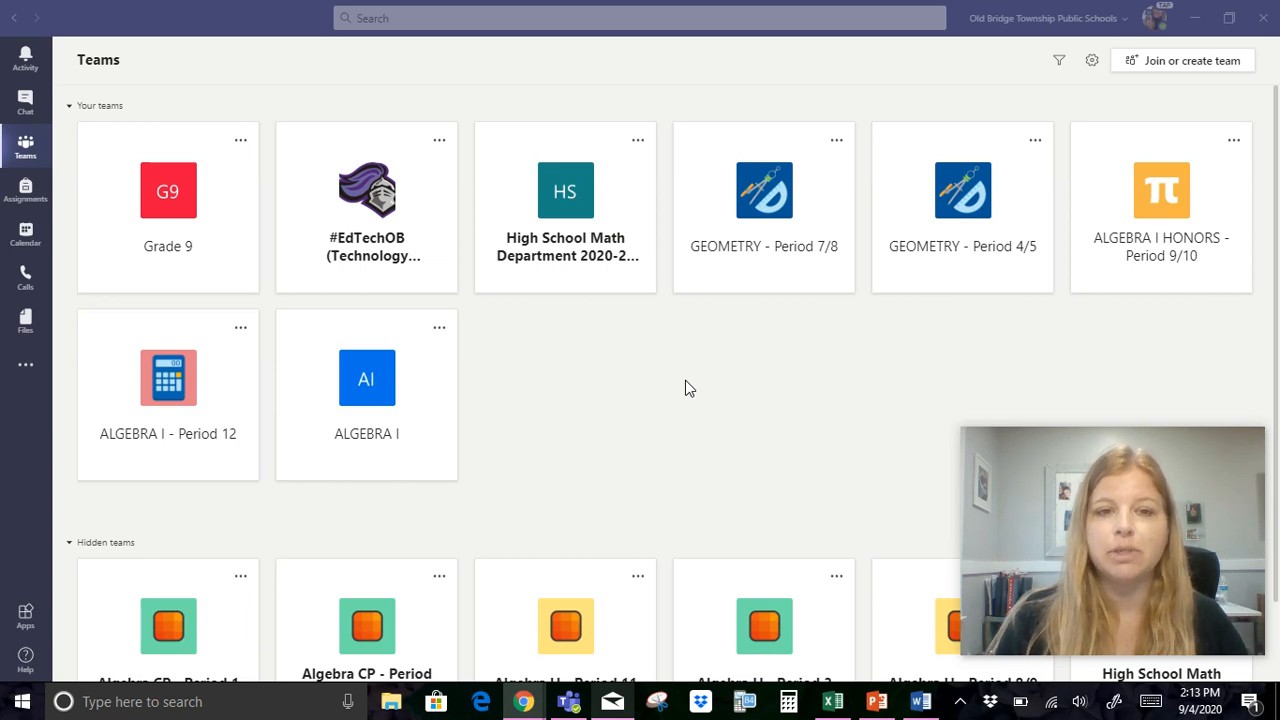
{"action": "mouse_move", "coordinate": [688, 322]}
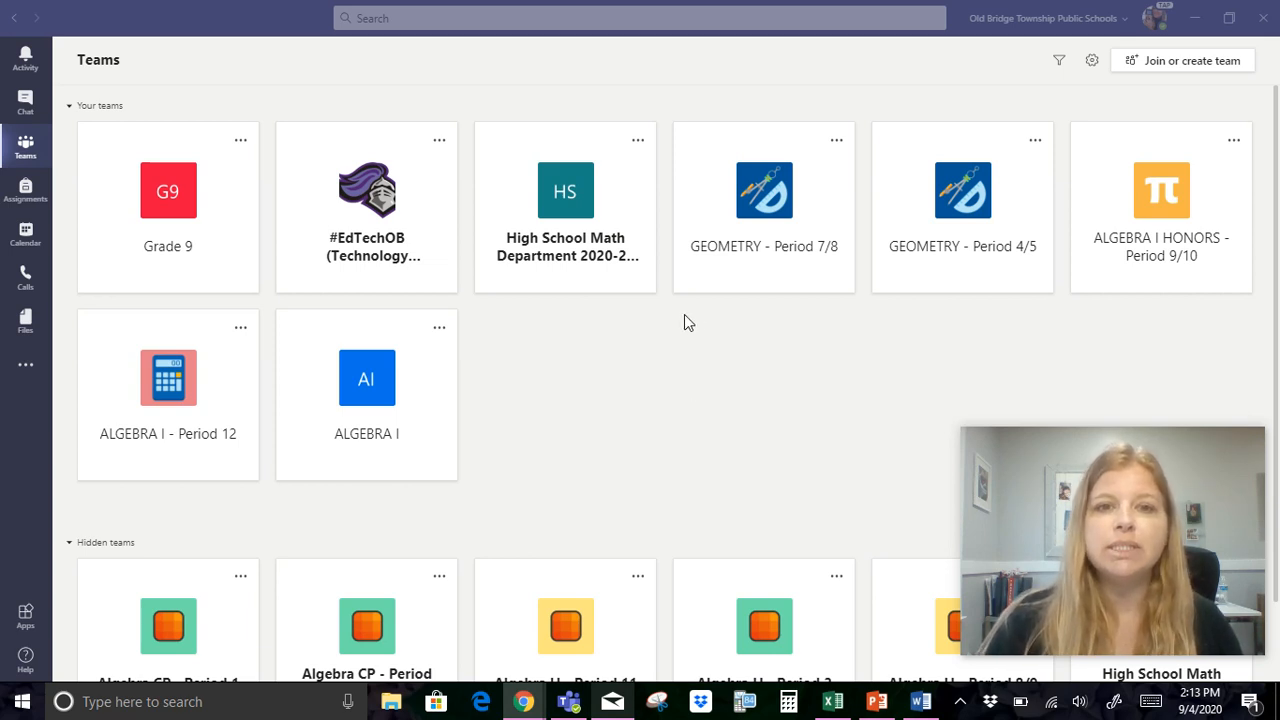
{"action": "mouse_move", "coordinate": [605, 235]}
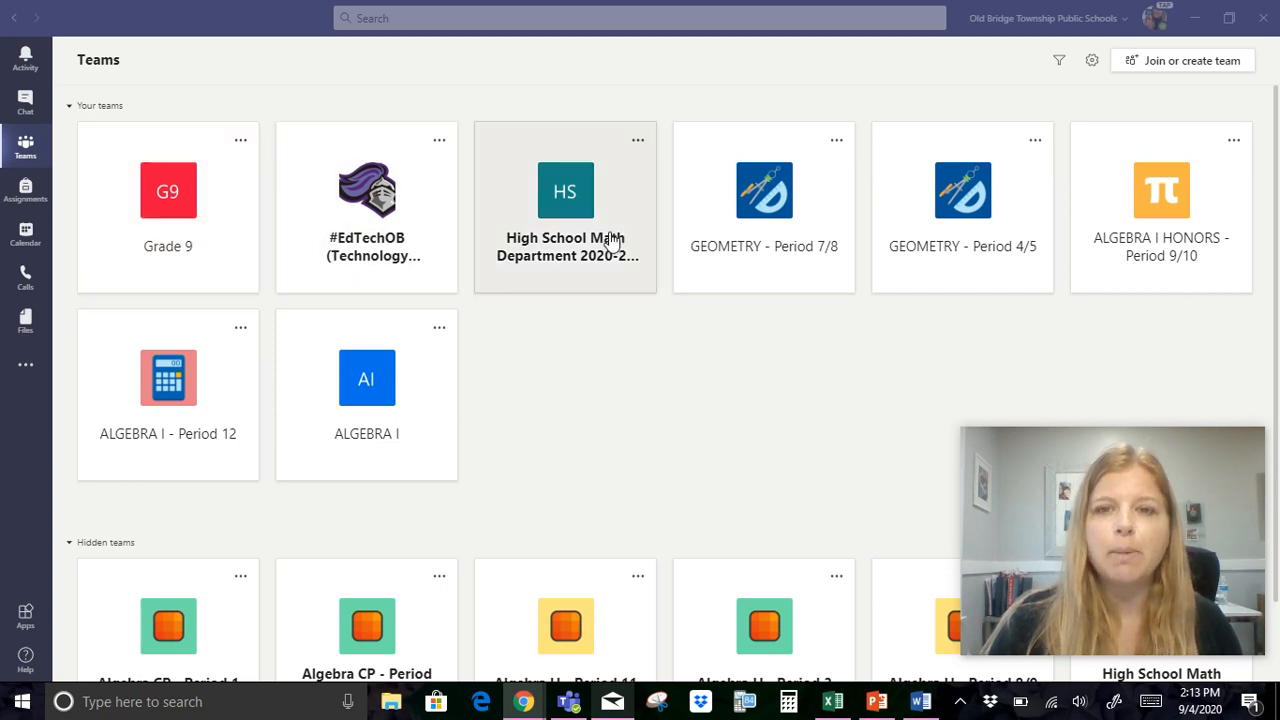
{"action": "mouse_move", "coordinate": [1040, 221]}
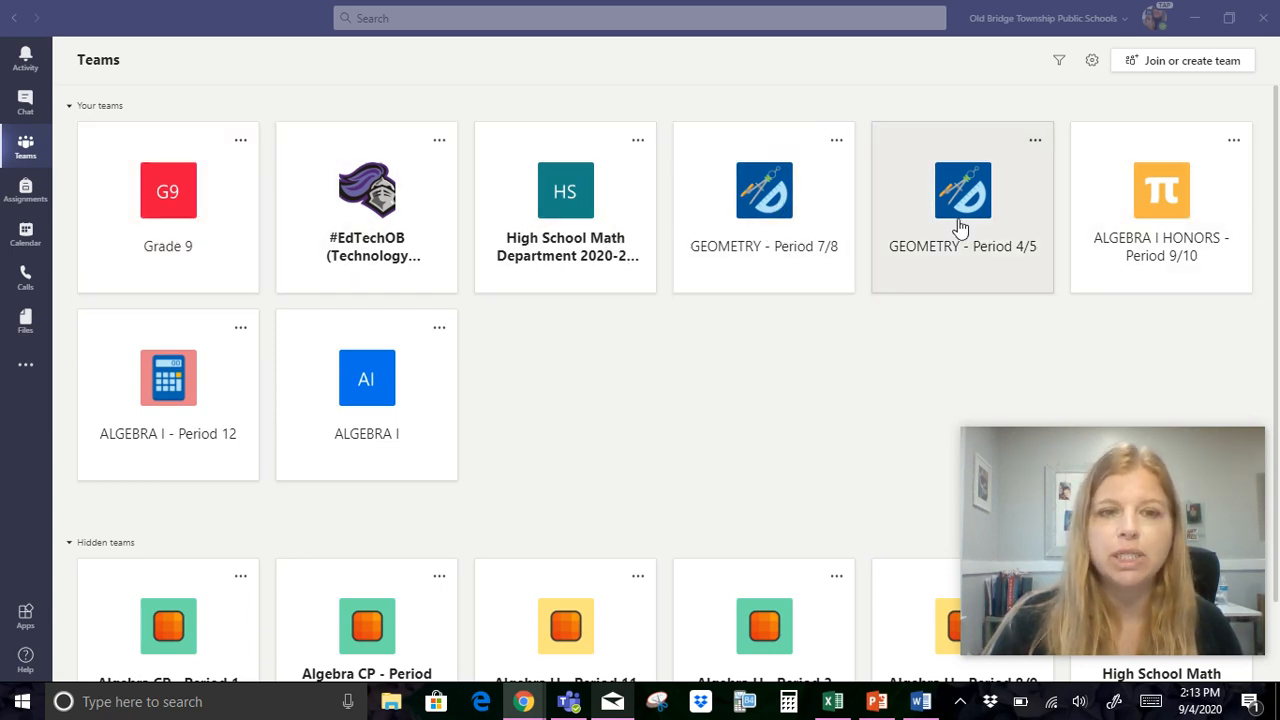
{"action": "mouse_move", "coordinate": [255, 325]}
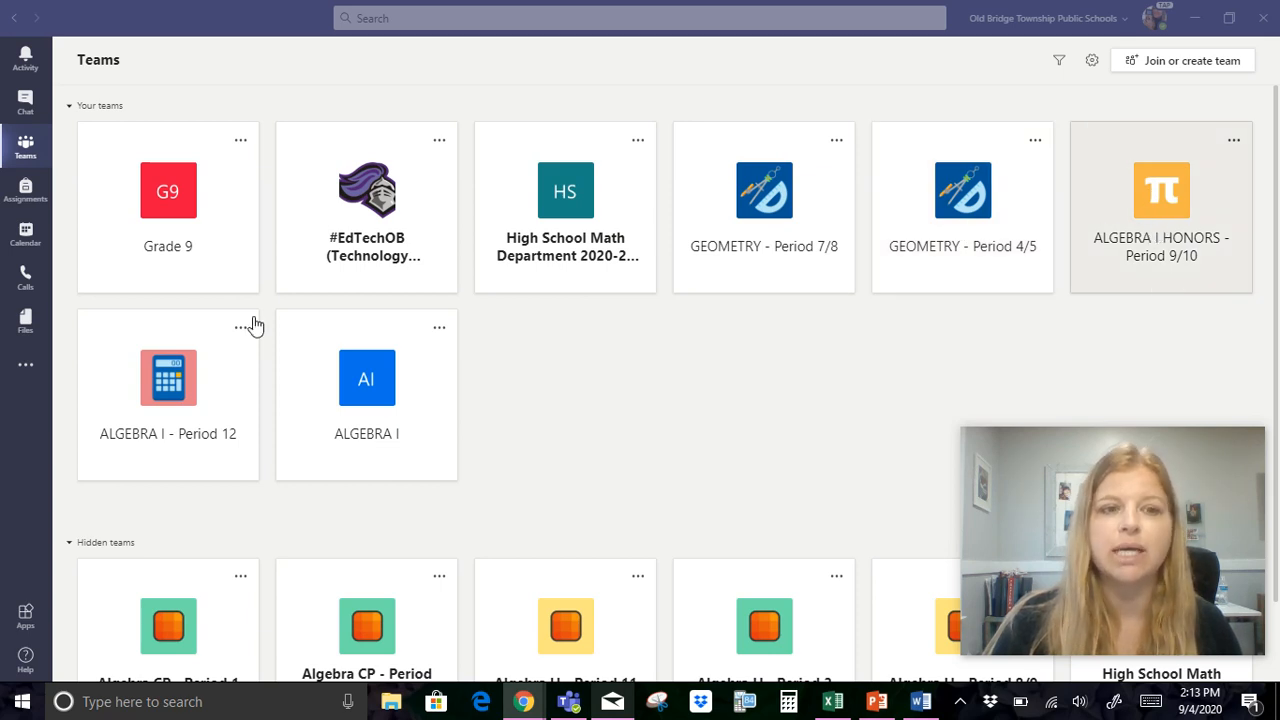
{"action": "mouse_move", "coordinate": [367, 390]}
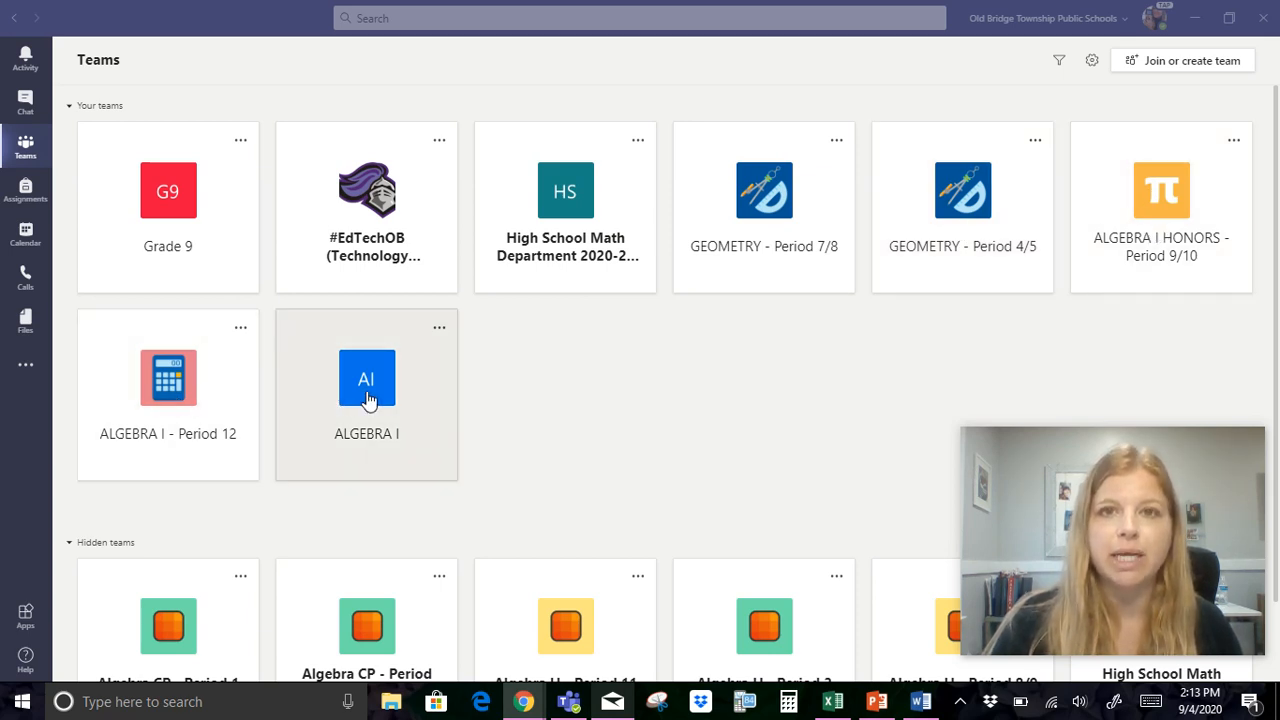
{"action": "mouse_move", "coordinate": [357, 447]}
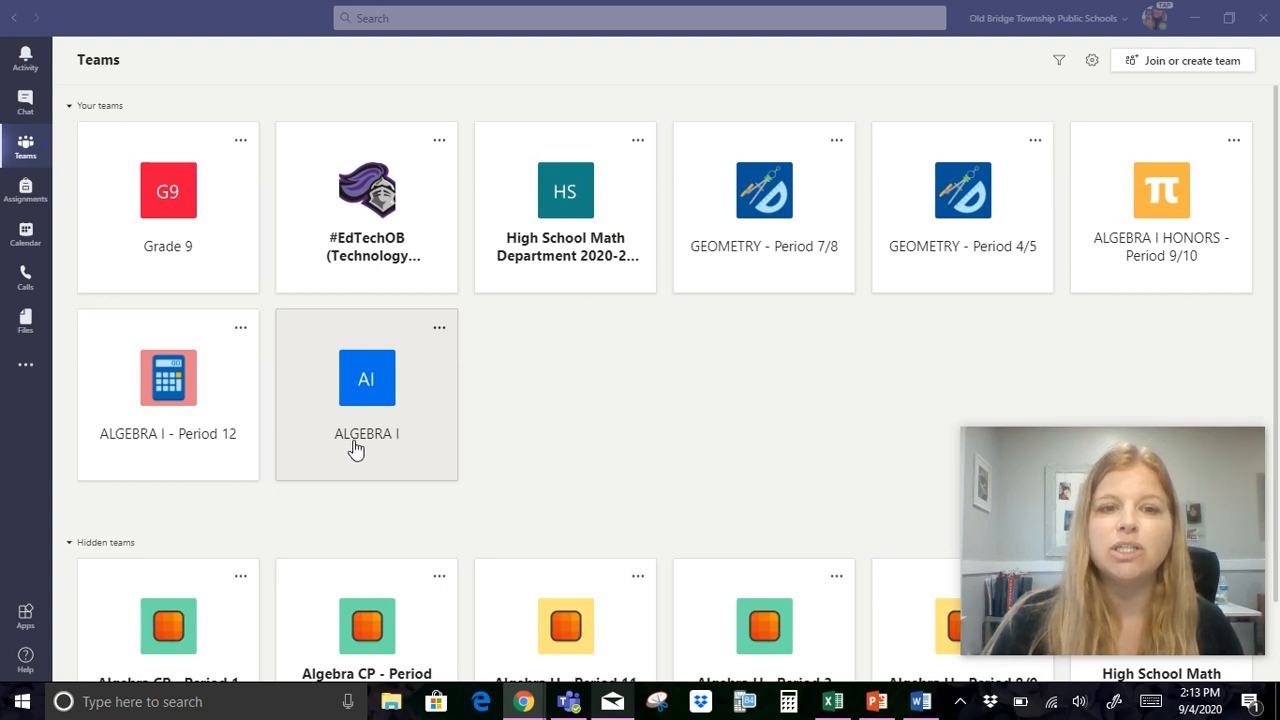
{"action": "mouse_move", "coordinate": [227, 440]}
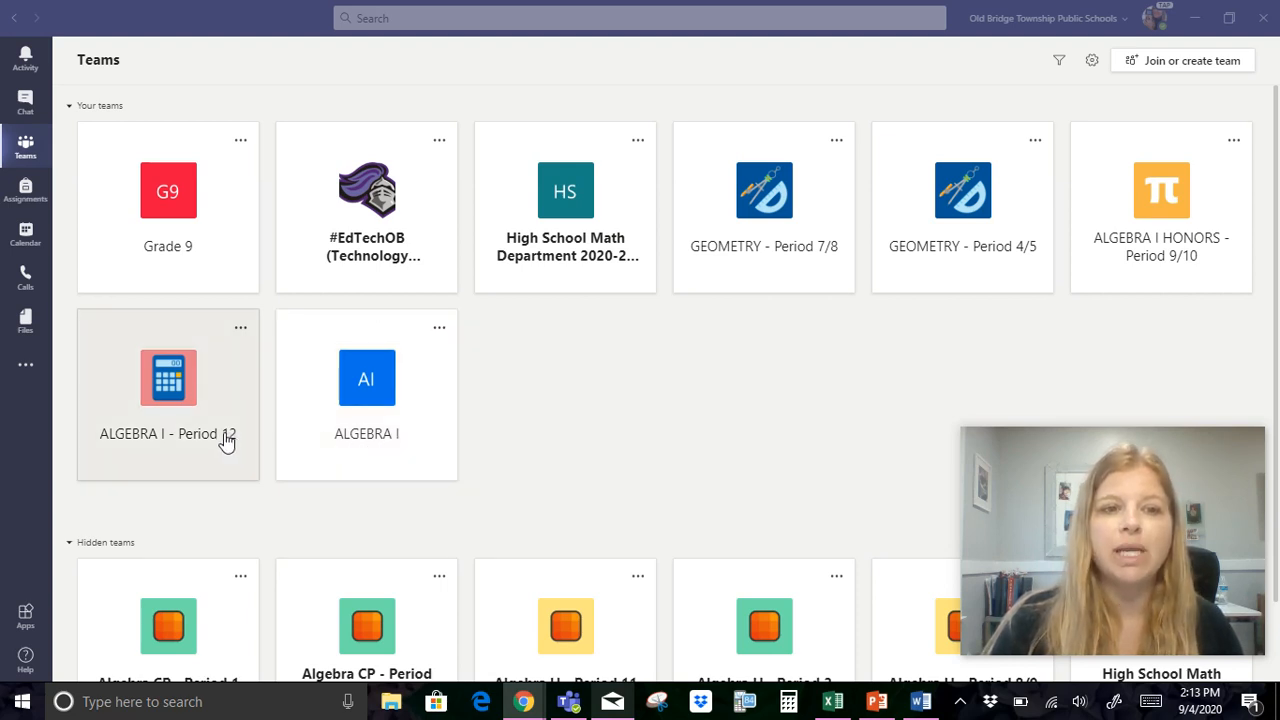
{"action": "mouse_move", "coordinate": [1120, 198]}
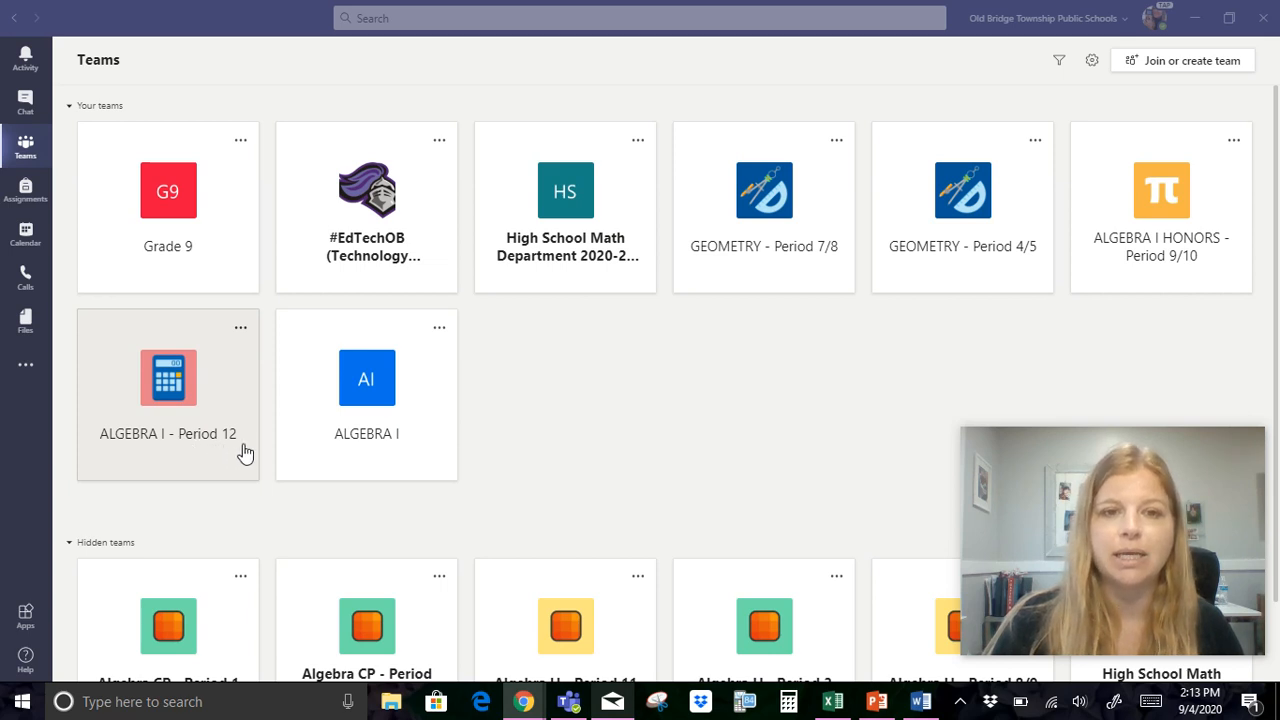
{"action": "mouse_move", "coordinate": [367, 378]}
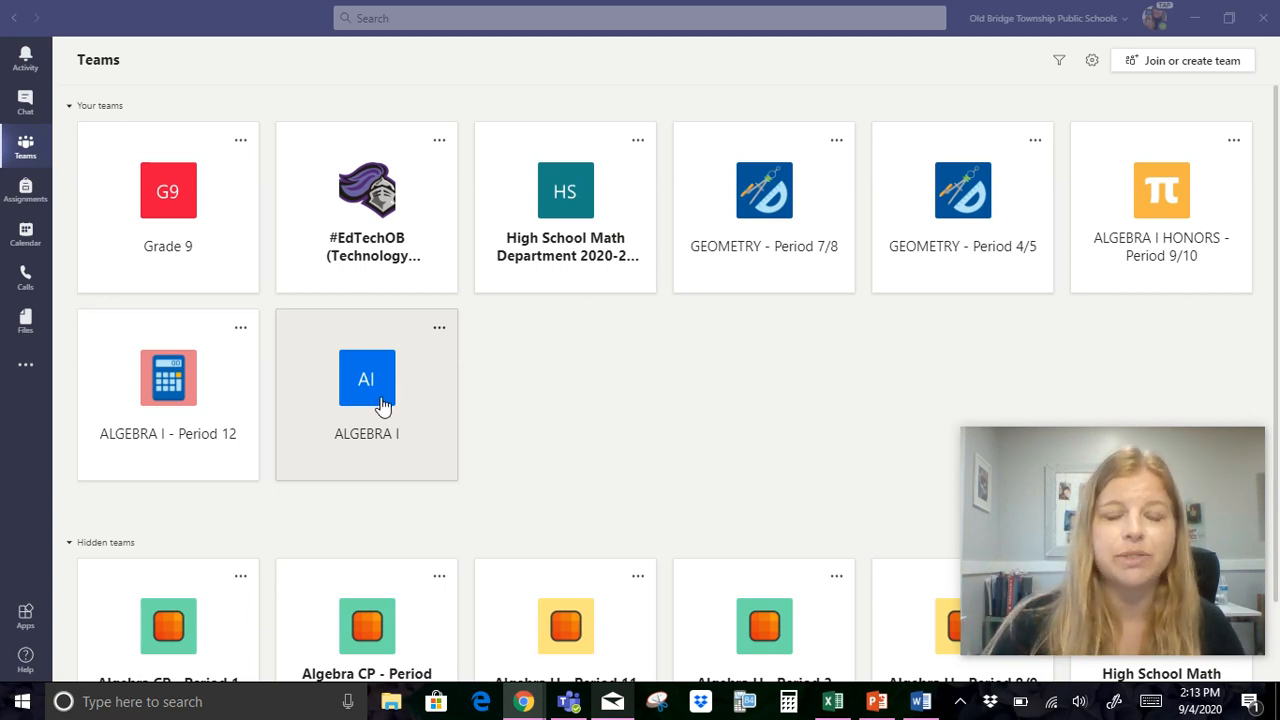
{"action": "mouse_move", "coordinate": [440, 335]}
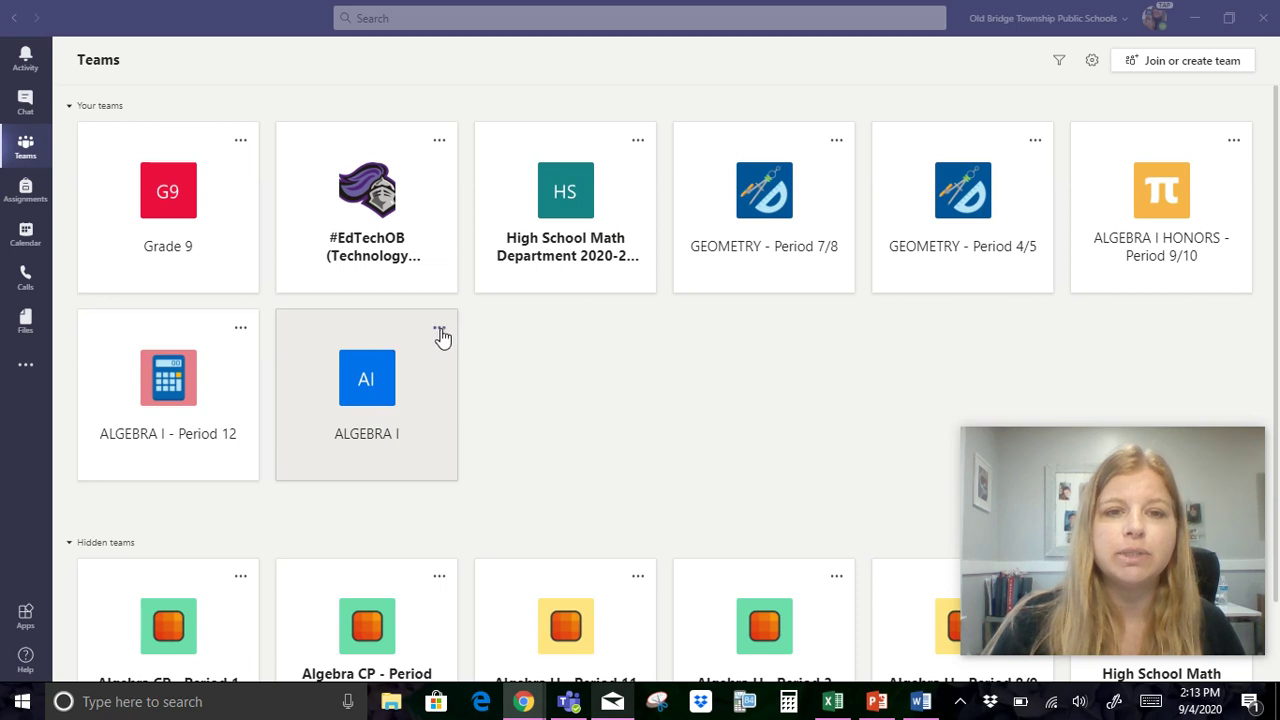
- Rename the ALGEBRA I class to 'ALGEBRA I - Period 1' with the calculator avatar
{"action": "left_click", "coordinate": [439, 329]}
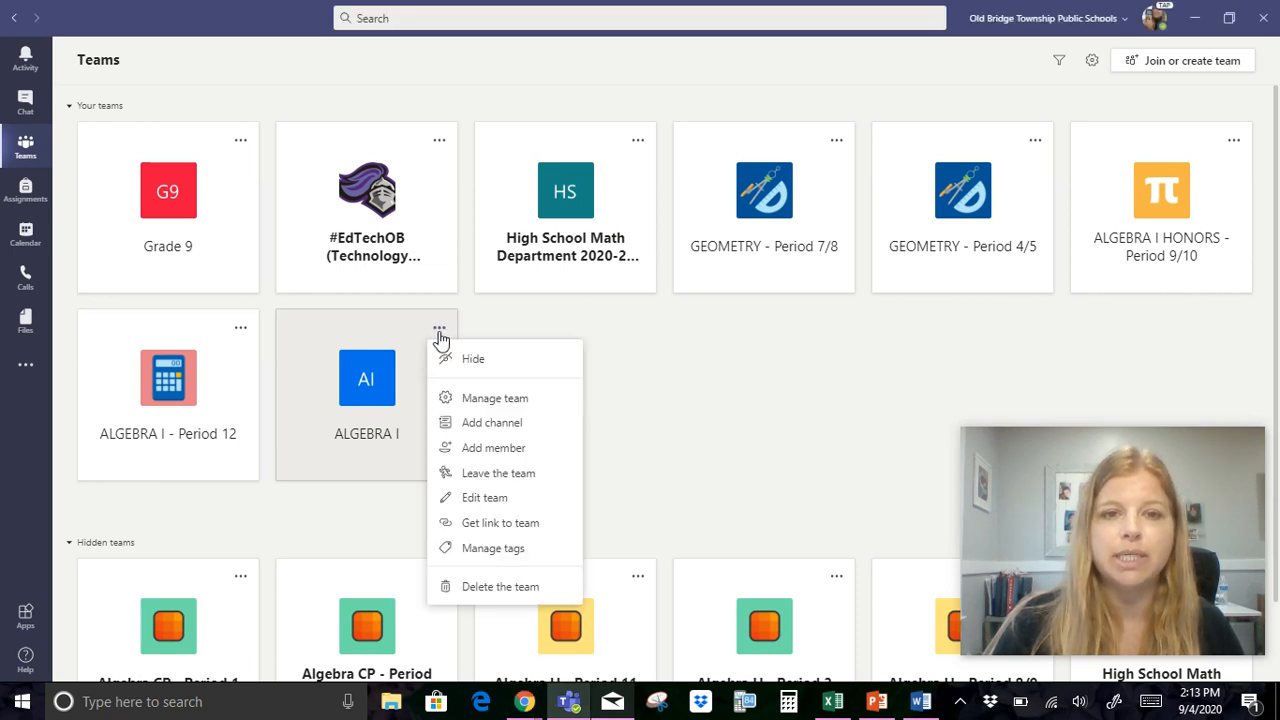
{"action": "left_click", "coordinate": [497, 505]}
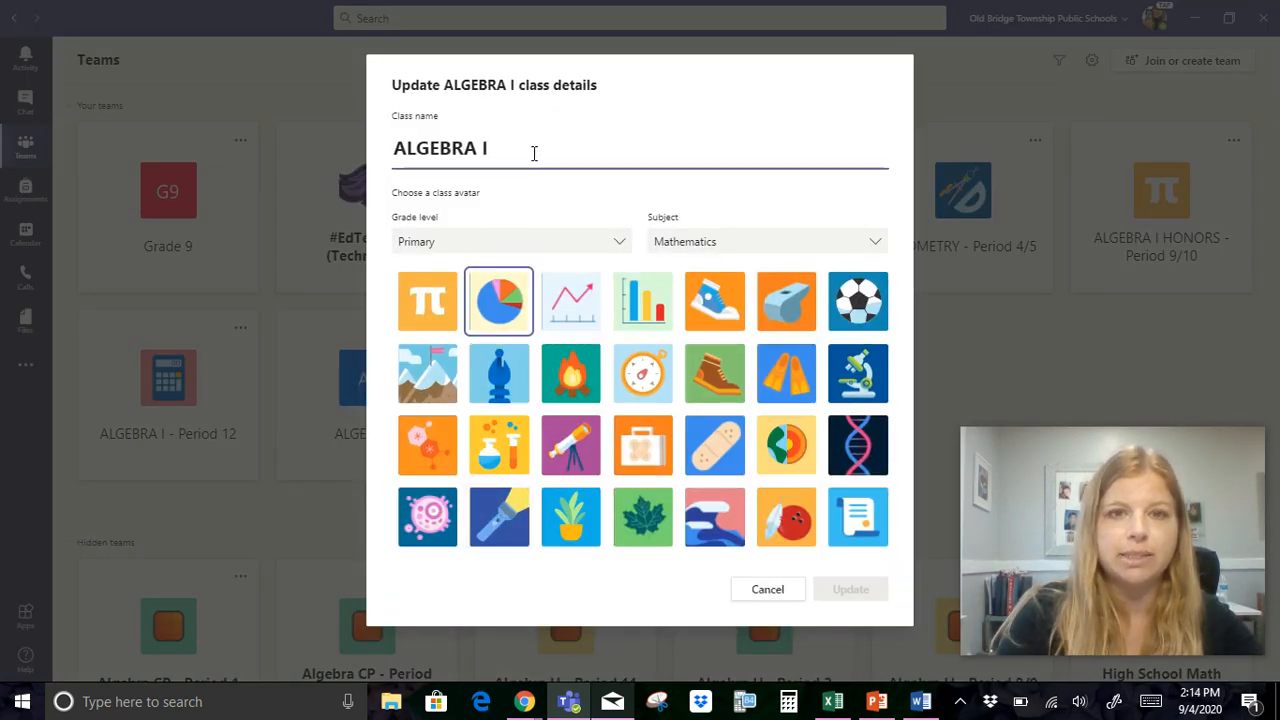
{"action": "type", "text": "-"}
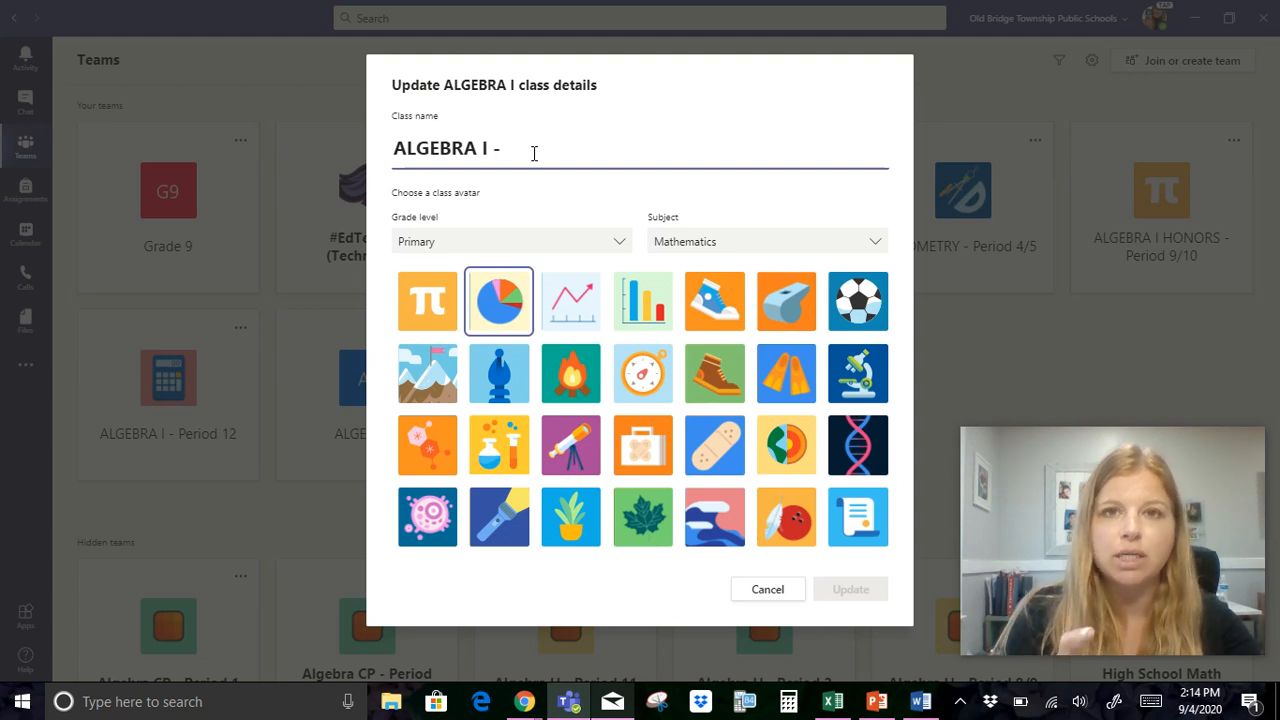
{"action": "type", "text": "Per"}
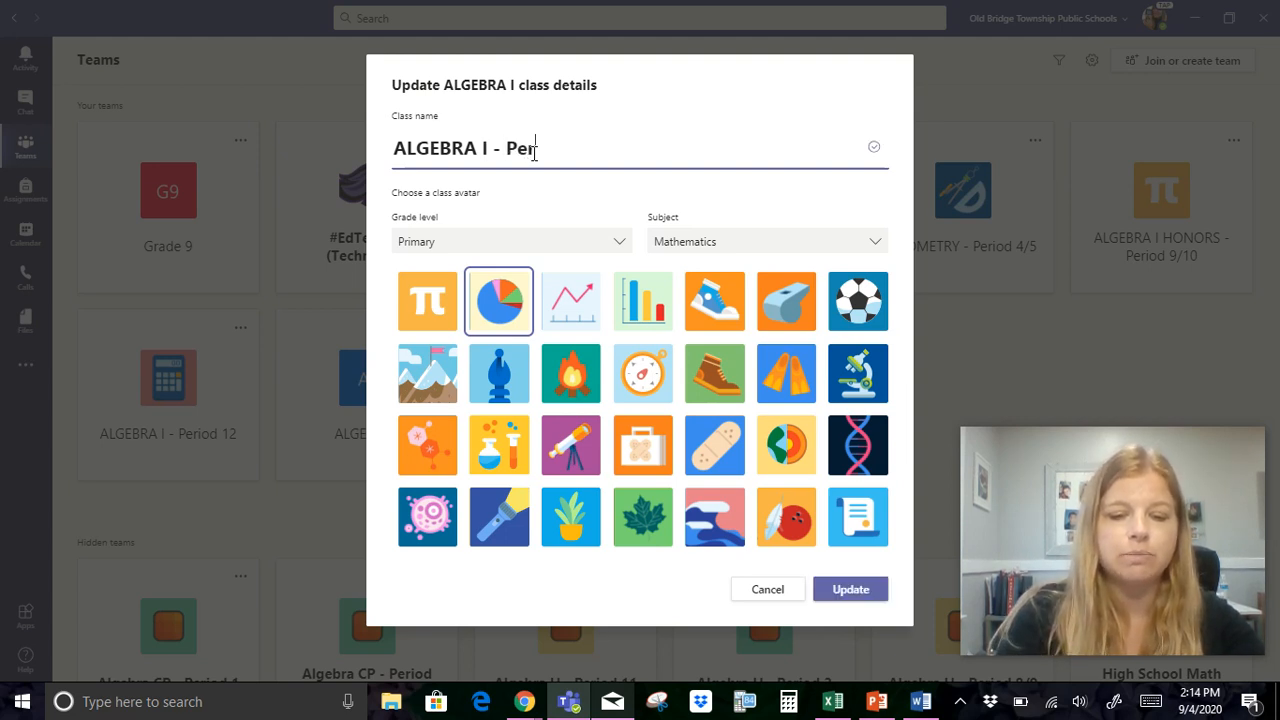
{"action": "type", "text": "iod 1"}
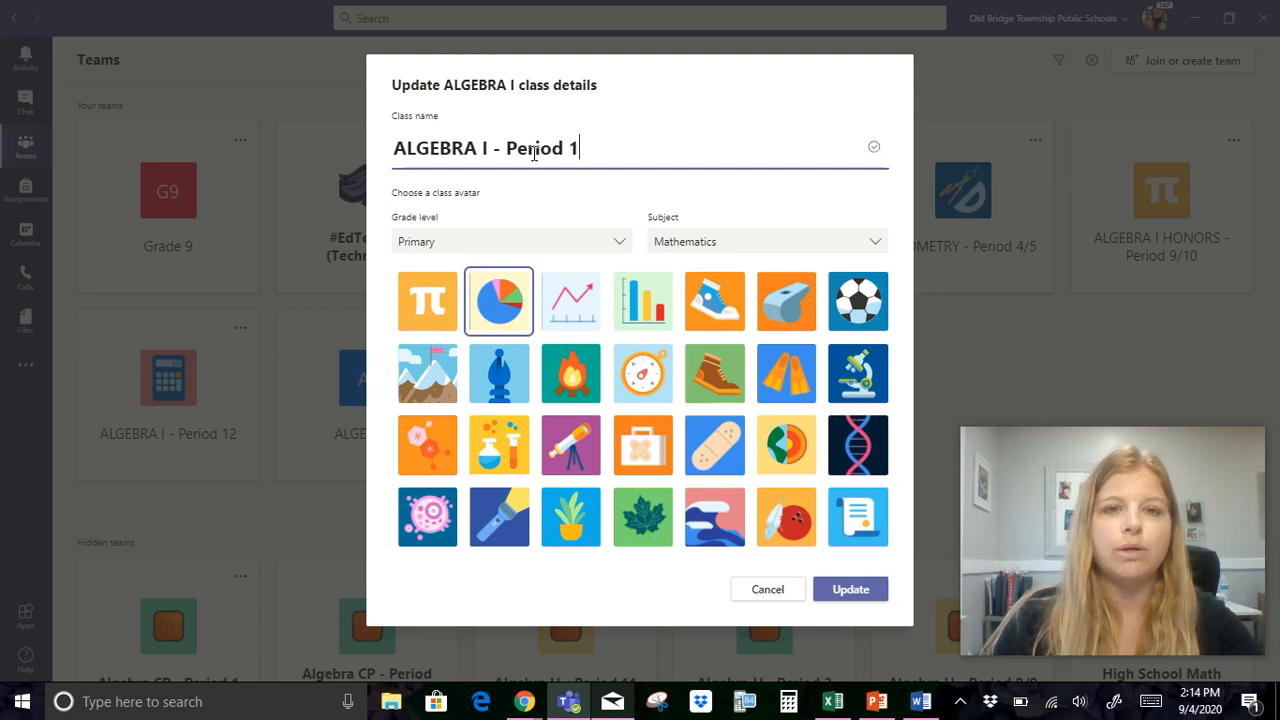
{"action": "mouse_move", "coordinate": [642, 373]}
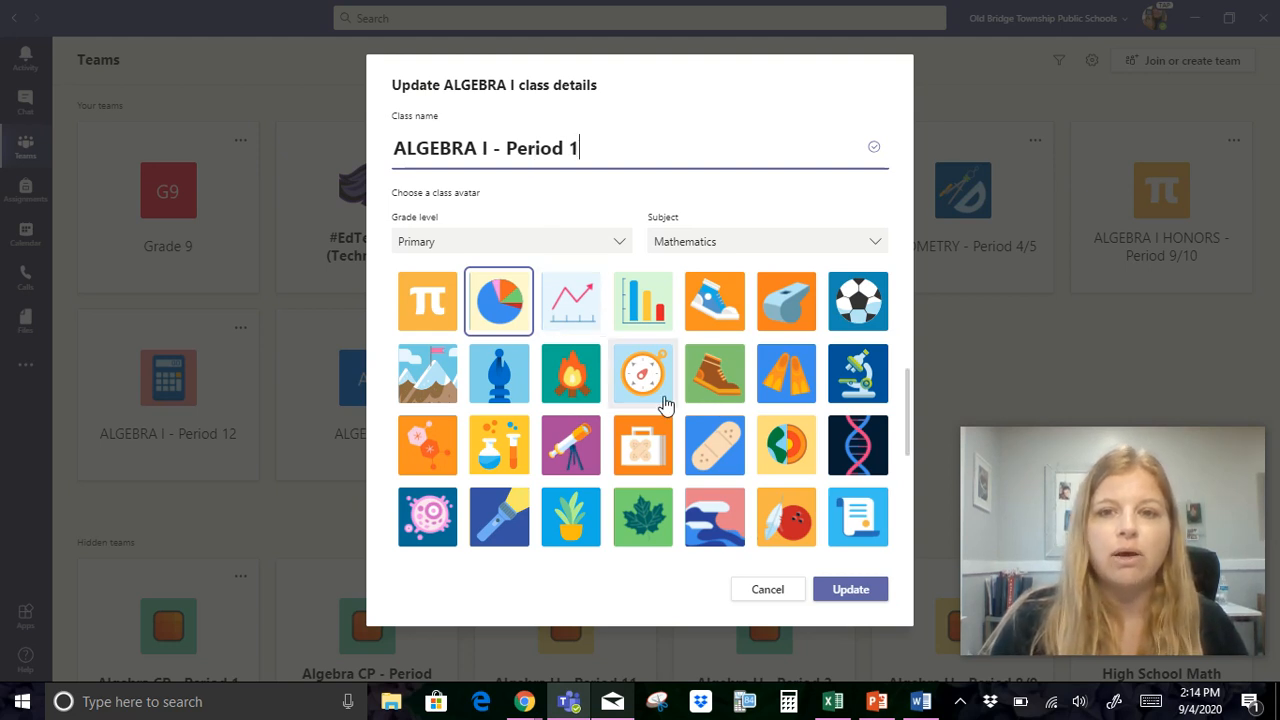
{"action": "scroll", "scroll_direction": "up", "scroll_amount": 3}
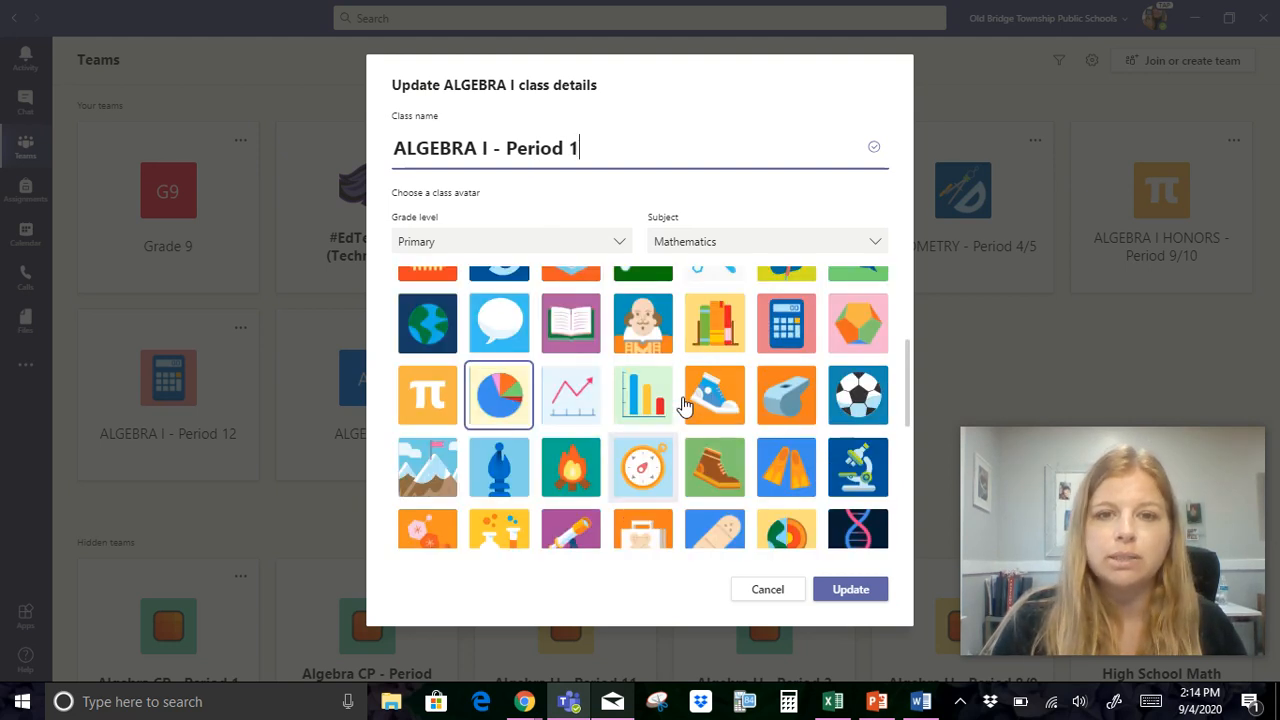
{"action": "scroll", "scroll_direction": "up", "scroll_amount": 3}
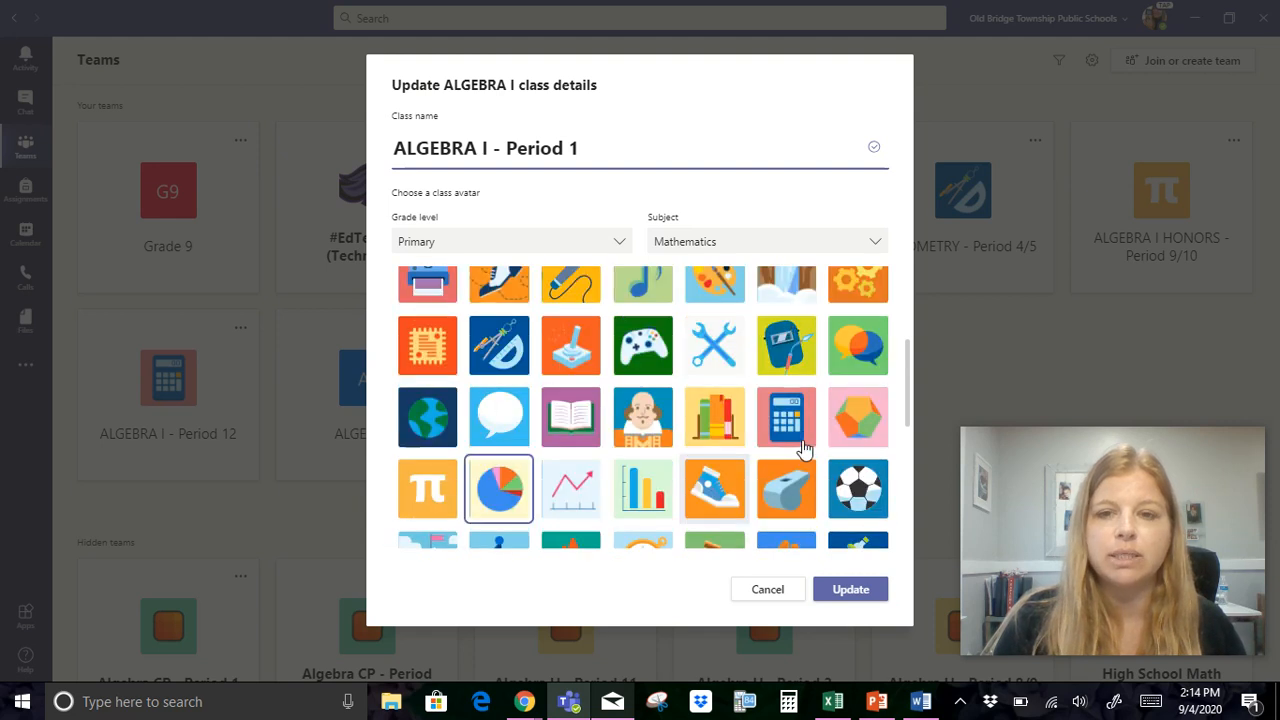
{"action": "left_click", "coordinate": [786, 417]}
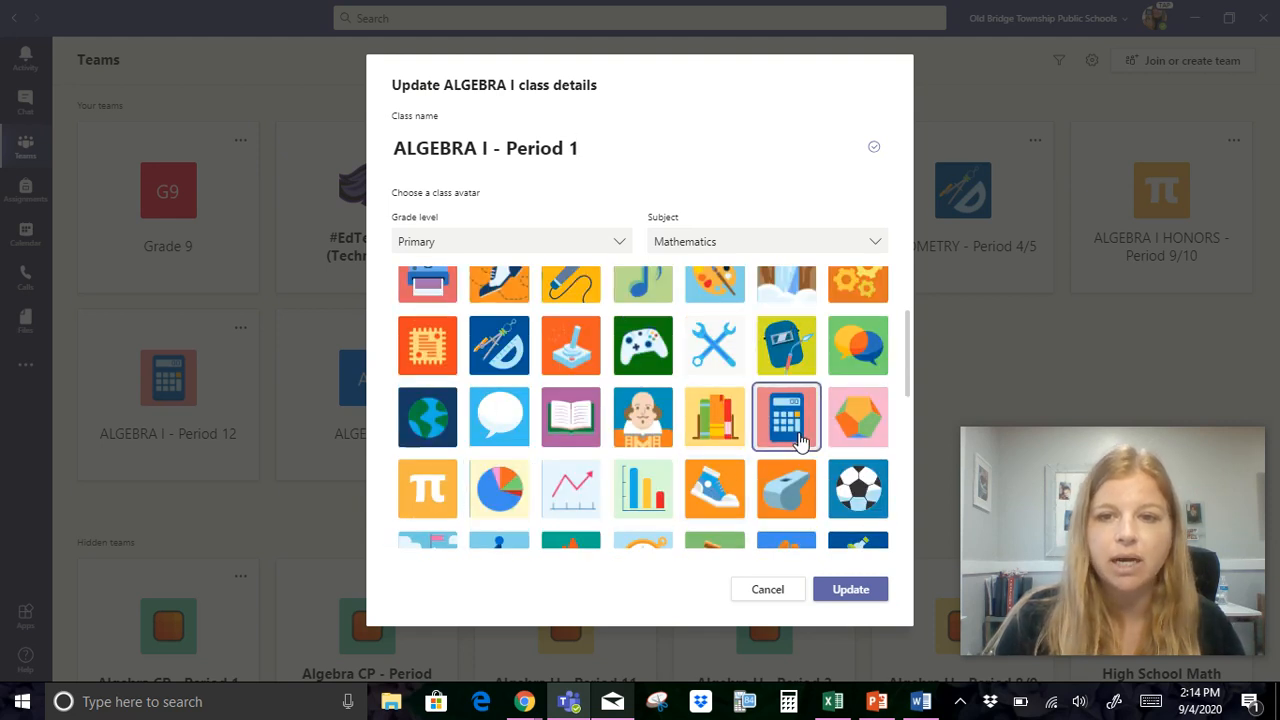
{"action": "left_click", "coordinate": [849, 589]}
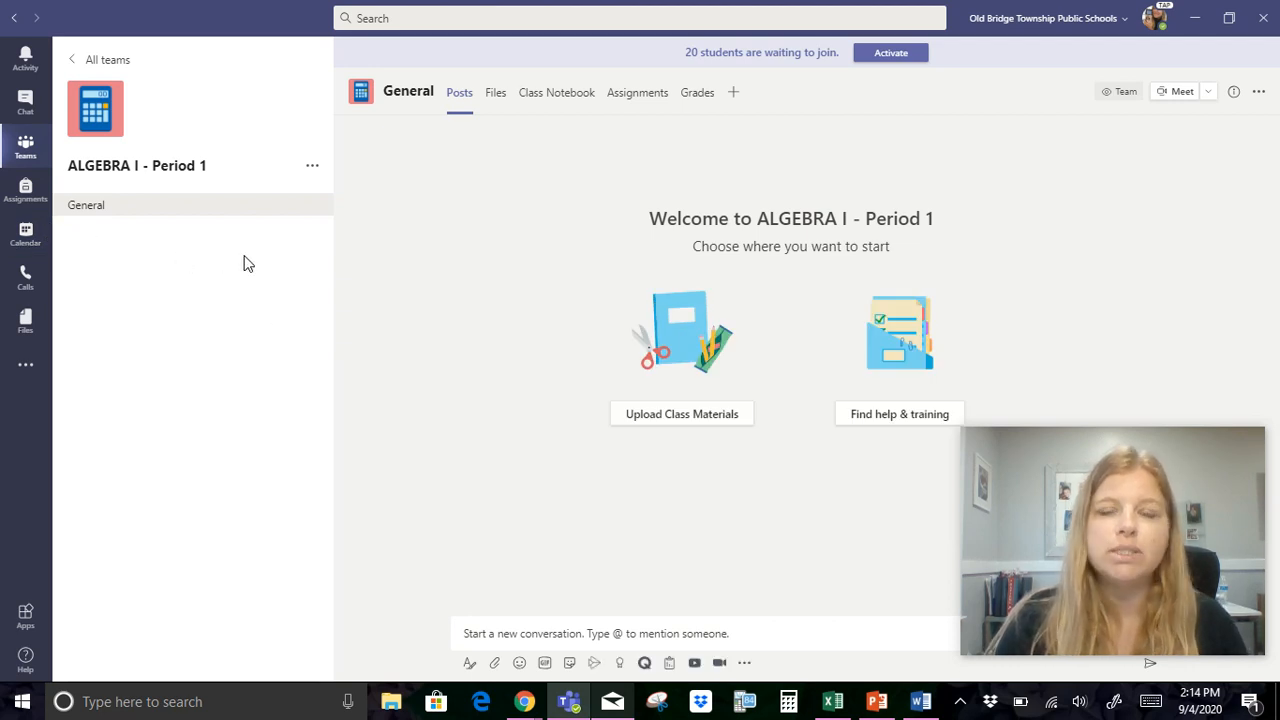
{"action": "mouse_move", "coordinate": [173, 178]}
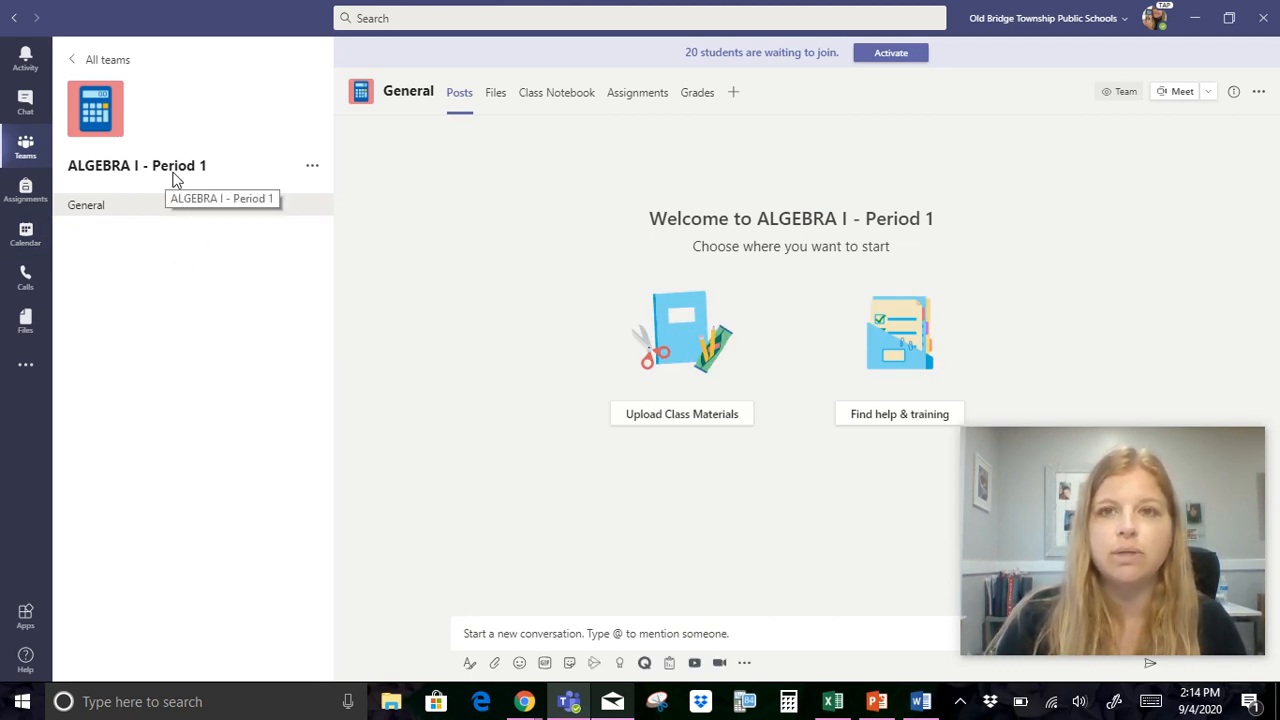
{"action": "mouse_move", "coordinate": [730, 66]}
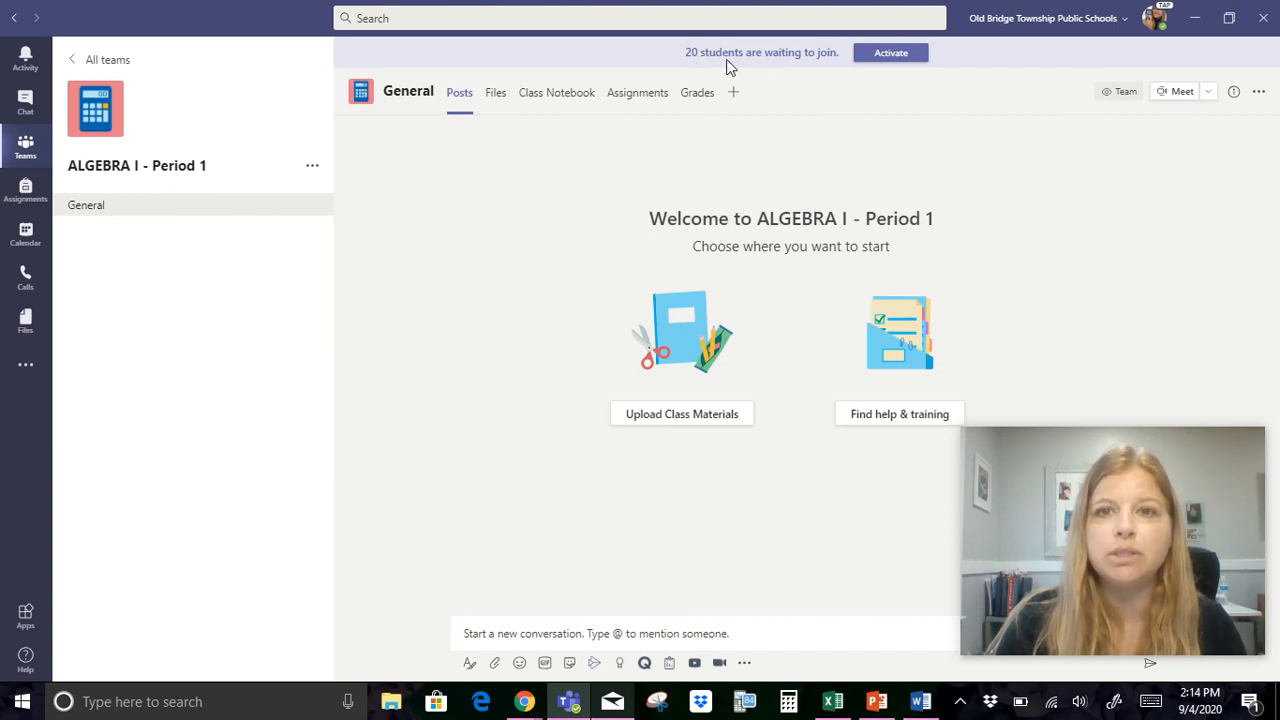
{"action": "mouse_move", "coordinate": [789, 97]}
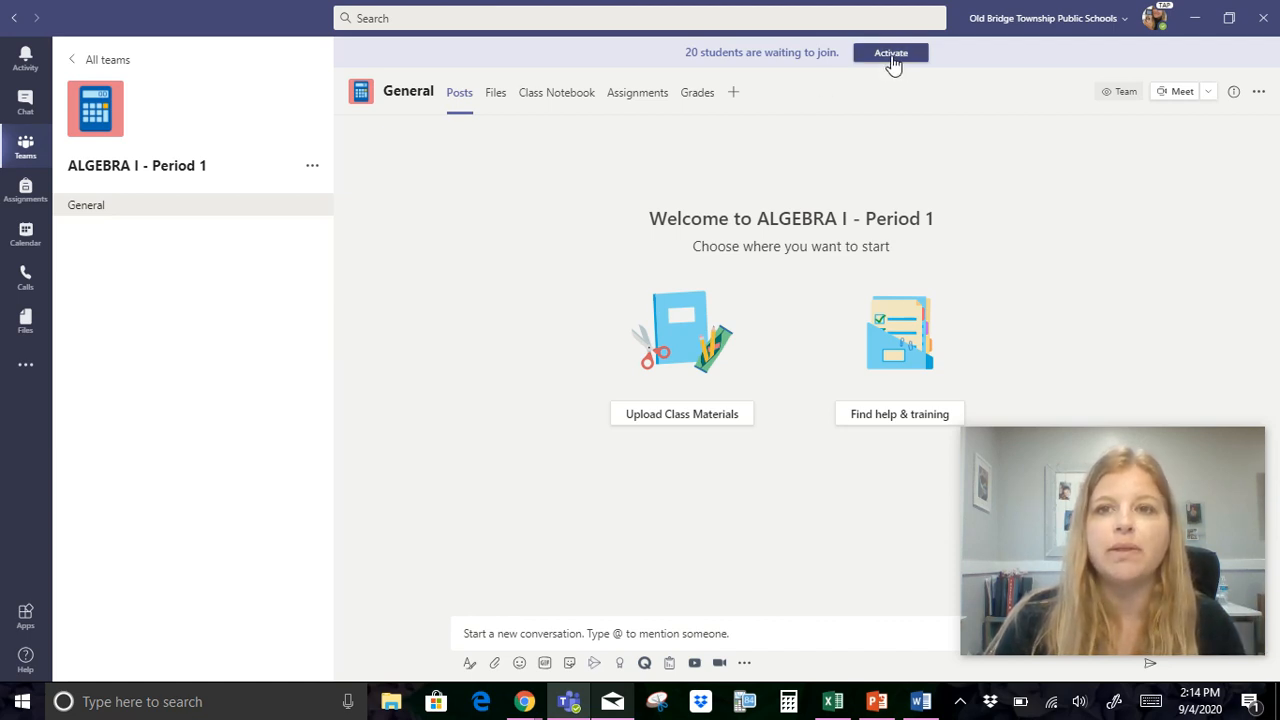
{"action": "mouse_move", "coordinate": [890, 53]}
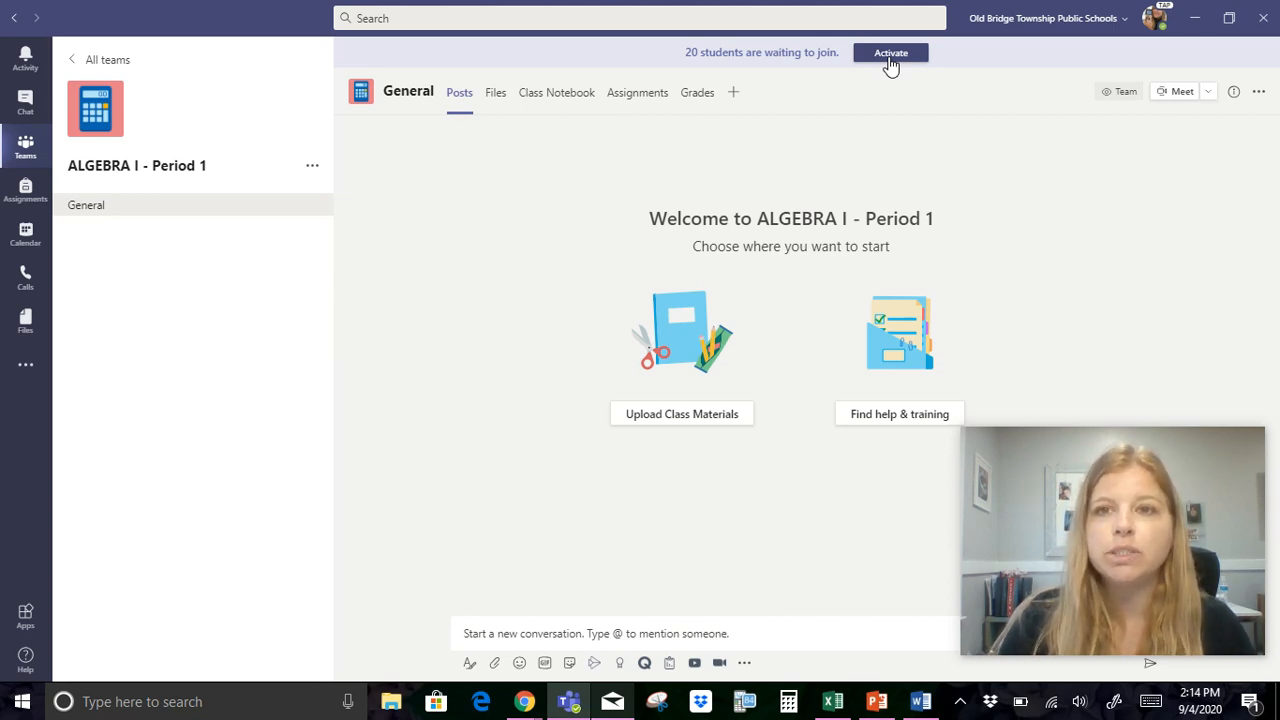
- Activate the class for waiting students and confirm the calculator team picture
{"action": "left_click", "coordinate": [890, 52]}
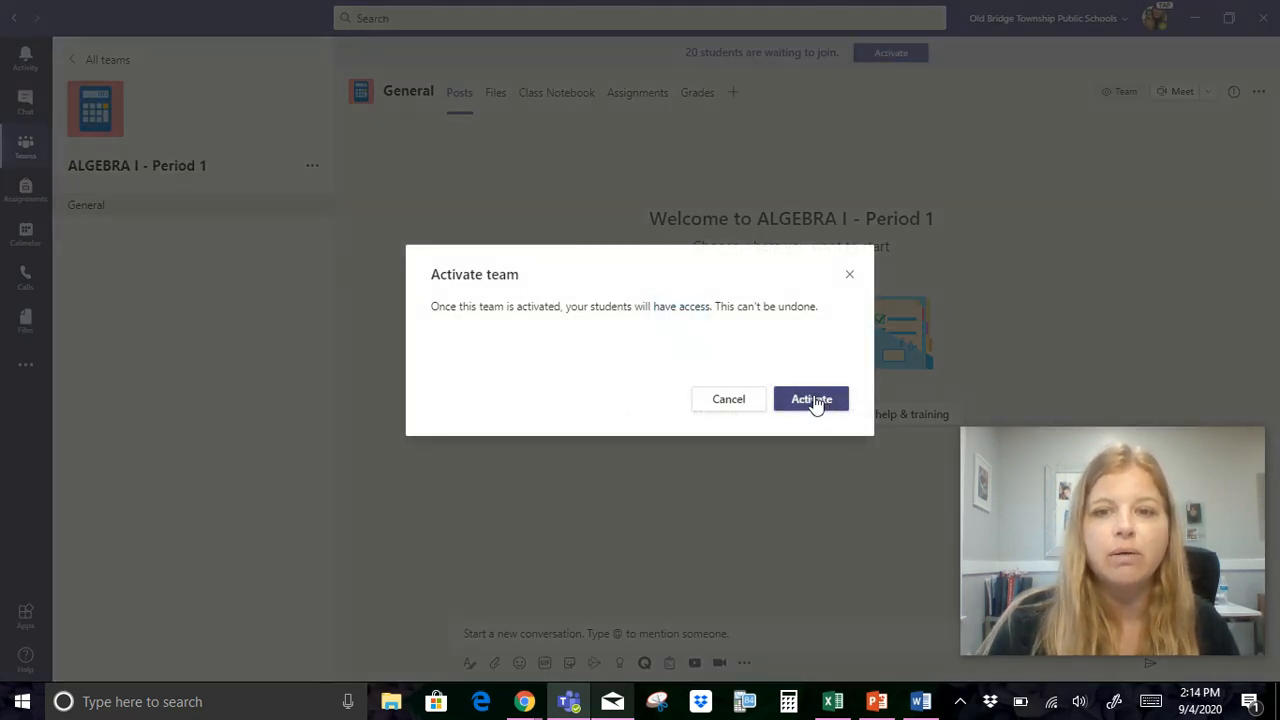
{"action": "mouse_move", "coordinate": [720, 351]}
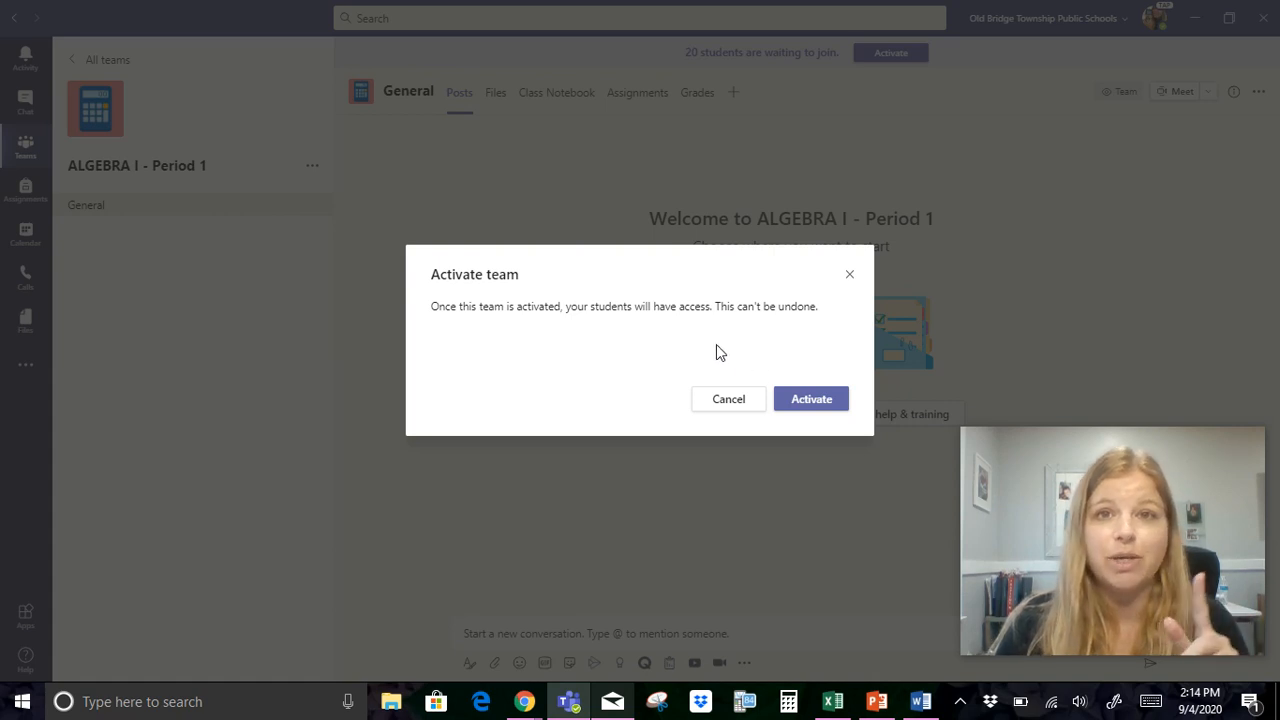
{"action": "left_click", "coordinate": [811, 398]}
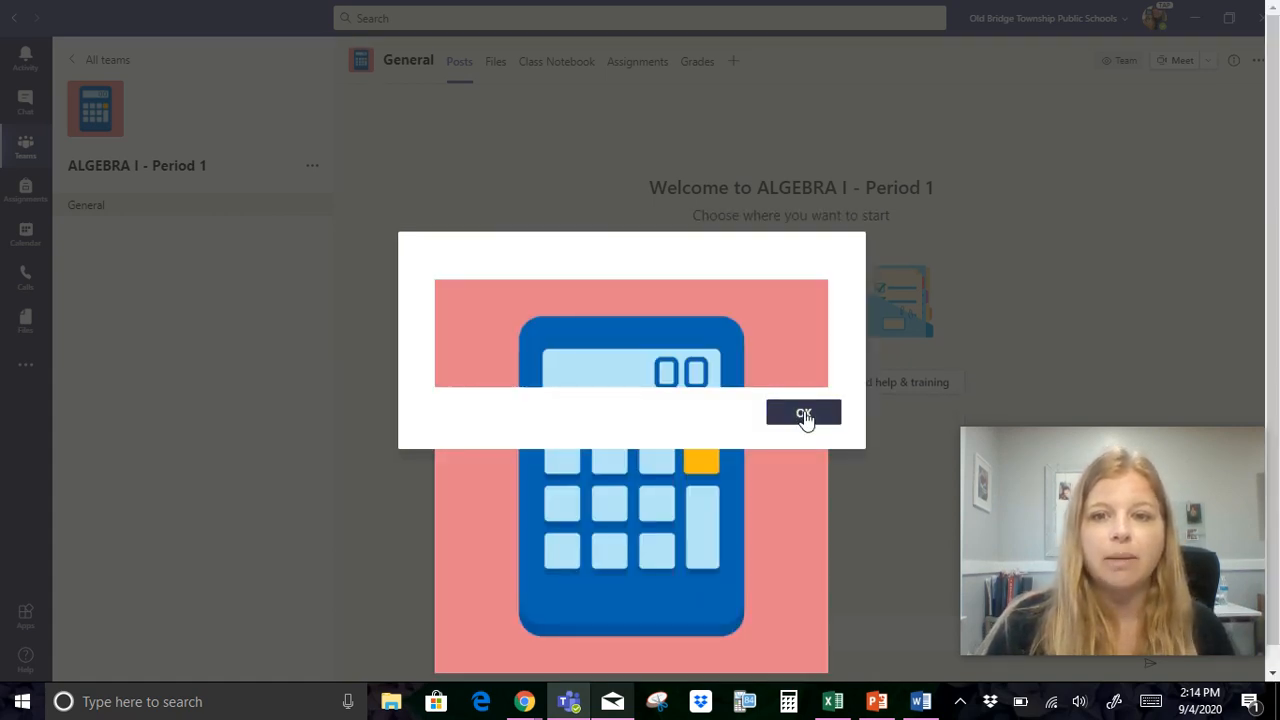
{"action": "left_click", "coordinate": [804, 414]}
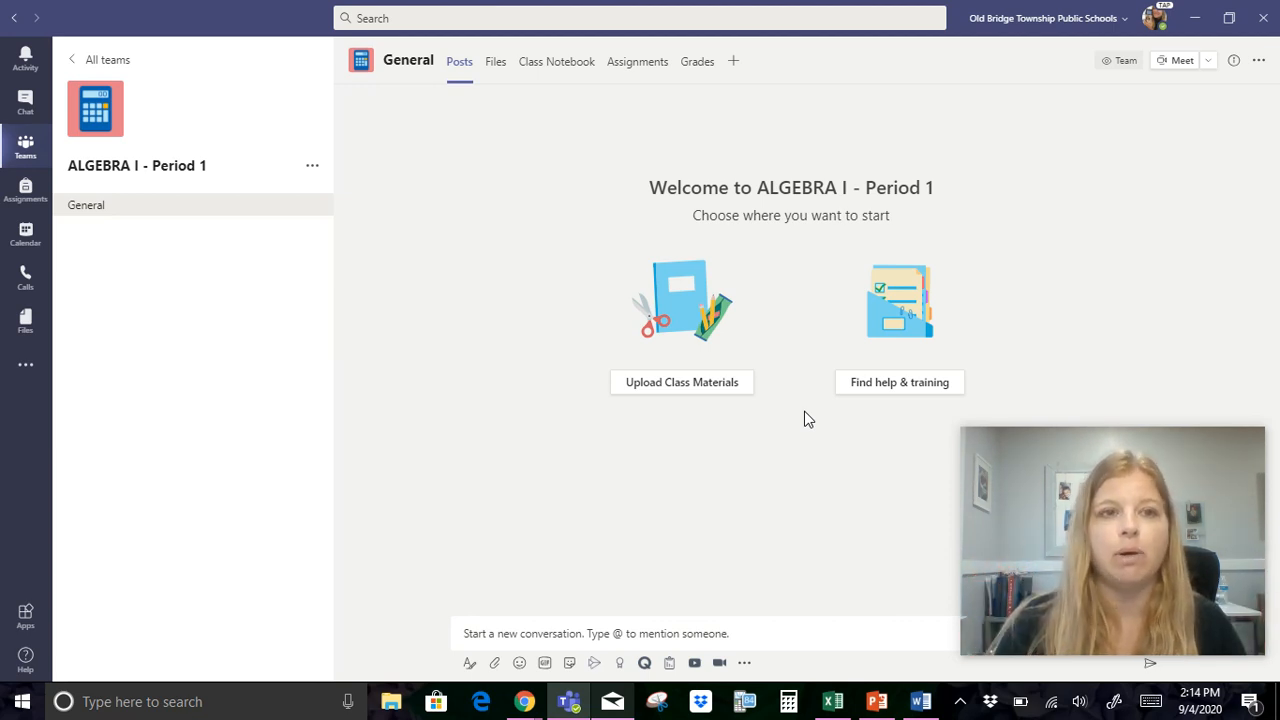
{"action": "mouse_move", "coordinate": [118, 120]}
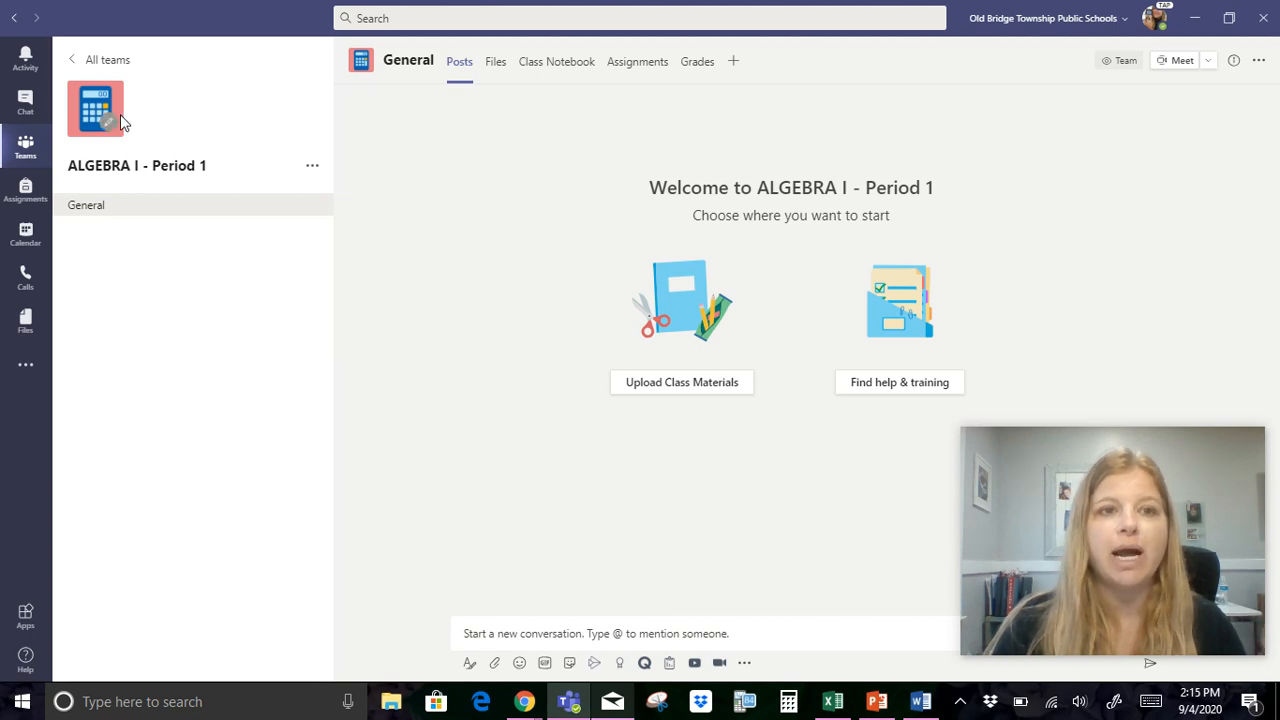
{"action": "mouse_move", "coordinate": [155, 172]}
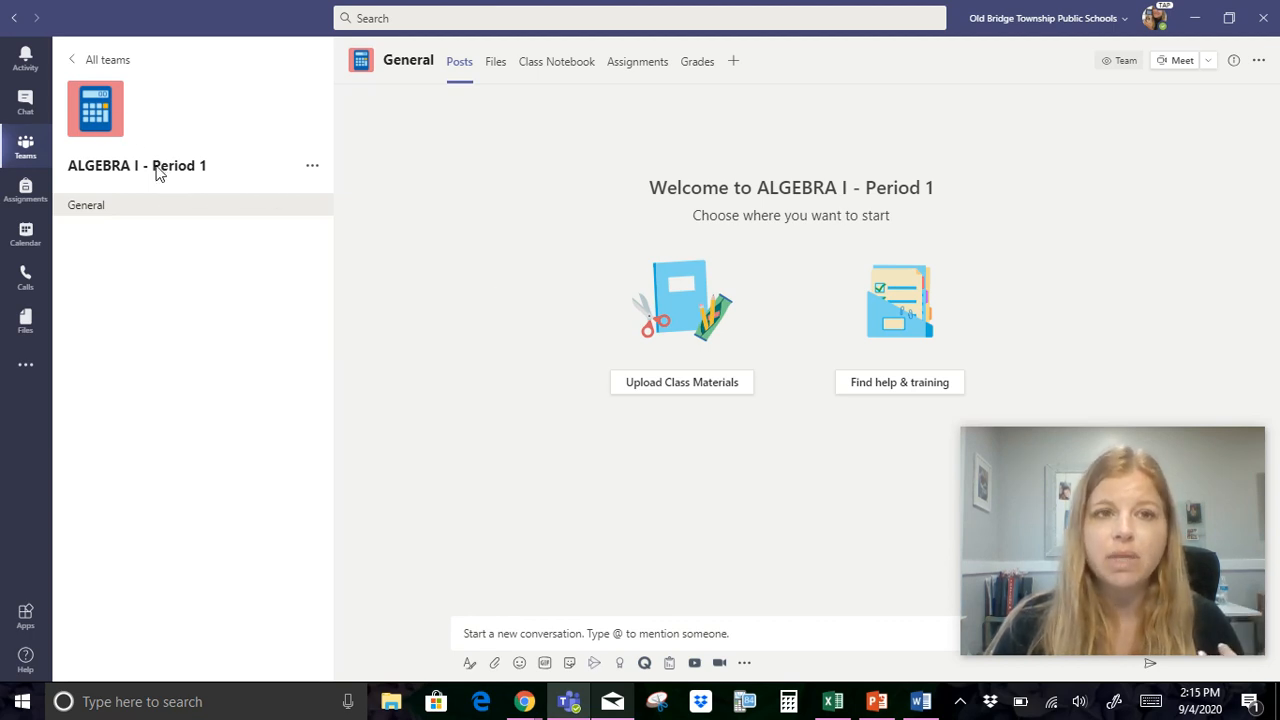
{"action": "mouse_move", "coordinate": [180, 173]}
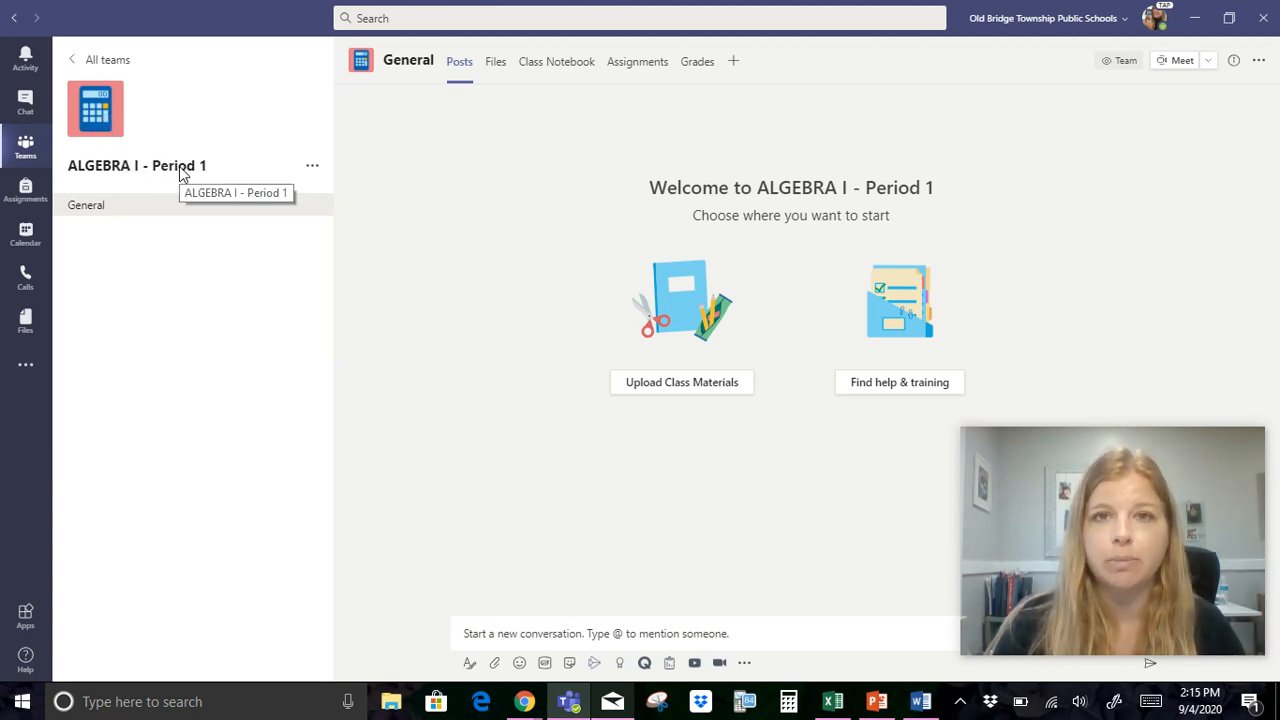
{"action": "mouse_move", "coordinate": [312, 166]}
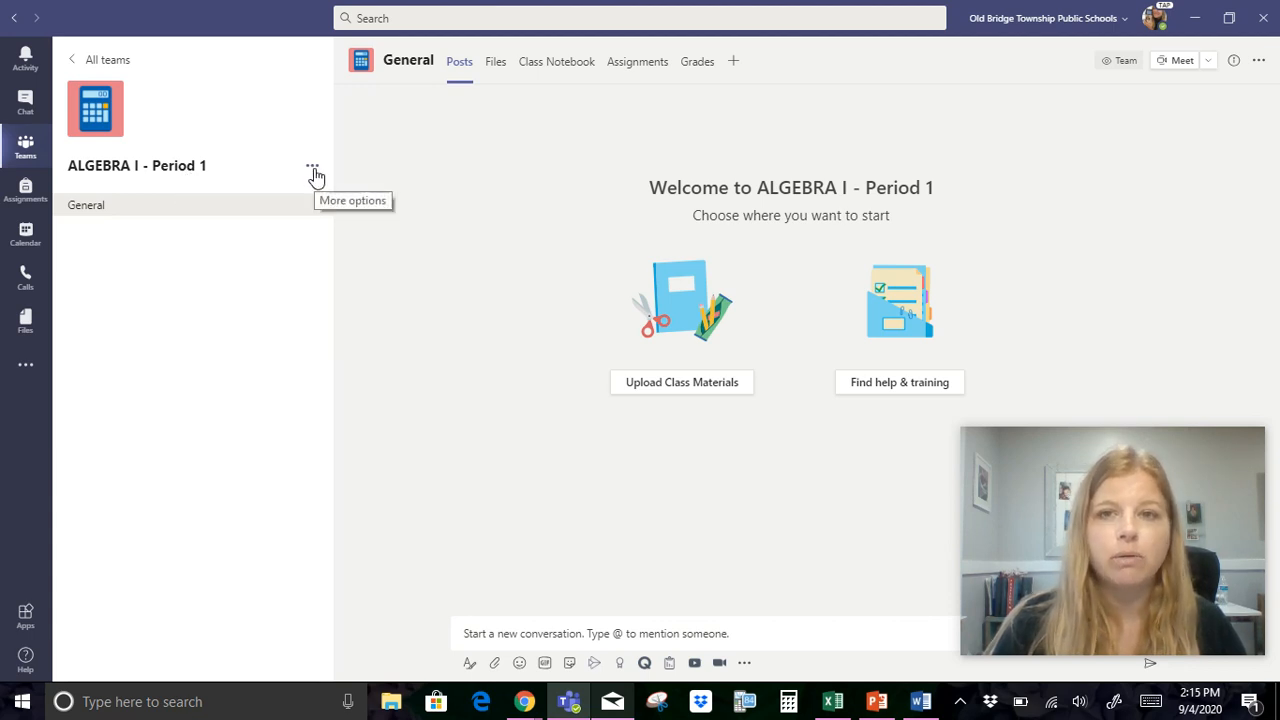
- Create an 'Attendance' channel that shows automatically in everyone's channel list
{"action": "left_click", "coordinate": [312, 165]}
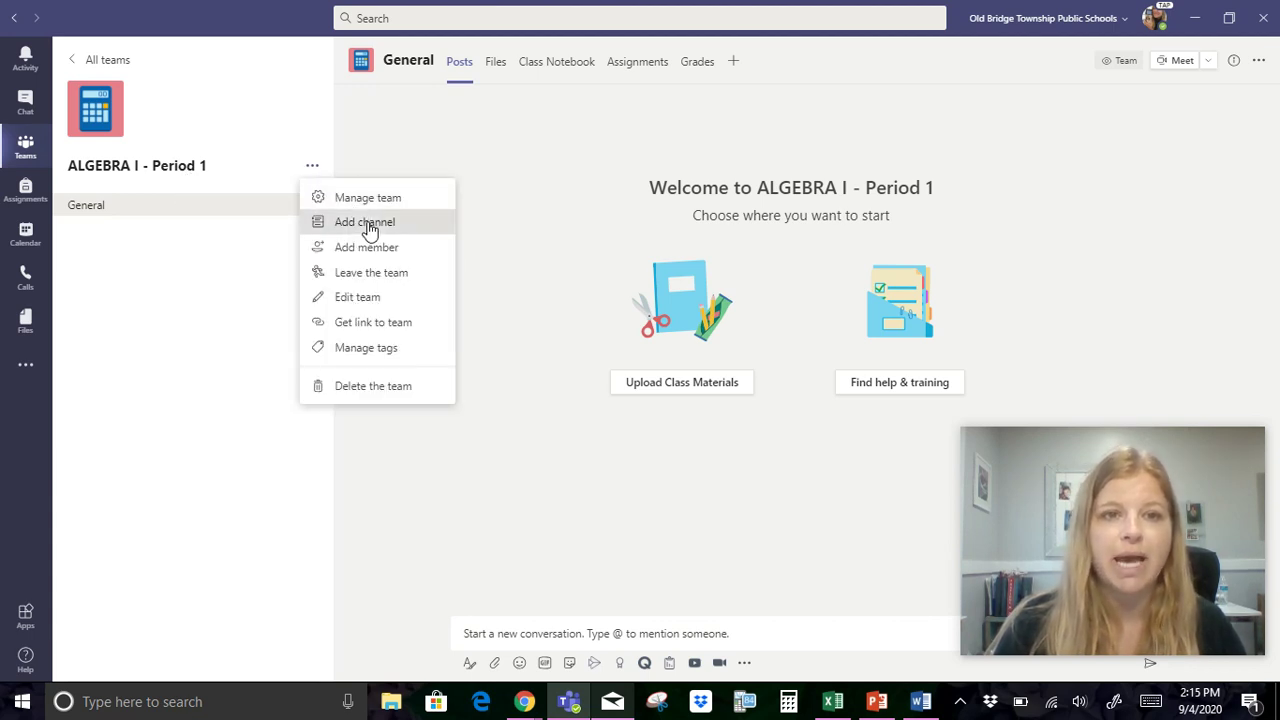
{"action": "left_click", "coordinate": [364, 221]}
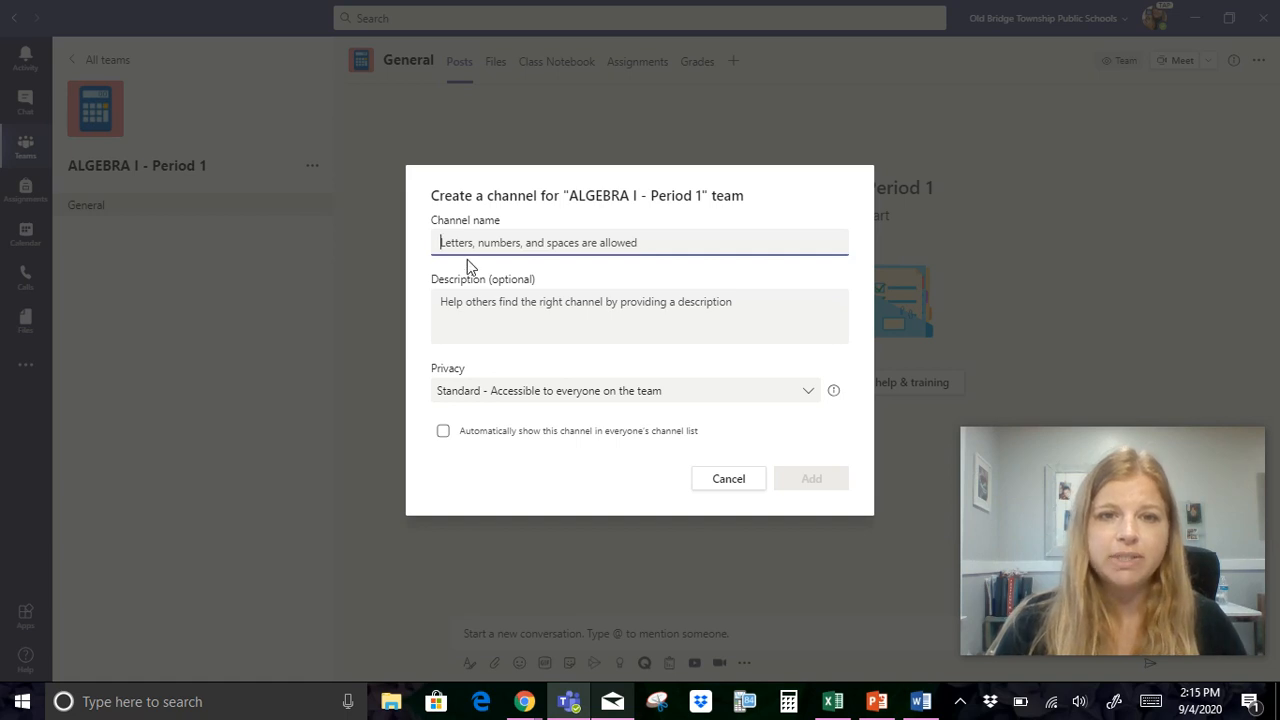
{"action": "type", "text": "Atte"}
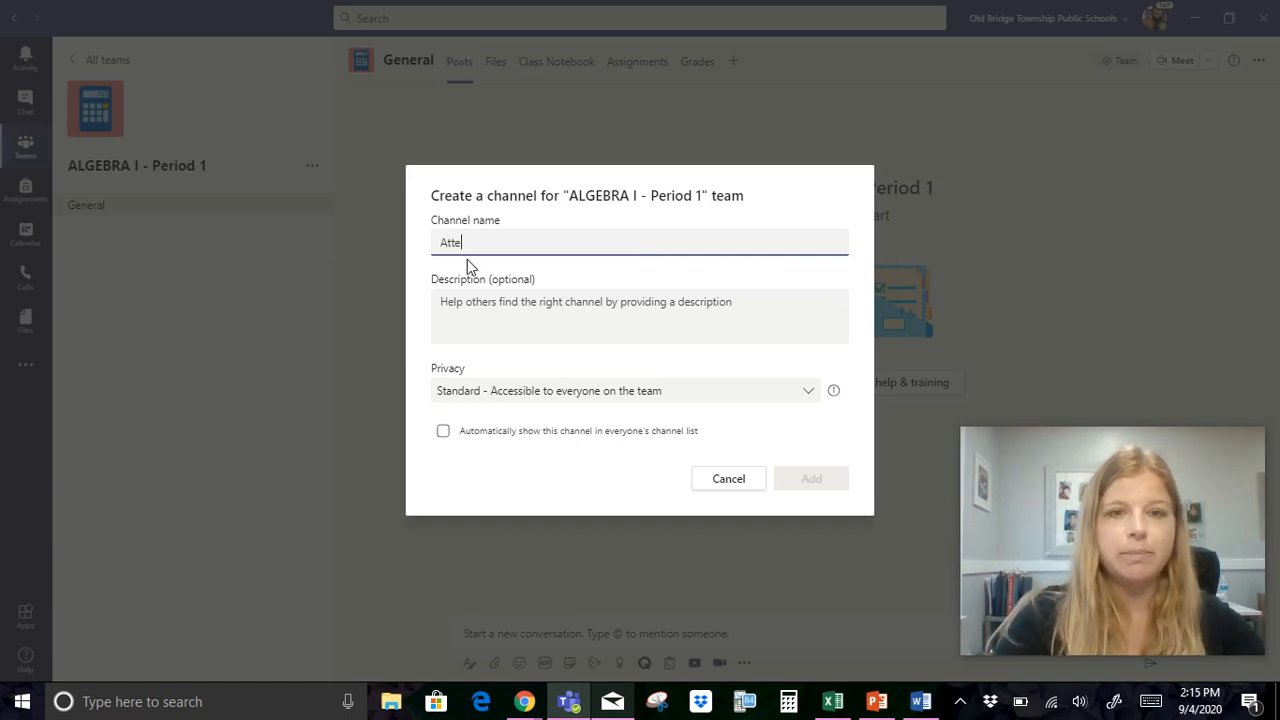
{"action": "type", "text": "ndance"}
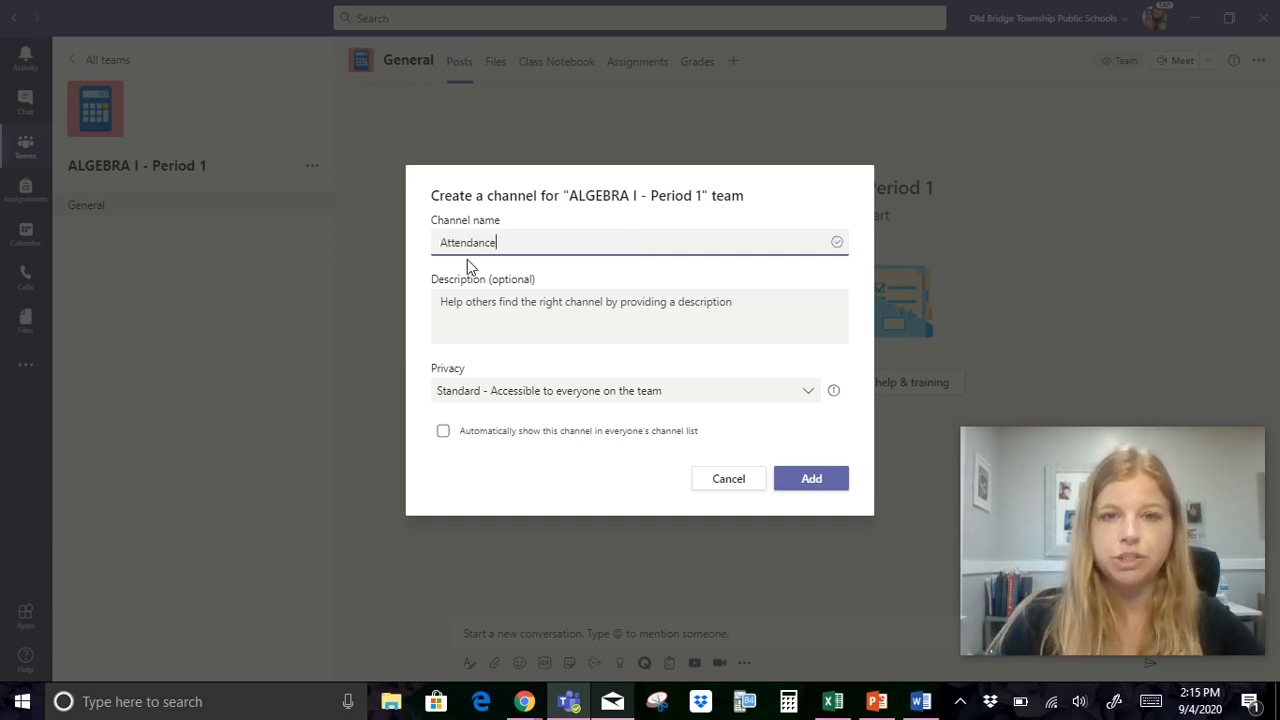
{"action": "mouse_move", "coordinate": [469, 405]}
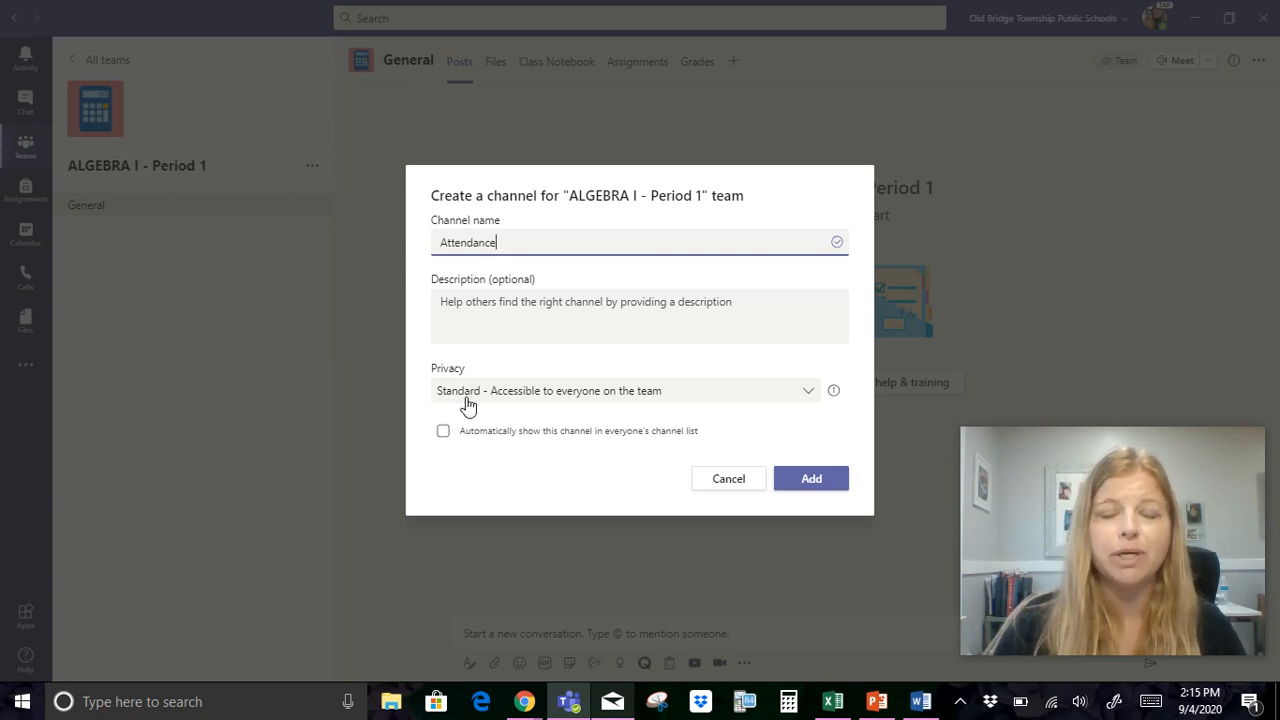
{"action": "mouse_move", "coordinate": [478, 410]}
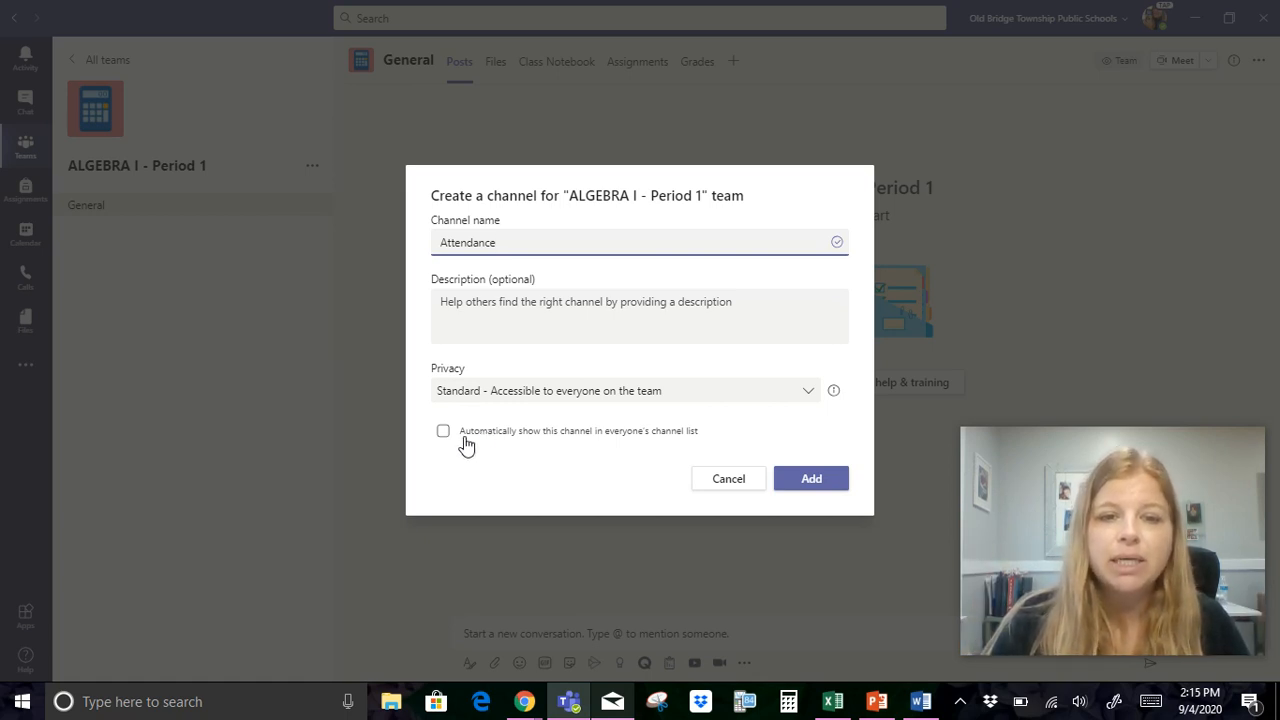
{"action": "mouse_move", "coordinate": [480, 442]}
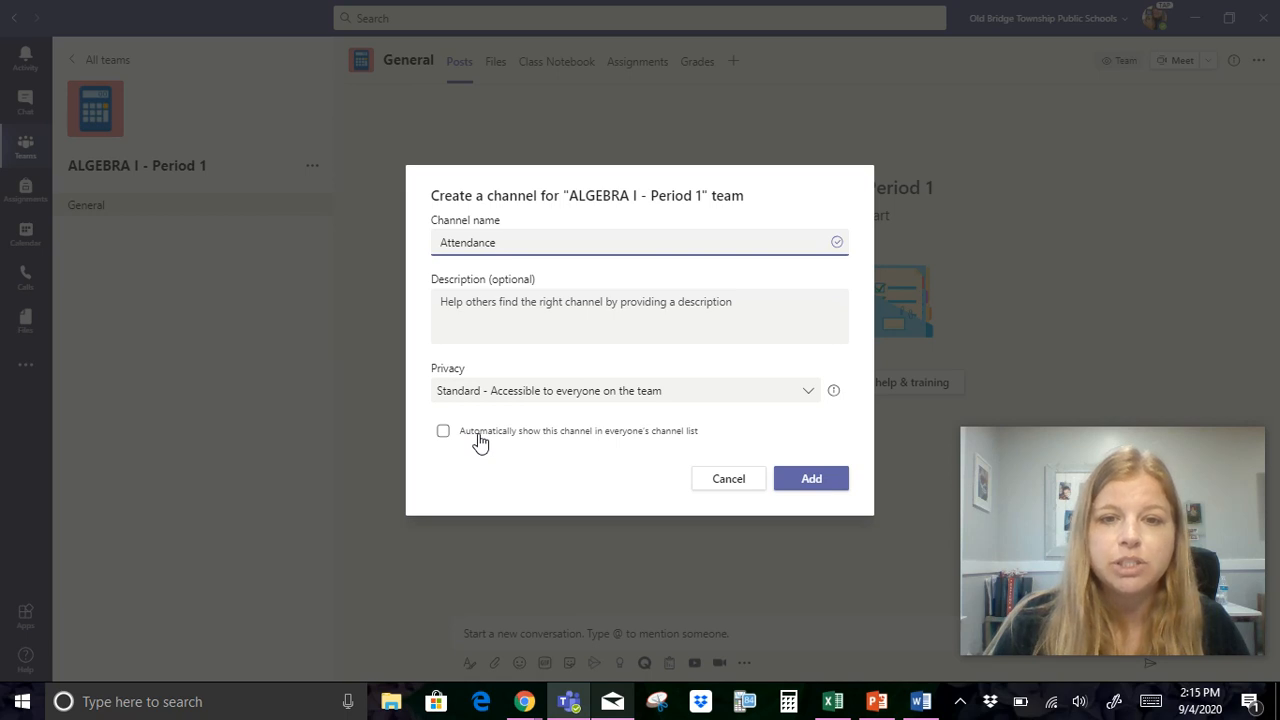
{"action": "left_click", "coordinate": [443, 430]}
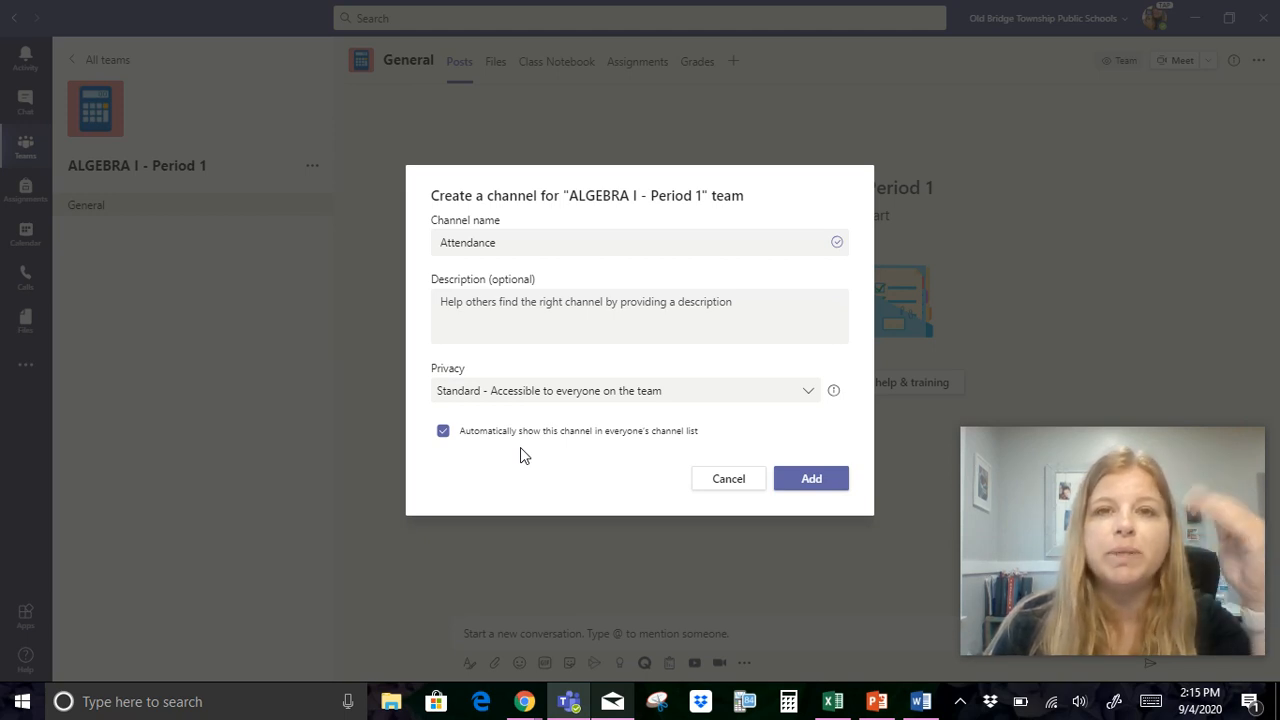
{"action": "left_click", "coordinate": [810, 478]}
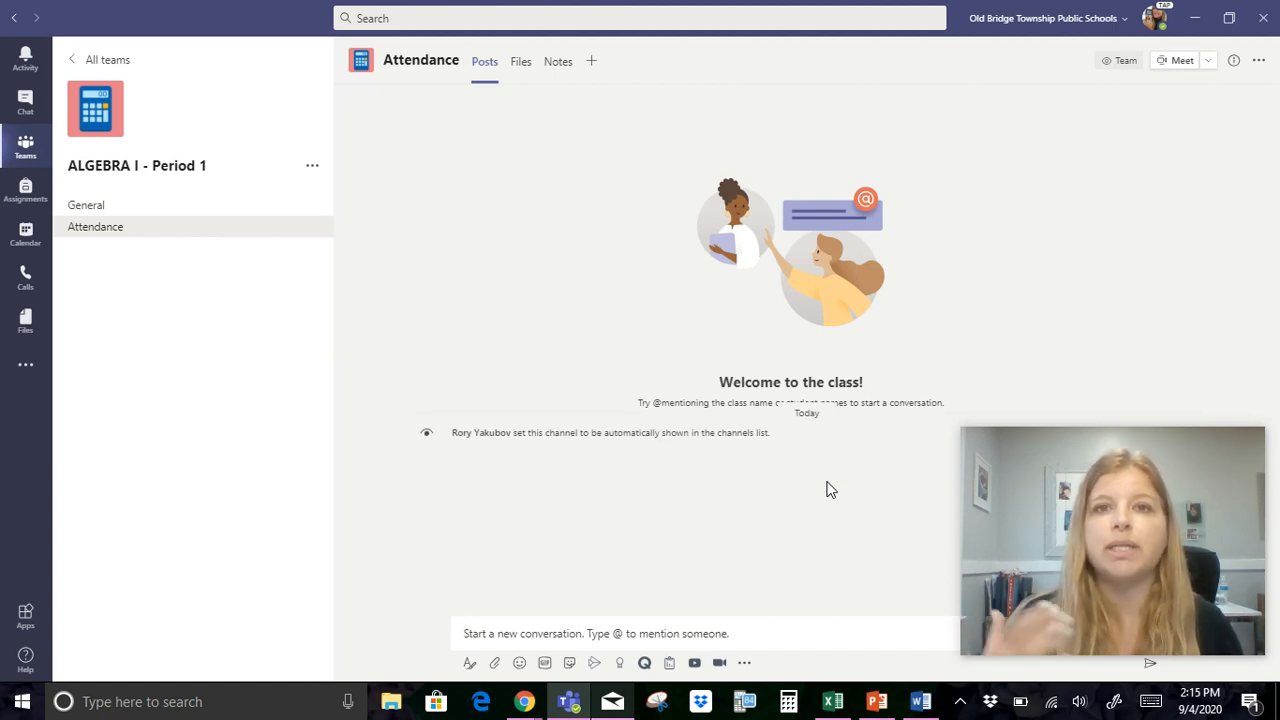
{"action": "mouse_move", "coordinate": [285, 170]}
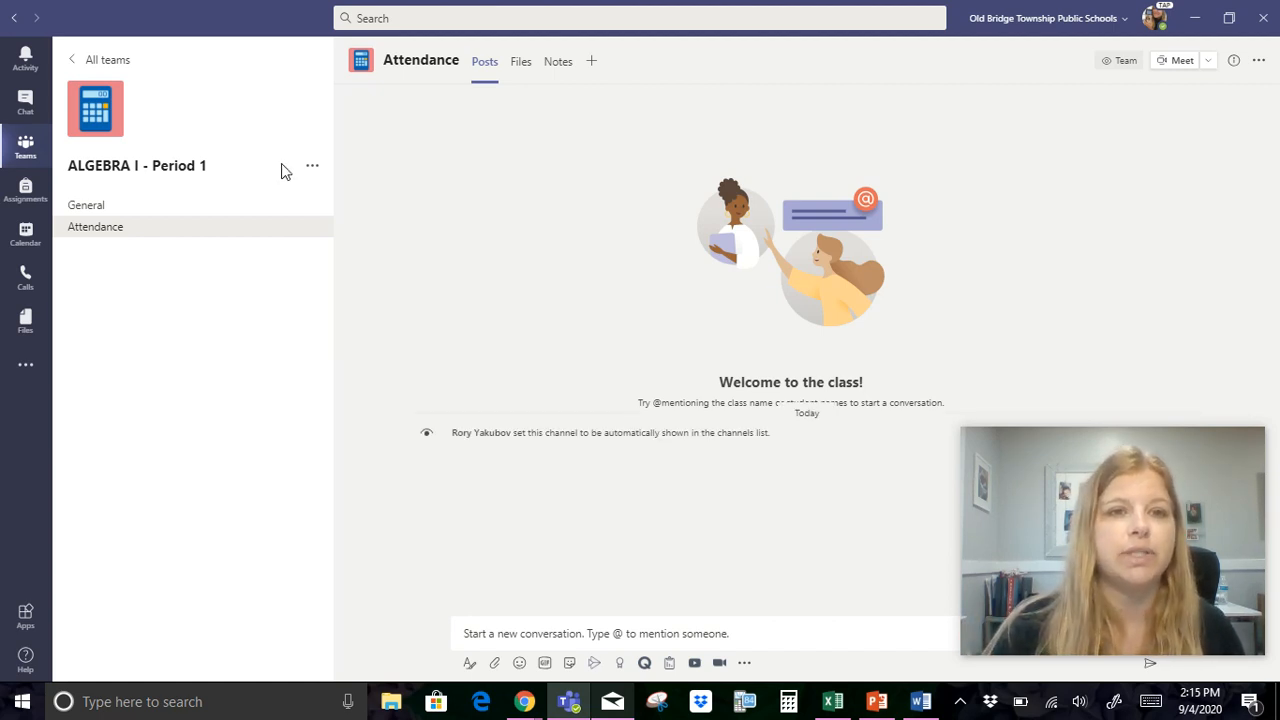
- Create a new channel named 'Help!!' in the team
{"action": "left_click", "coordinate": [312, 165]}
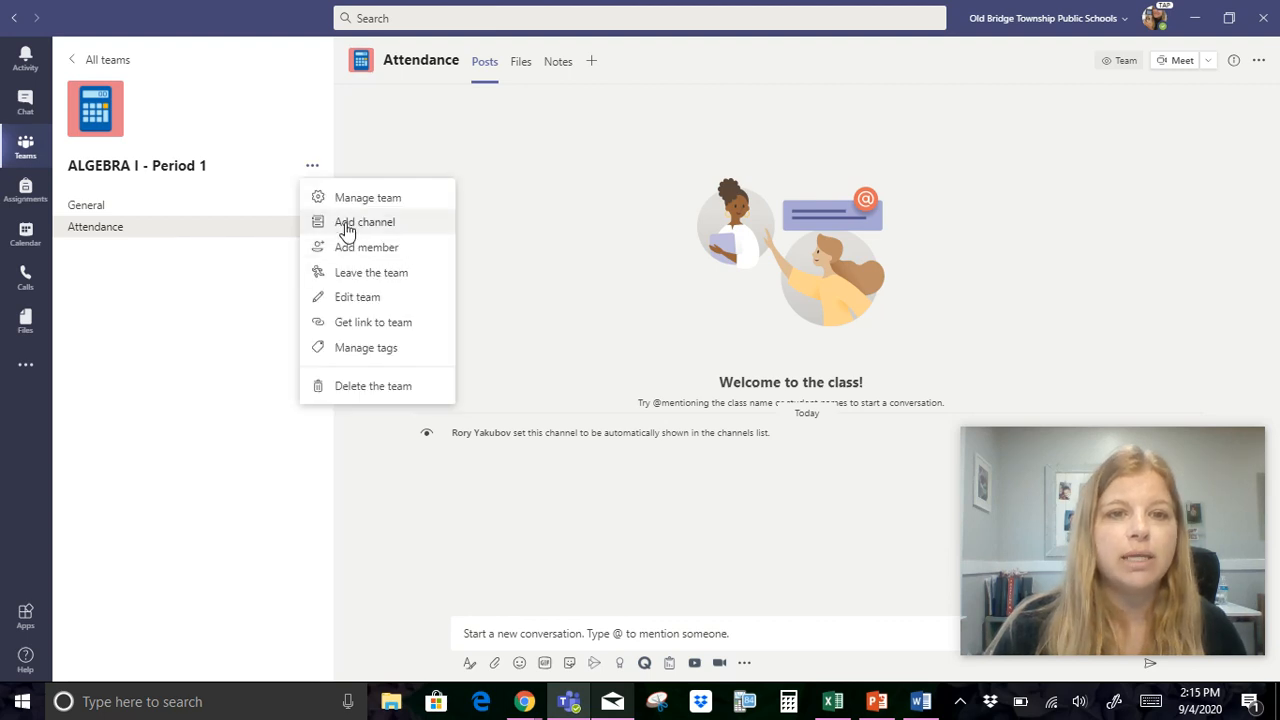
{"action": "left_click", "coordinate": [365, 222]}
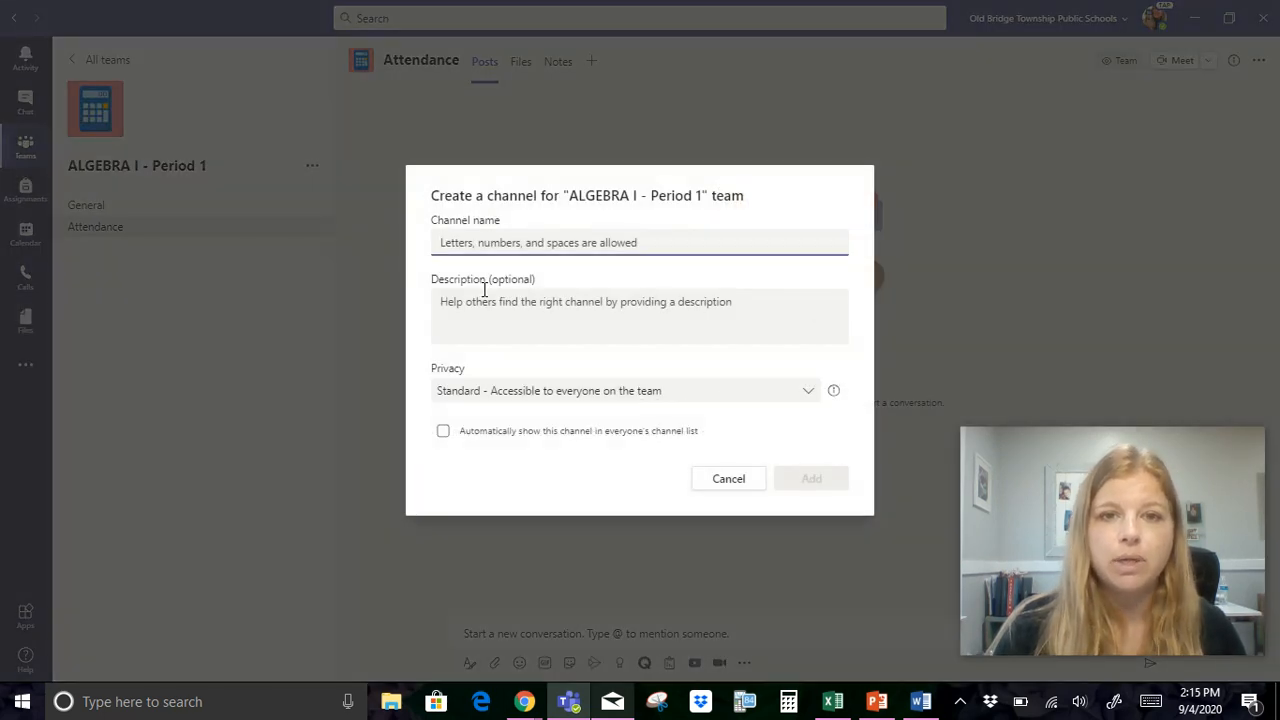
{"action": "type", "text": "Help"}
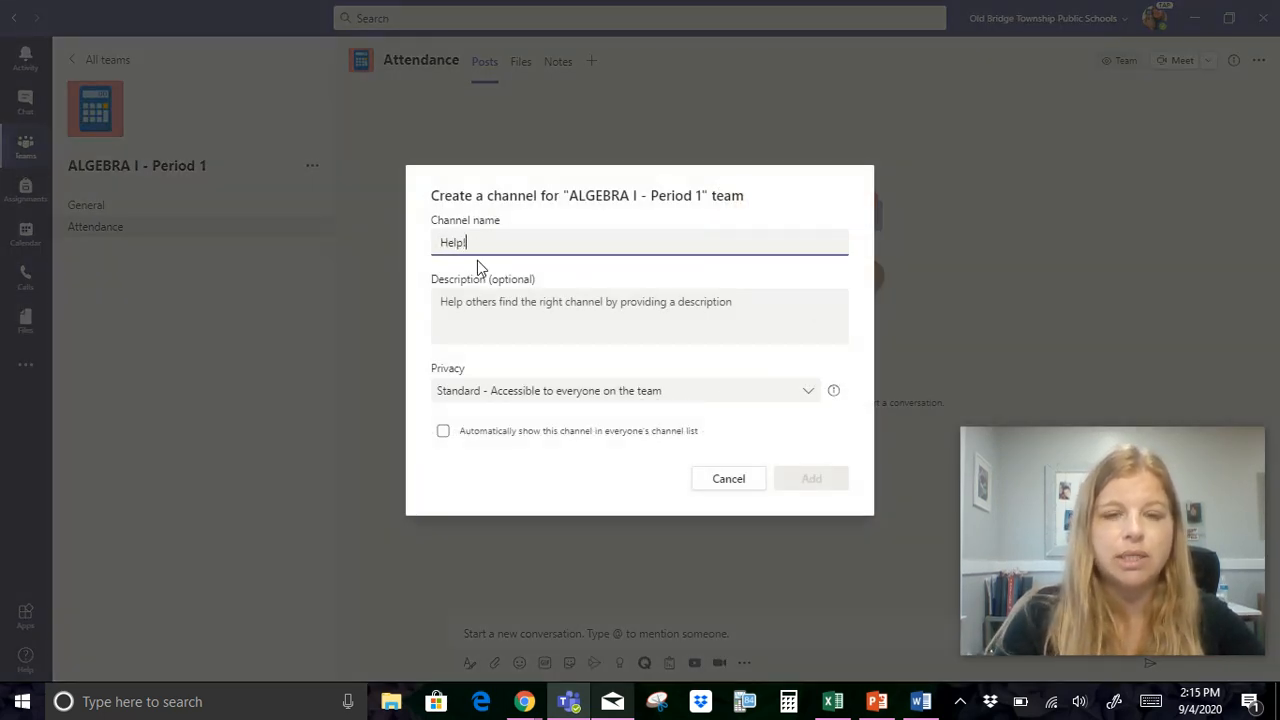
{"action": "type", "text": "!!"}
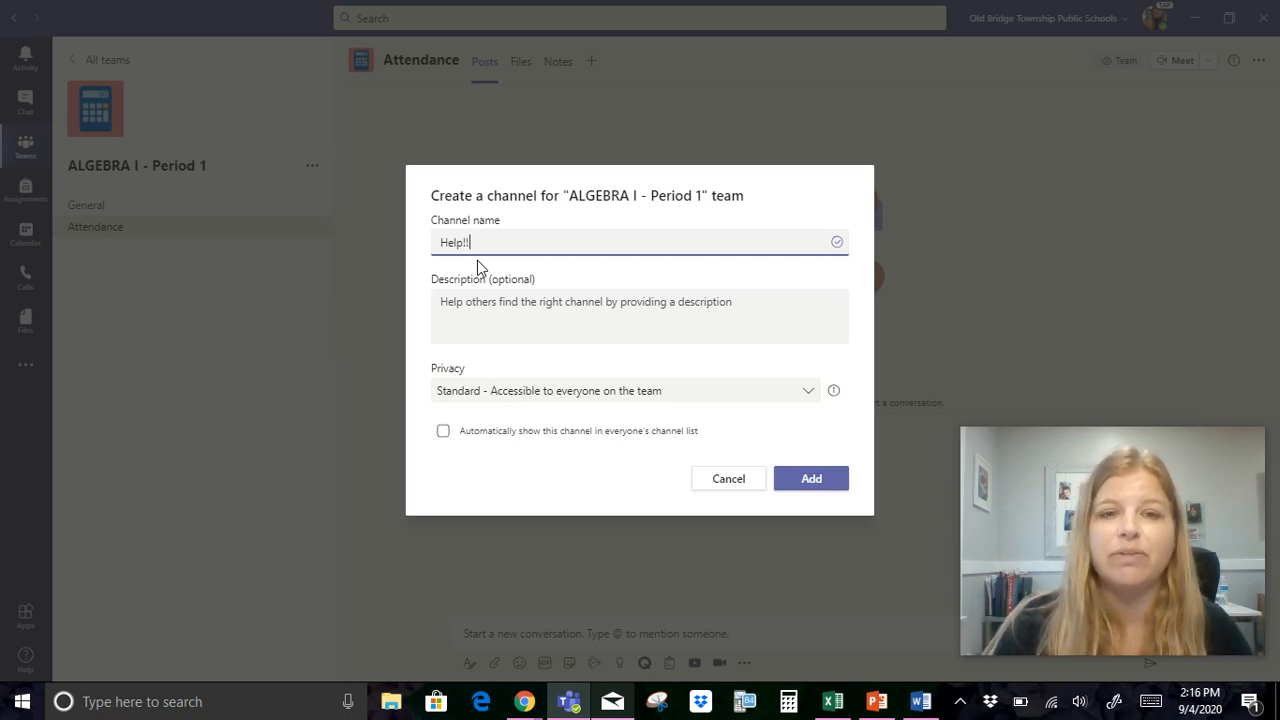
{"action": "left_click", "coordinate": [810, 478]}
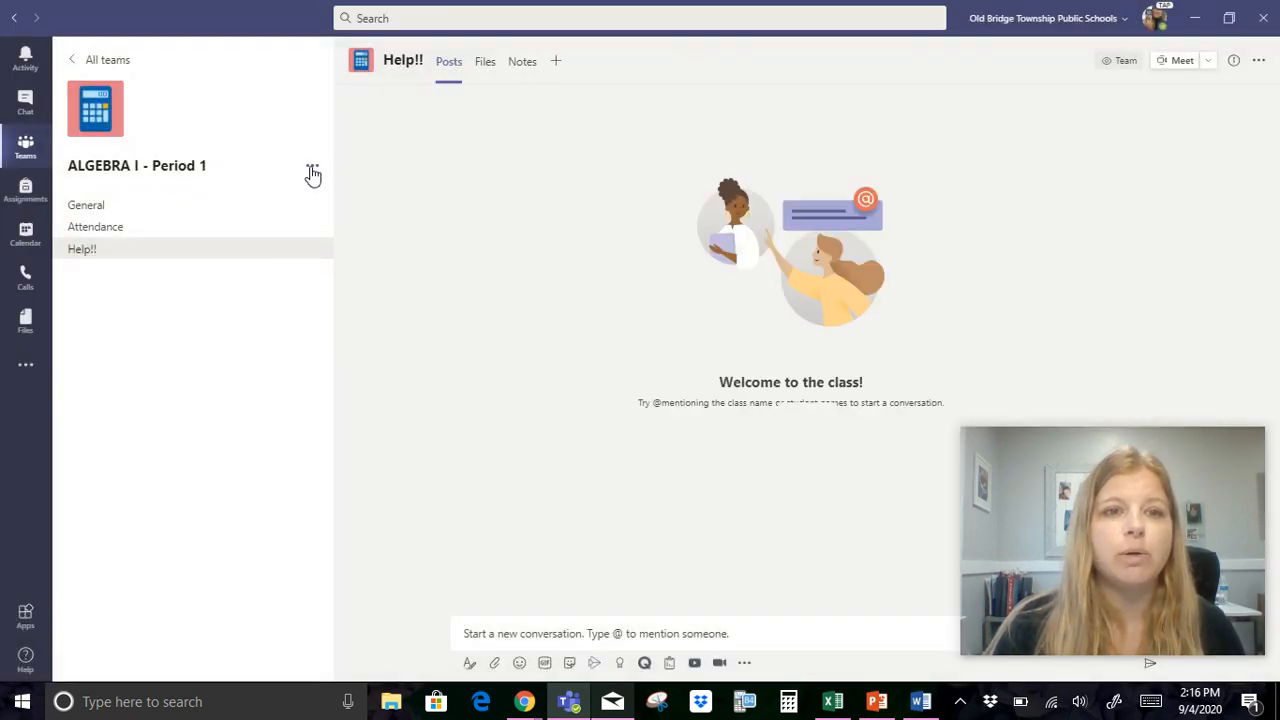
- Create a 'Quizzes and Tests' channel set to show automatically for everyone
{"action": "left_click", "coordinate": [312, 165]}
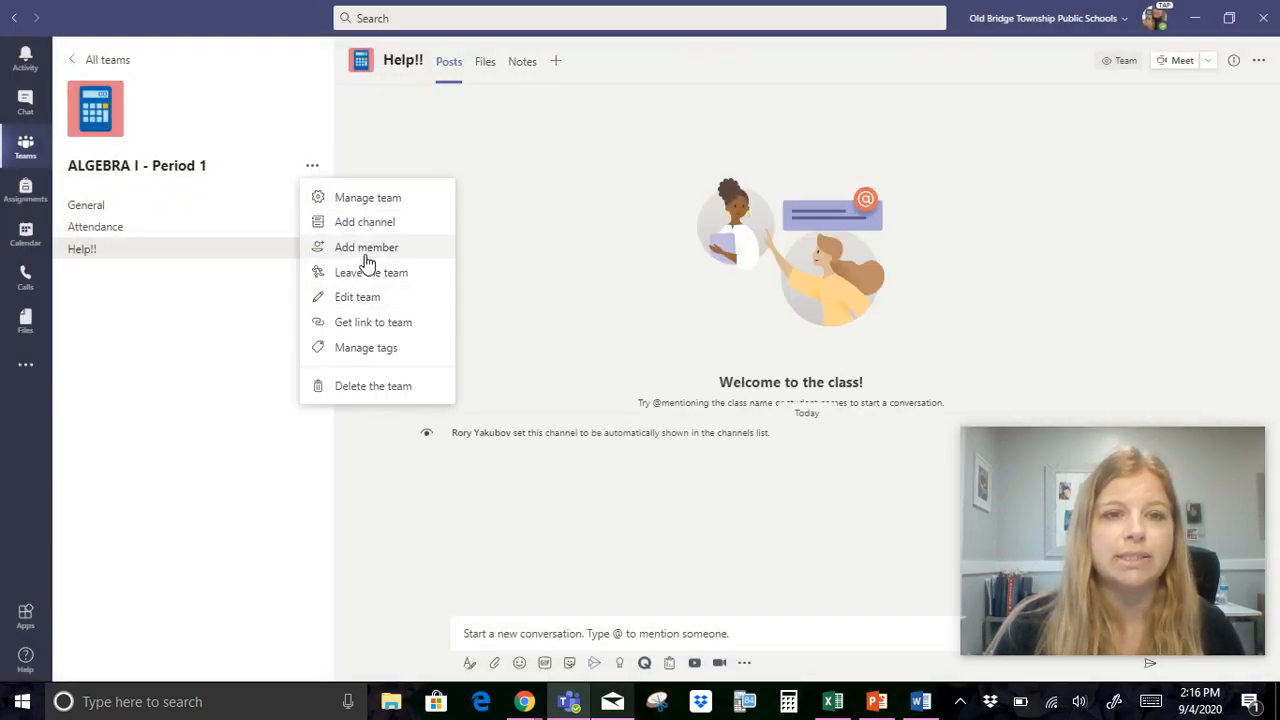
{"action": "left_click", "coordinate": [364, 221]}
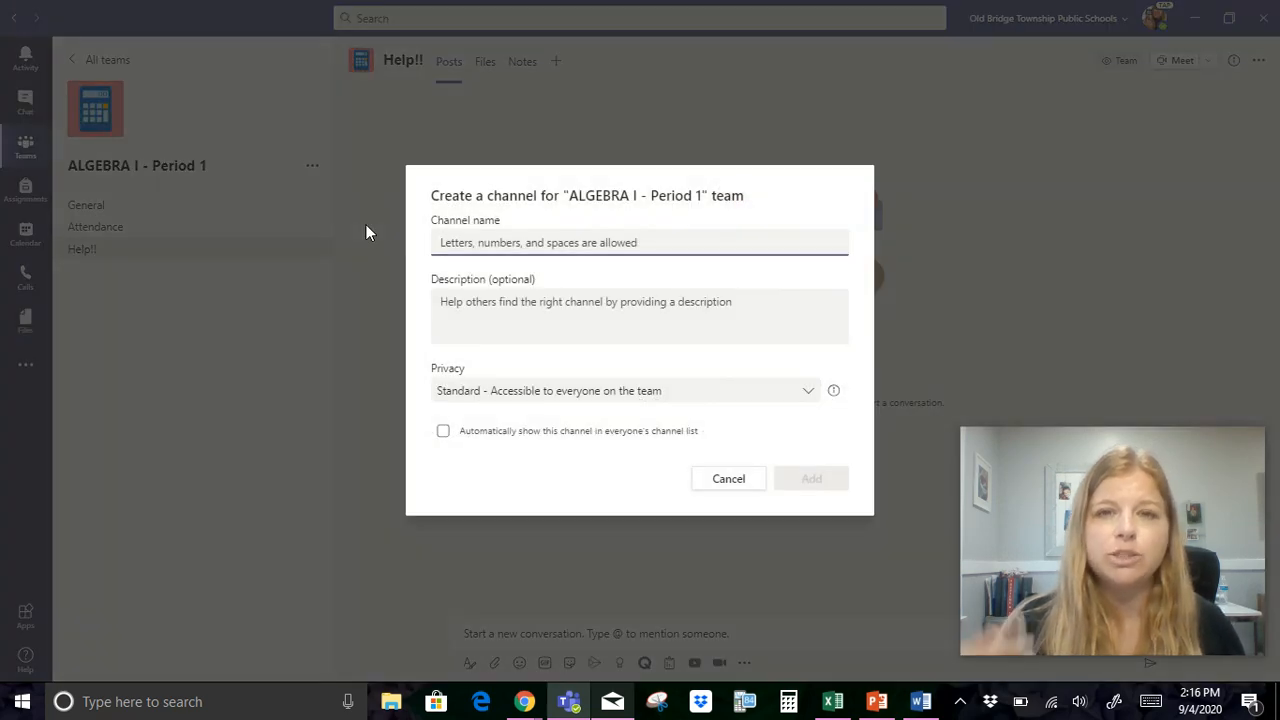
{"action": "type", "text": "Quizzes"}
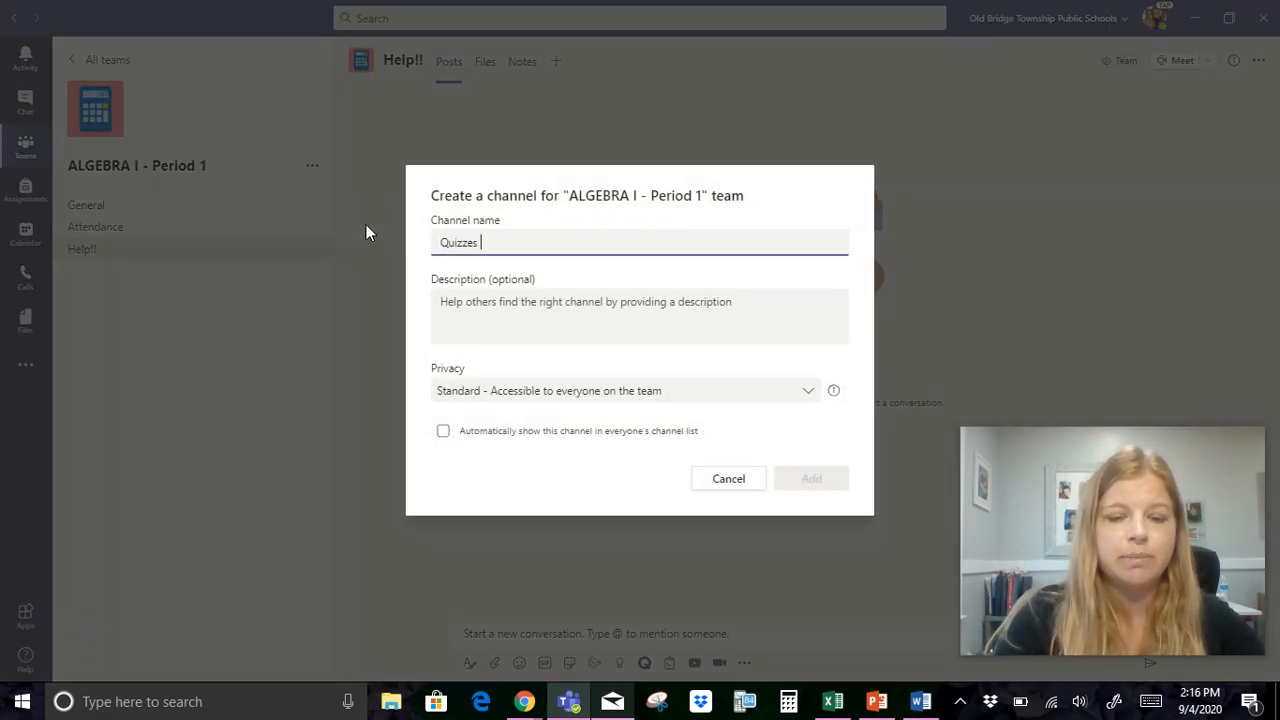
{"action": "type", "text": "and Tests"}
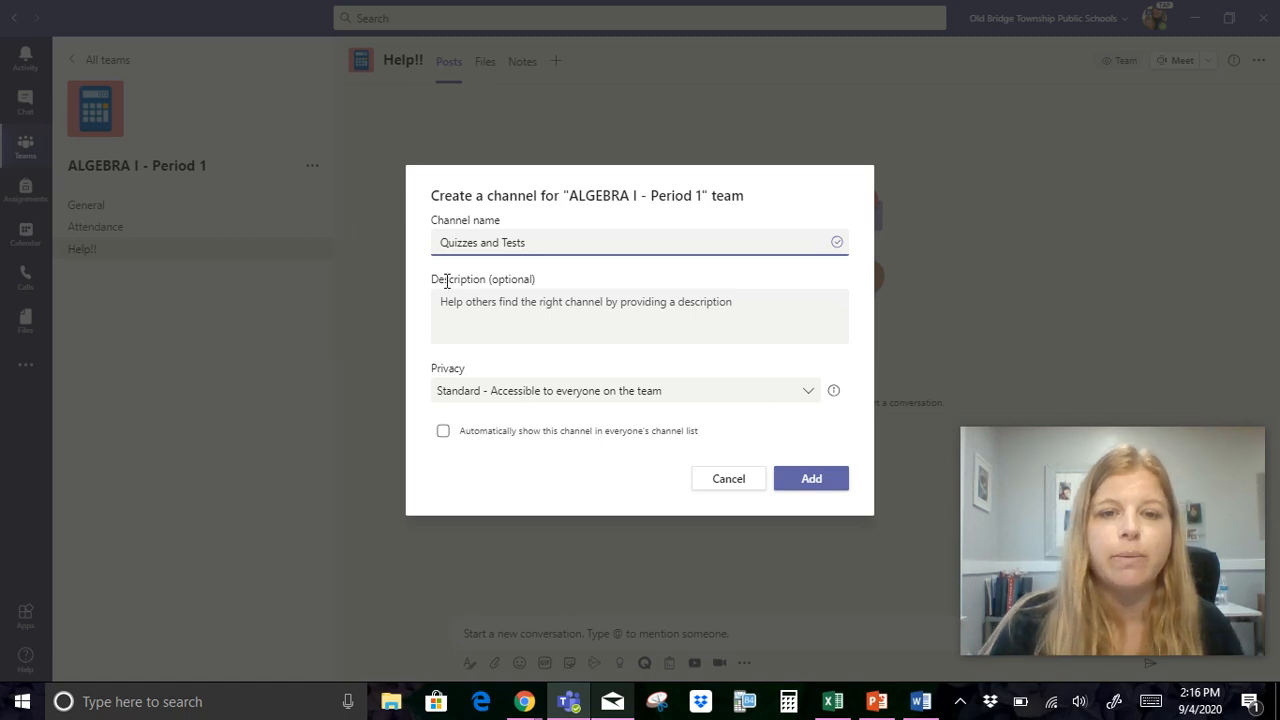
{"action": "left_click", "coordinate": [443, 431]}
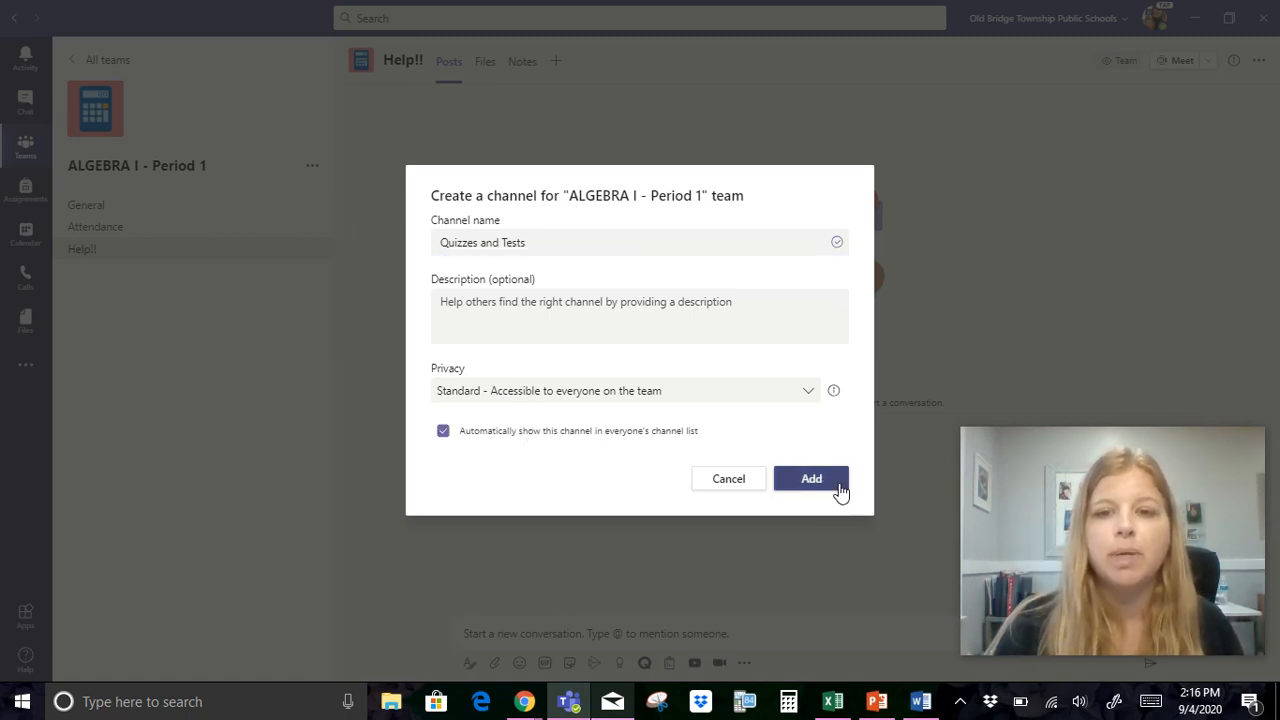
{"action": "mouse_move", "coordinate": [824, 494]}
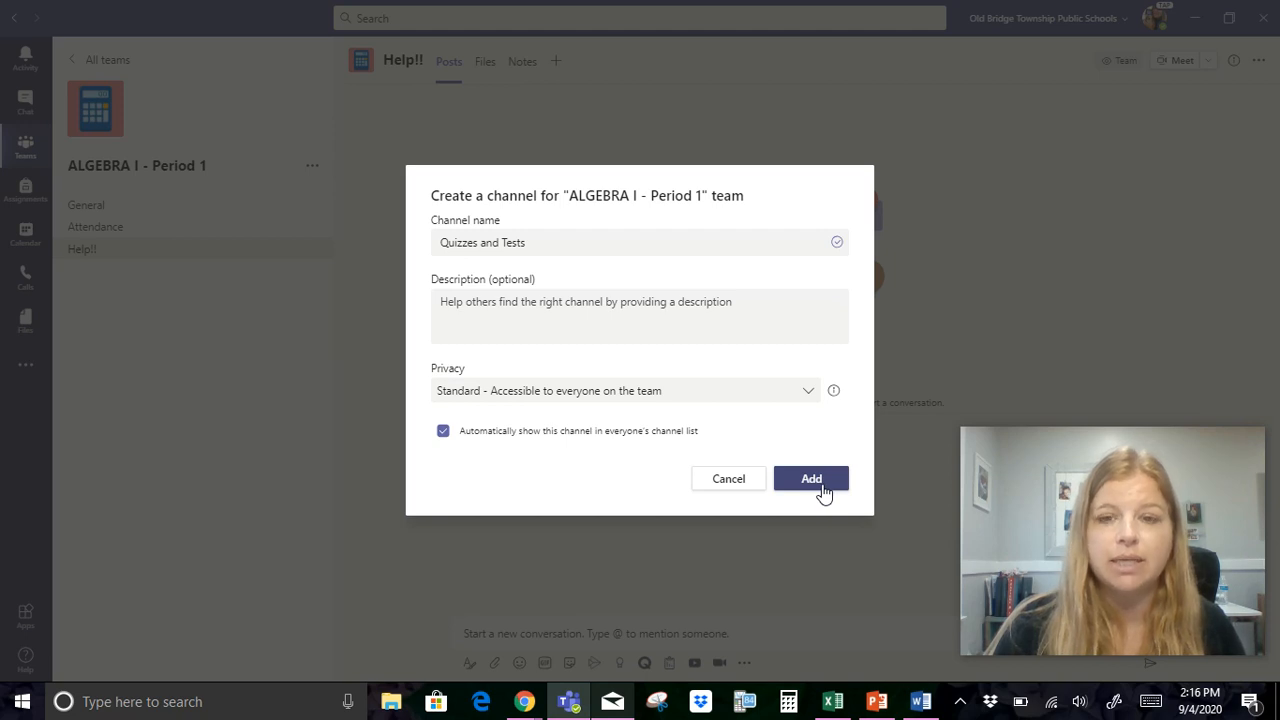
{"action": "left_click", "coordinate": [810, 478]}
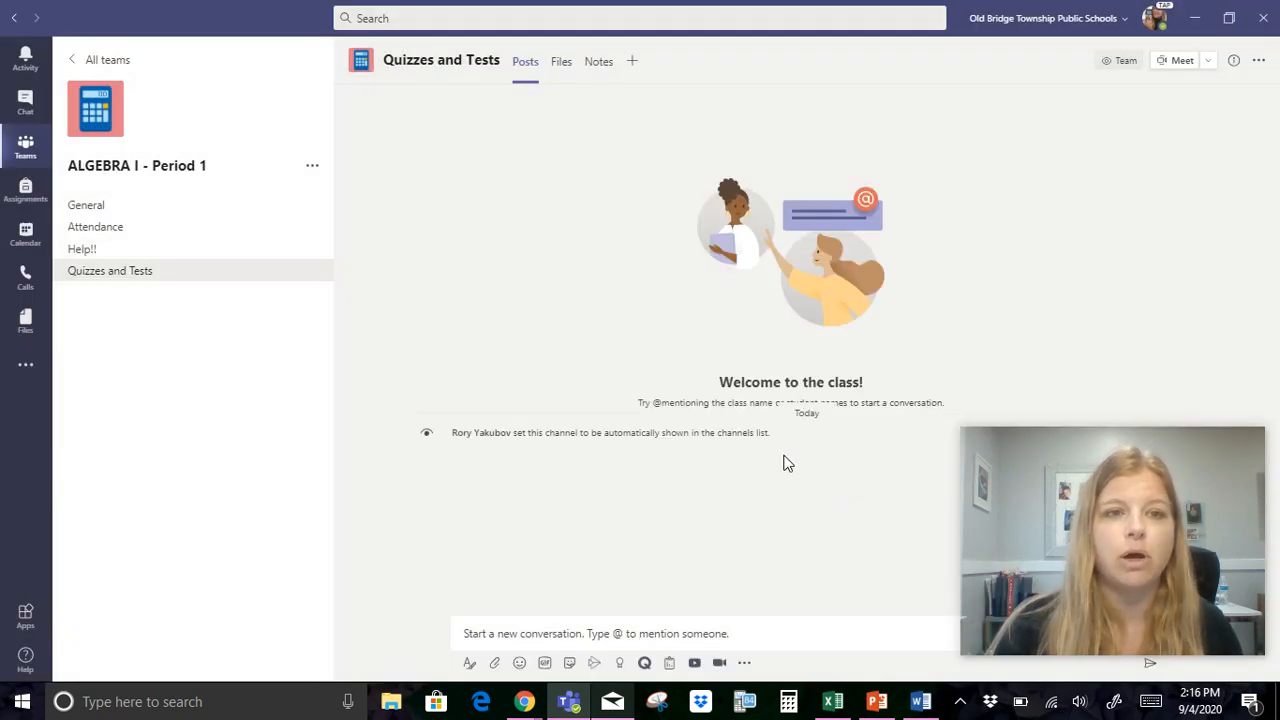
{"action": "mouse_move", "coordinate": [128, 280]}
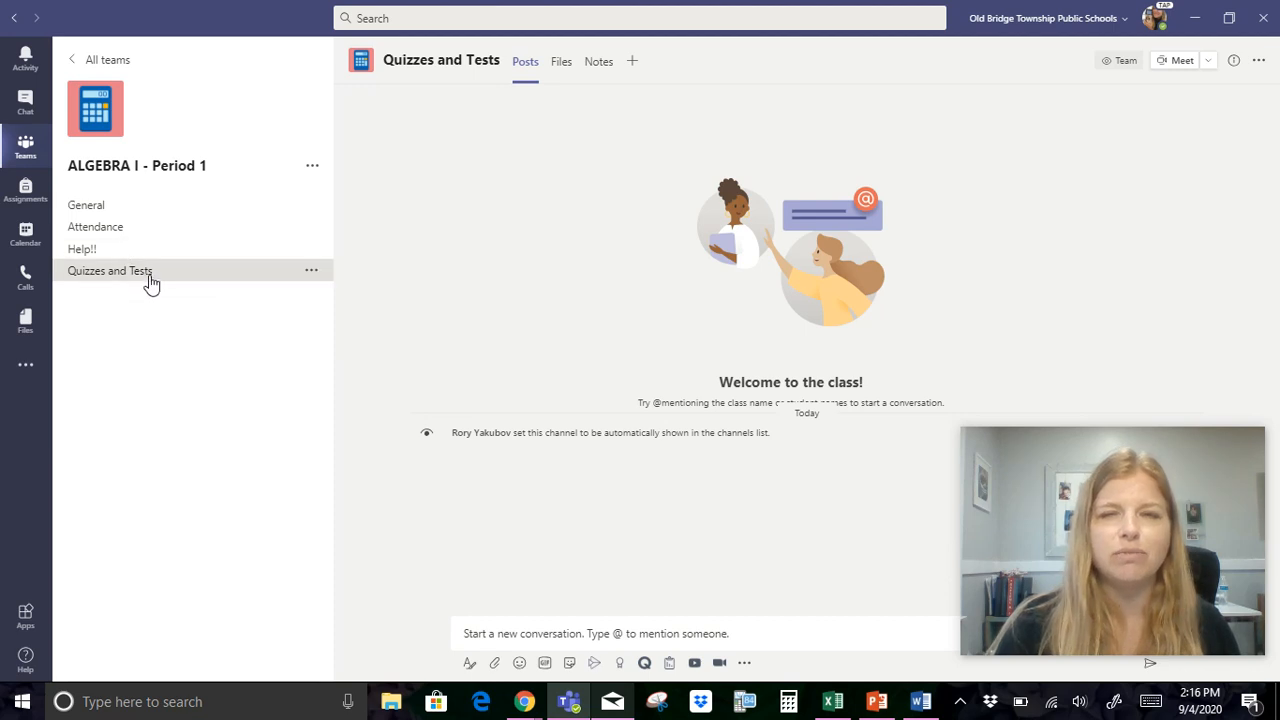
{"action": "mouse_move", "coordinate": [155, 285]}
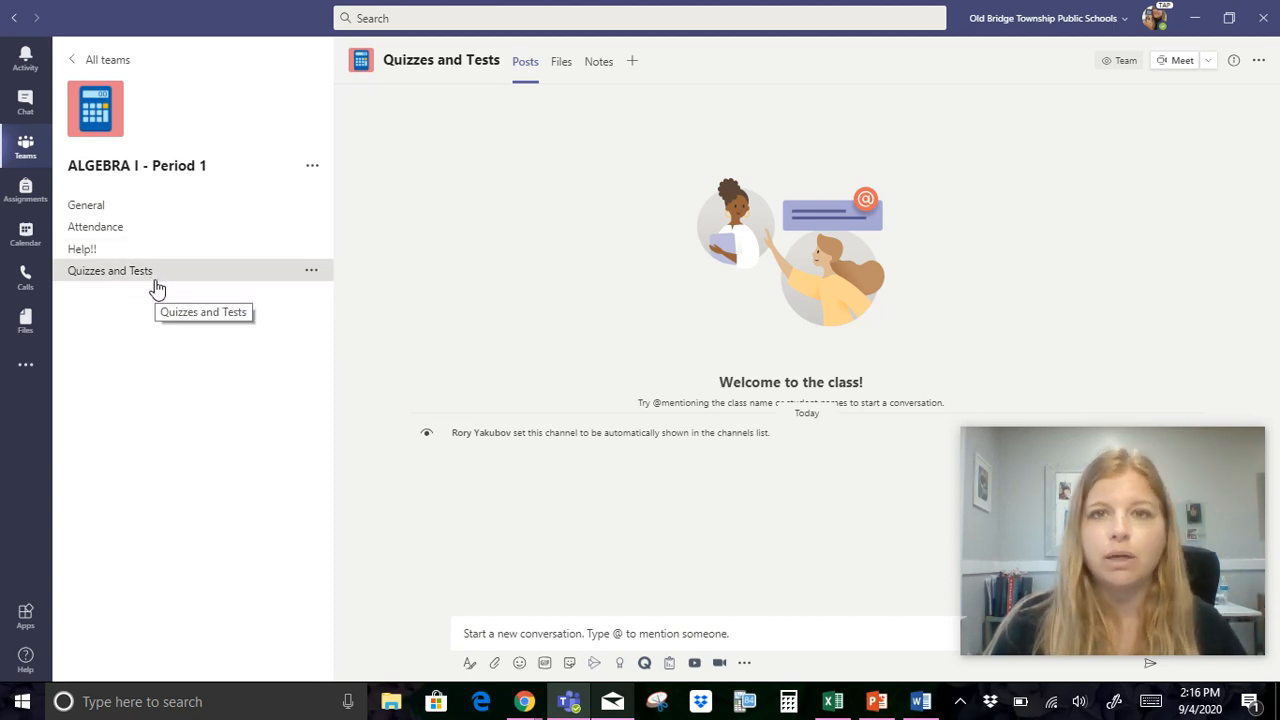
{"action": "mouse_move", "coordinate": [155, 280]}
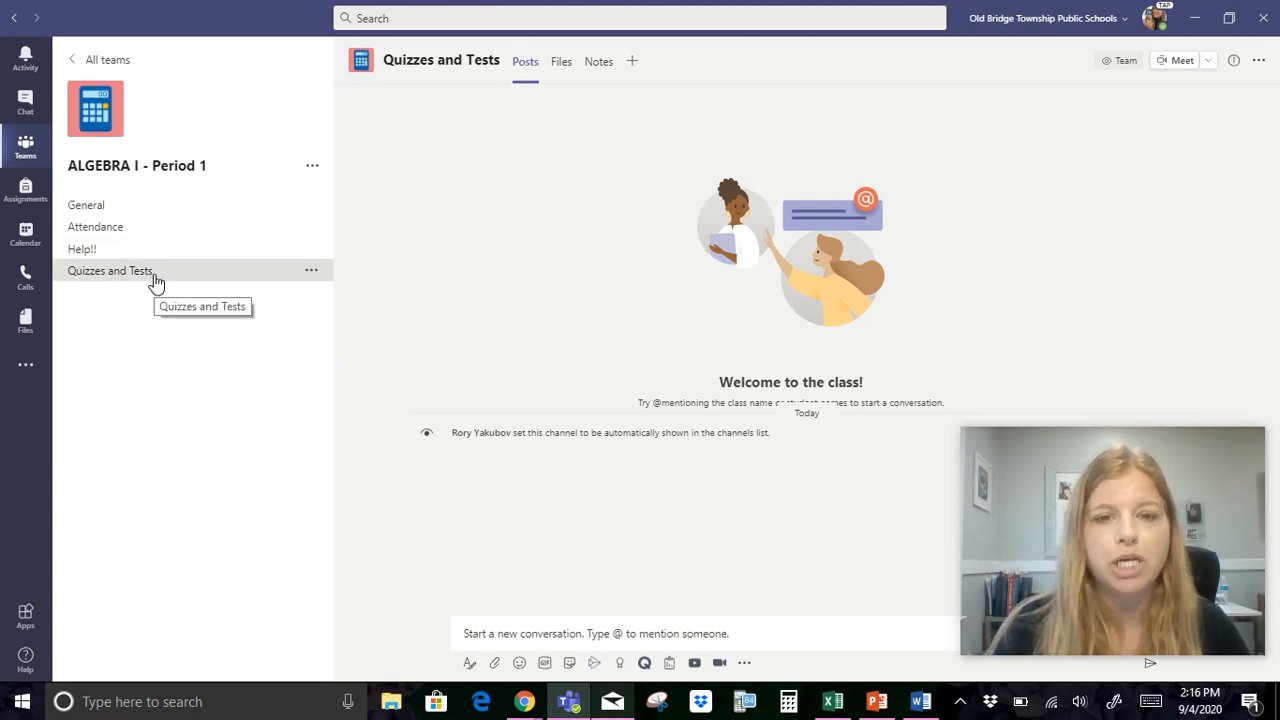
{"action": "mouse_move", "coordinate": [297, 303]}
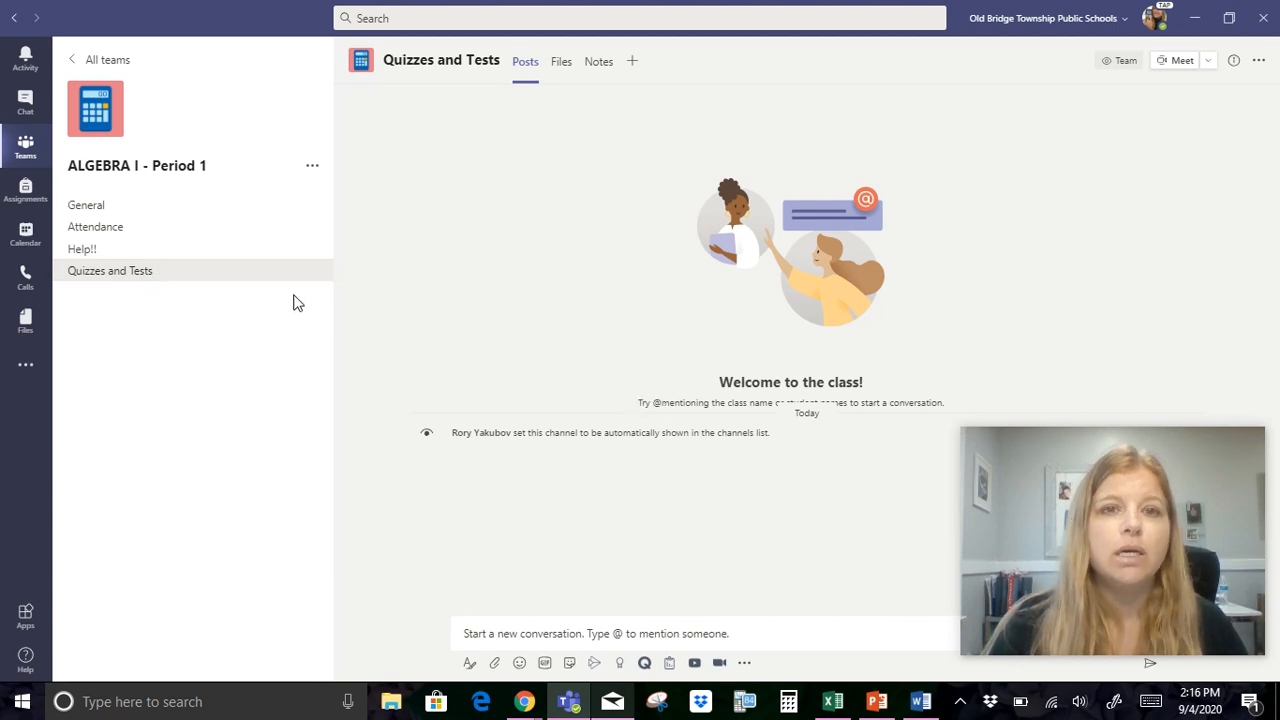
{"action": "mouse_move", "coordinate": [350, 274]}
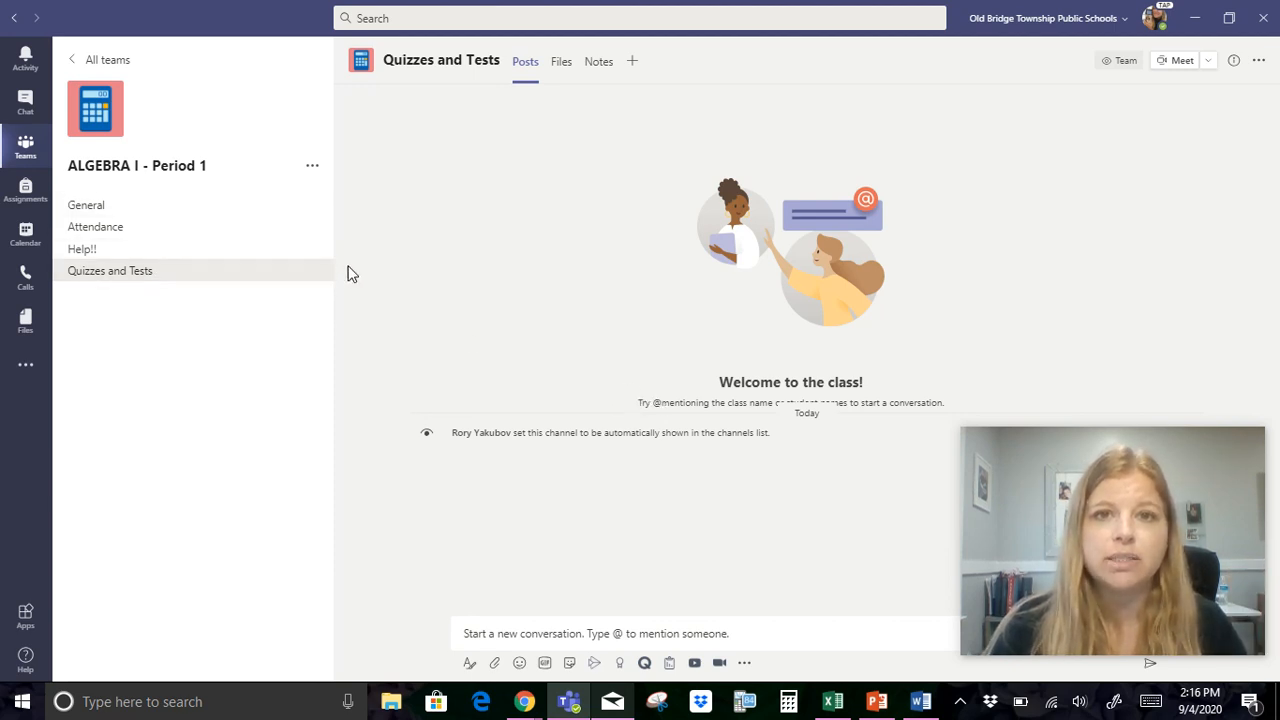
{"action": "mouse_move", "coordinate": [86, 205]}
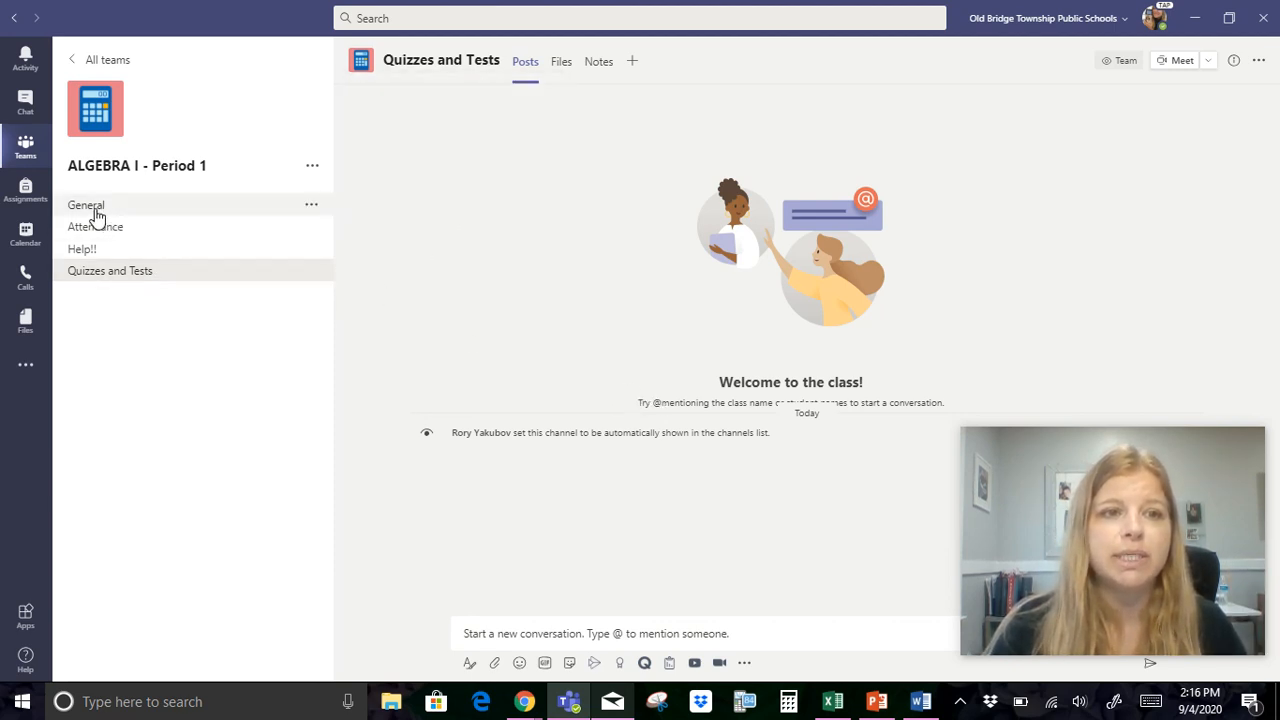
- In the General channel, set up Class Materials and open that folder
{"action": "left_click", "coordinate": [86, 205]}
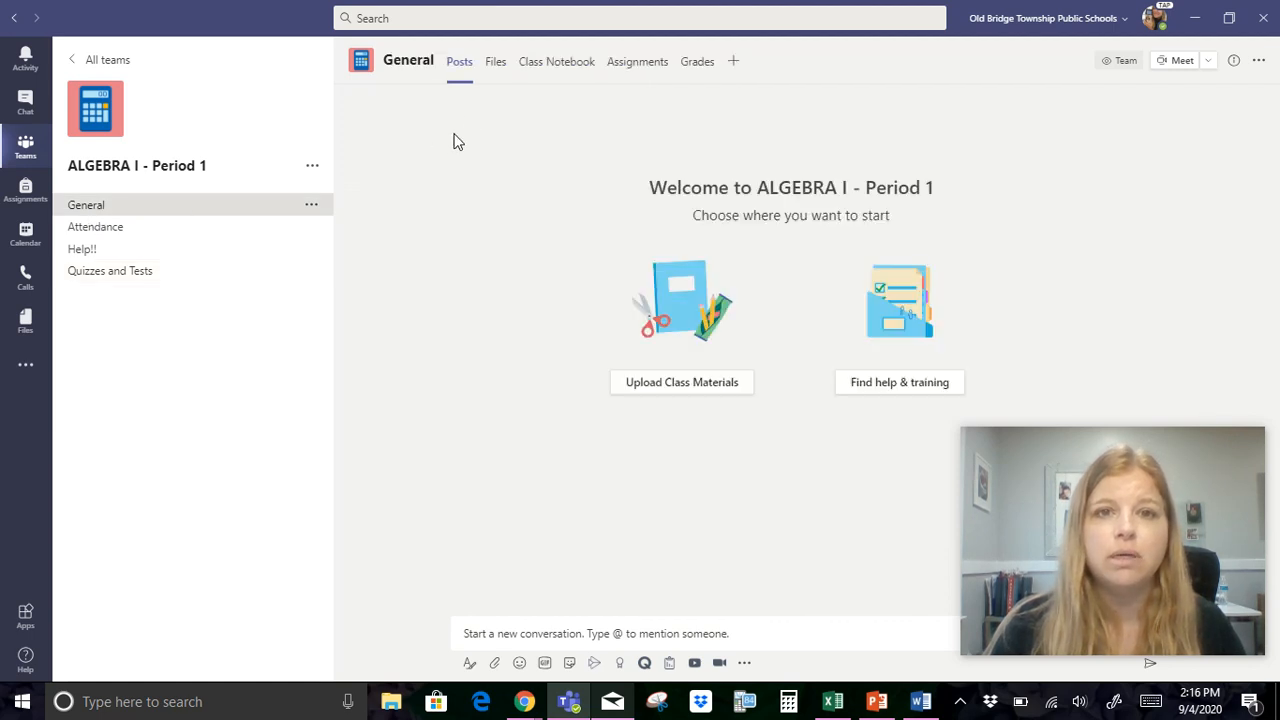
{"action": "mouse_move", "coordinate": [459, 100]}
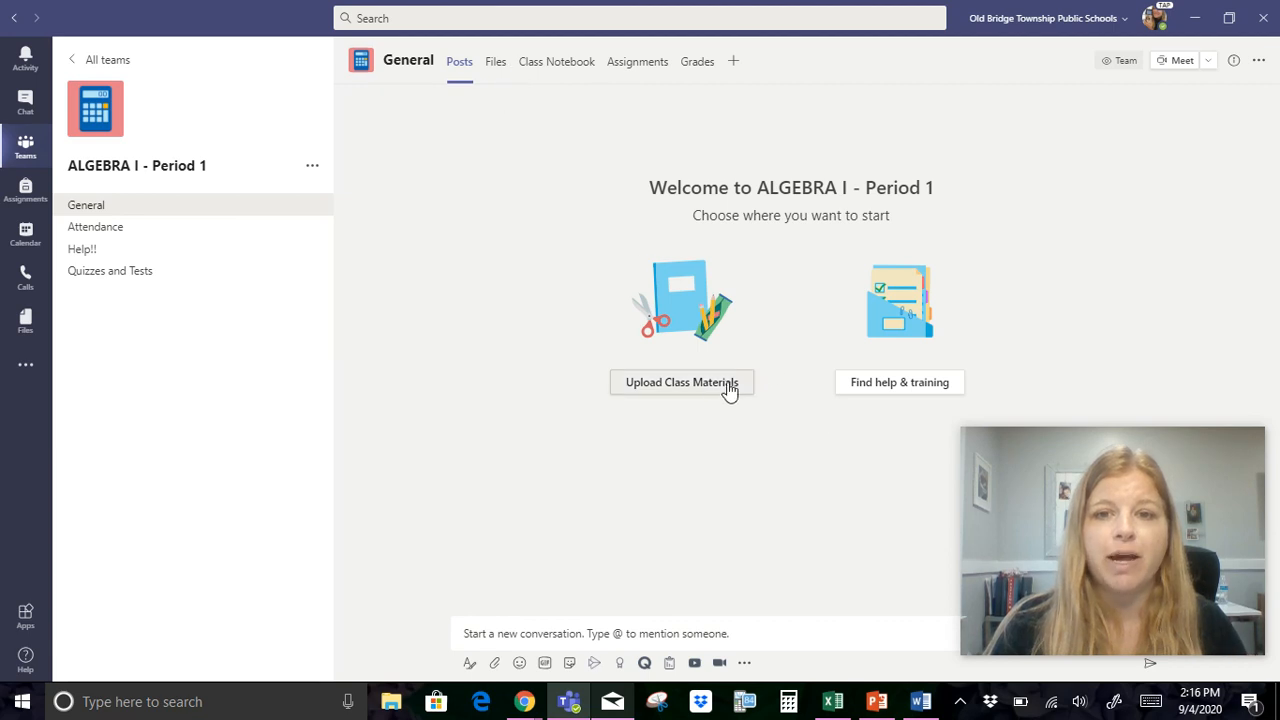
{"action": "left_click", "coordinate": [494, 61]}
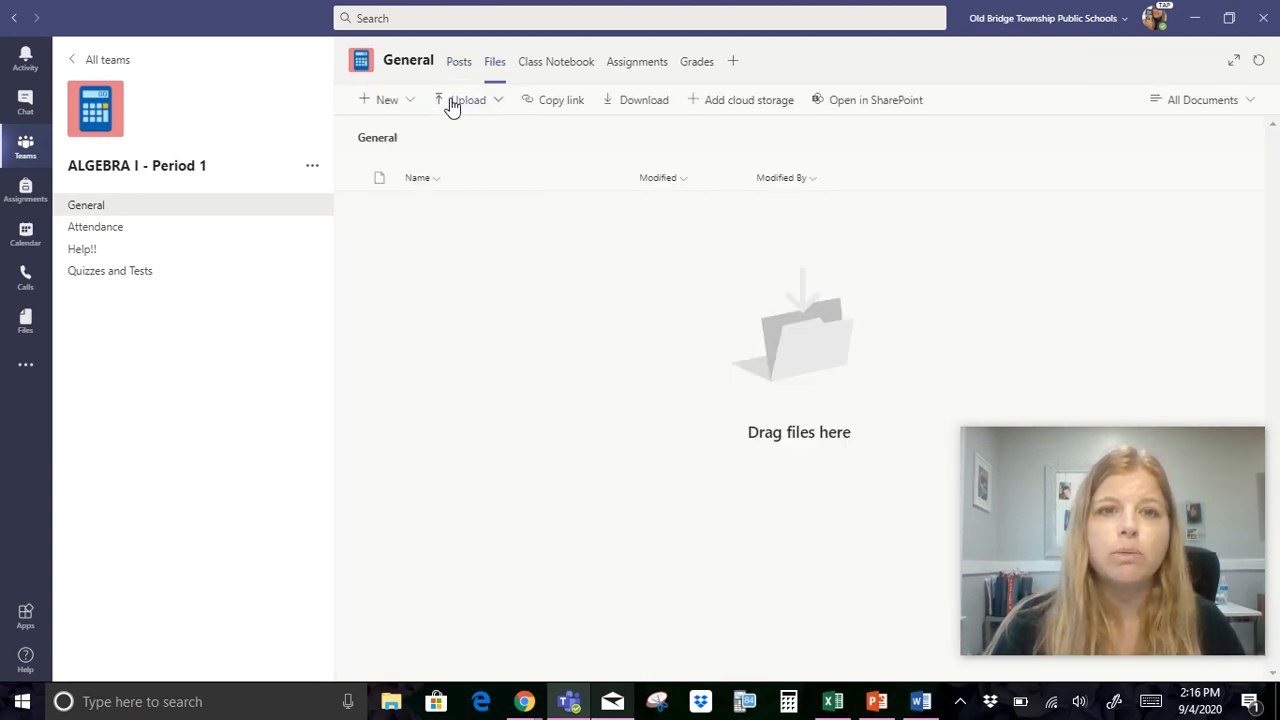
{"action": "mouse_move", "coordinate": [440, 267]}
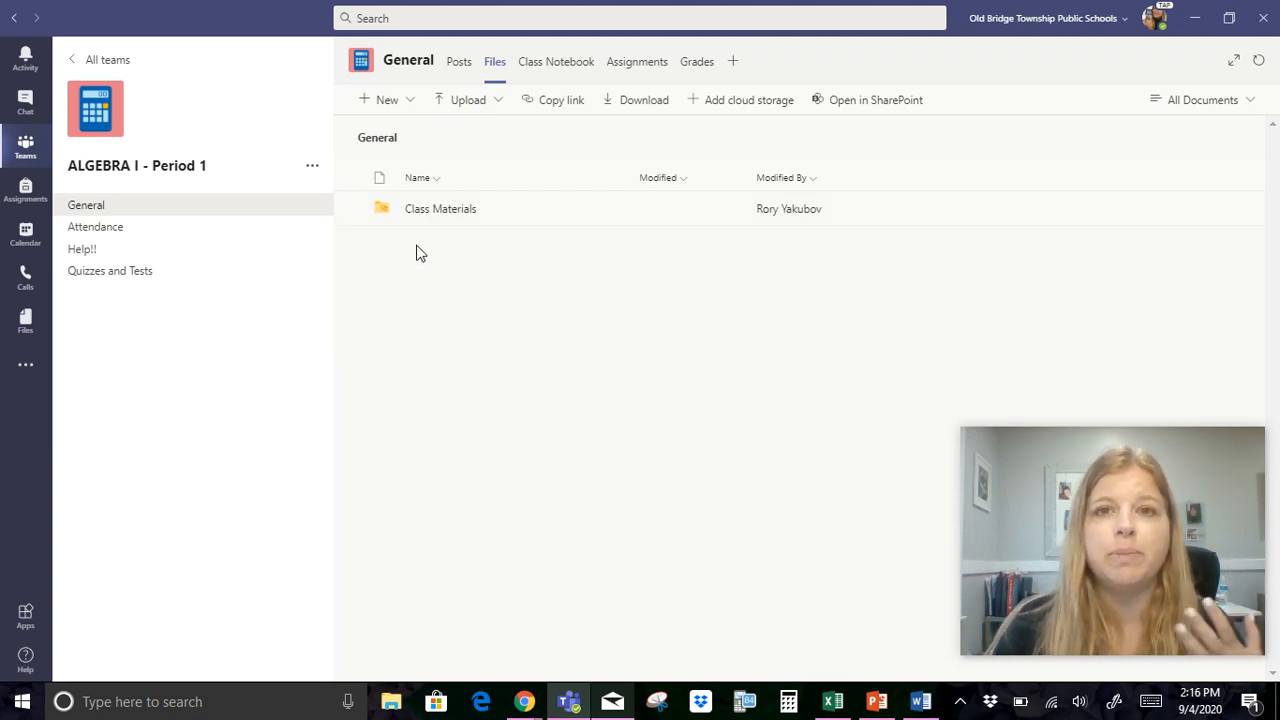
{"action": "mouse_move", "coordinate": [440, 208]}
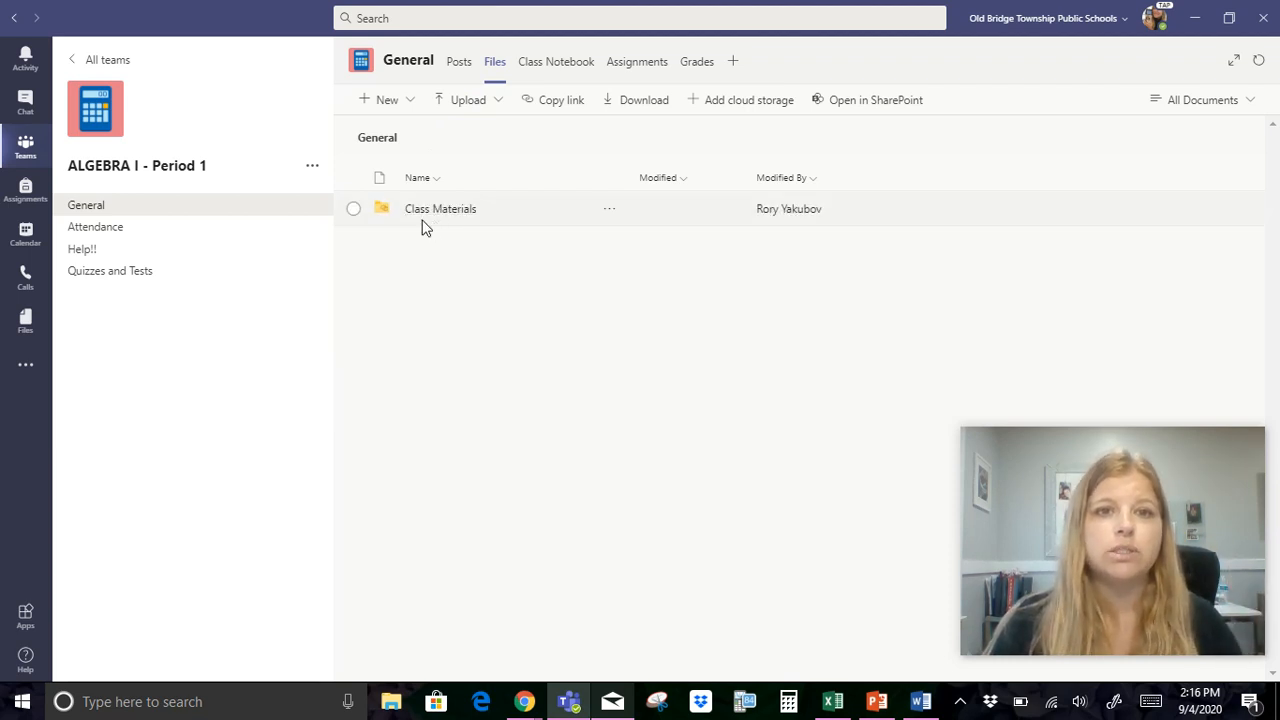
{"action": "mouse_move", "coordinate": [465, 289]}
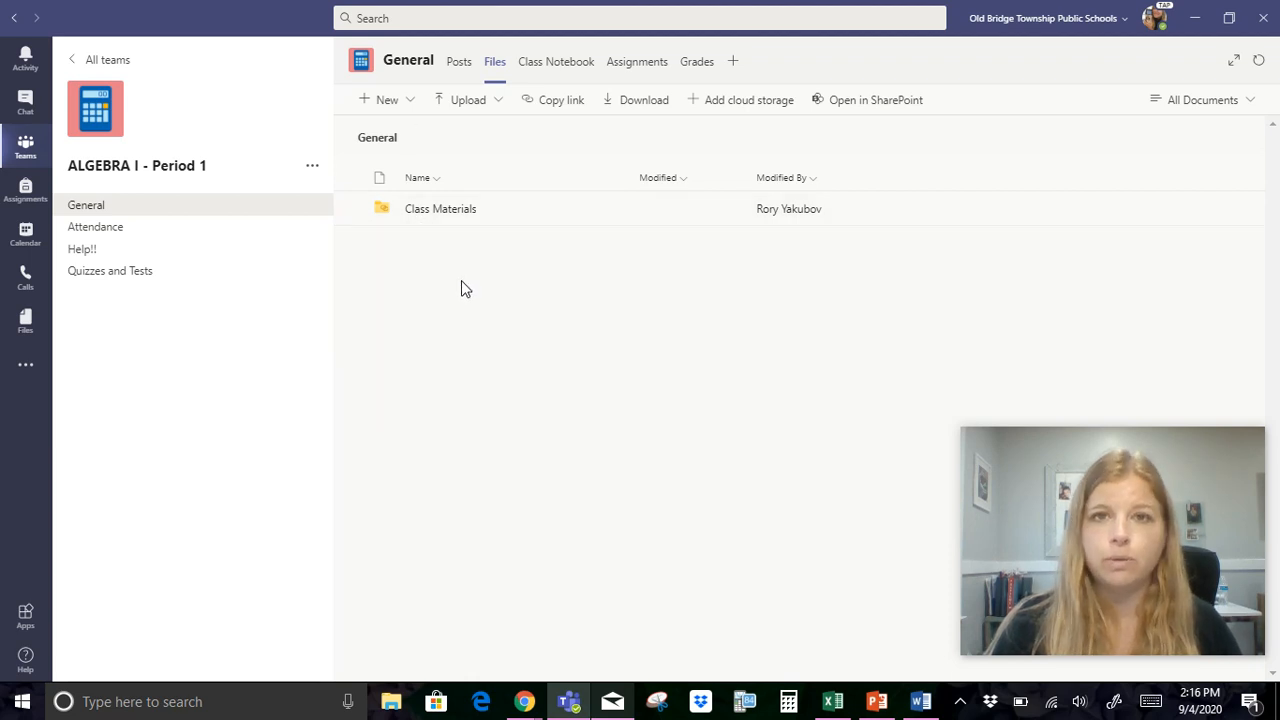
{"action": "mouse_move", "coordinate": [440, 208]}
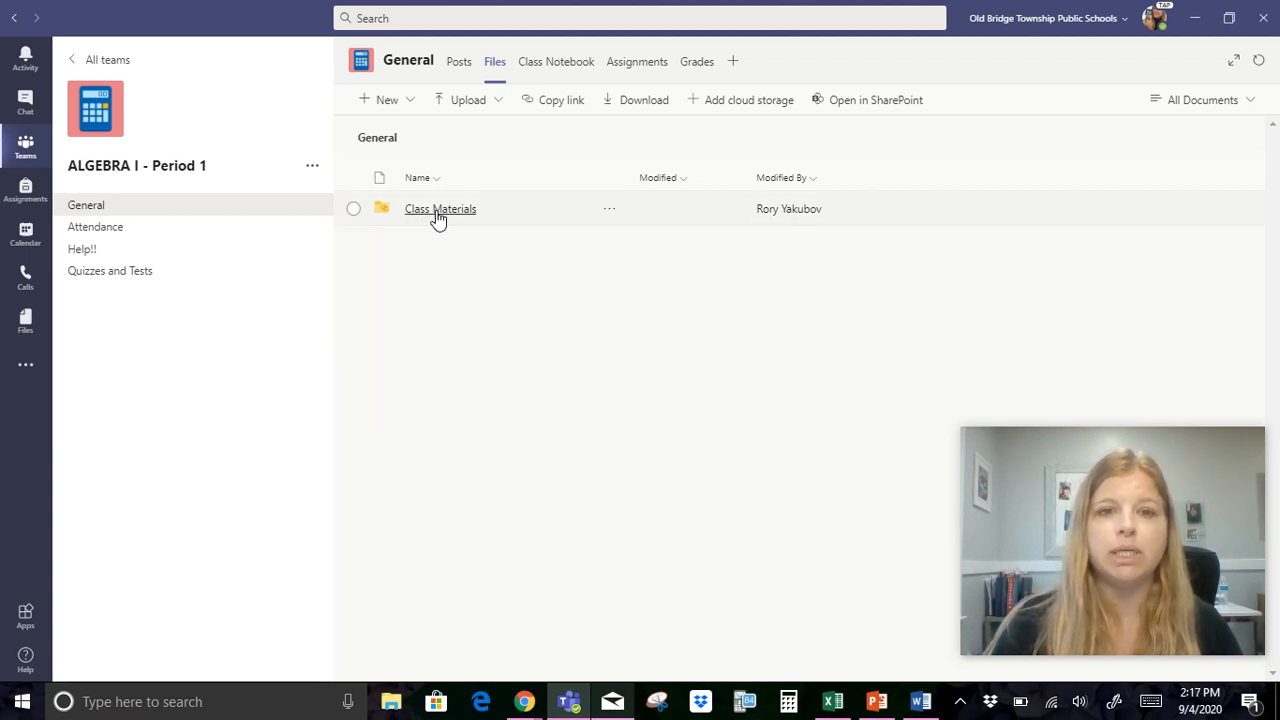
{"action": "left_click", "coordinate": [440, 208]}
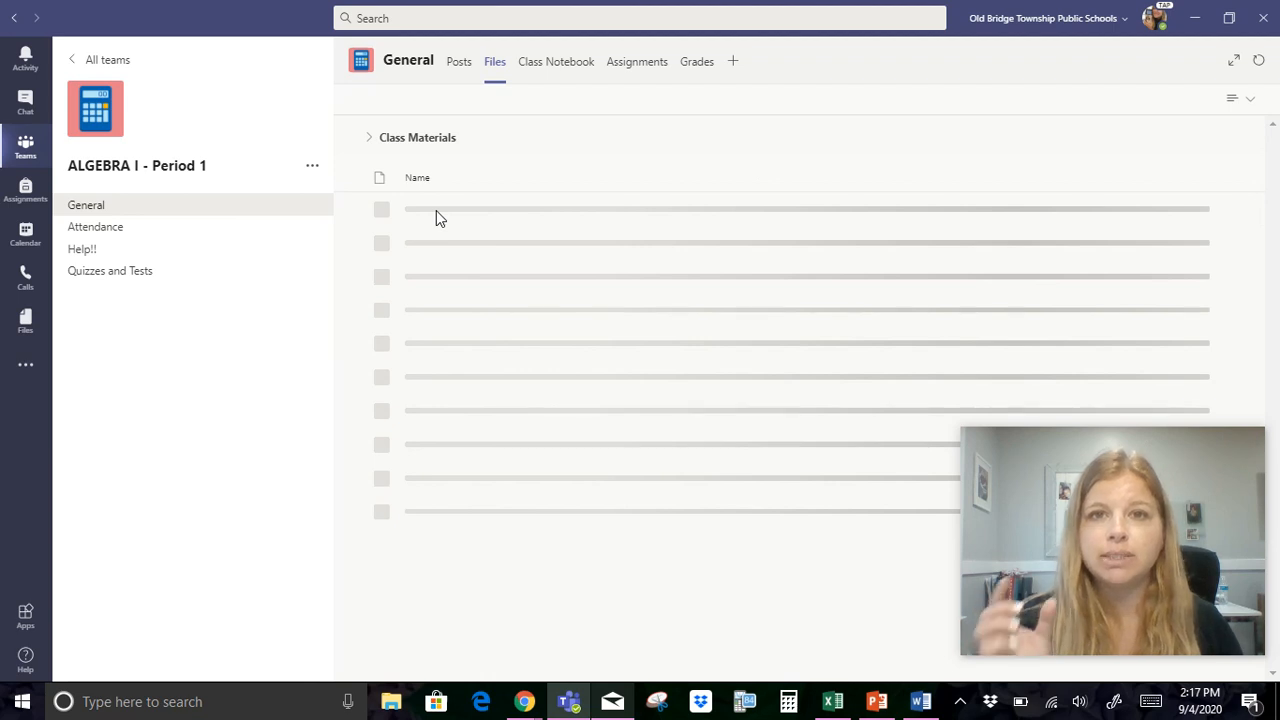
{"action": "left_click", "coordinate": [417, 137]}
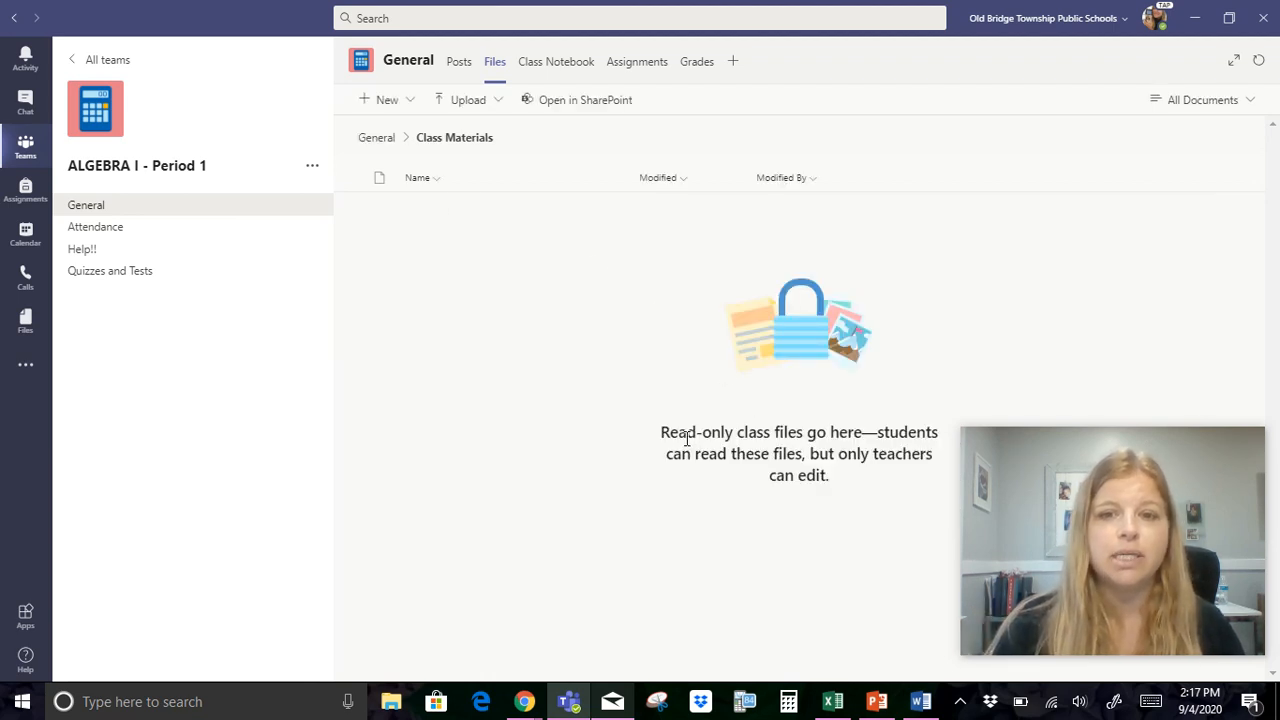
{"action": "mouse_move", "coordinate": [682, 473]}
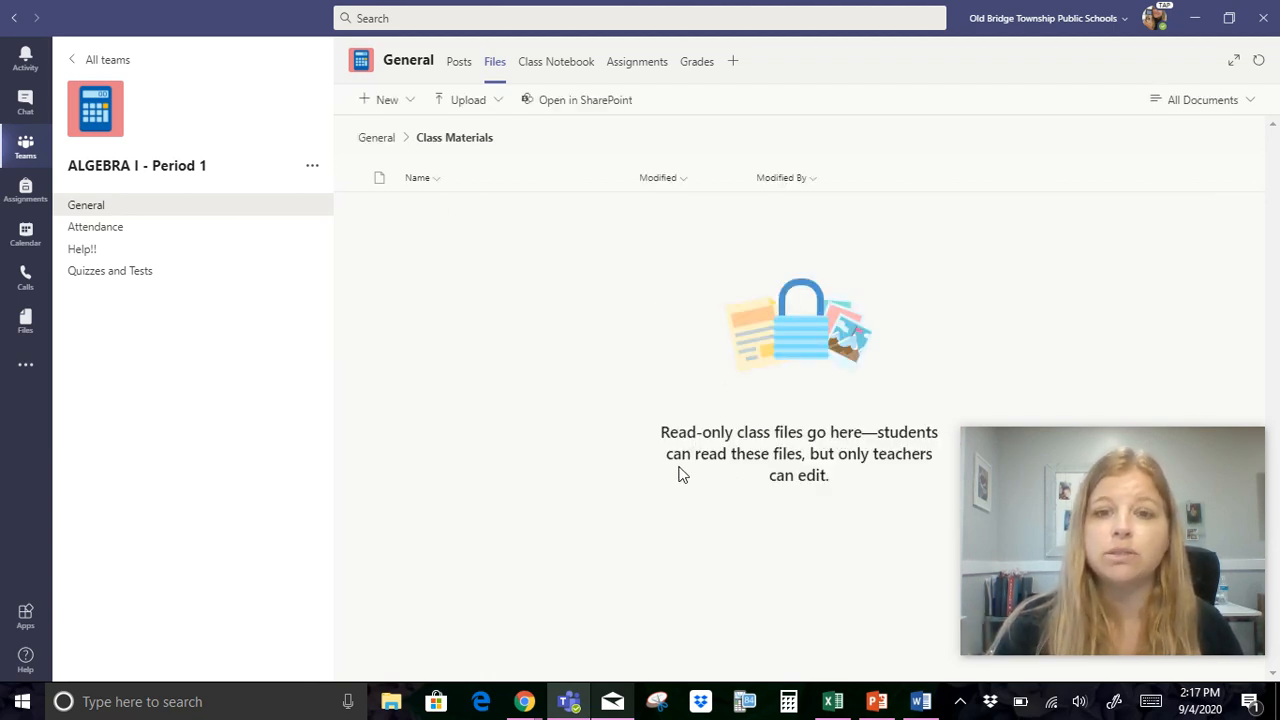
{"action": "mouse_move", "coordinate": [912, 476]}
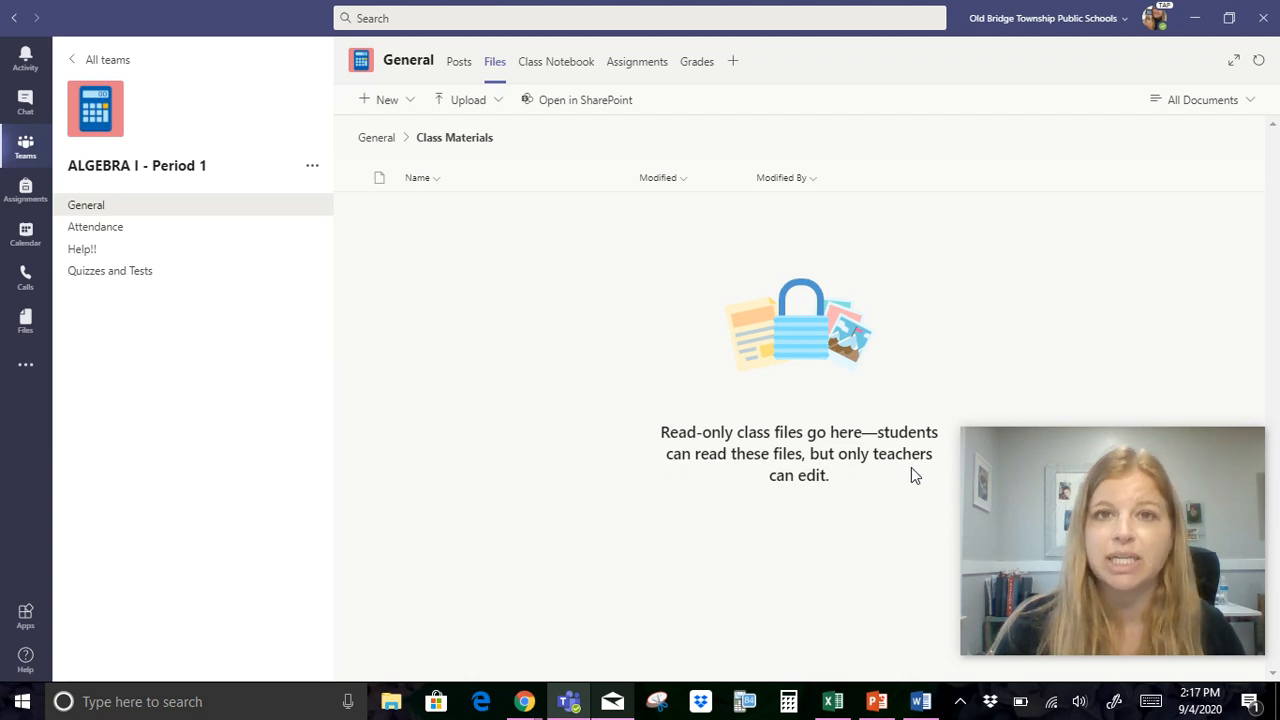
{"action": "mouse_move", "coordinate": [435, 125]}
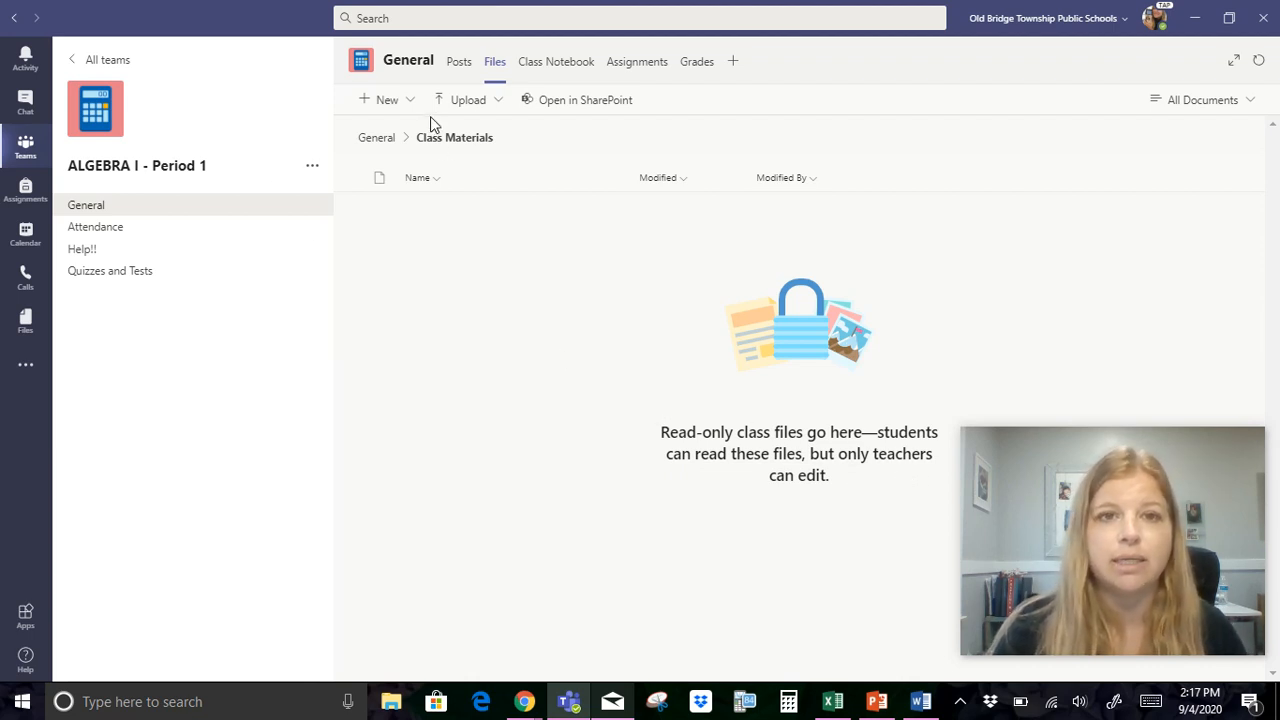
- Create a 'Chapter 1 Notes' folder inside Class Materials and open it
{"action": "left_click", "coordinate": [385, 99]}
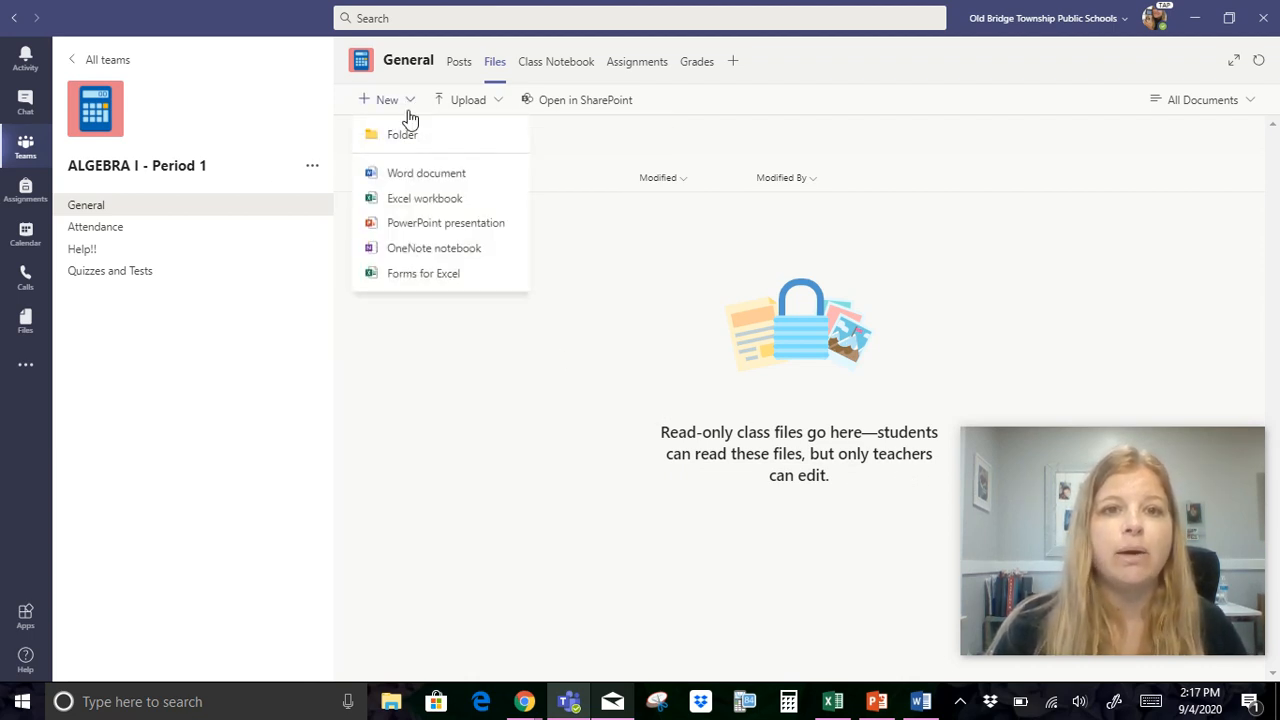
{"action": "left_click", "coordinate": [401, 134]}
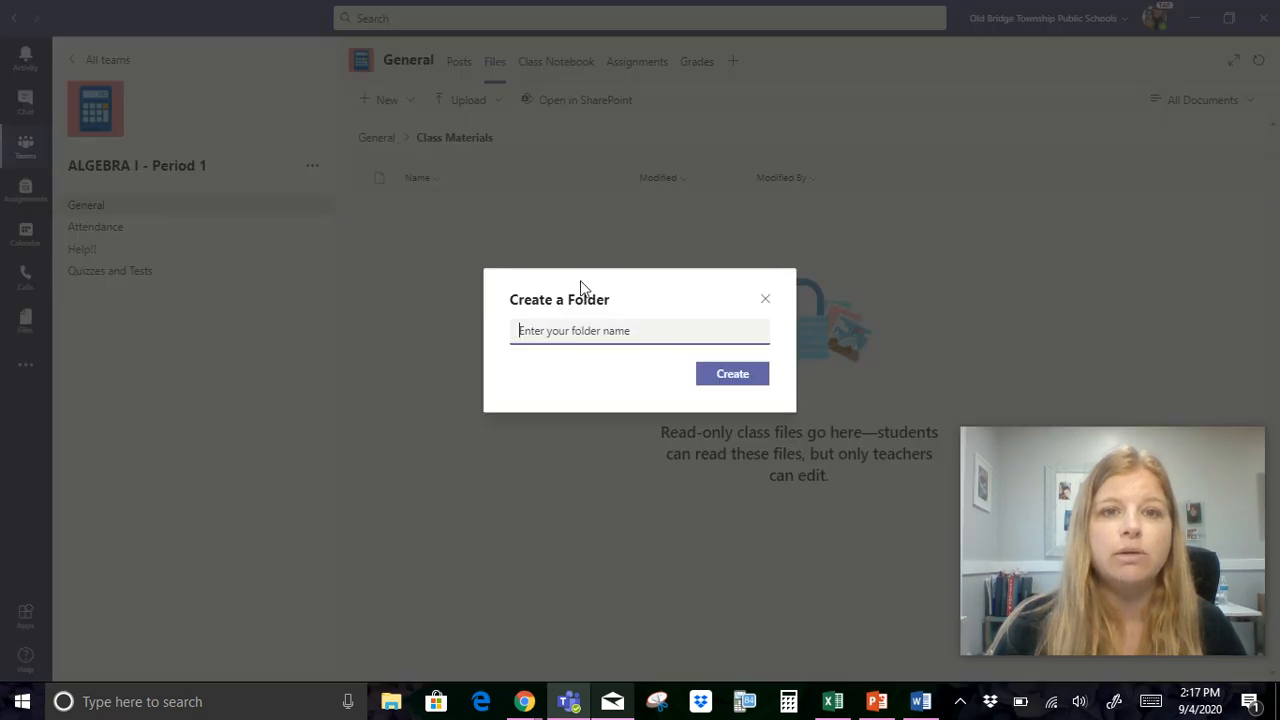
{"action": "type", "text": "Chapter"}
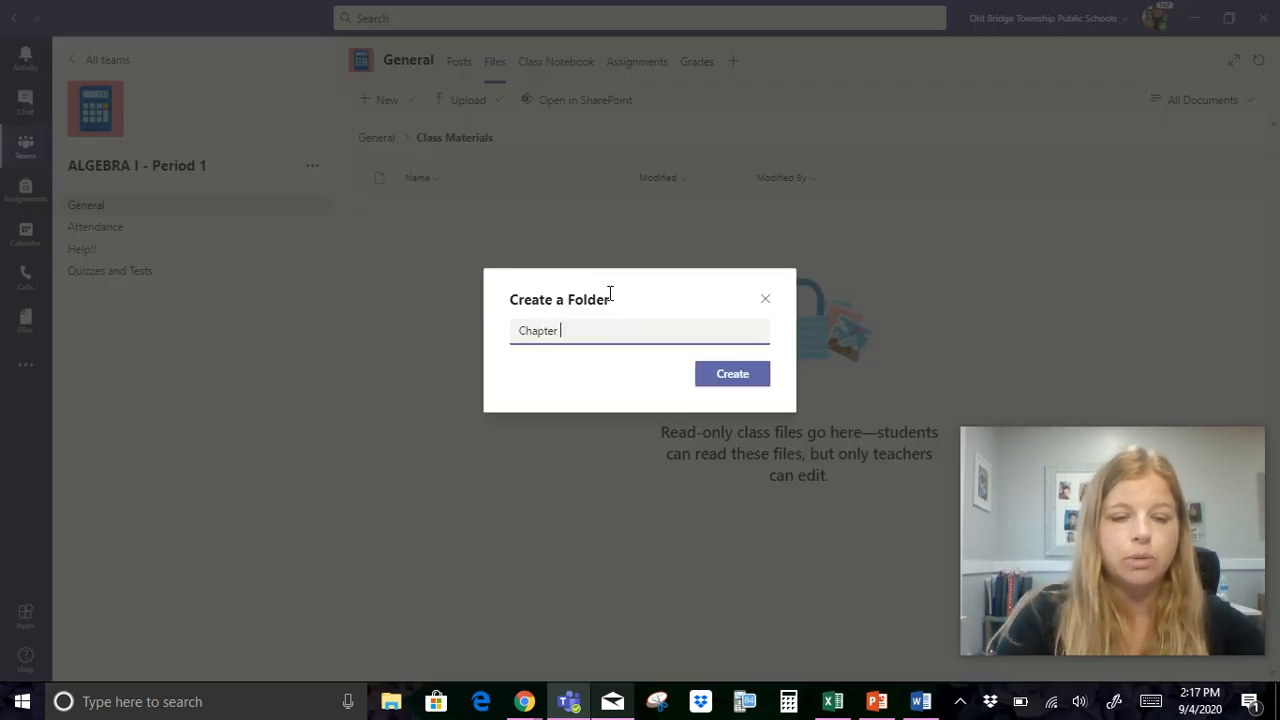
{"action": "type", "text": "1 Notes"}
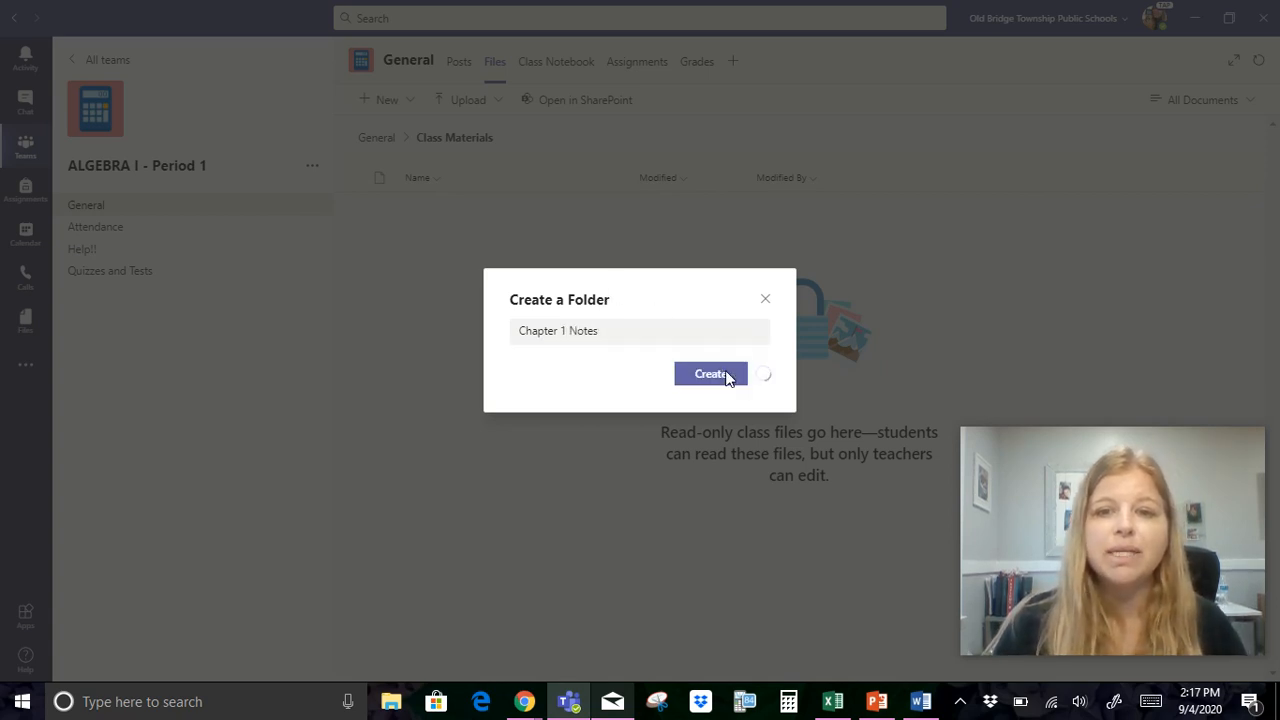
{"action": "left_click", "coordinate": [710, 373]}
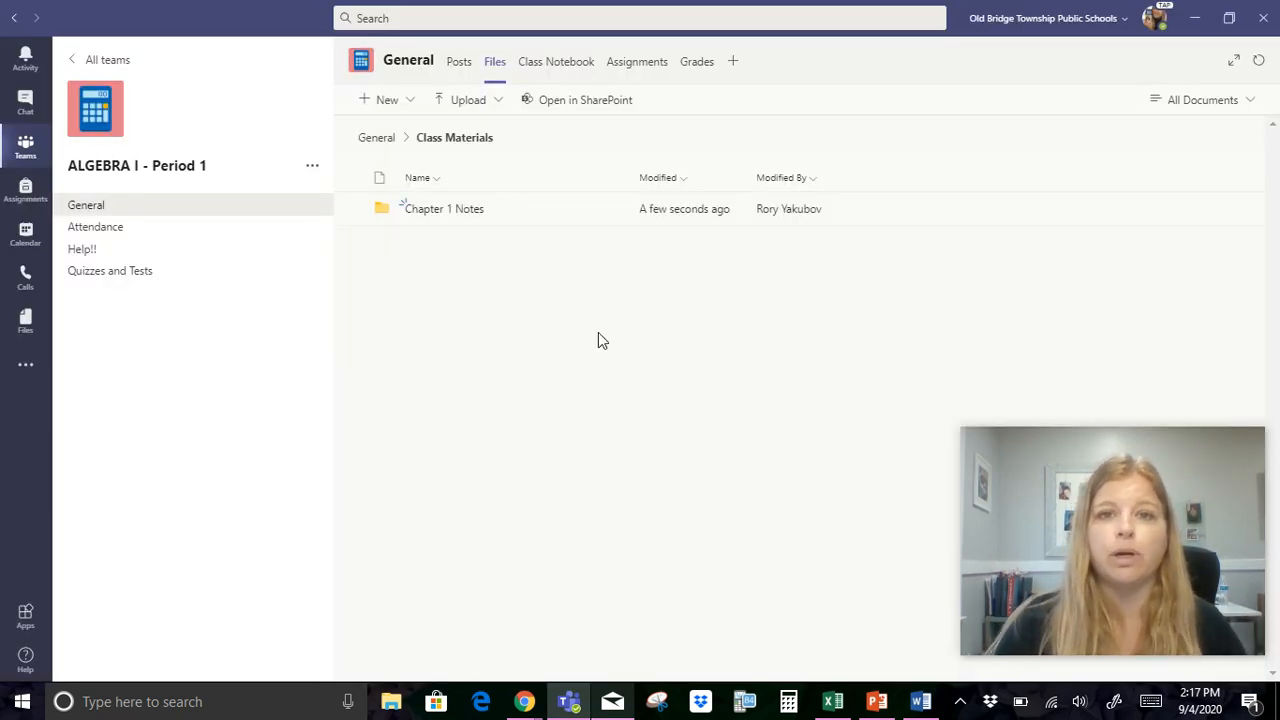
{"action": "mouse_move", "coordinate": [443, 208]}
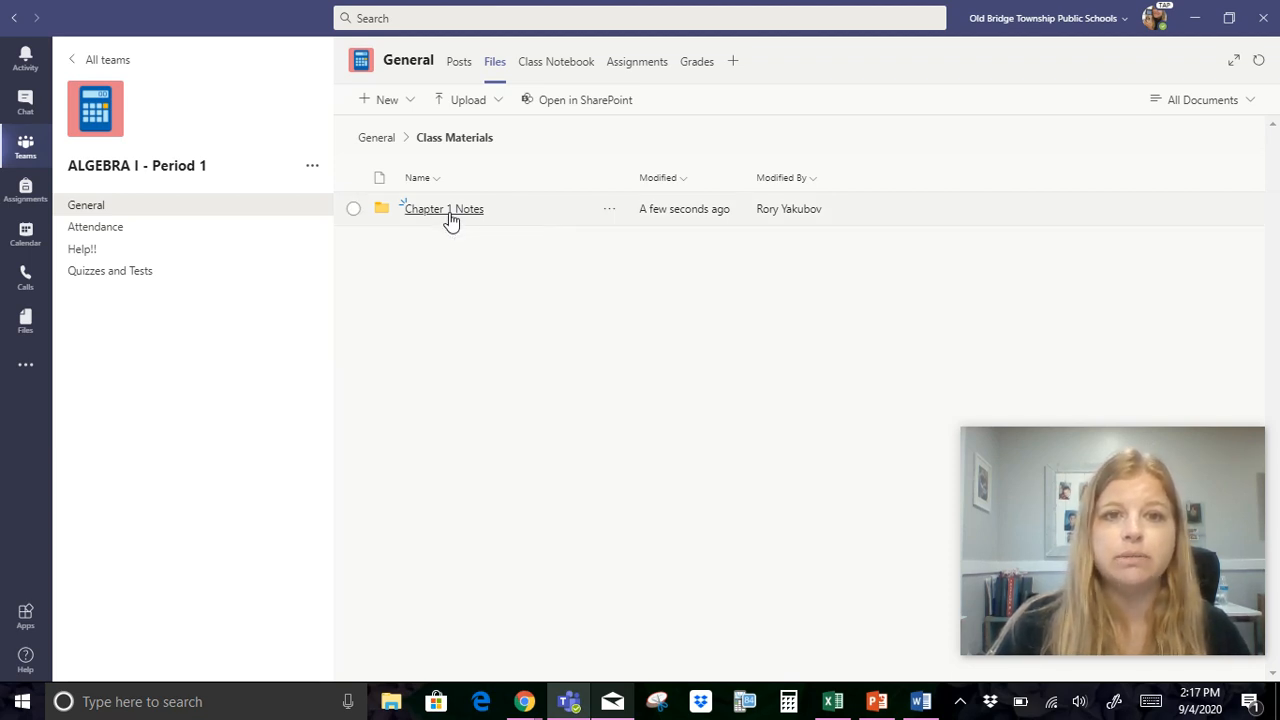
{"action": "left_click", "coordinate": [443, 208]}
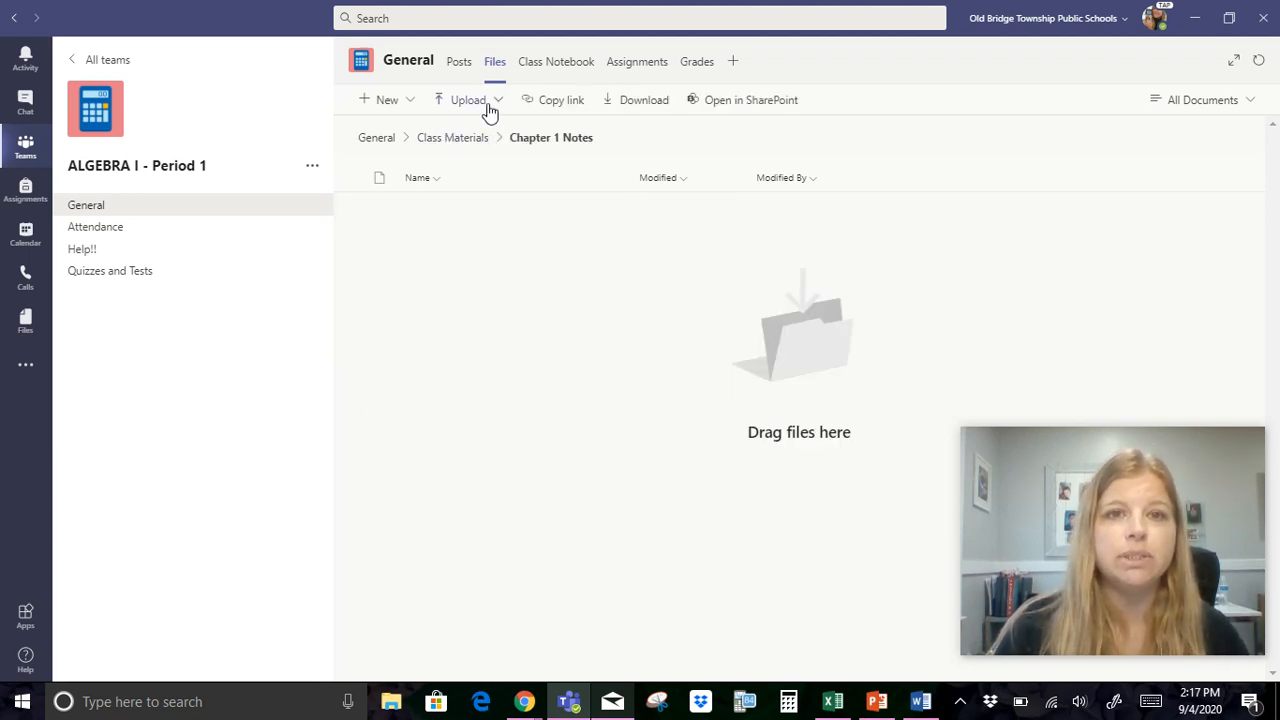
{"action": "mouse_move", "coordinate": [490, 138]}
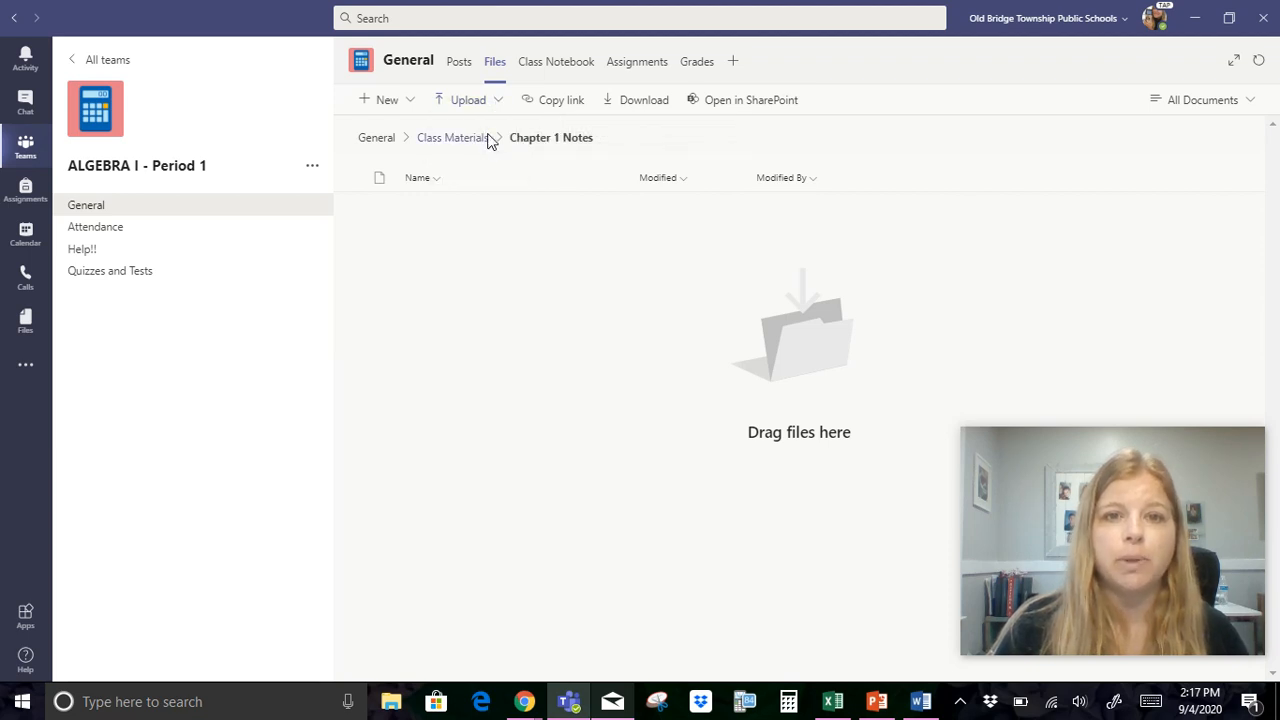
- Upload Algebra Notebook Pages 1 through 7 into the Chapter 1 Notes folder
{"action": "left_click", "coordinate": [467, 99]}
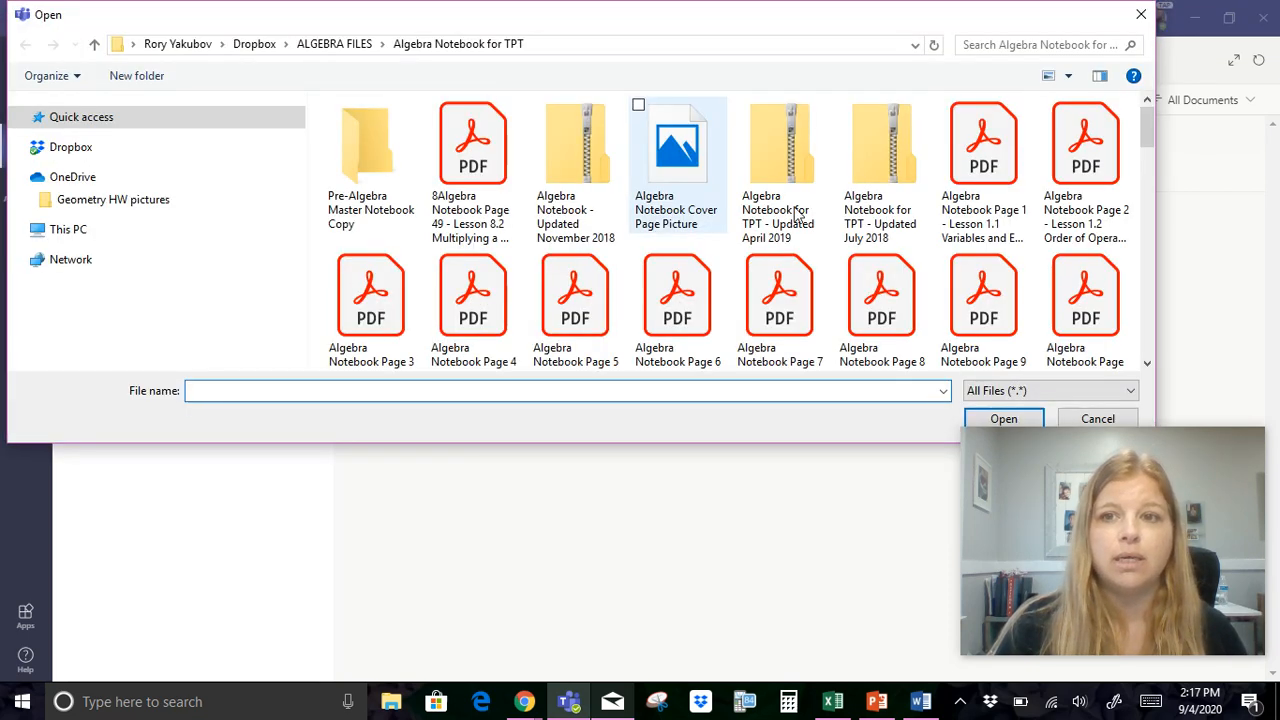
{"action": "left_click", "coordinate": [983, 142]}
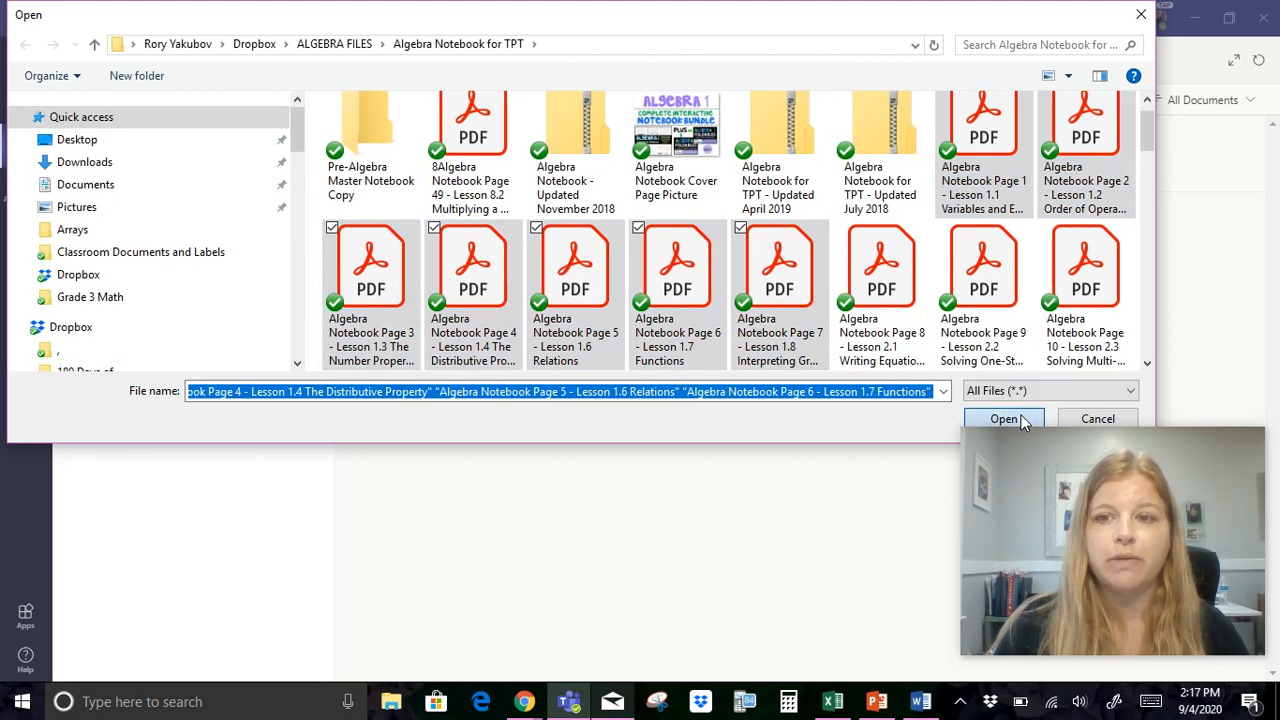
{"action": "left_click", "coordinate": [1003, 418]}
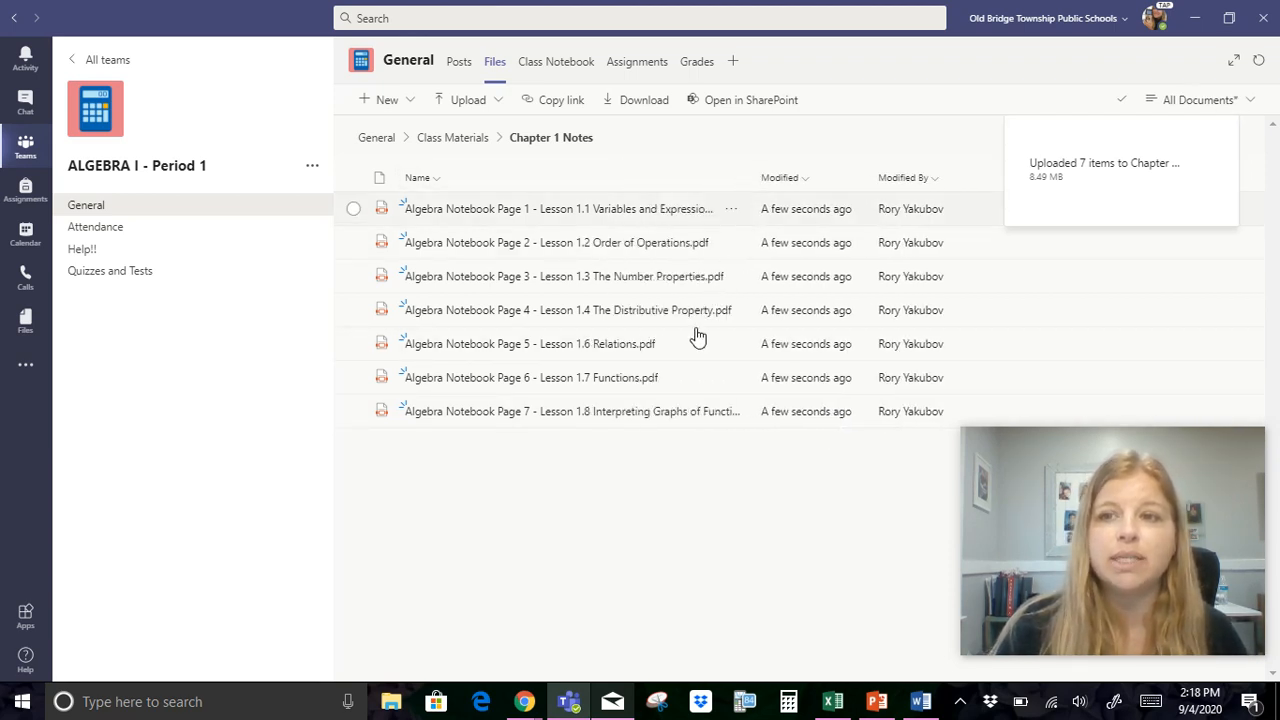
{"action": "mouse_move", "coordinate": [658, 473]}
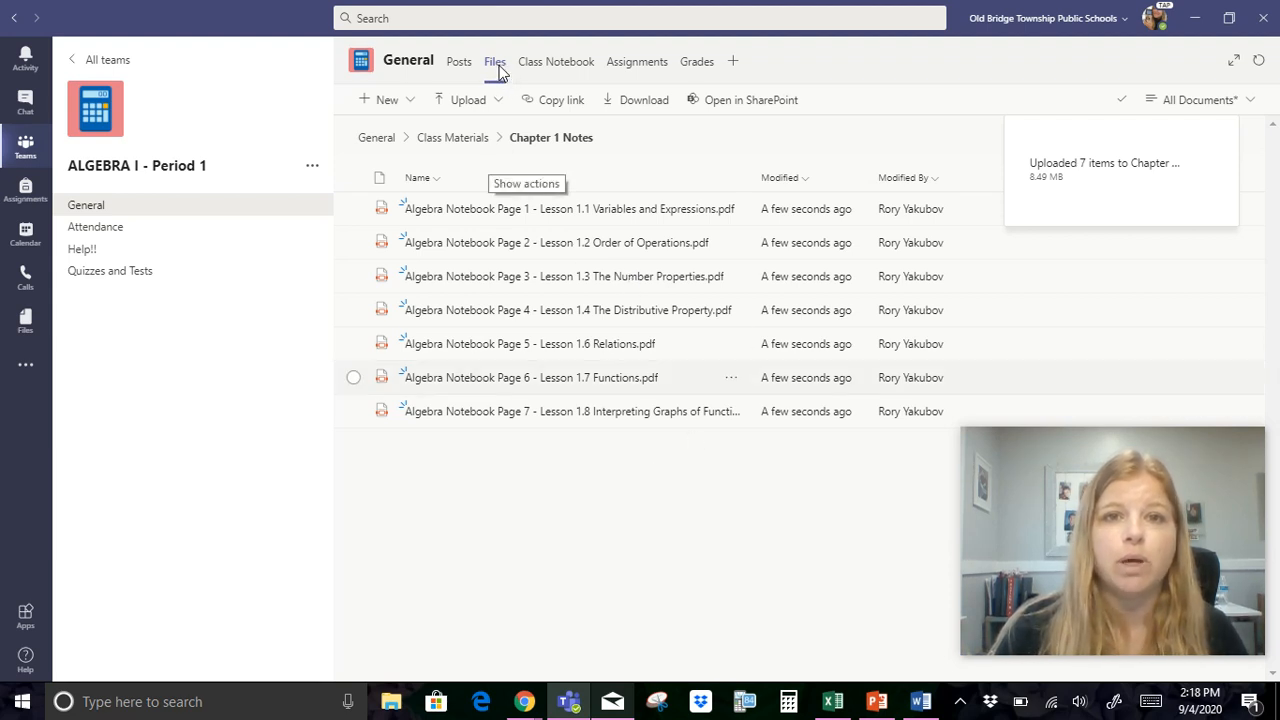
{"action": "mouse_move", "coordinate": [494, 61]}
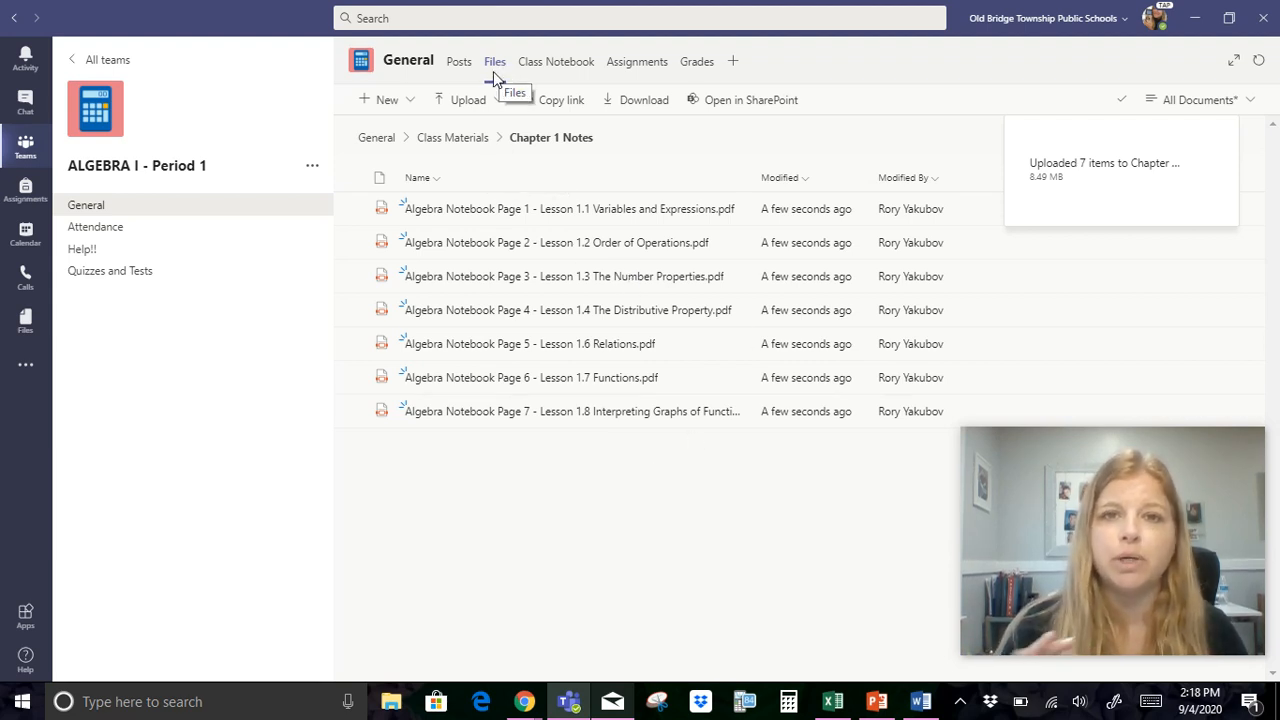
{"action": "mouse_move", "coordinate": [556, 61]}
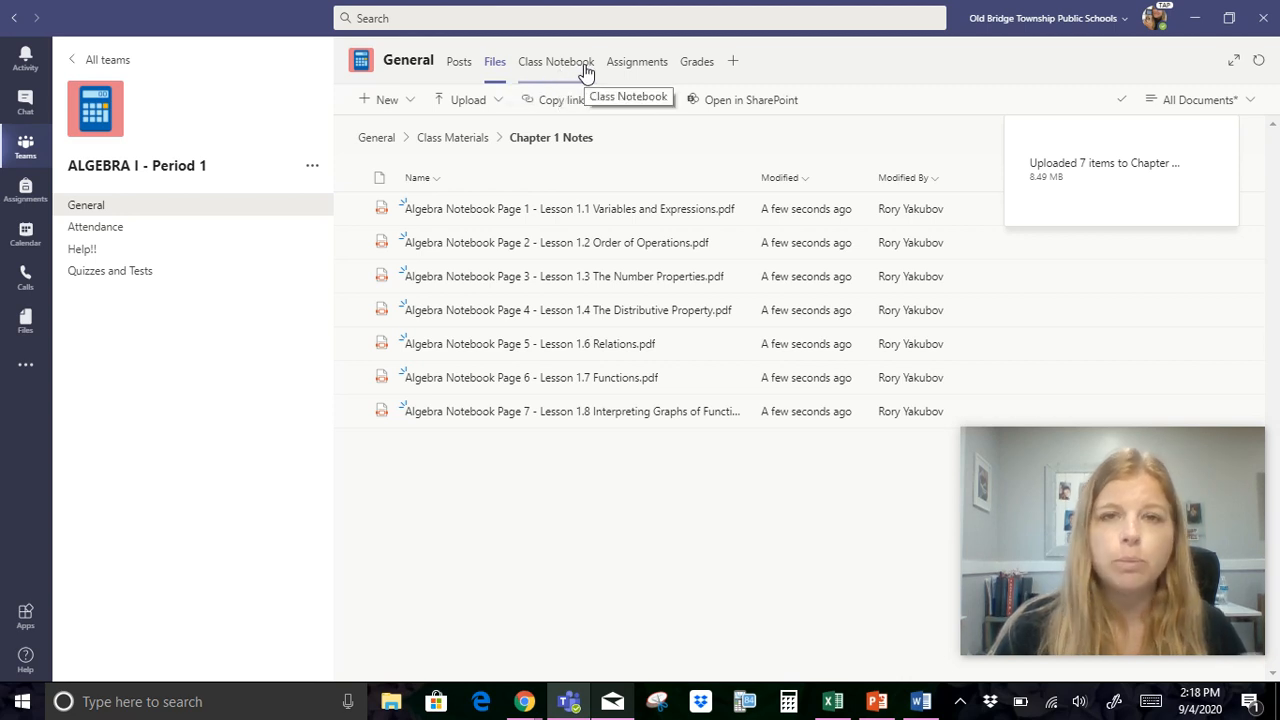
{"action": "mouse_move", "coordinate": [637, 75]}
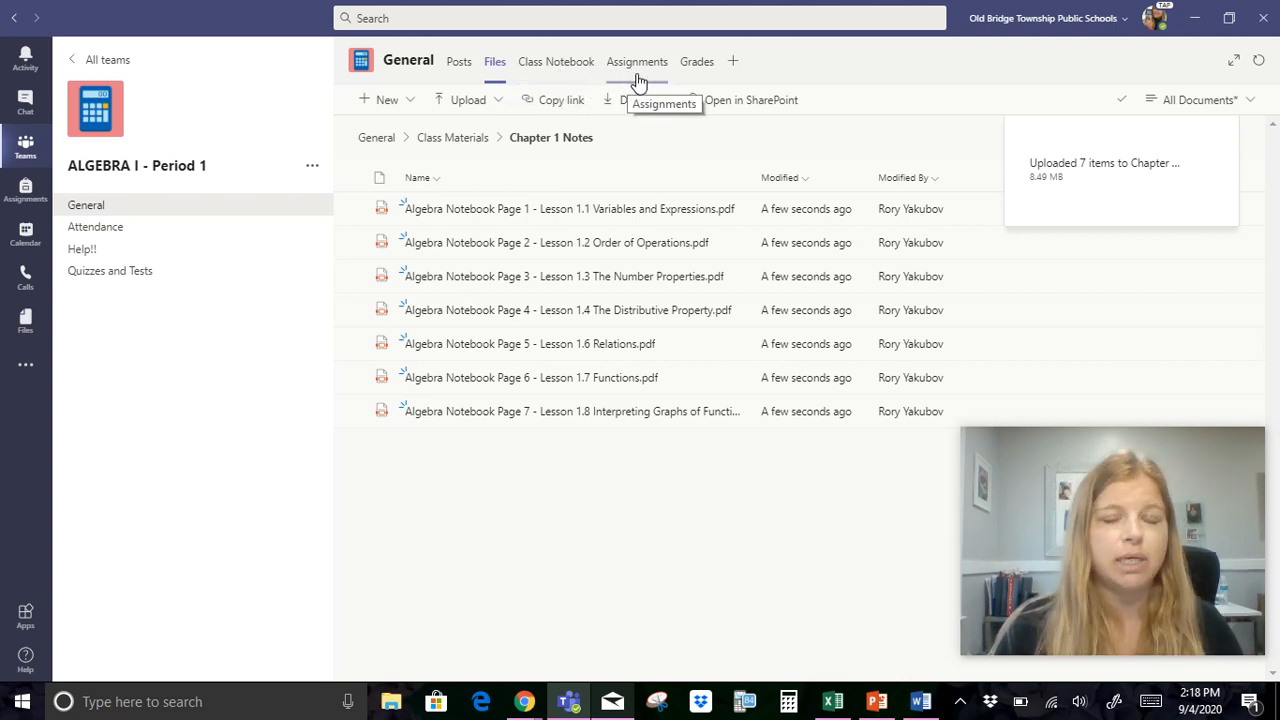
{"action": "mouse_move", "coordinate": [697, 70]}
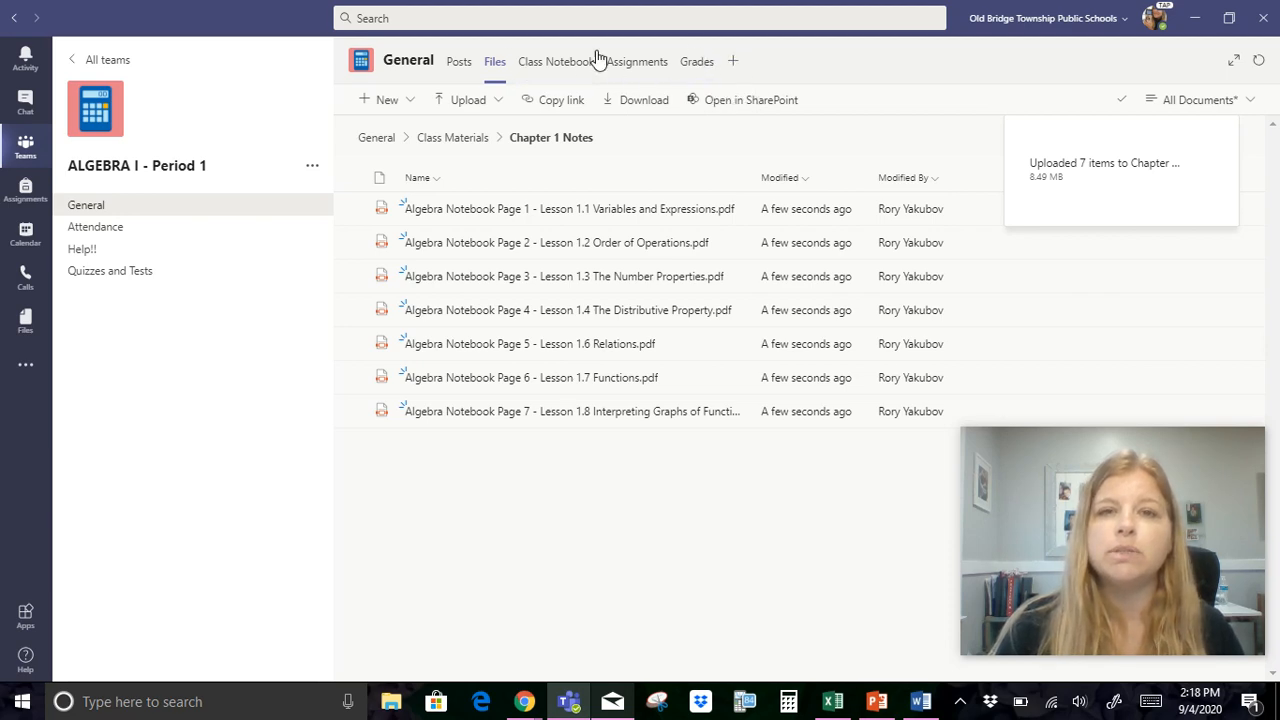
{"action": "mouse_move", "coordinate": [733, 61]}
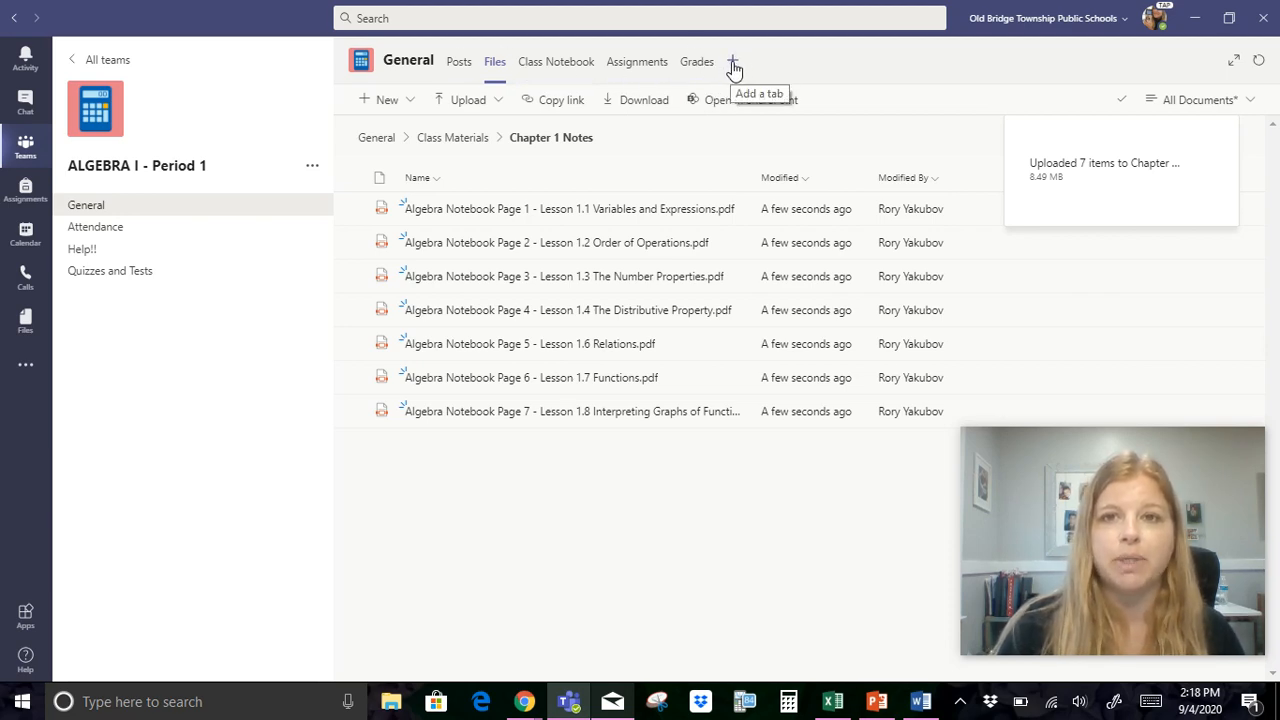
{"action": "left_click", "coordinate": [733, 61]}
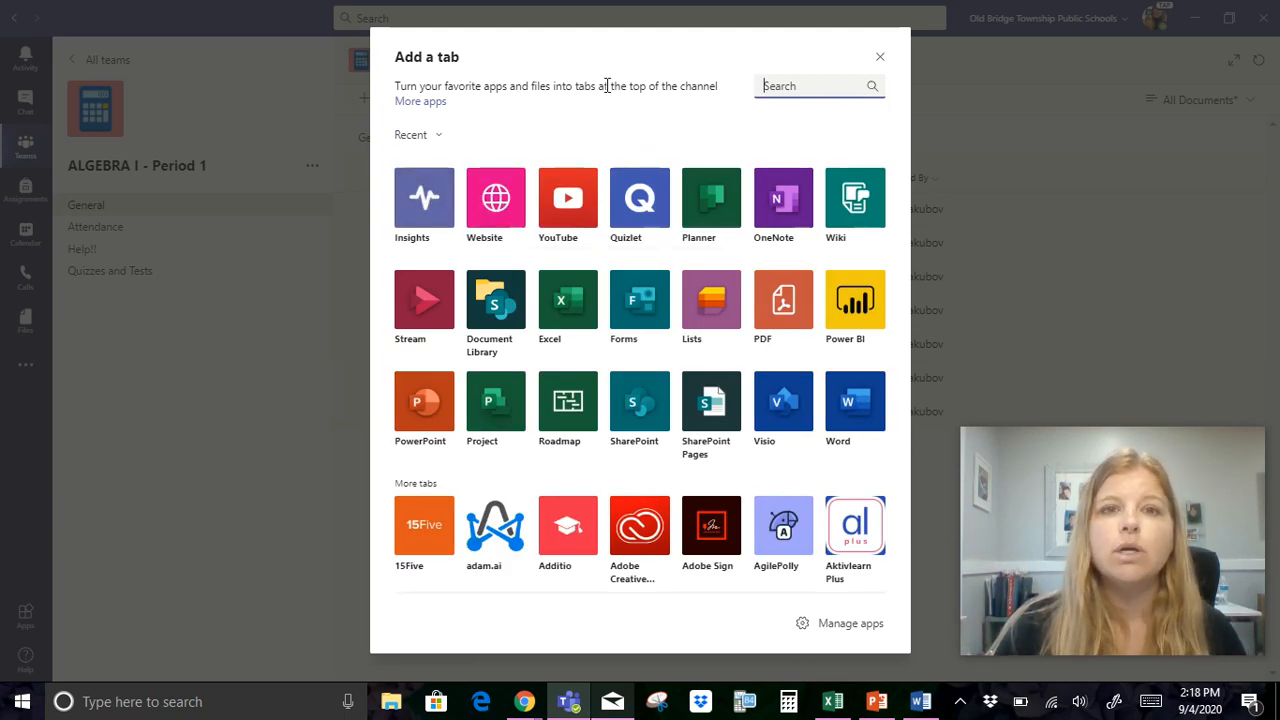
{"action": "mouse_move", "coordinate": [495, 197]}
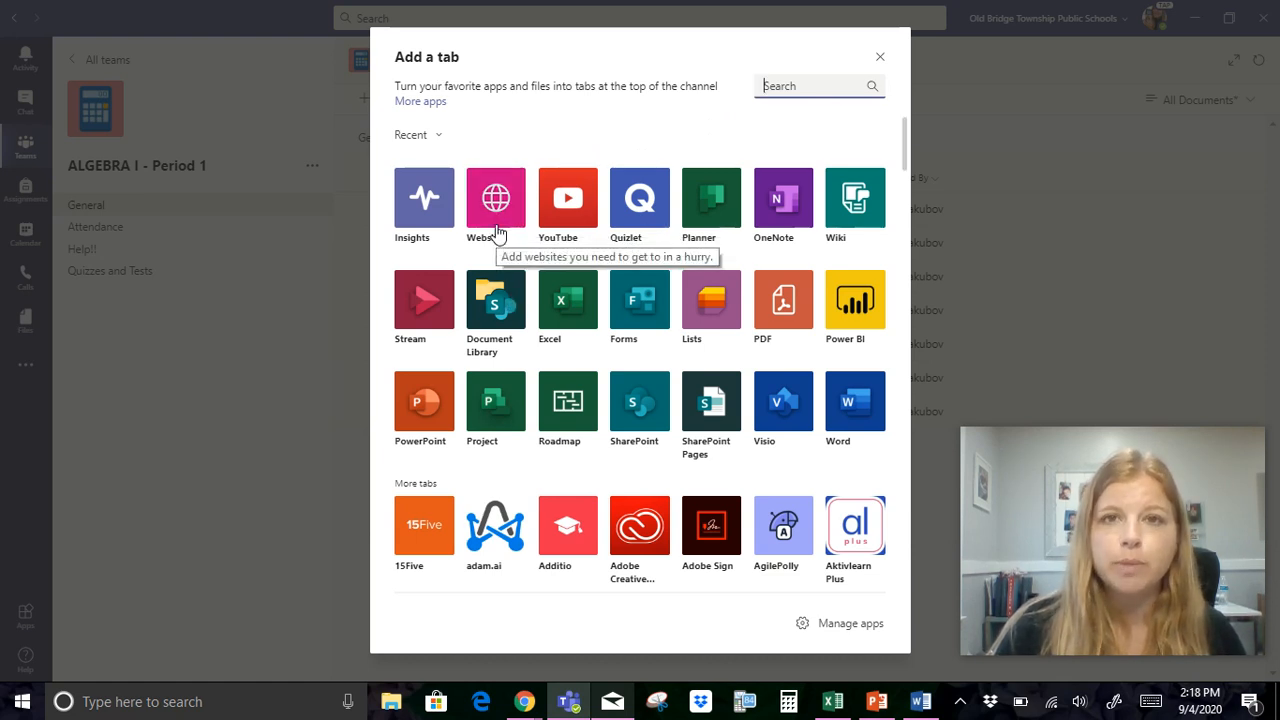
{"action": "mouse_move", "coordinate": [567, 197]}
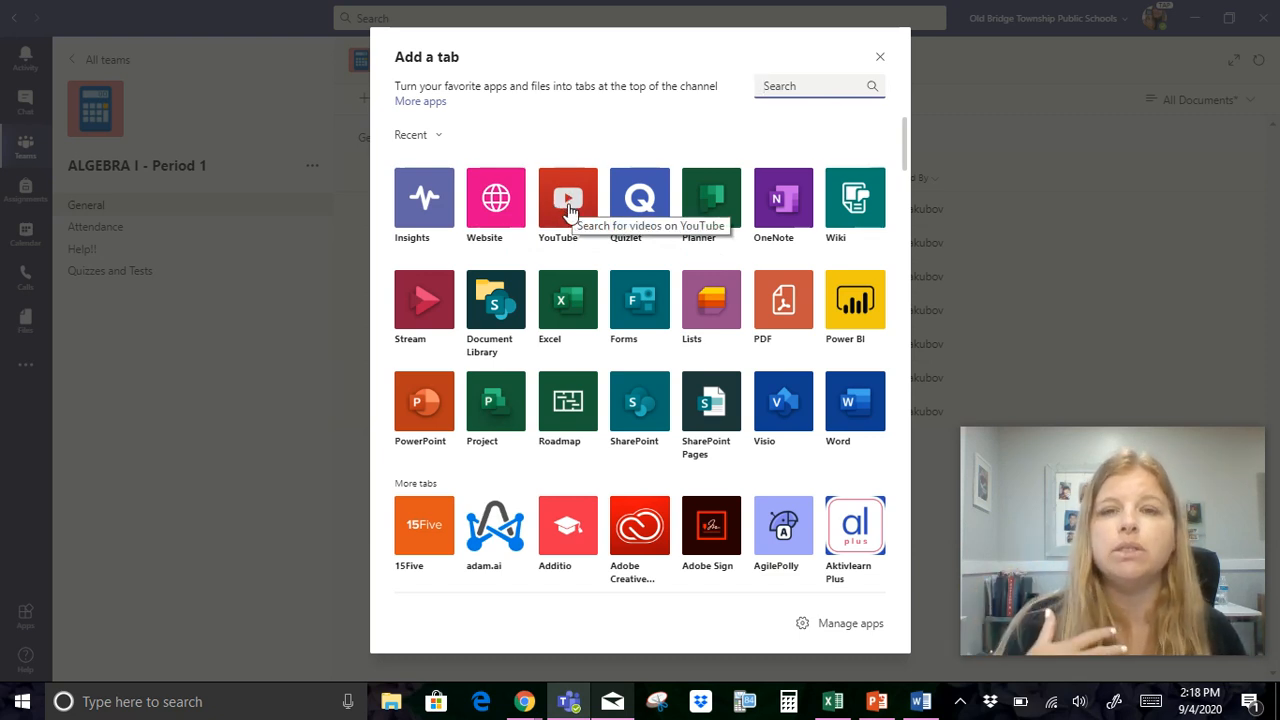
{"action": "mouse_move", "coordinate": [495, 197]}
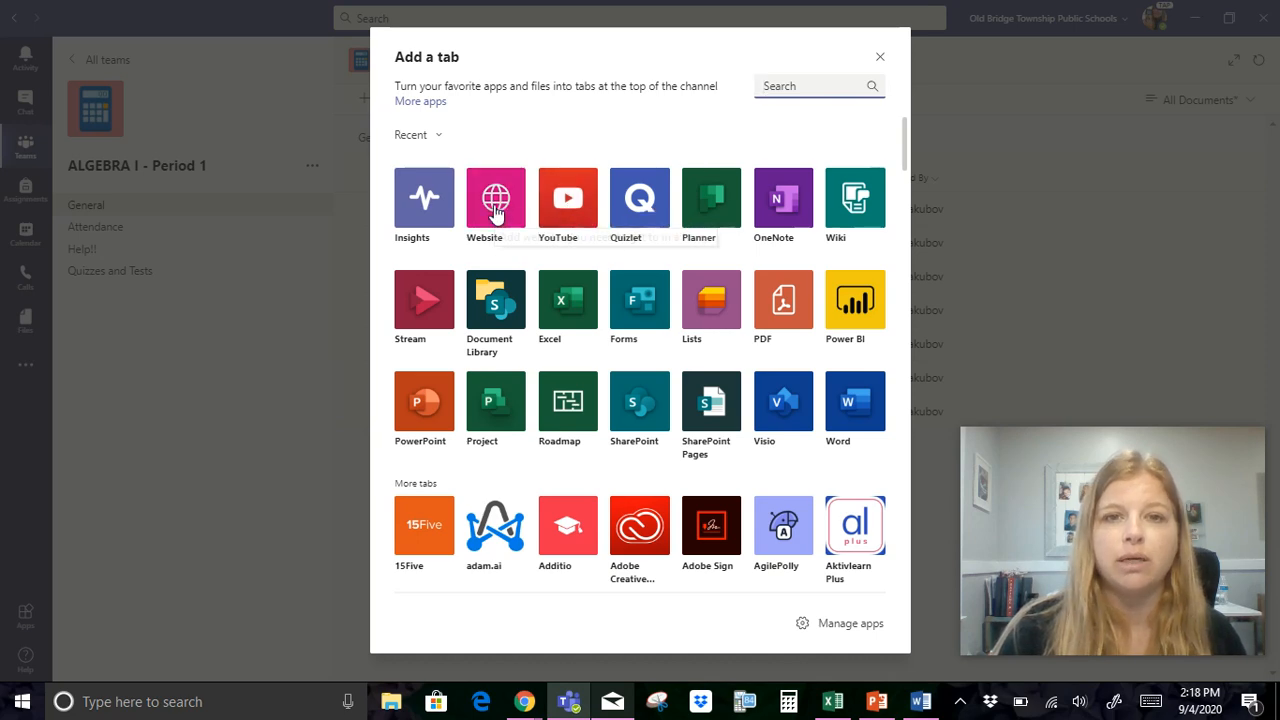
{"action": "left_click", "coordinate": [495, 197]}
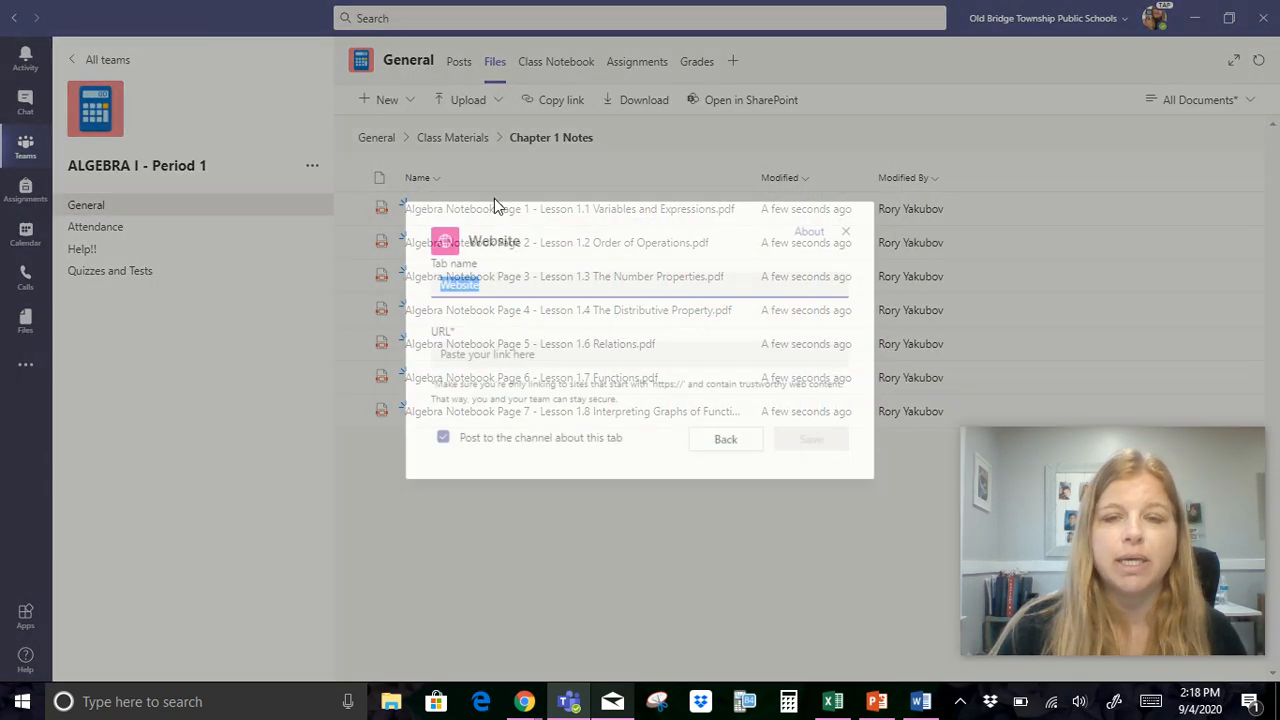
{"action": "type", "text": "YouTube"}
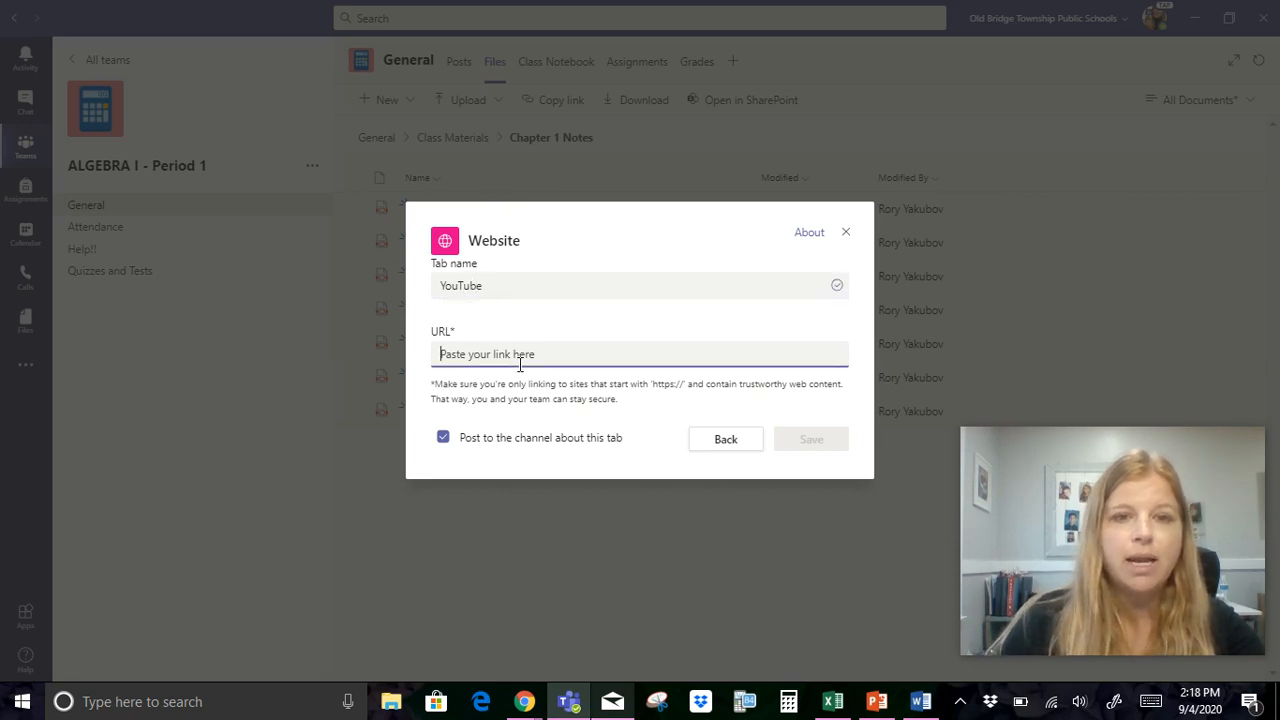
{"action": "type", "text": "https://"}
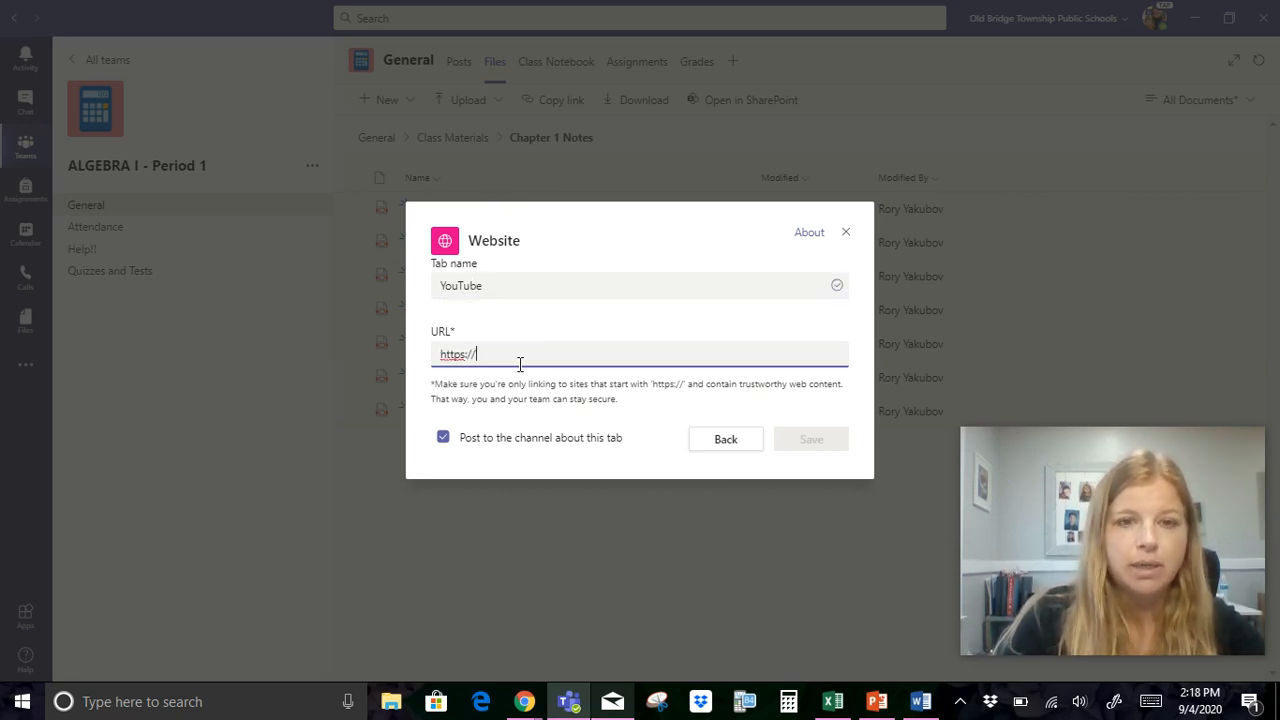
{"action": "type", "text": "www.youtube.com/c/"}
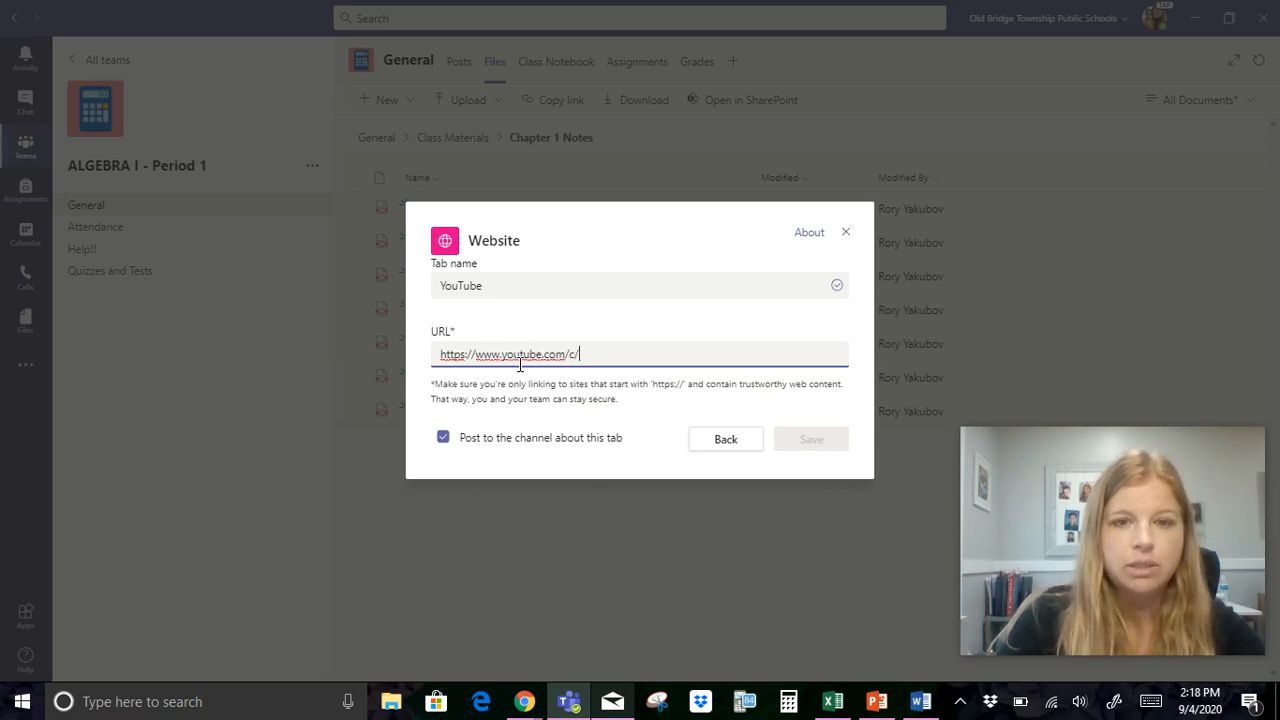
{"action": "type", "text": "iteachalge"}
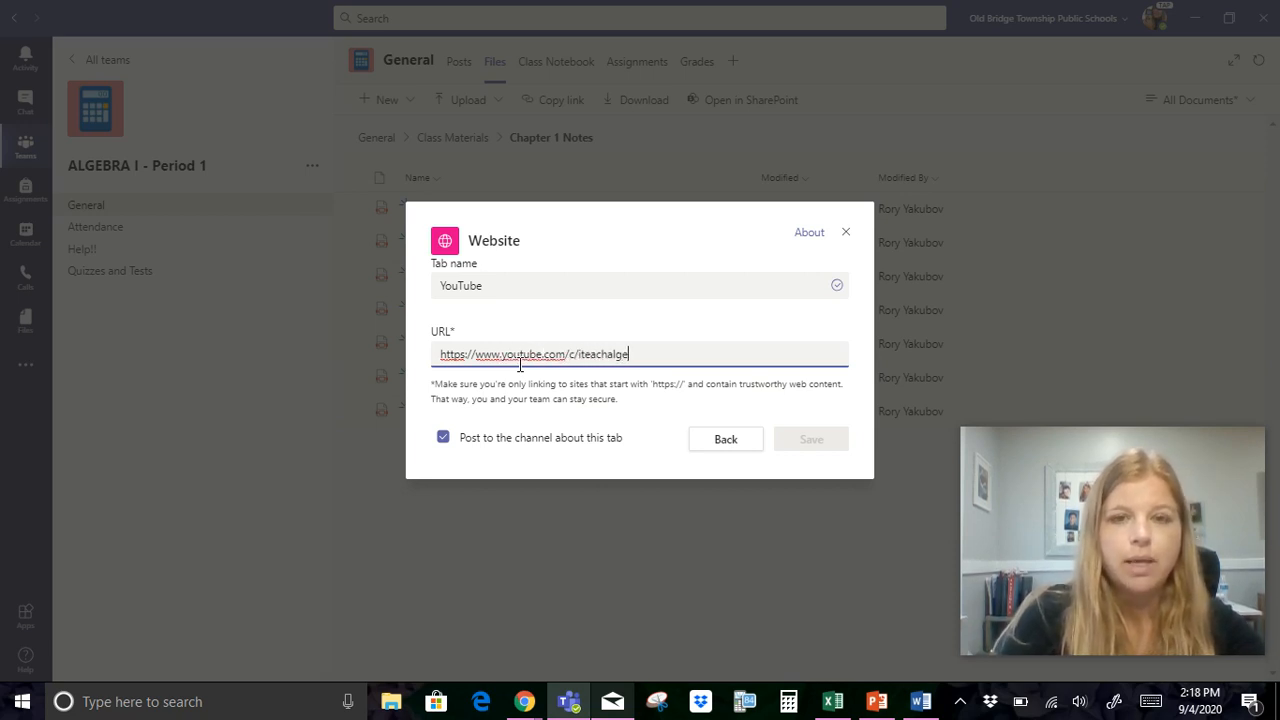
{"action": "type", "text": "bra"}
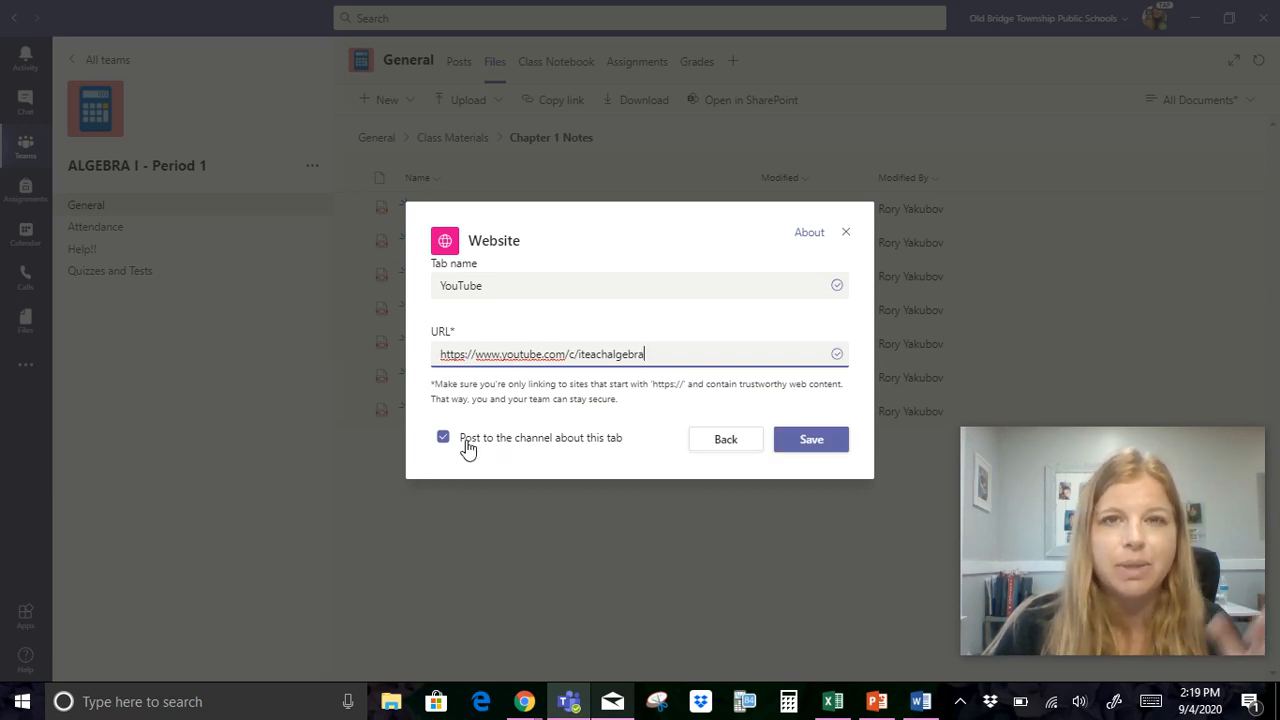
{"action": "left_click", "coordinate": [443, 437]}
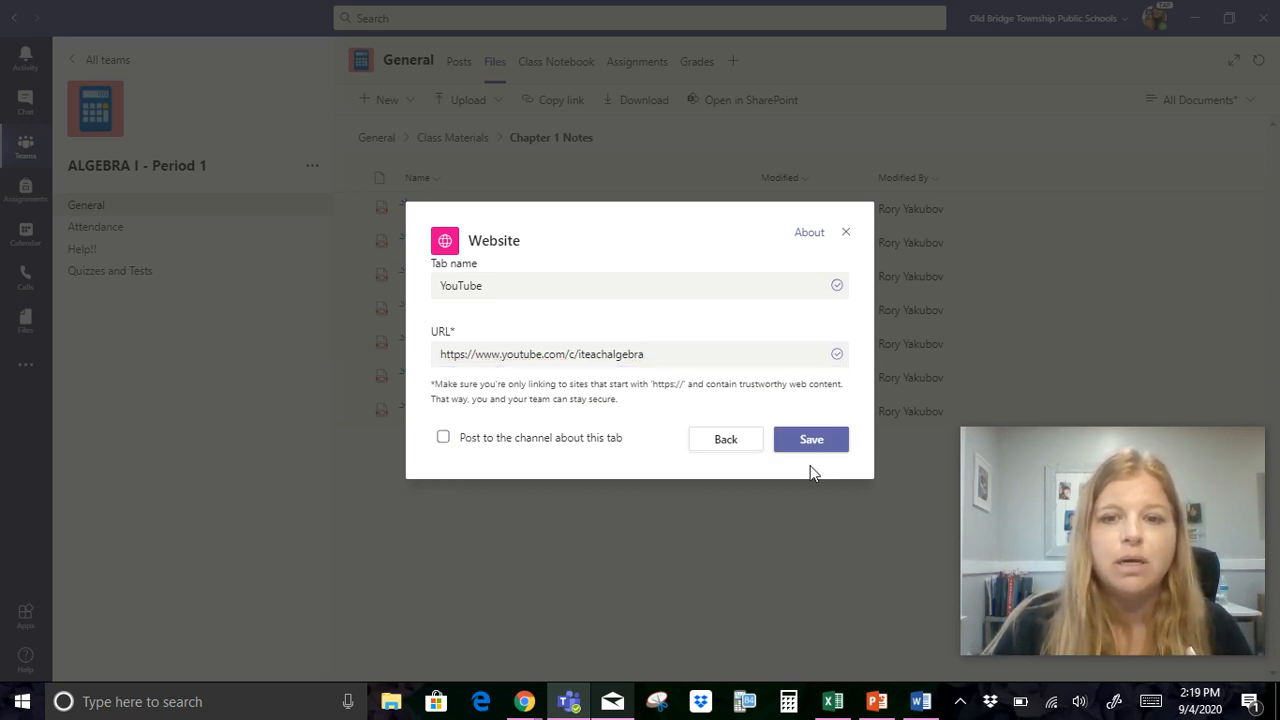
{"action": "left_click", "coordinate": [811, 439]}
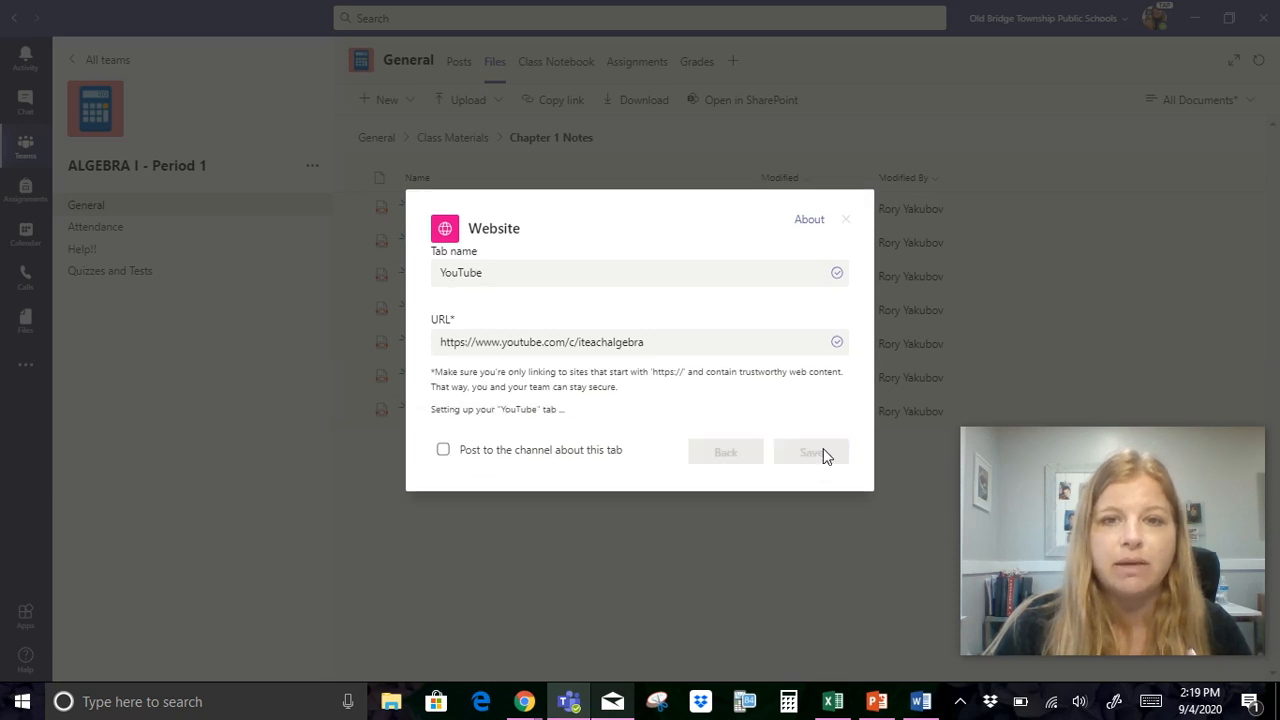
- Open the YouTube tab, pause the featured video, and view the iteachalgebra playlists
{"action": "left_click", "coordinate": [810, 451]}
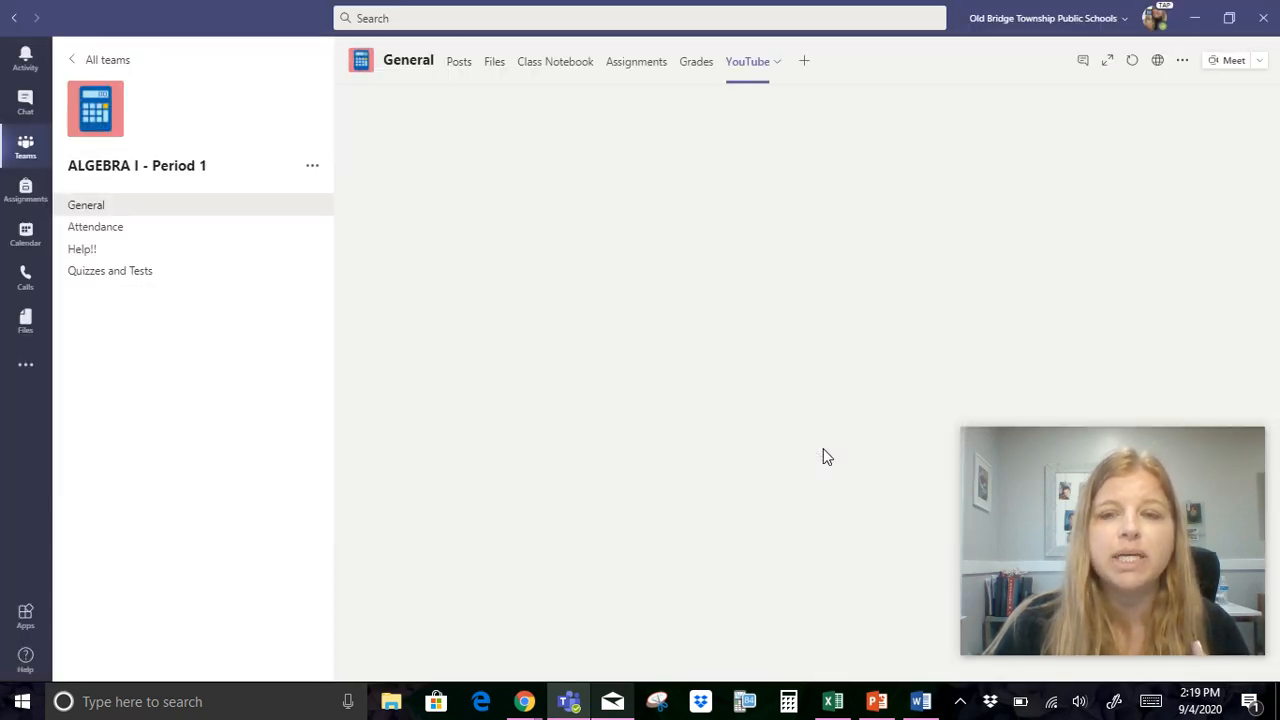
{"action": "mouse_move", "coordinate": [747, 61]}
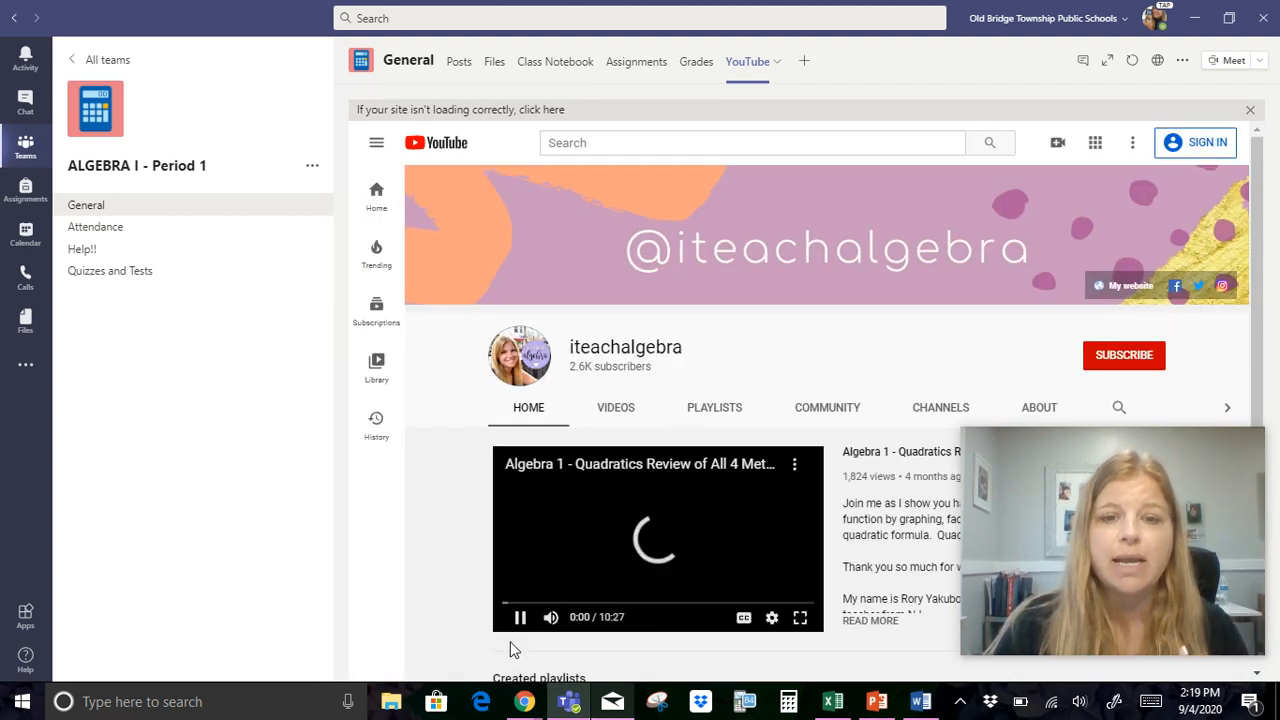
{"action": "left_click", "coordinate": [519, 617]}
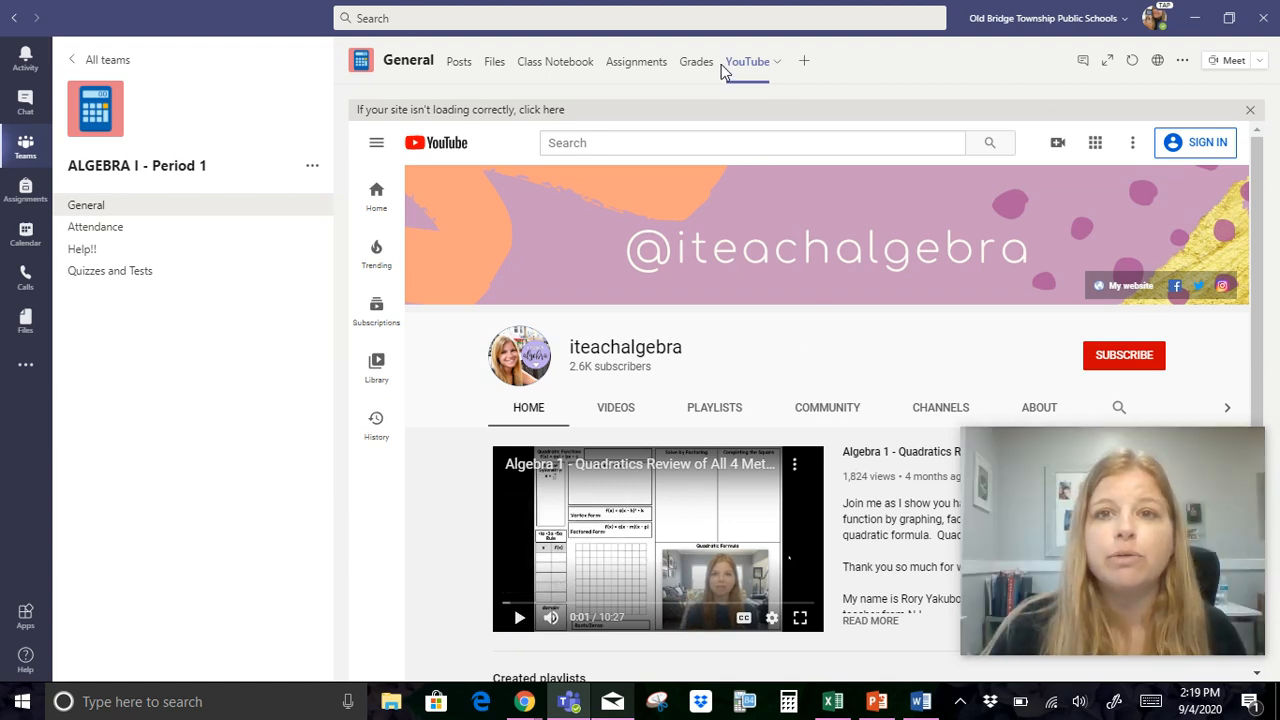
{"action": "scroll", "scroll_direction": "down", "scroll_amount": 3}
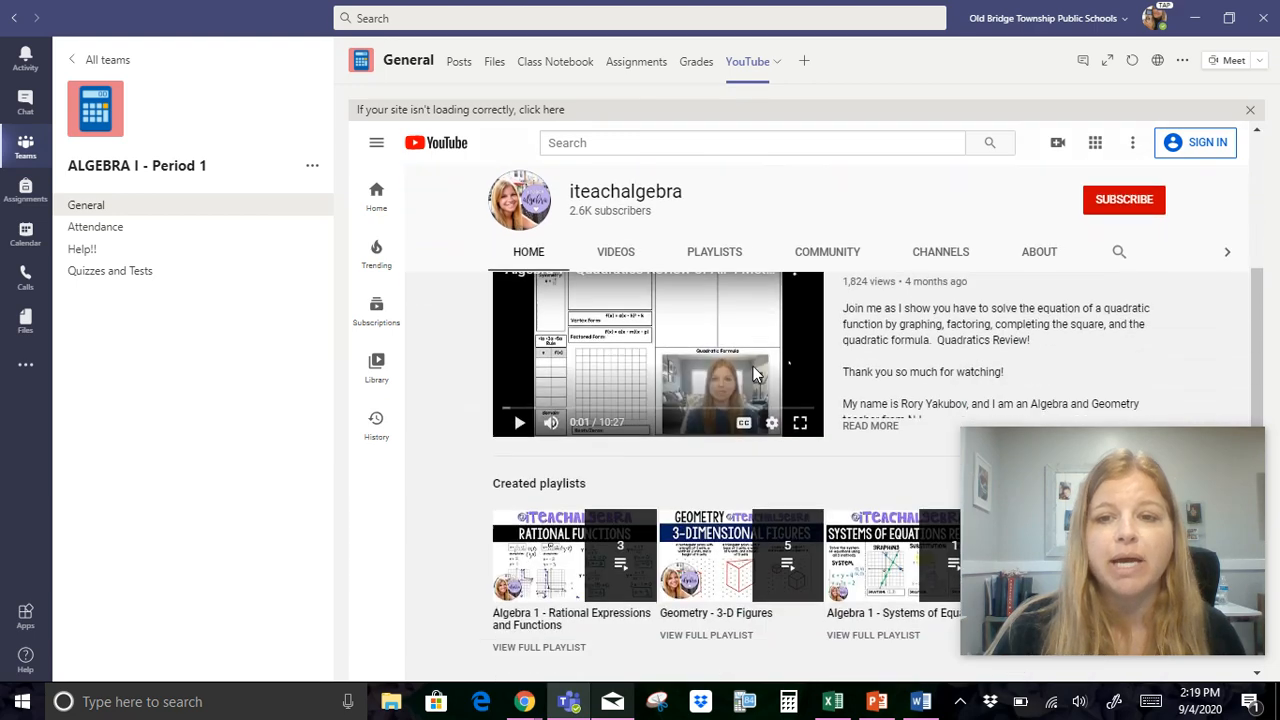
{"action": "scroll", "scroll_direction": "up", "scroll_amount": 3}
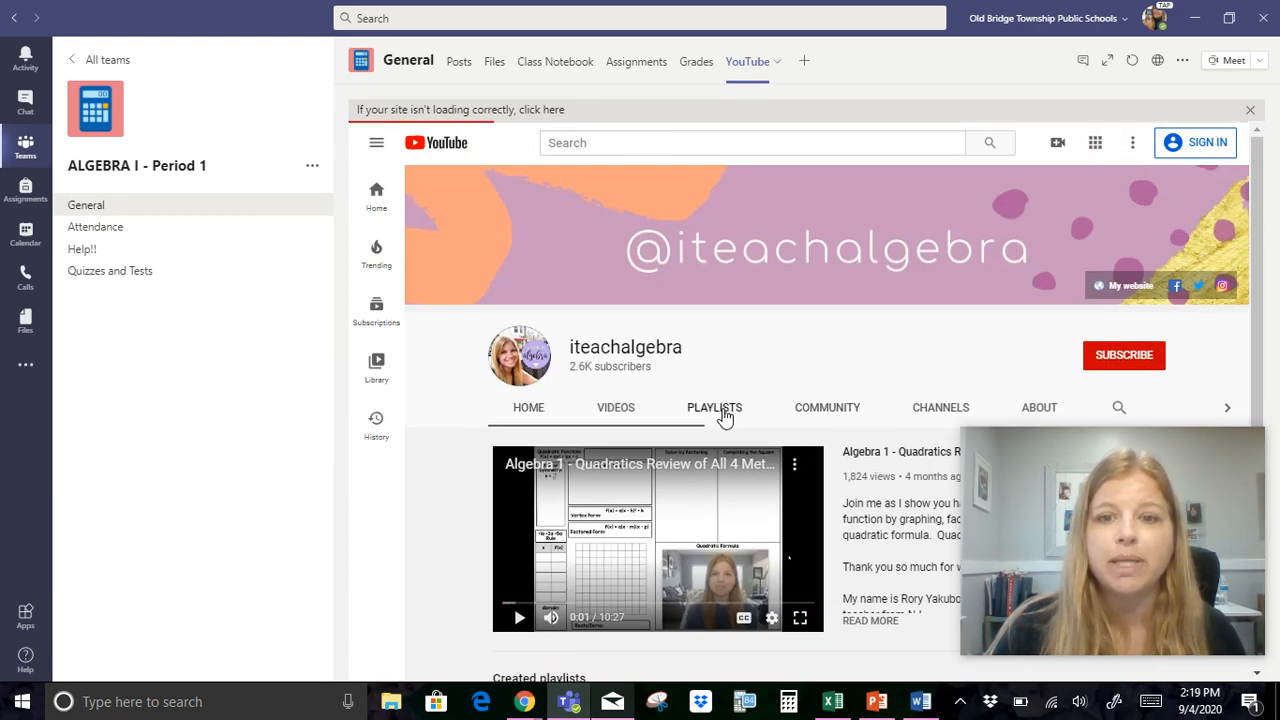
{"action": "left_click", "coordinate": [714, 407]}
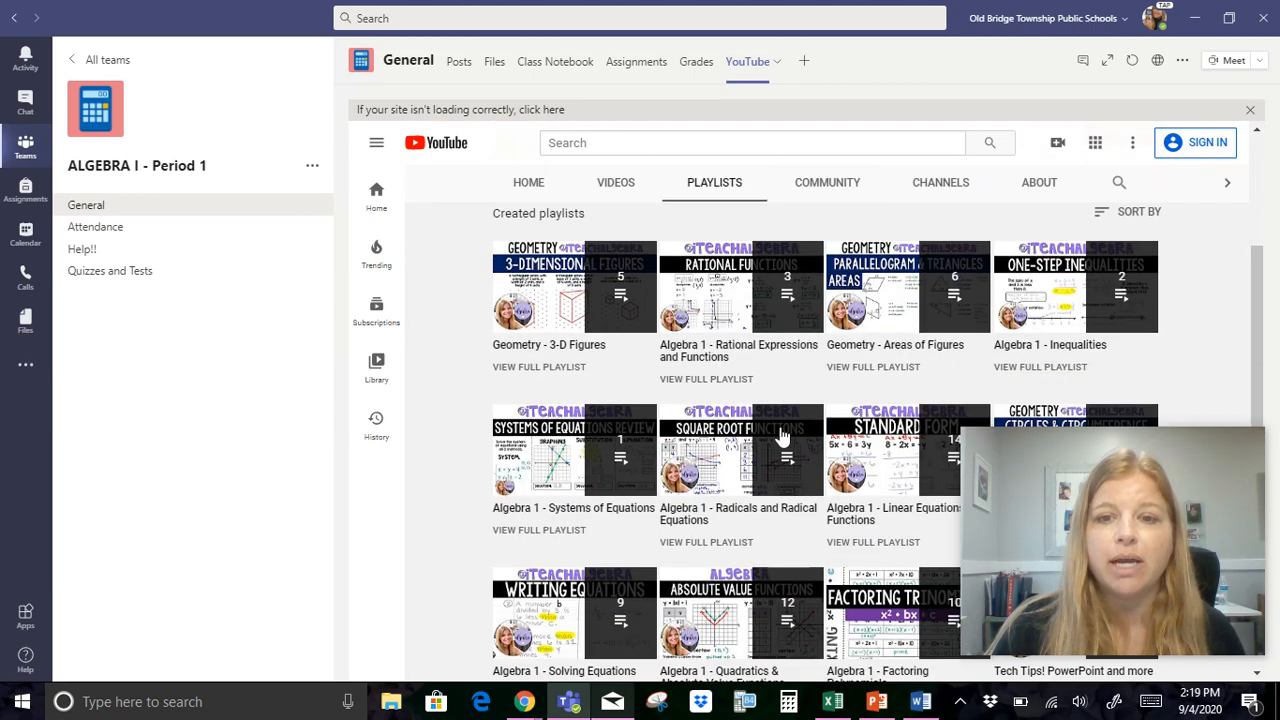
{"action": "scroll", "scroll_direction": "up", "scroll_amount": 3}
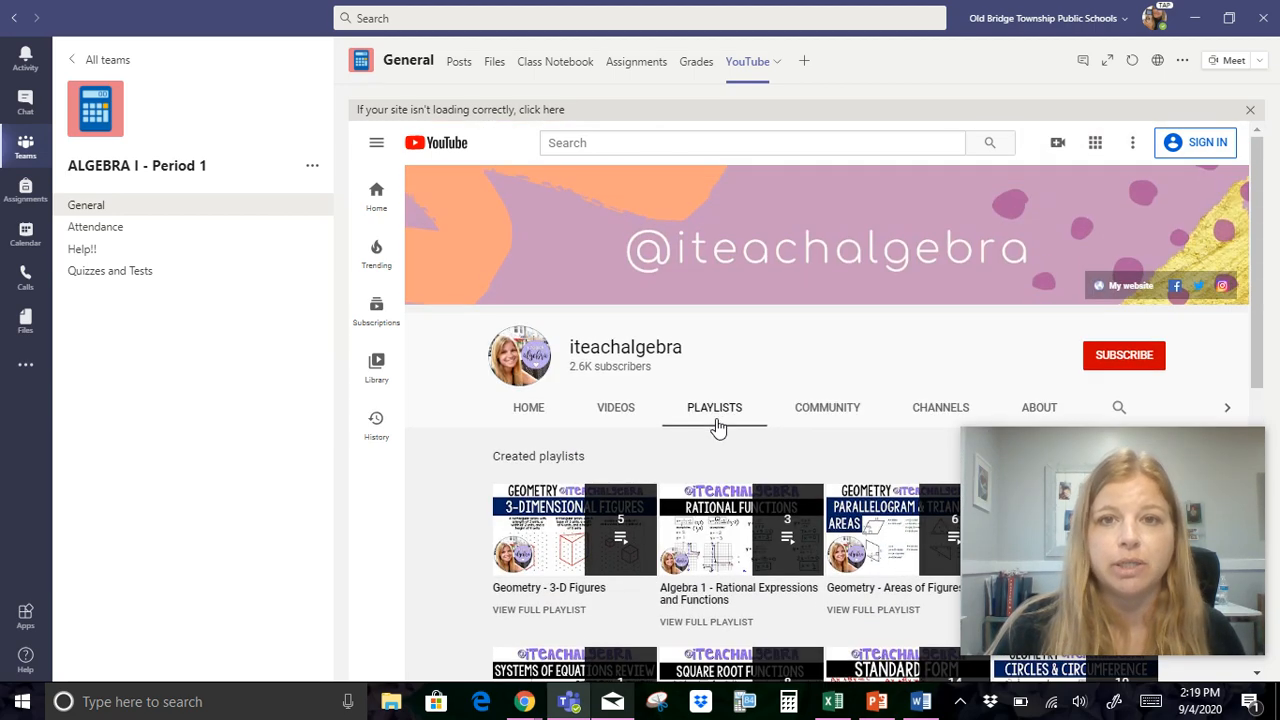
{"action": "mouse_move", "coordinate": [804, 69]}
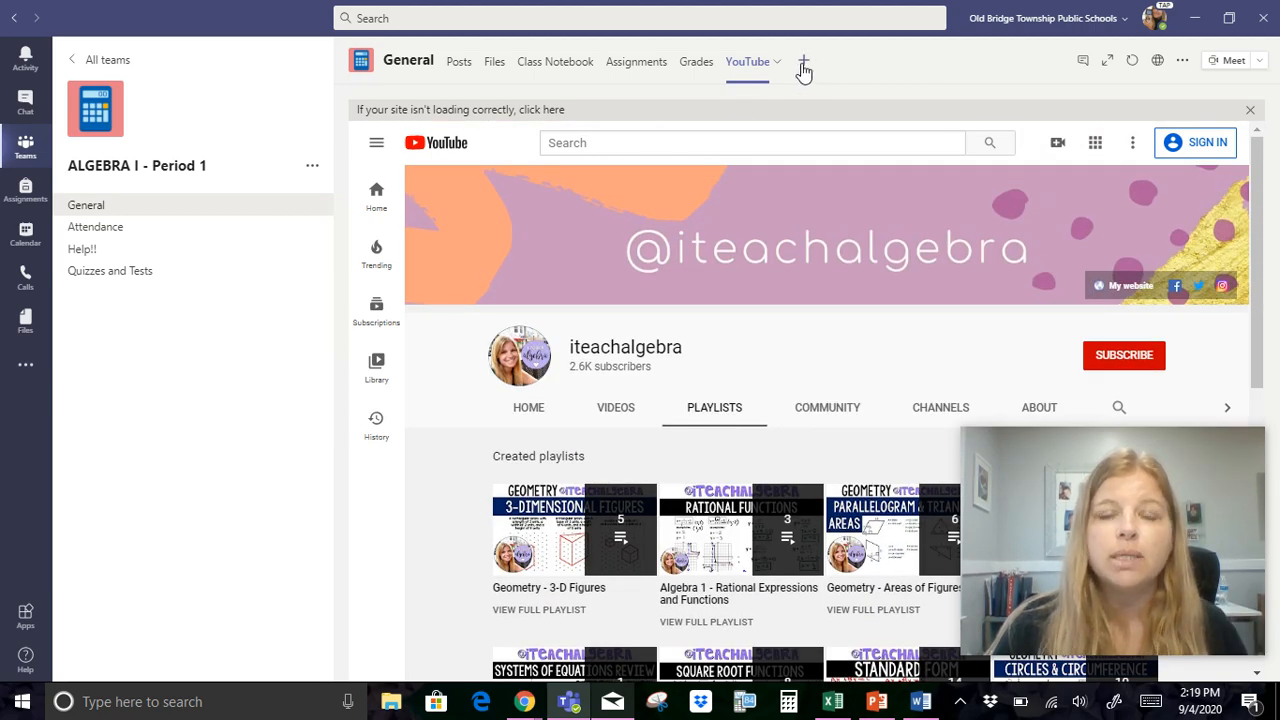
- Add a website tab named Quizlet linking to a Quizlet math page, then open it
{"action": "left_click", "coordinate": [803, 62]}
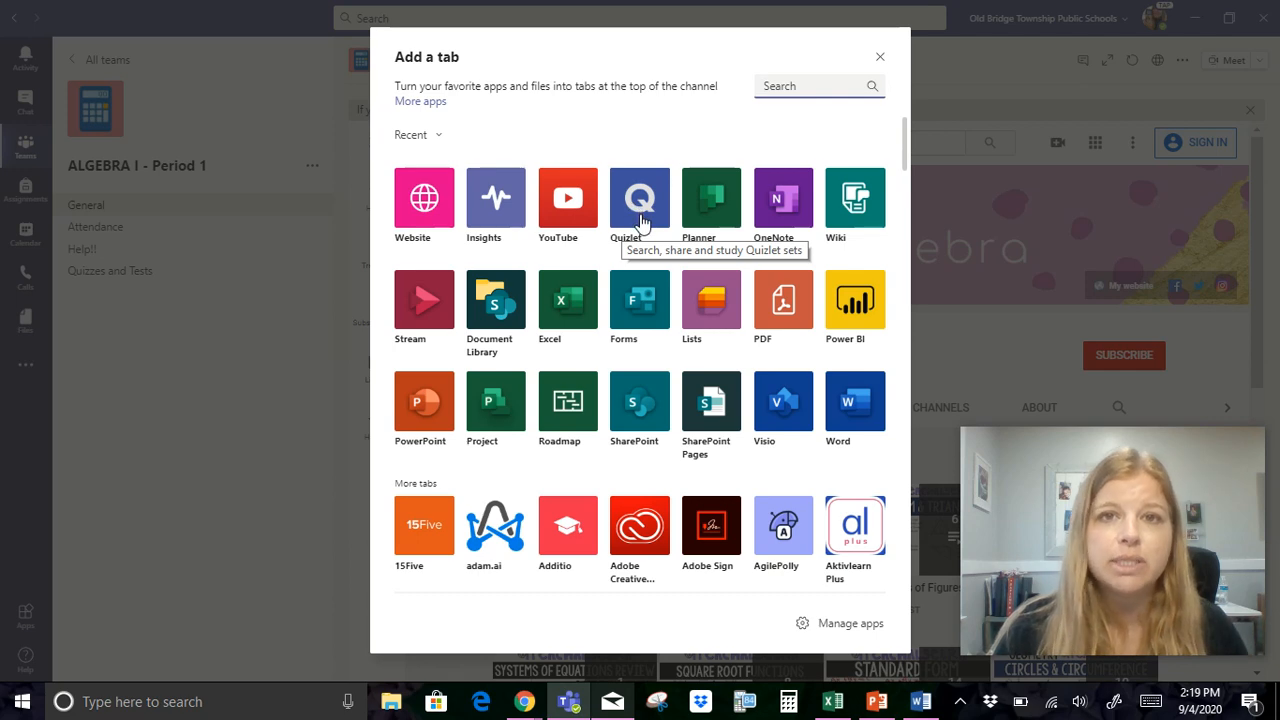
{"action": "mouse_move", "coordinate": [495, 197]}
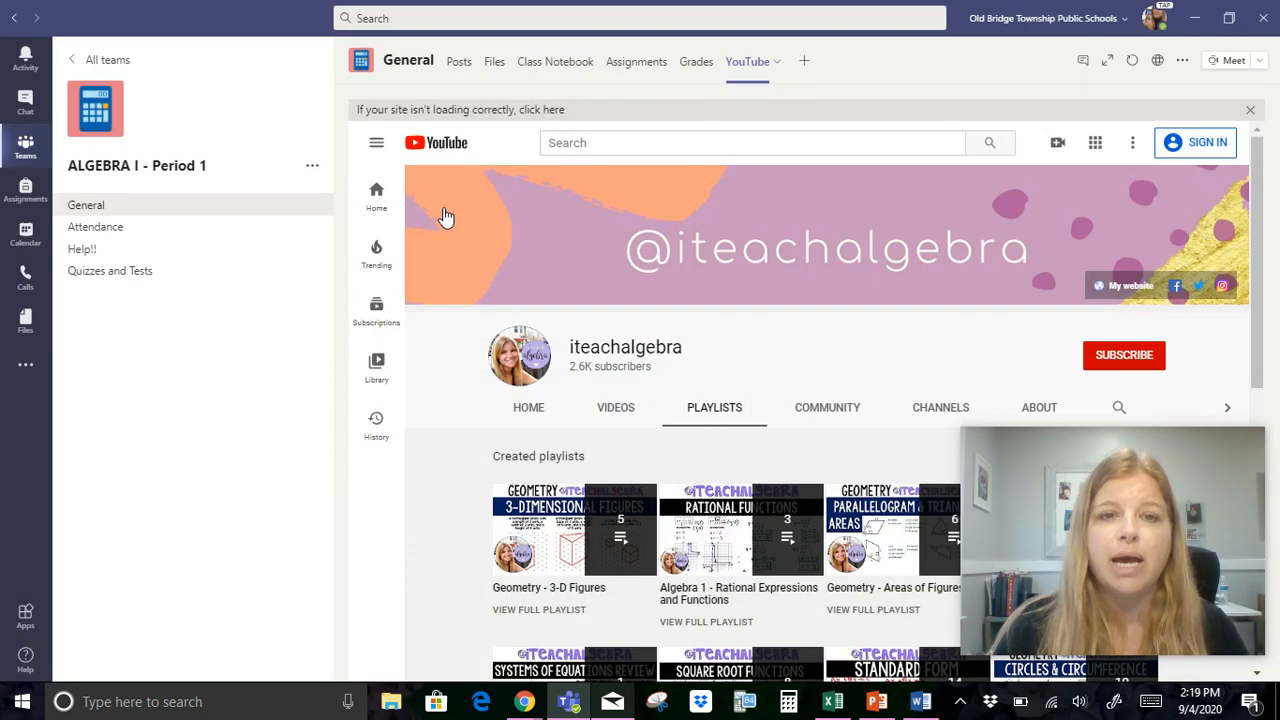
{"action": "left_click", "coordinate": [803, 61]}
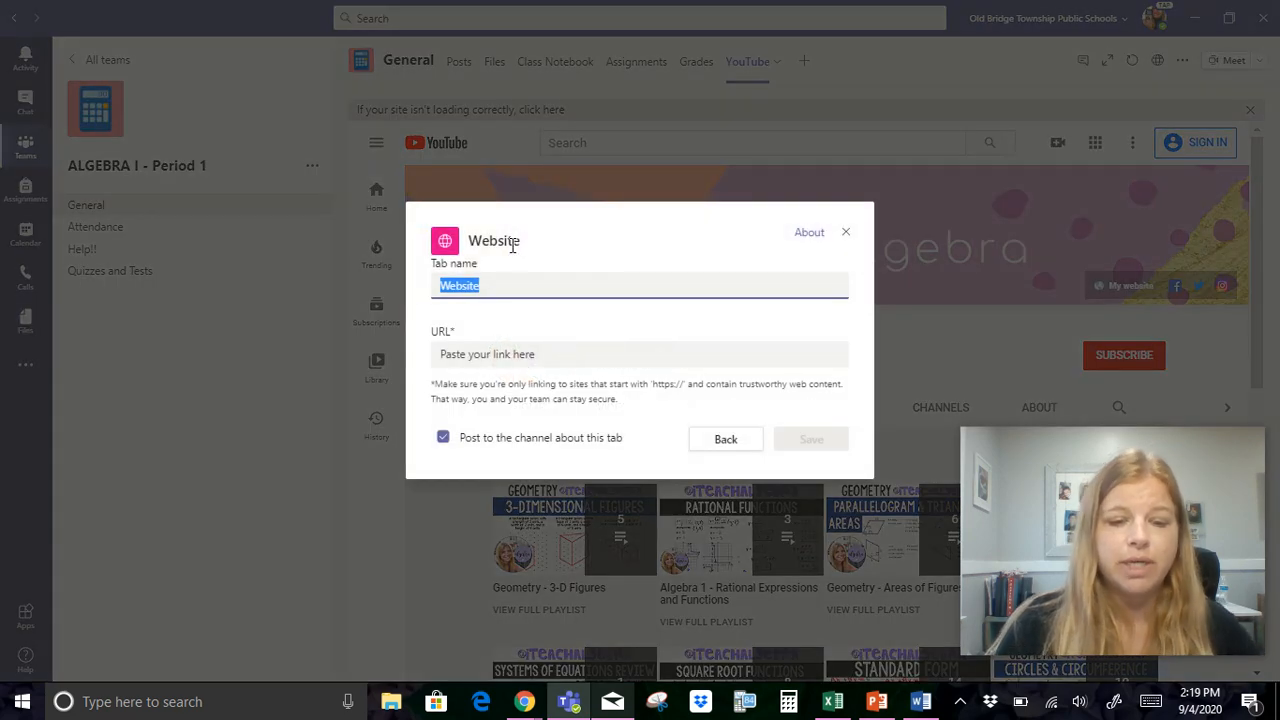
{"action": "type", "text": "Quizlet"}
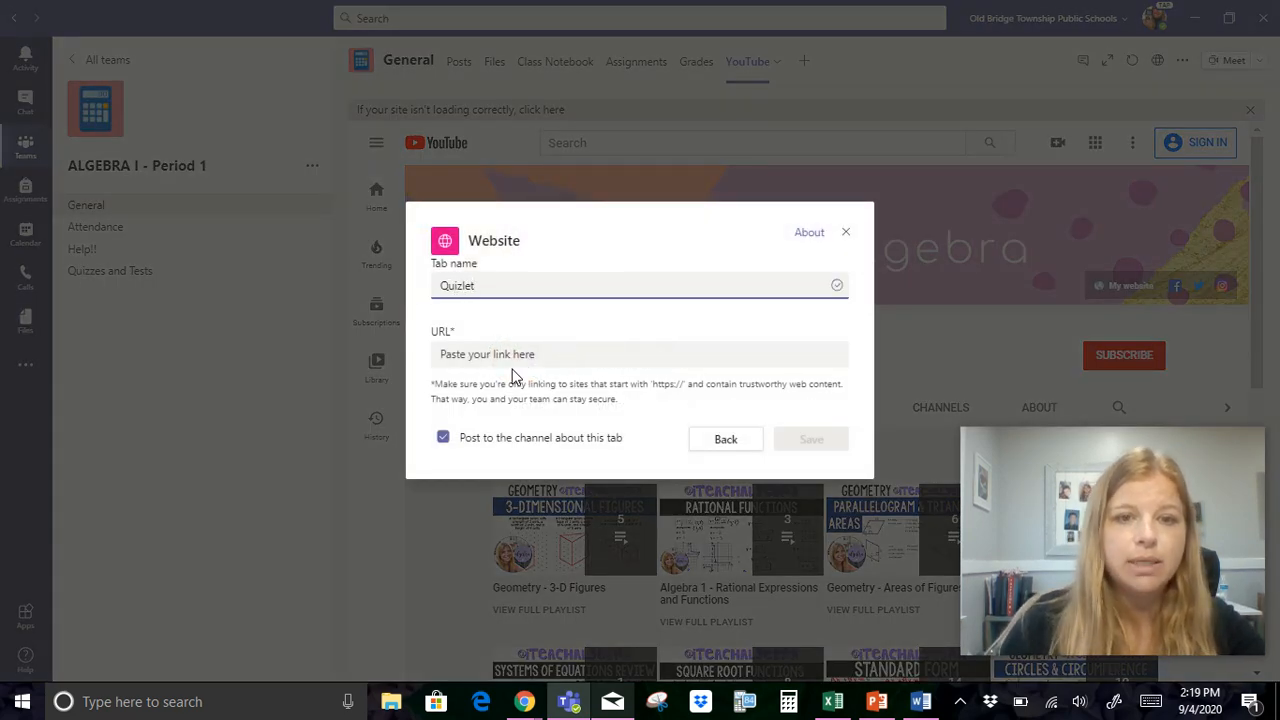
{"action": "type", "text": "httt"}
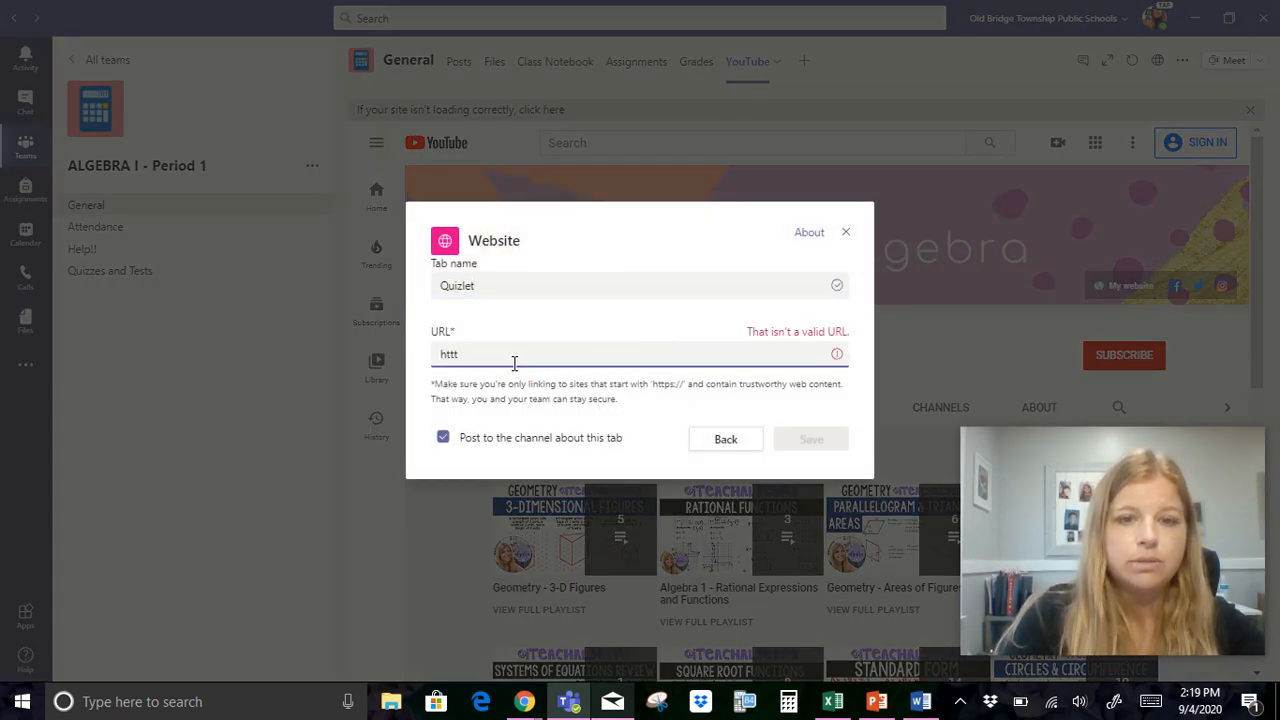
{"action": "type", "text": "https://www.quizlet.com/yakubovmath"}
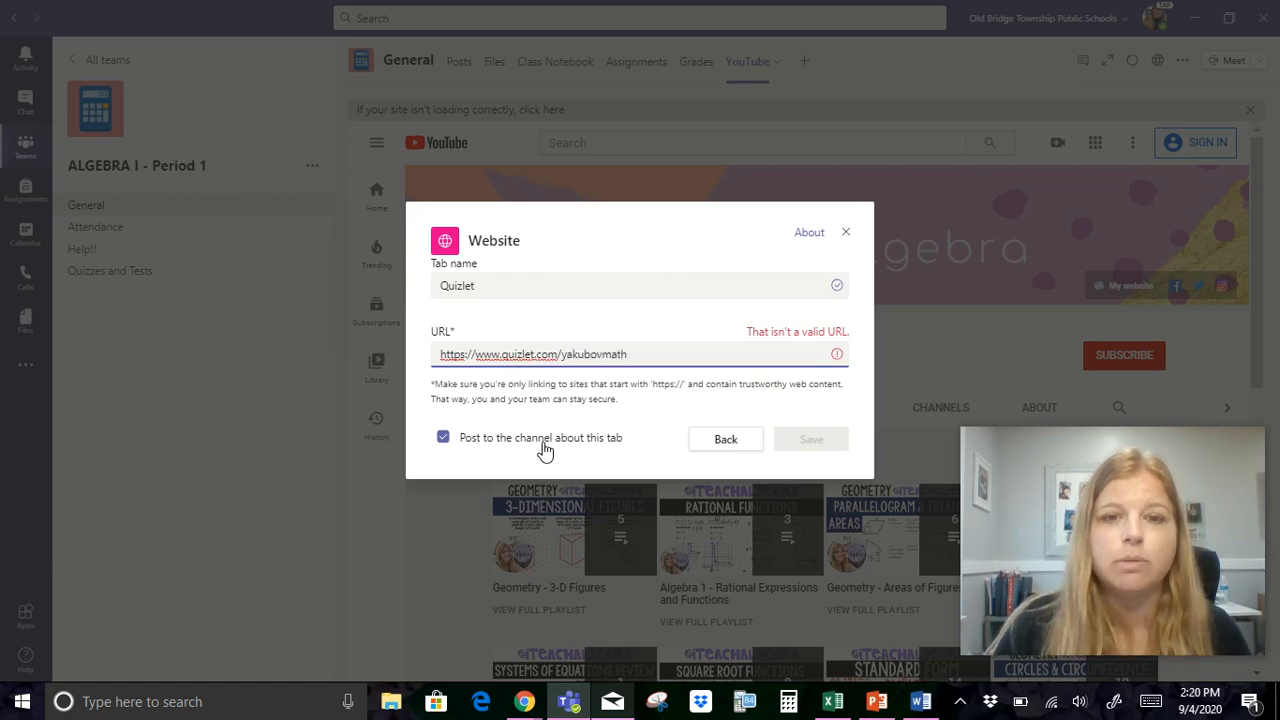
{"action": "left_click", "coordinate": [810, 438]}
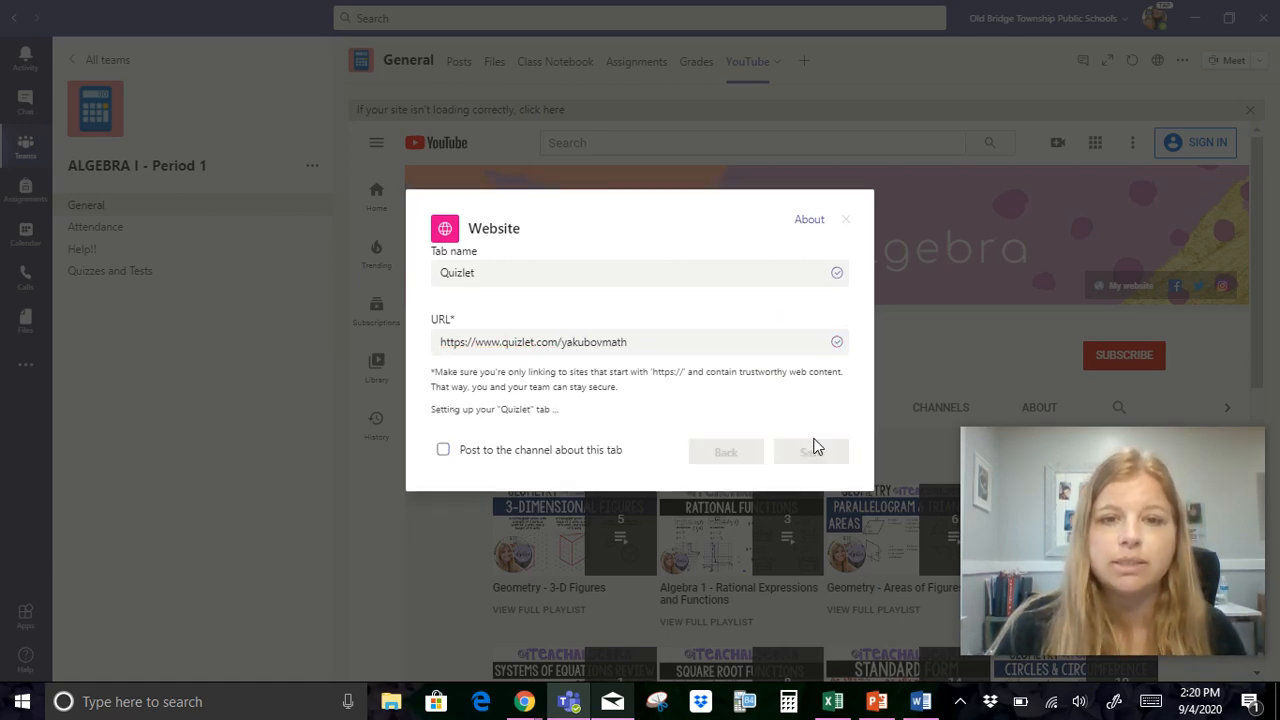
{"action": "left_click", "coordinate": [810, 451]}
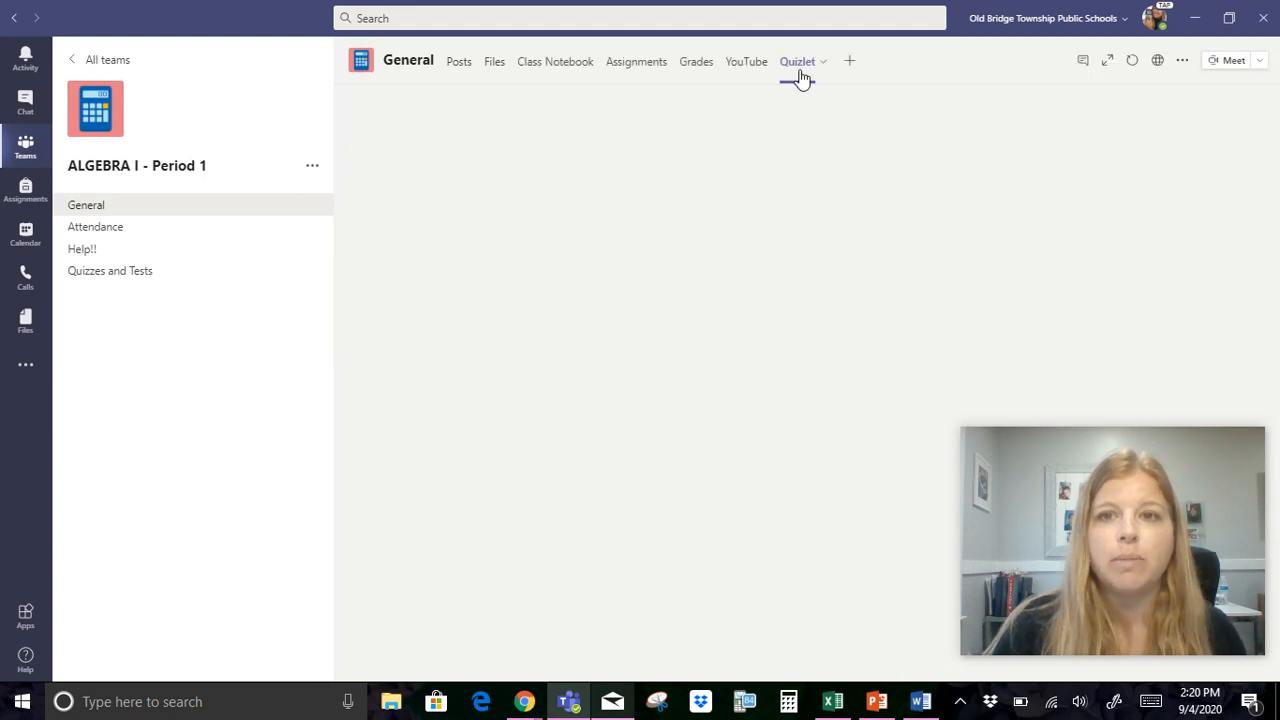
- Sort the yakubovmath Quizlet sets Alphabetical instead of Latest and scroll through them
{"action": "left_click", "coordinate": [797, 61]}
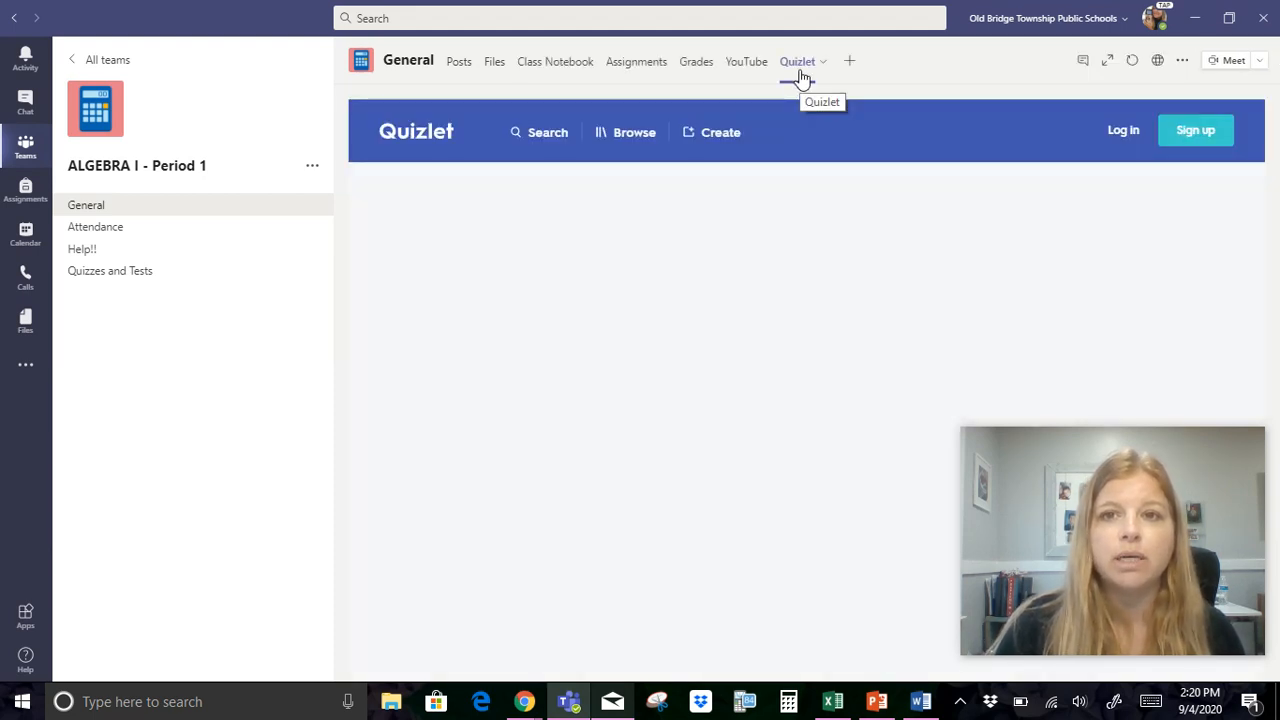
{"action": "left_click", "coordinate": [797, 61]}
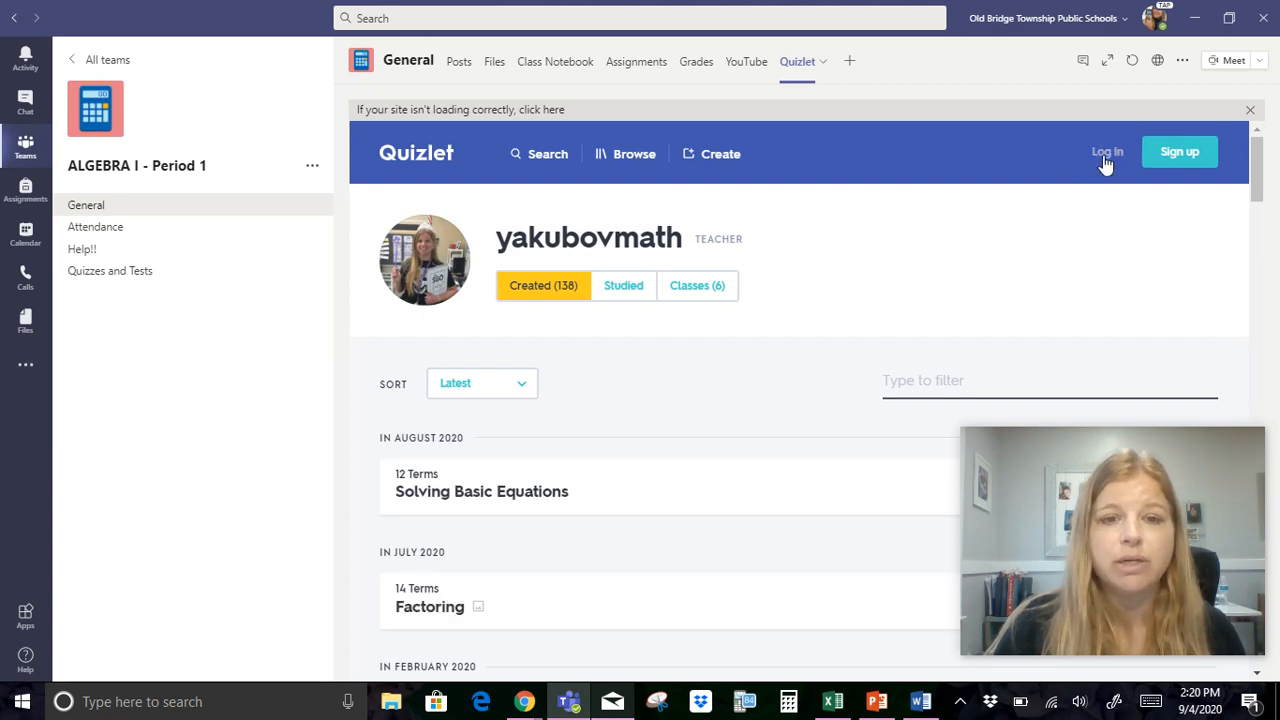
{"action": "left_click", "coordinate": [481, 383]}
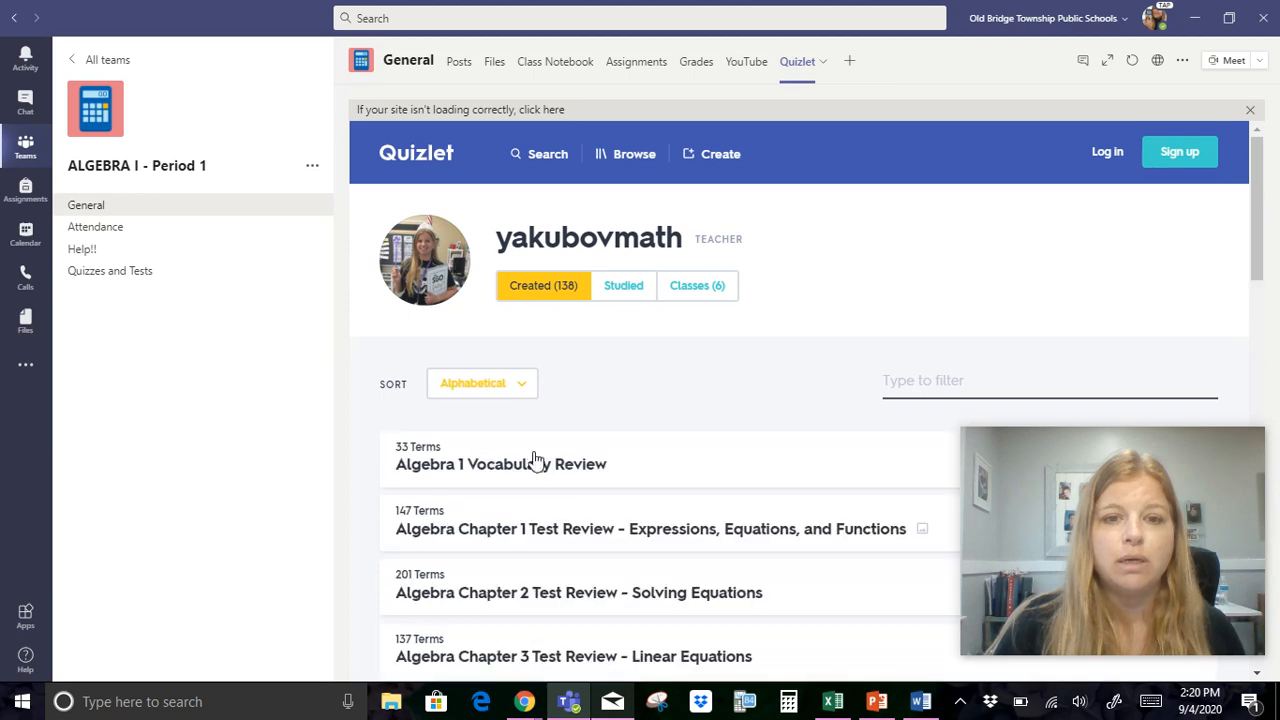
{"action": "scroll", "scroll_direction": "down", "scroll_amount": 3}
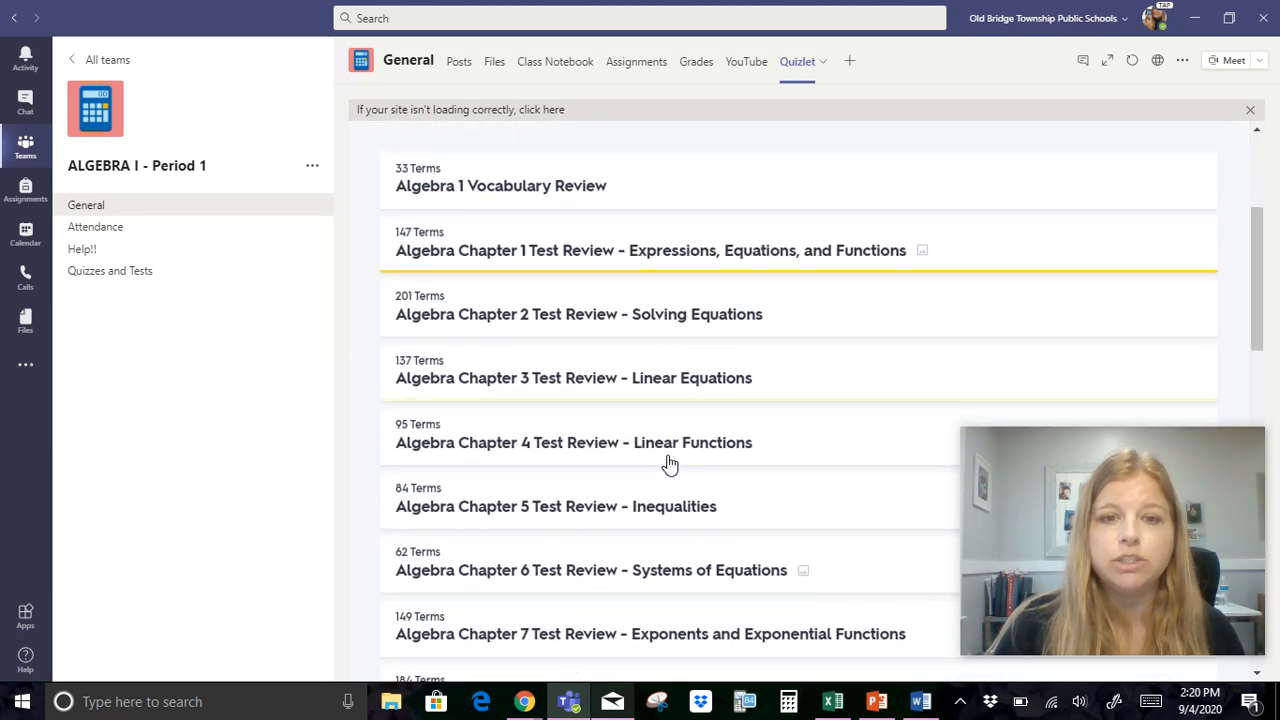
{"action": "scroll", "scroll_direction": "down", "scroll_amount": 3}
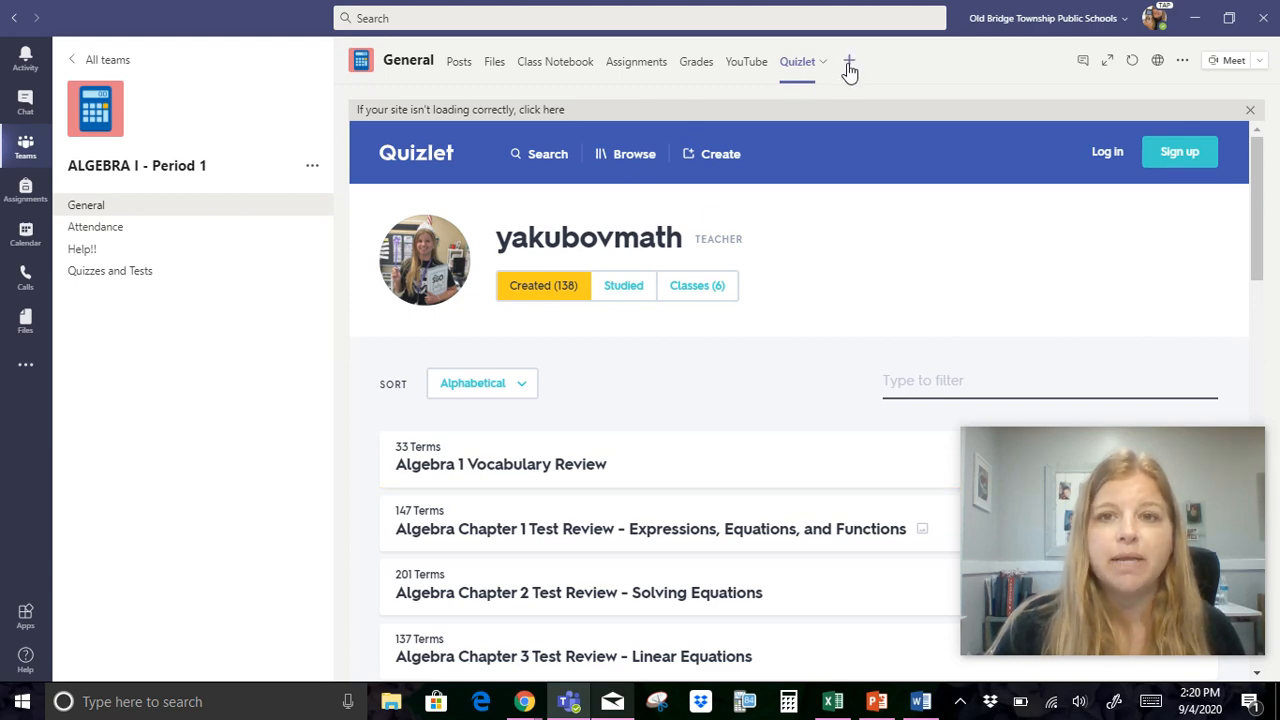
- Add an IXL website tab for the ixl.com/signin/obps page without posting to the channel
{"action": "left_click", "coordinate": [848, 61]}
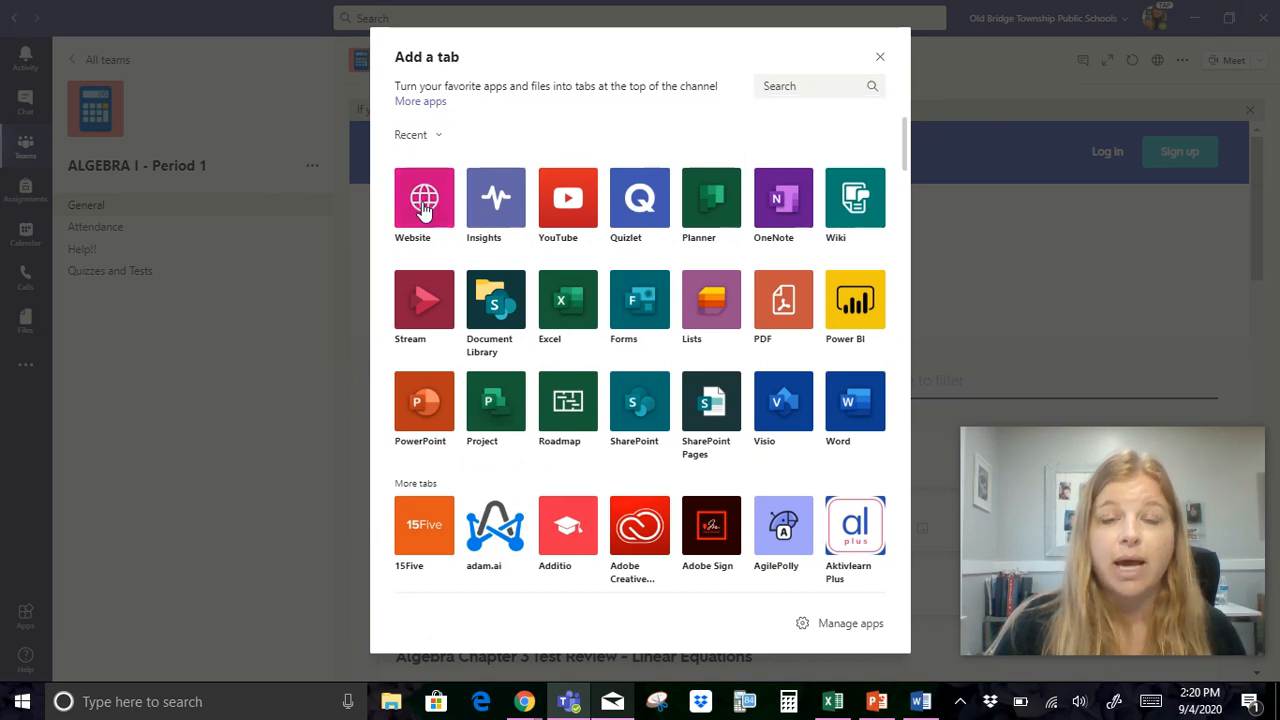
{"action": "left_click", "coordinate": [423, 197]}
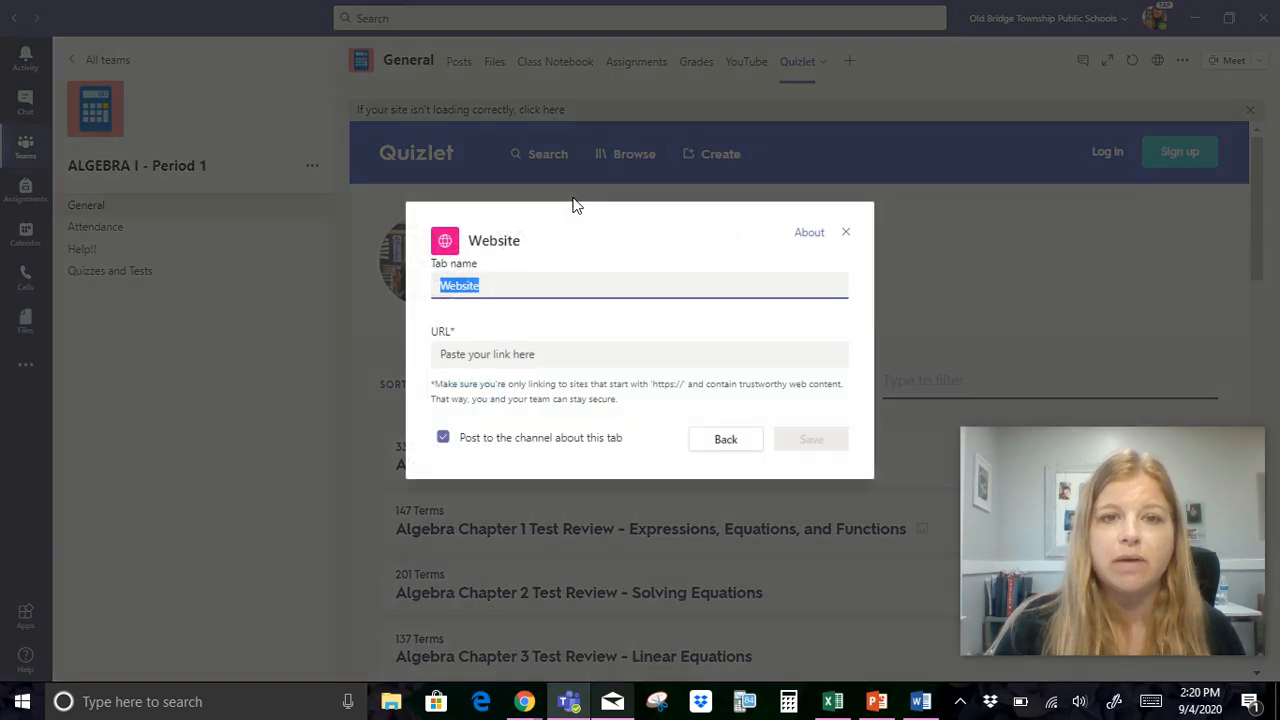
{"action": "type", "text": "IXL"}
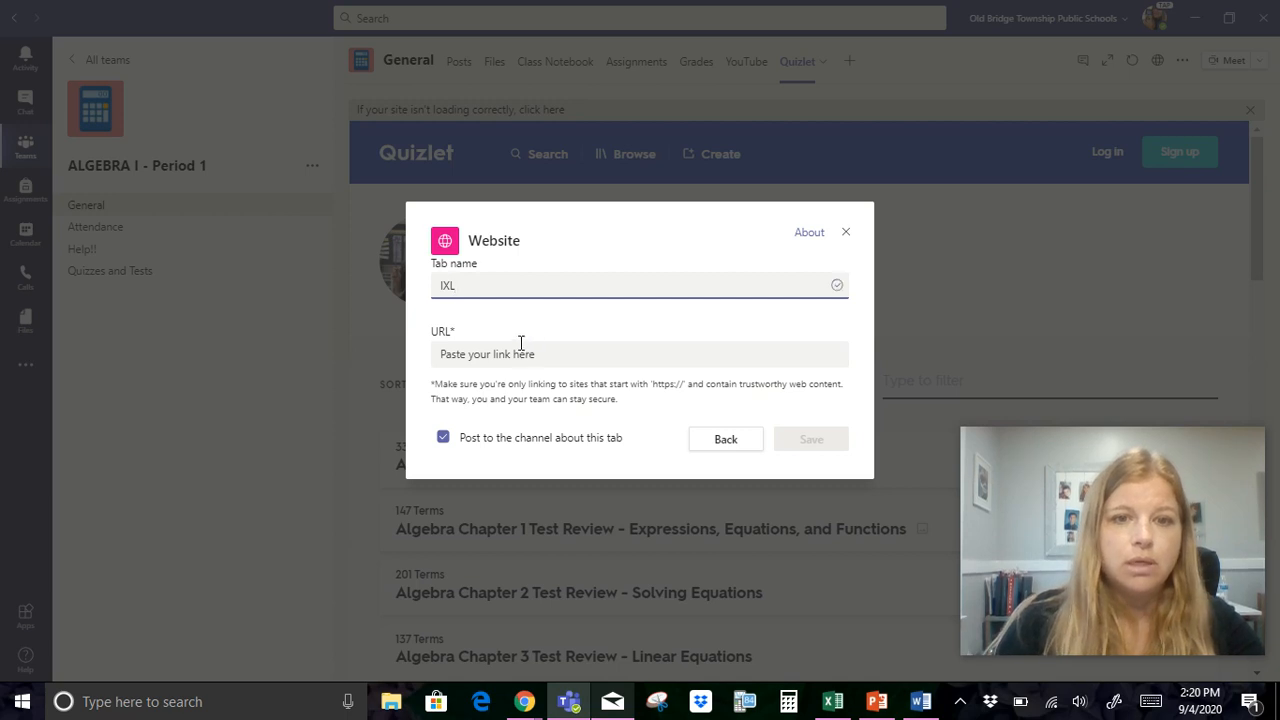
{"action": "type", "text": "https://w"}
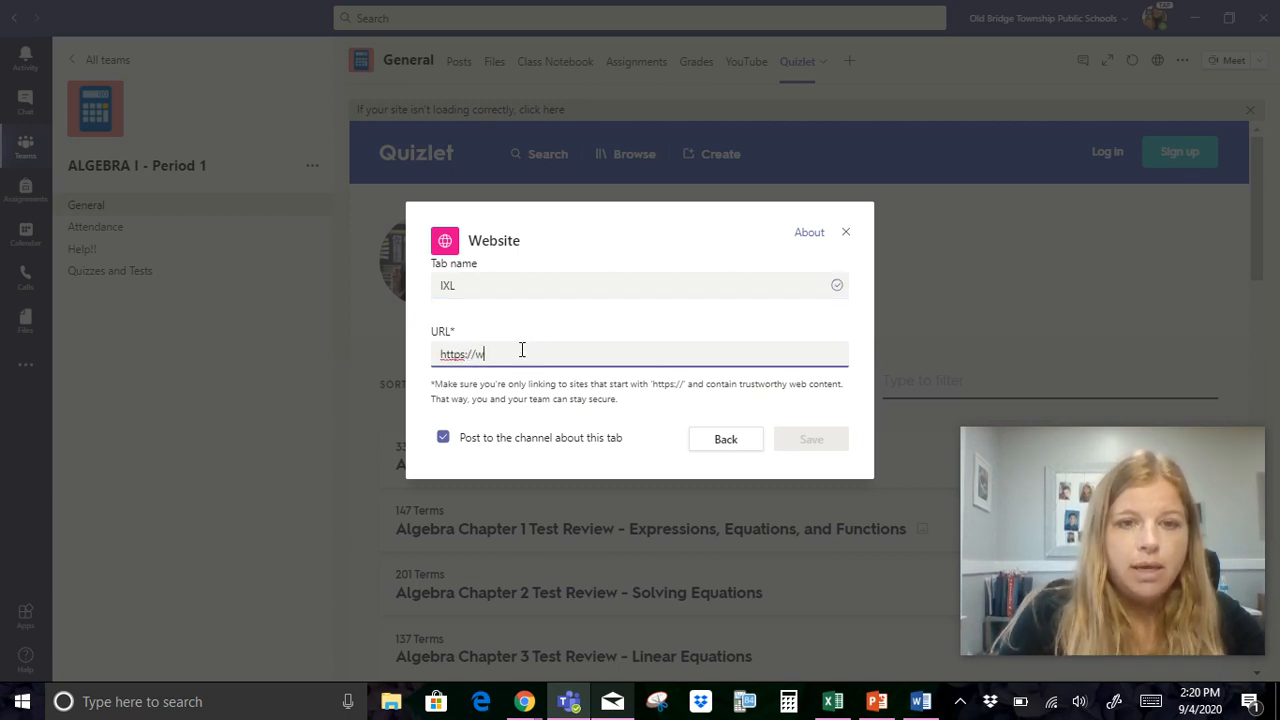
{"action": "type", "text": "ww.ial"}
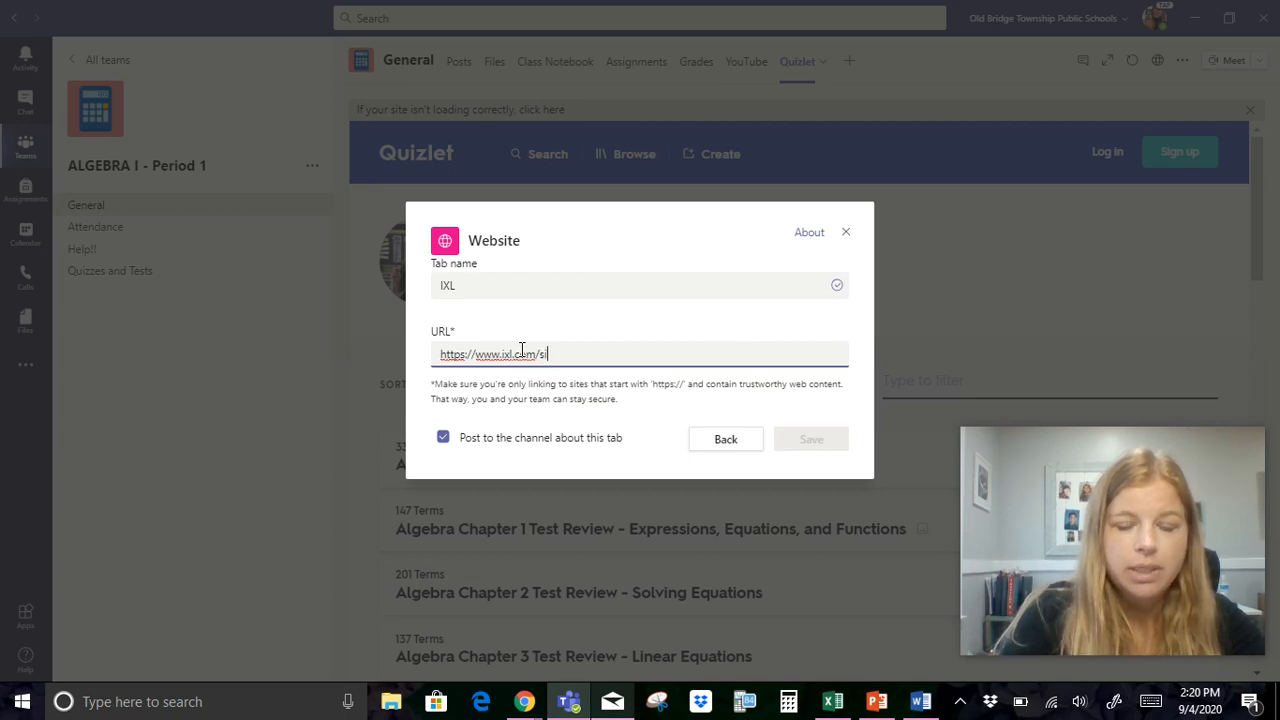
{"action": "type", "text": "gnin/"}
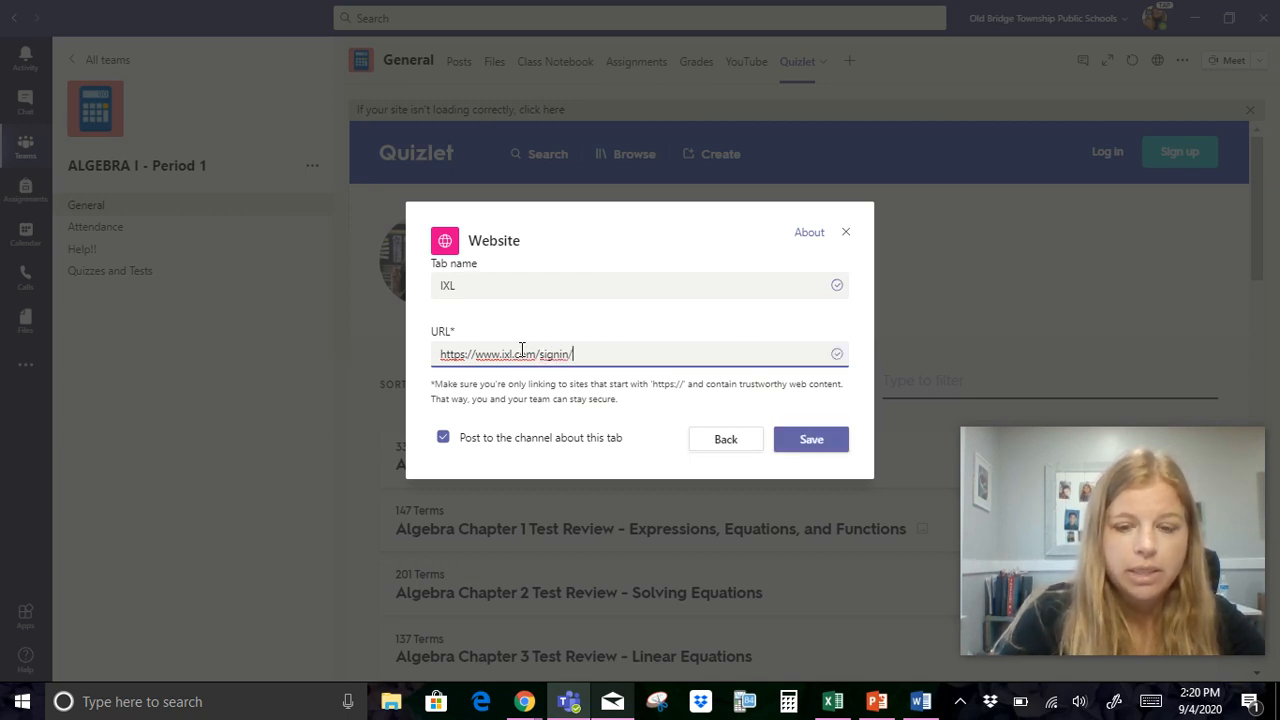
{"action": "type", "text": "obps"}
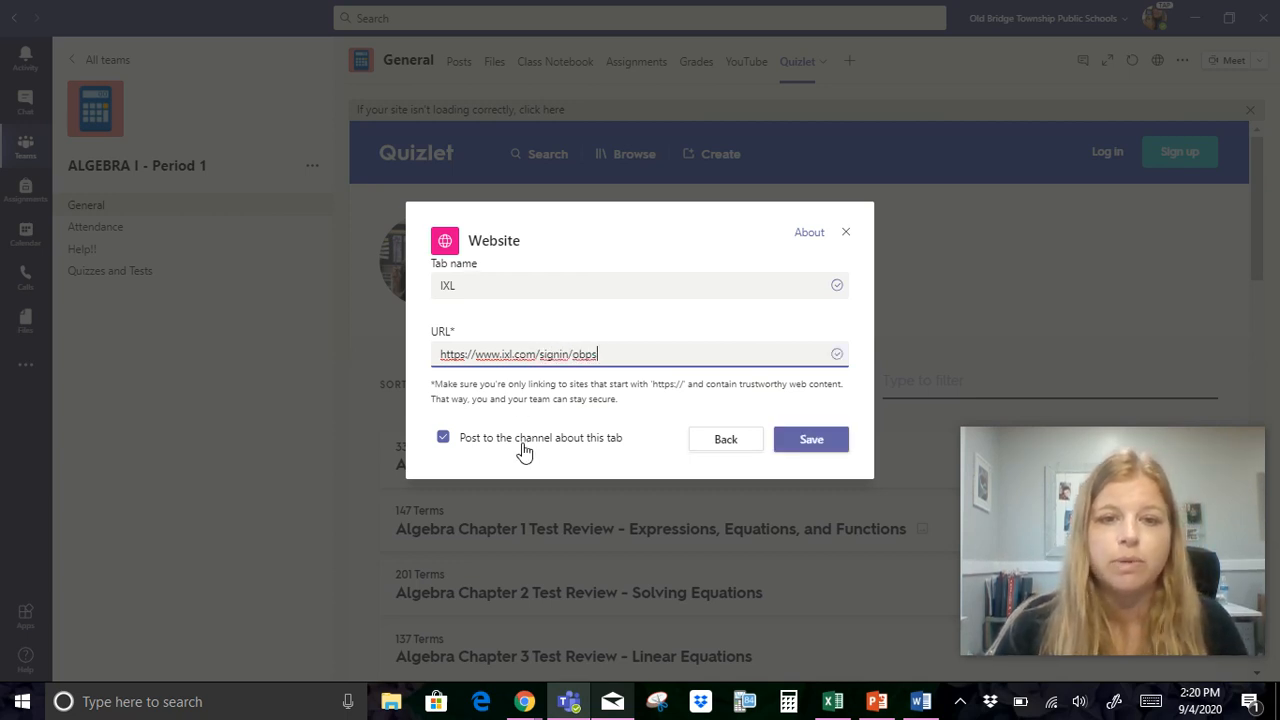
{"action": "left_click", "coordinate": [443, 437]}
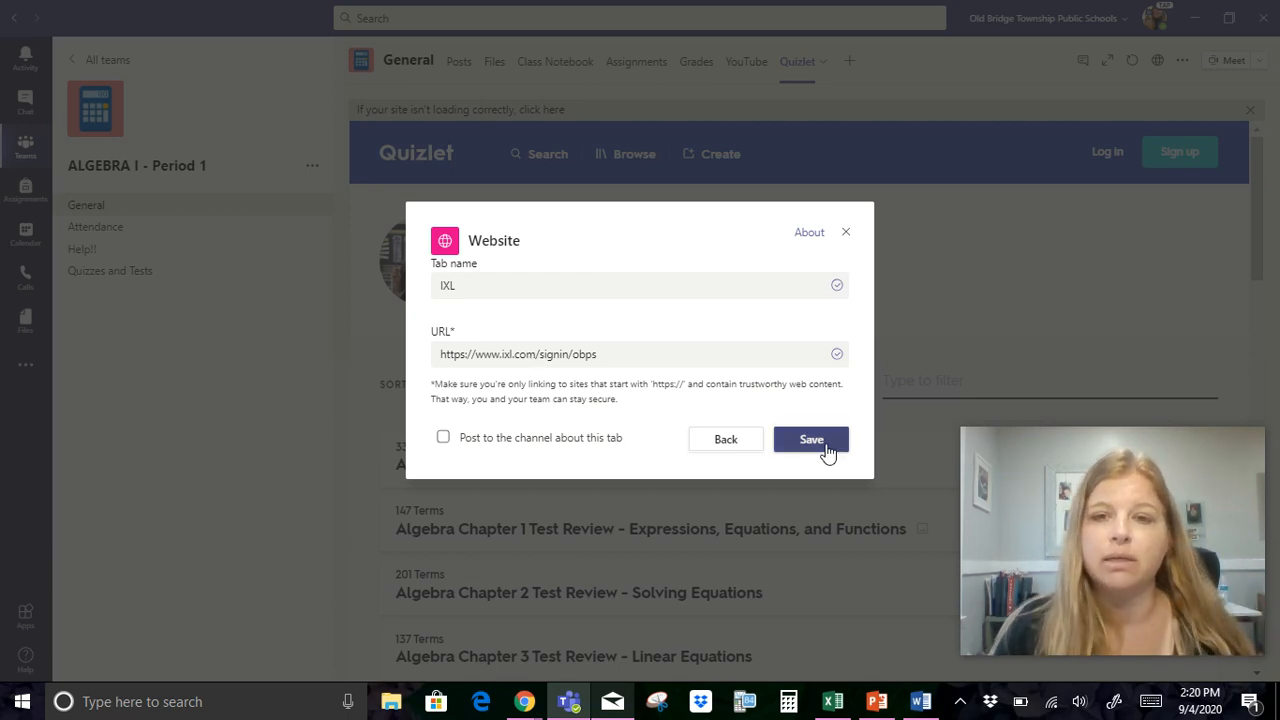
{"action": "left_click", "coordinate": [811, 440]}
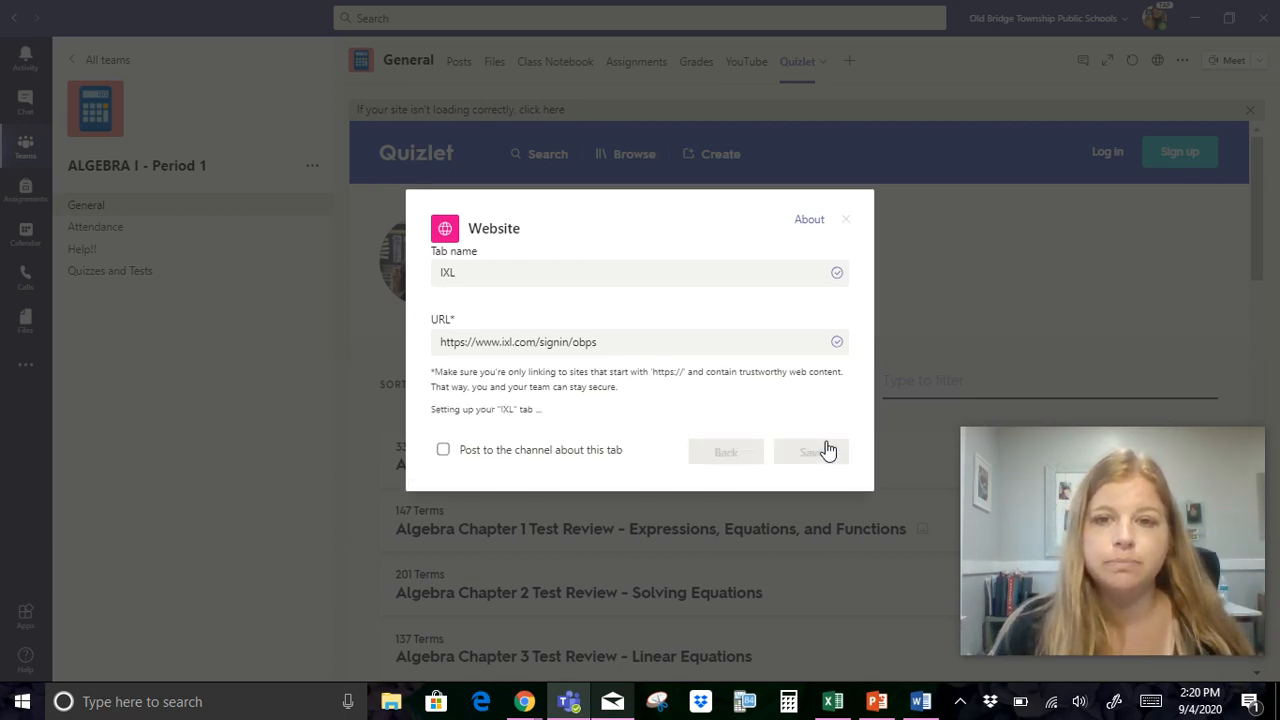
{"action": "left_click", "coordinate": [810, 451]}
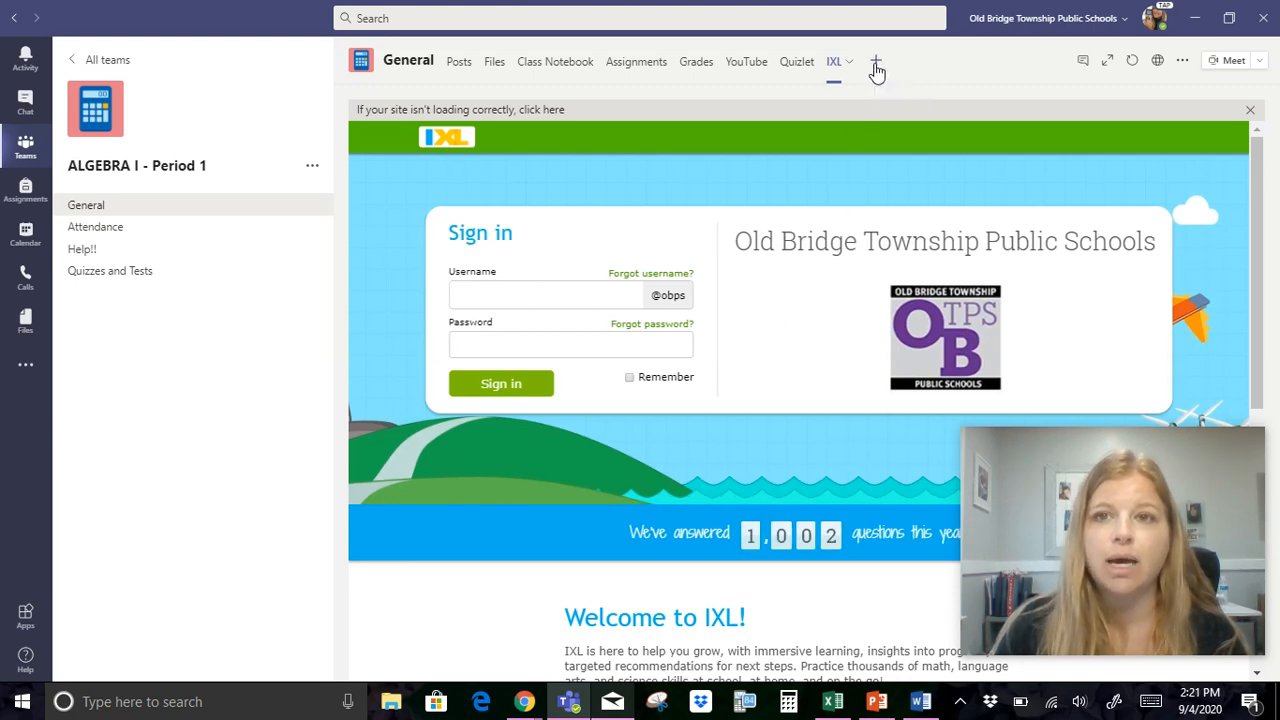
- Add the Insights app as a General channel tab with the channel announcement unchecked
{"action": "left_click", "coordinate": [875, 61]}
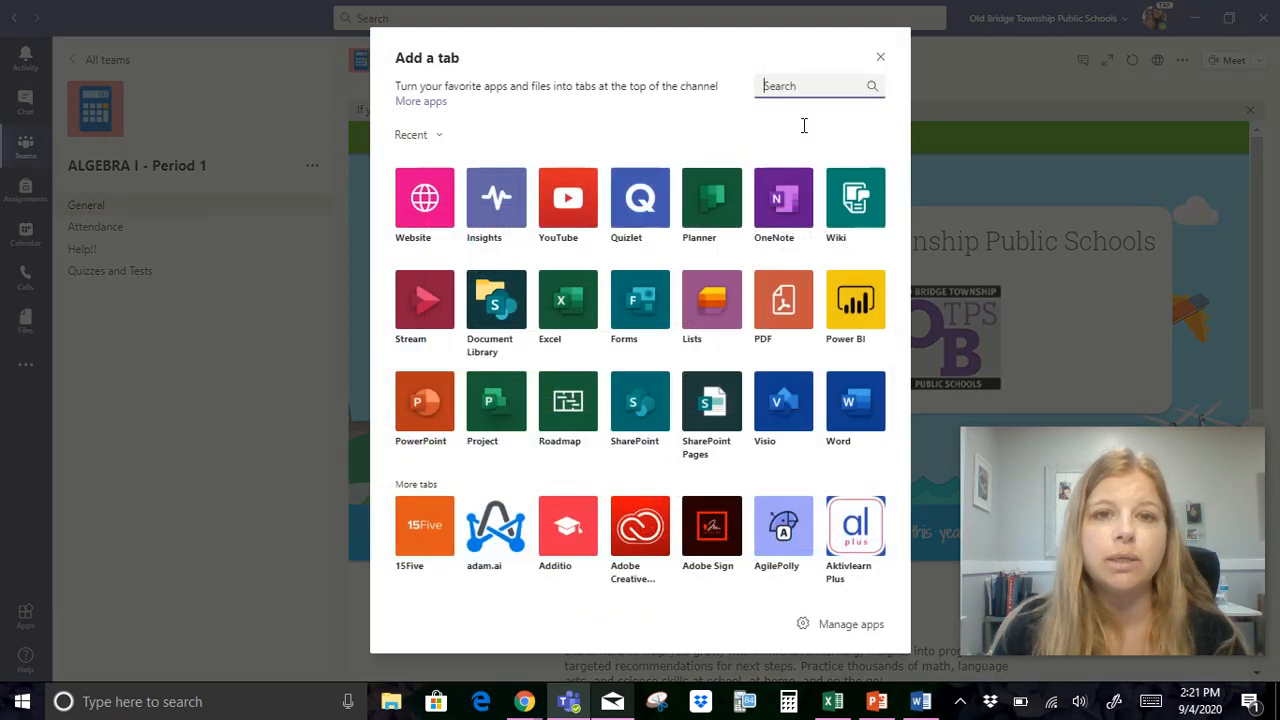
{"action": "mouse_move", "coordinate": [496, 197]}
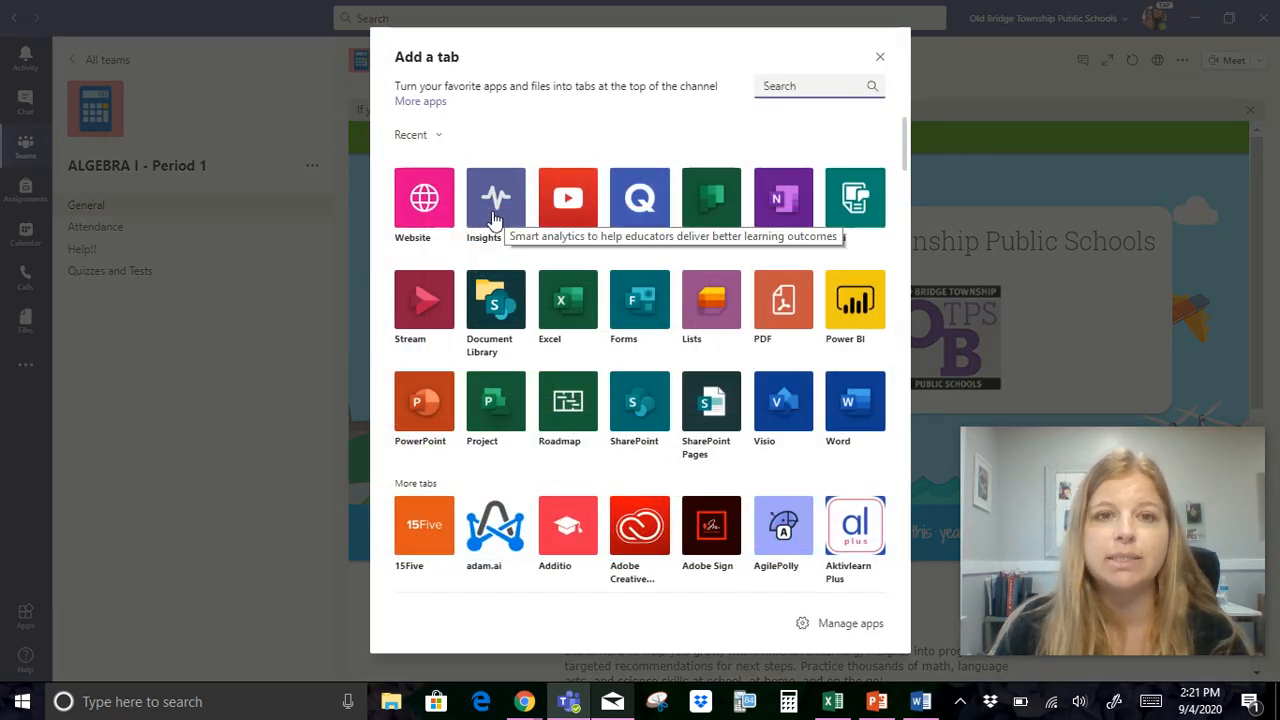
{"action": "left_click", "coordinate": [879, 56]}
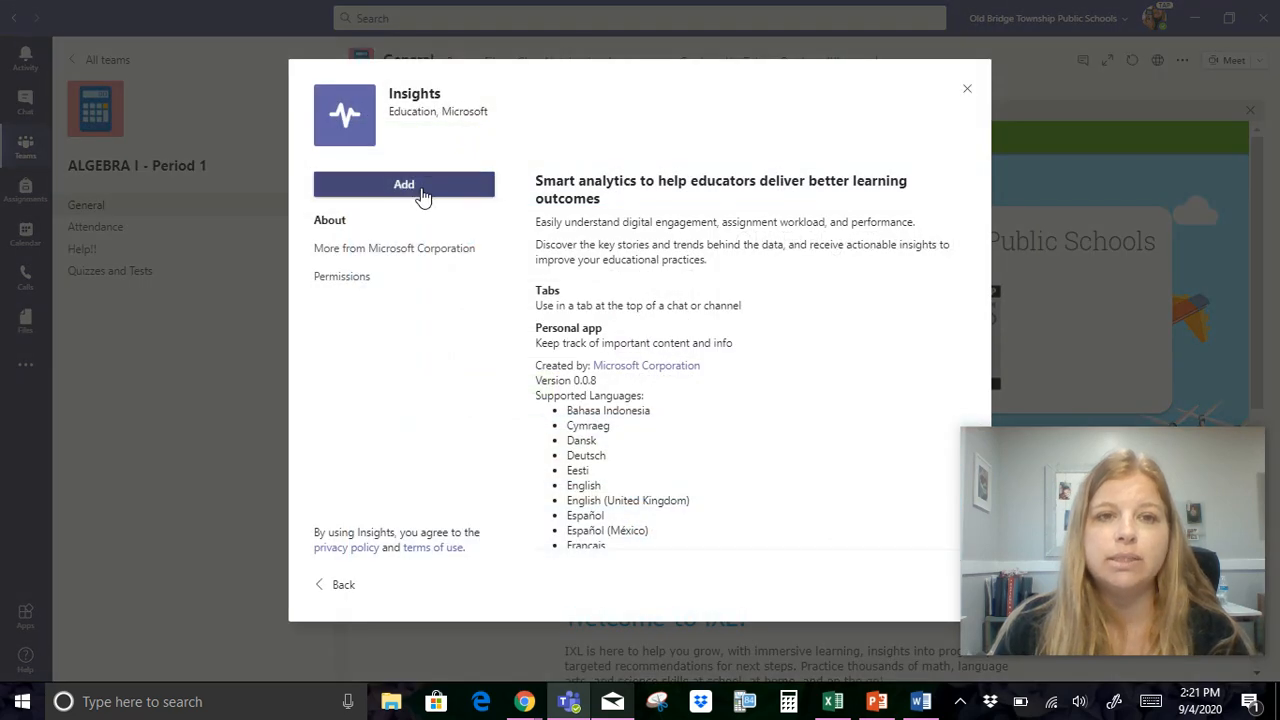
{"action": "left_click", "coordinate": [966, 88]}
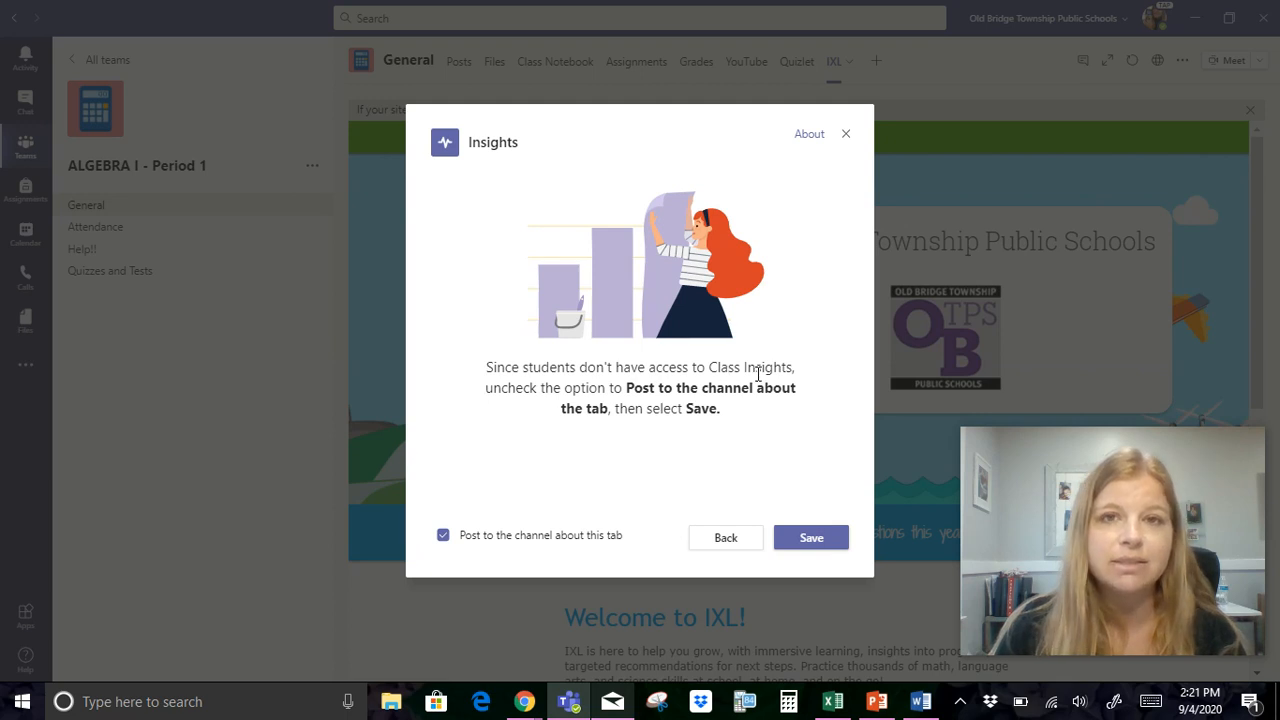
{"action": "mouse_move", "coordinate": [597, 447]}
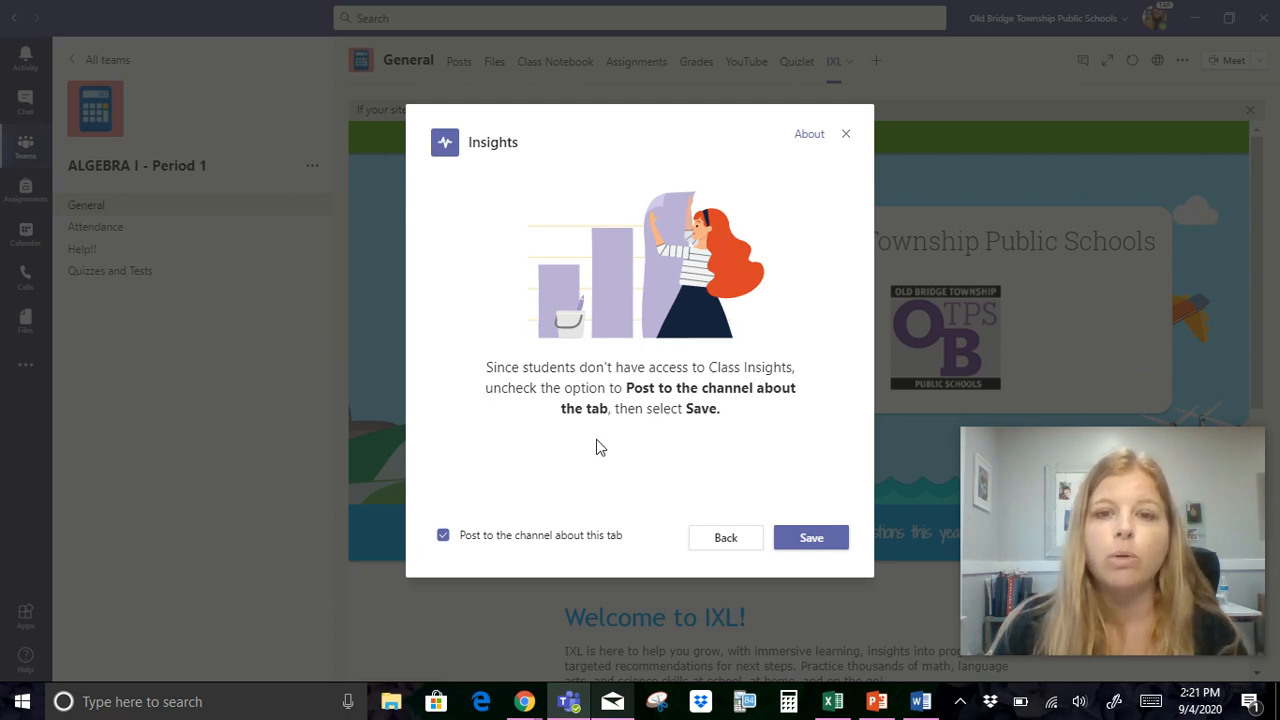
{"action": "left_click", "coordinate": [443, 535]}
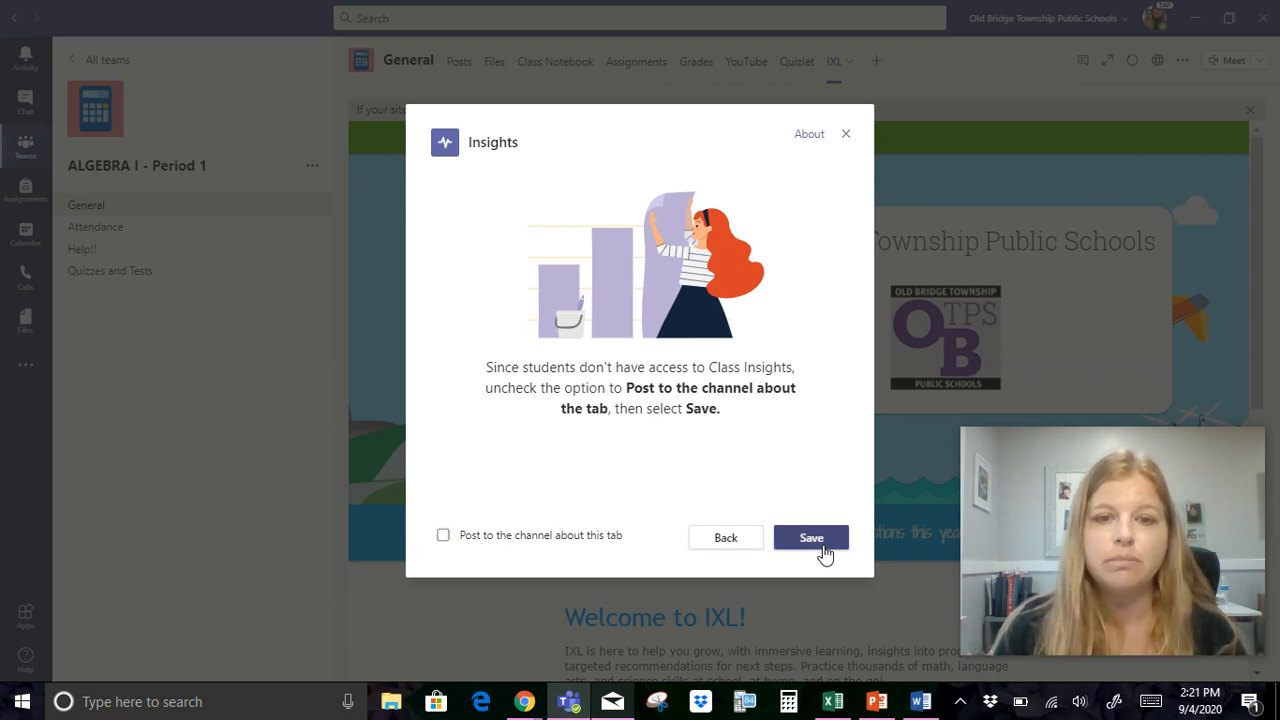
{"action": "left_click", "coordinate": [811, 537]}
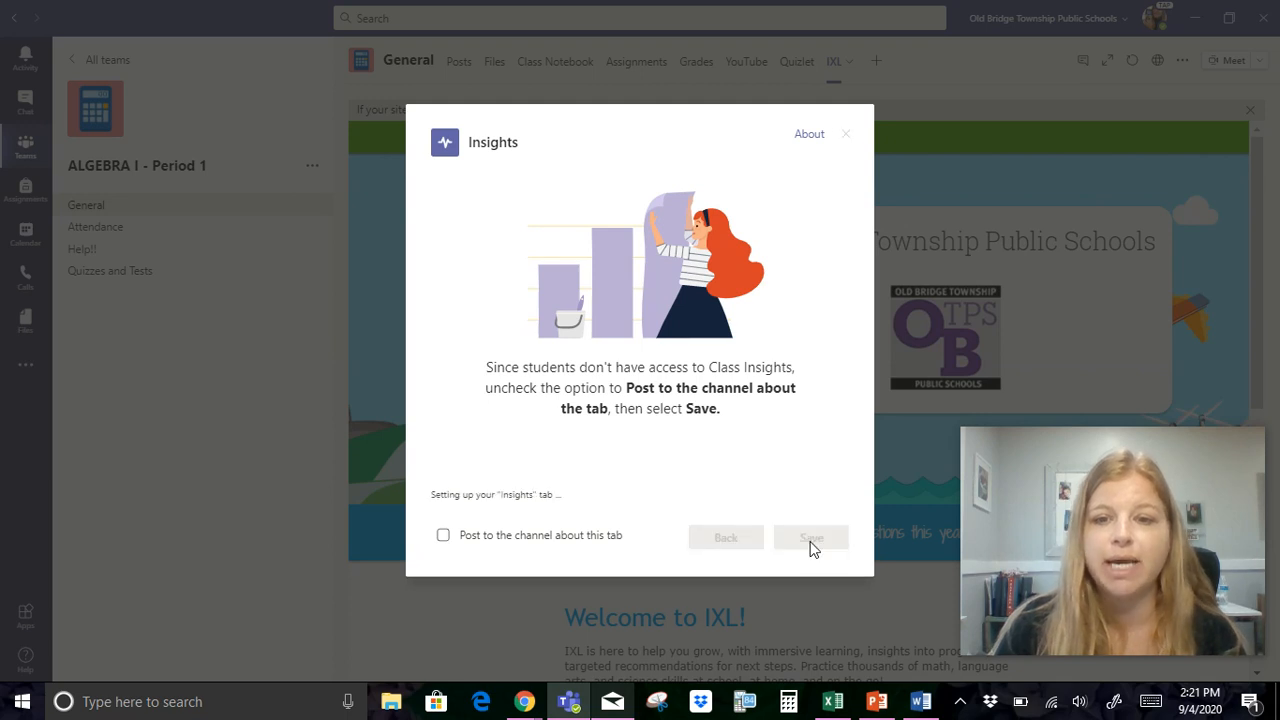
{"action": "left_click", "coordinate": [810, 537]}
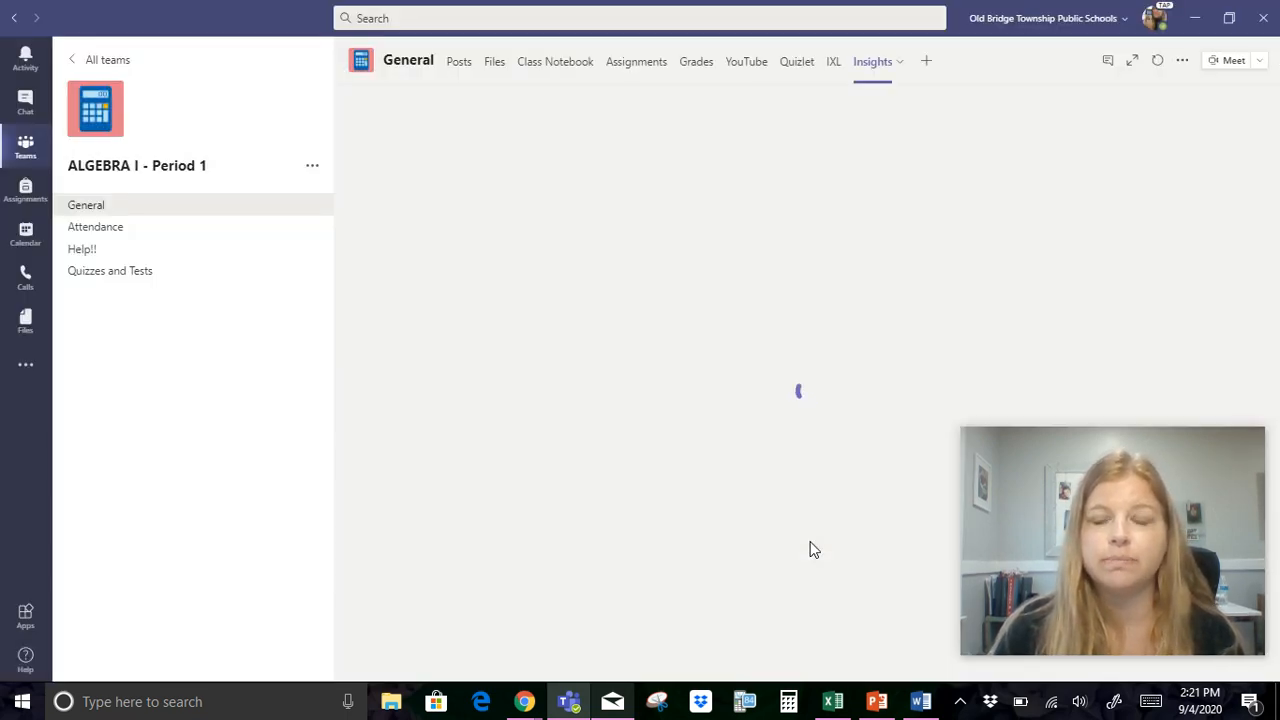
{"action": "mouse_move", "coordinate": [770, 305]}
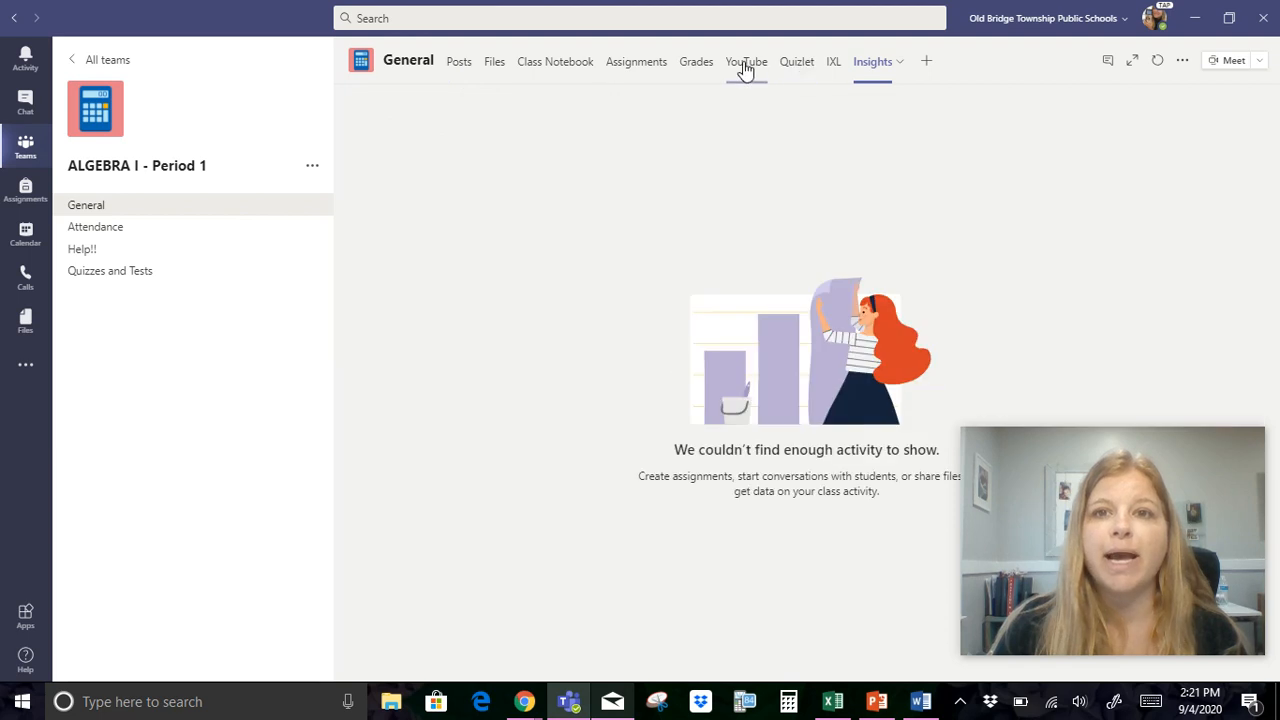
{"action": "mouse_move", "coordinate": [746, 61]}
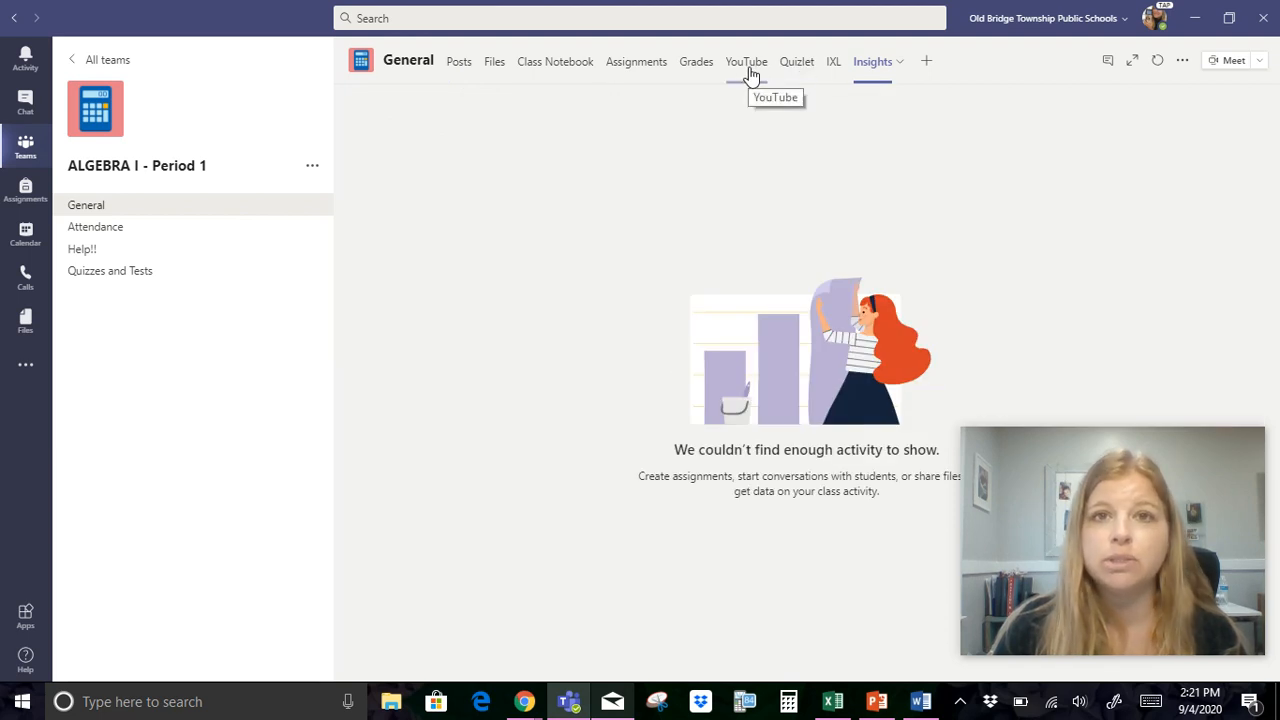
{"action": "mouse_move", "coordinate": [110, 227]}
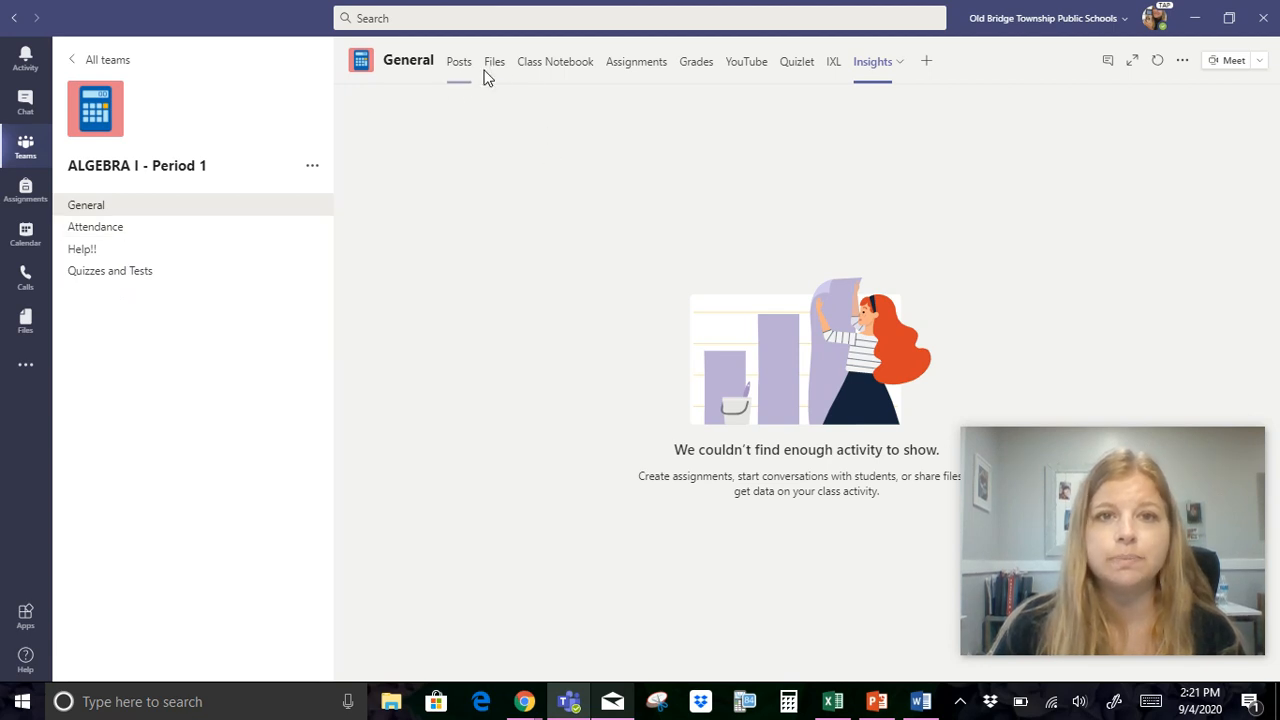
- Return to the General channel's Posts feed
{"action": "left_click", "coordinate": [459, 61]}
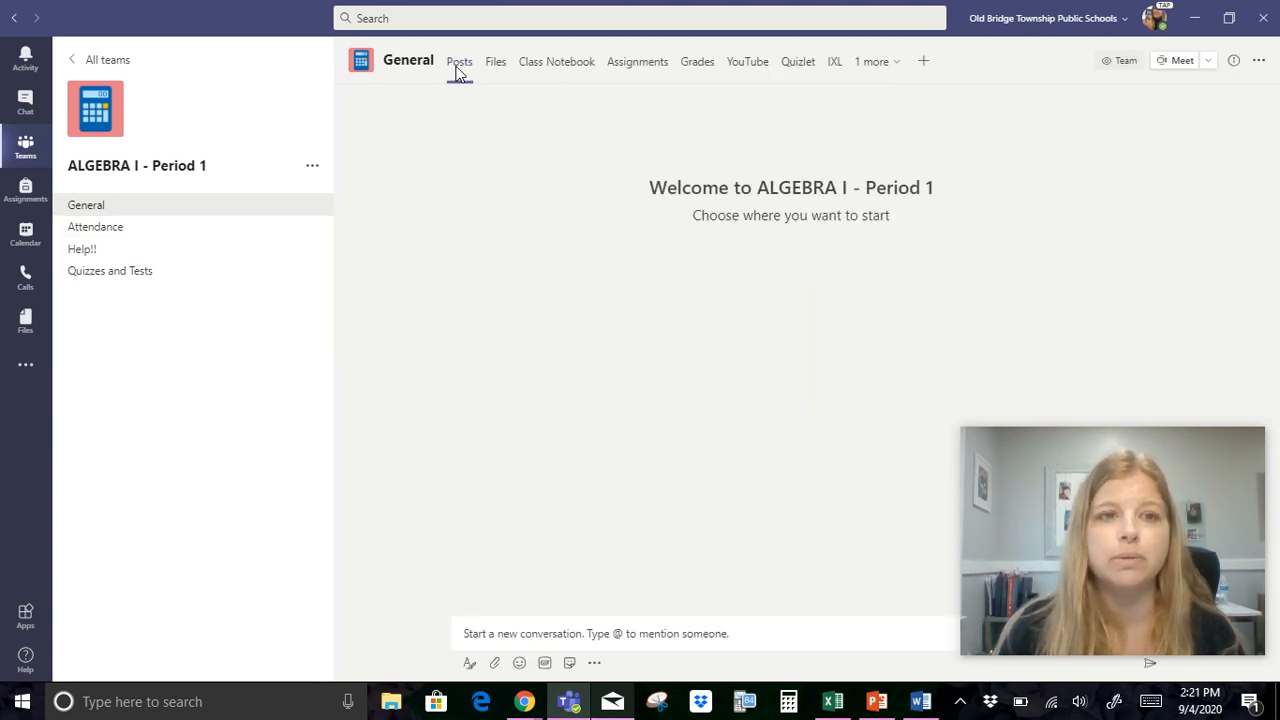
- Draft the post 'Hey everyone! Please check out my welcome letter before we meet! :)'
{"action": "left_click", "coordinate": [459, 61]}
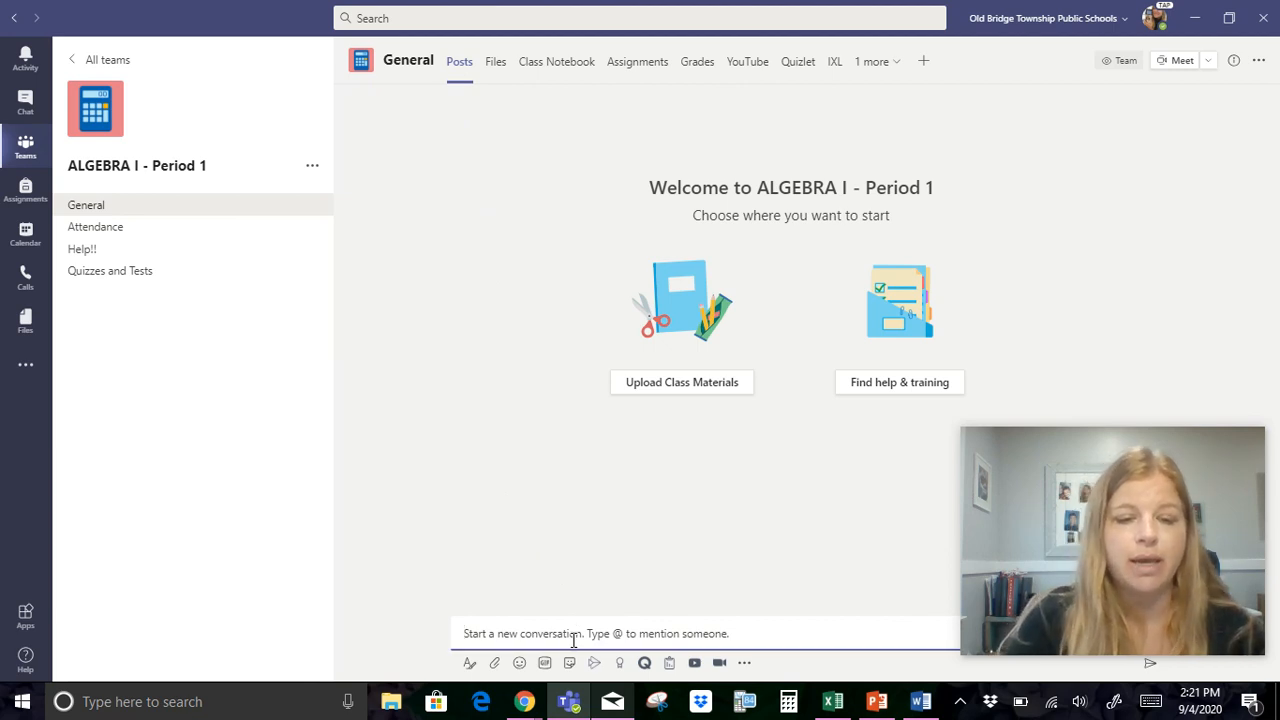
{"action": "type", "text": "Hey everyone!"}
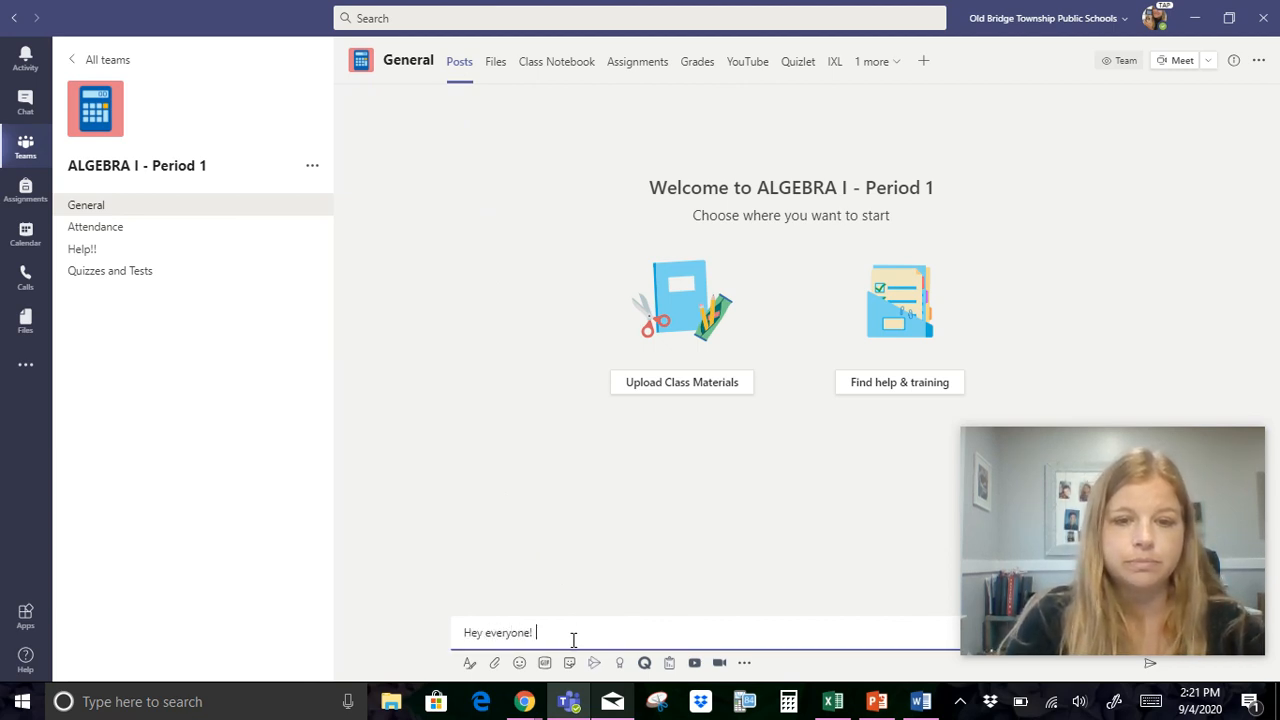
{"action": "type", "text": "Please check out my welcome c"}
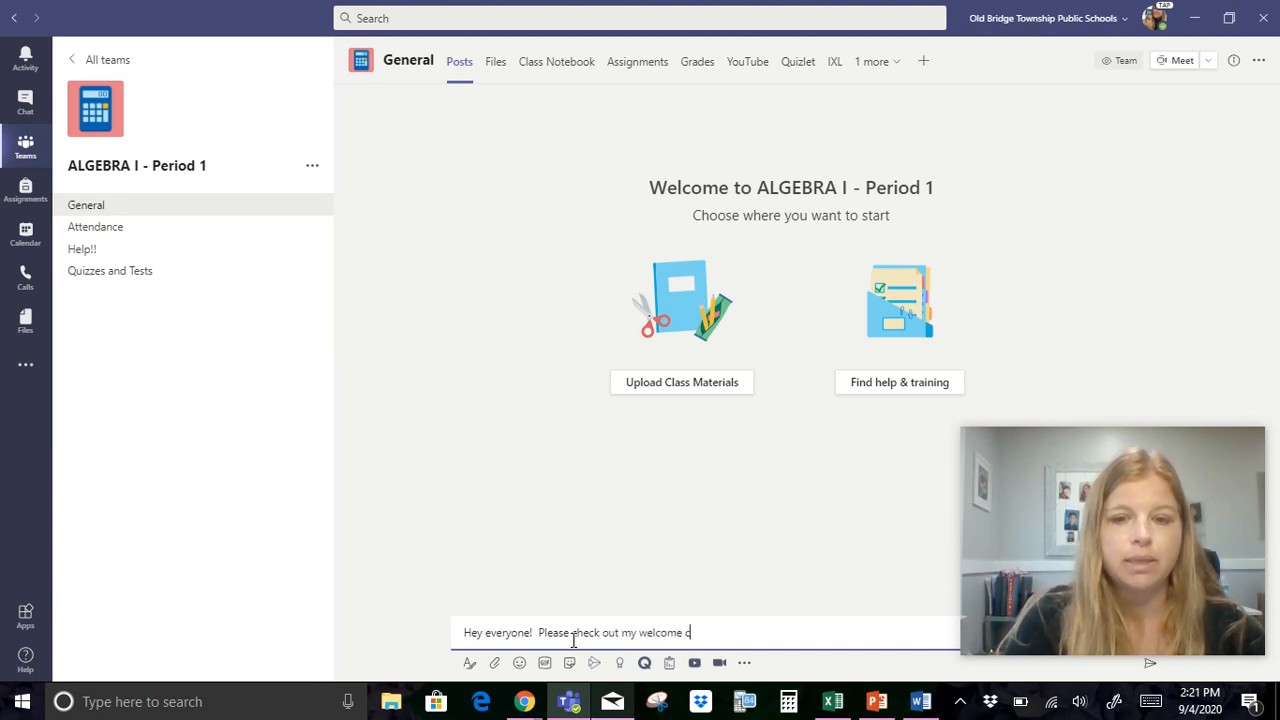
{"action": "type", "text": "letter before"}
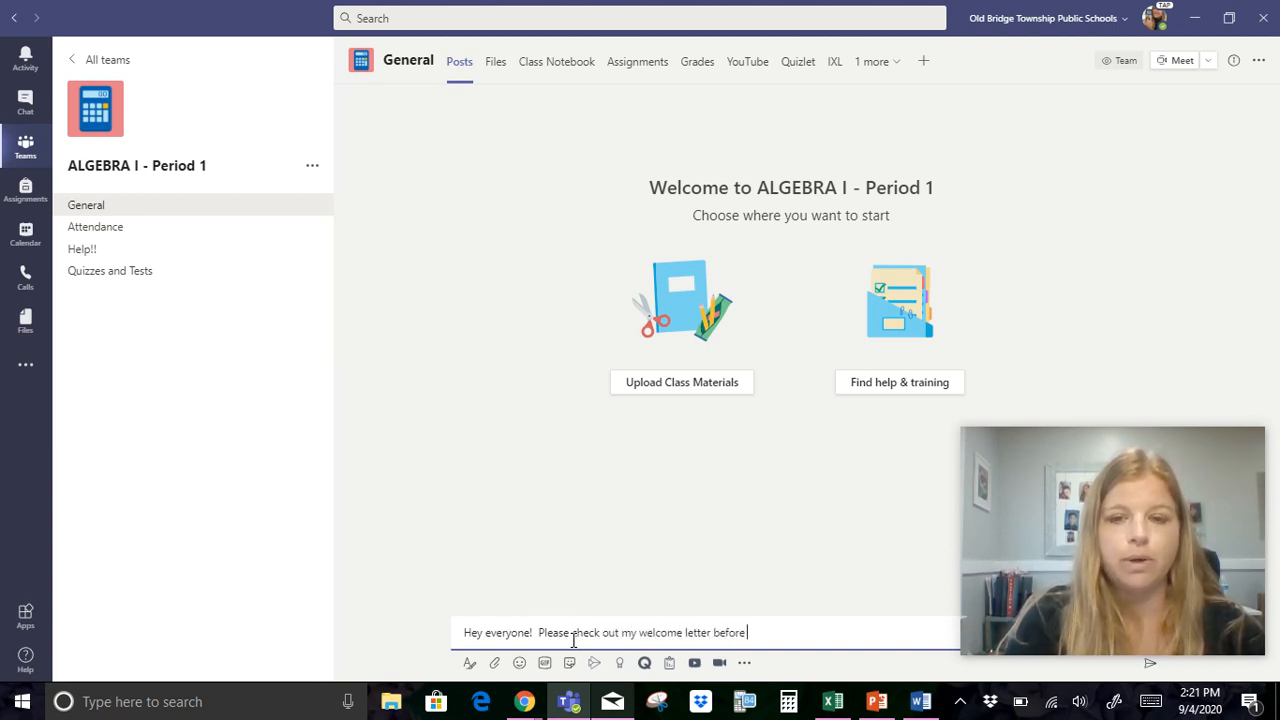
{"action": "type", "text": "we meet! :)"}
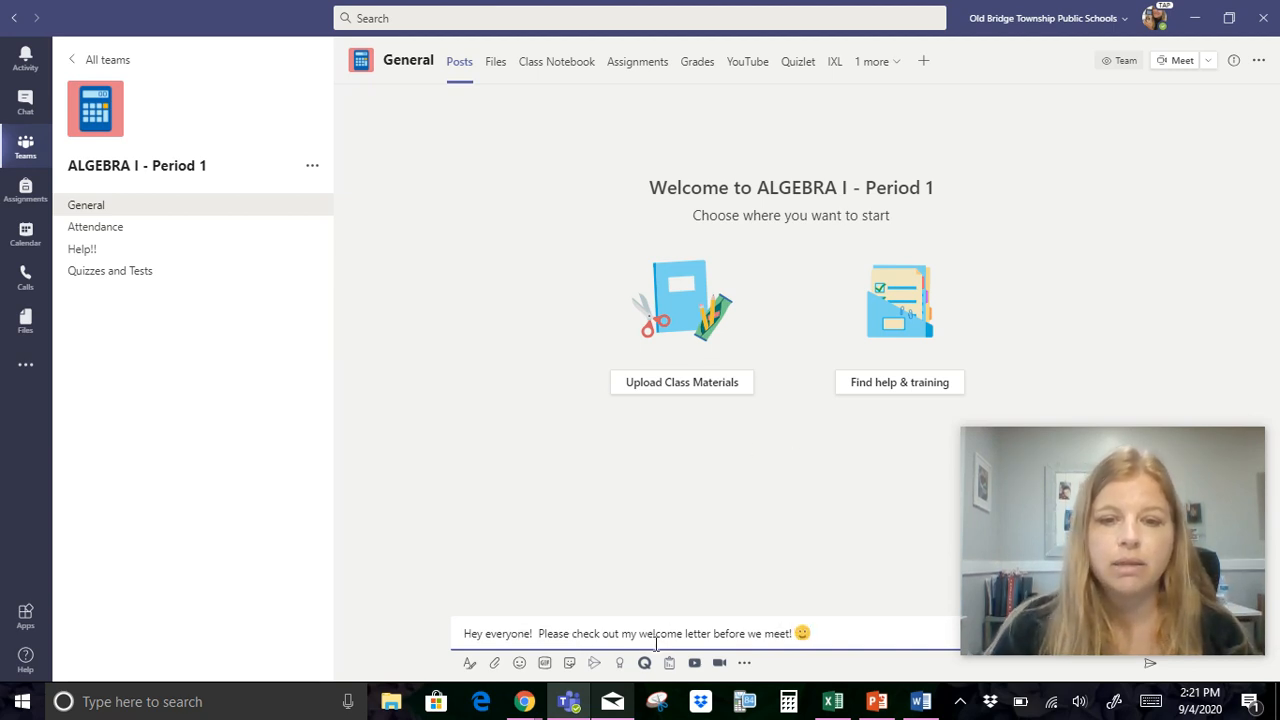
- Upload Back to School Letter 2020-2021 Algebra from Classroom Documents and Labels into Class Materials
{"action": "left_click", "coordinate": [494, 662]}
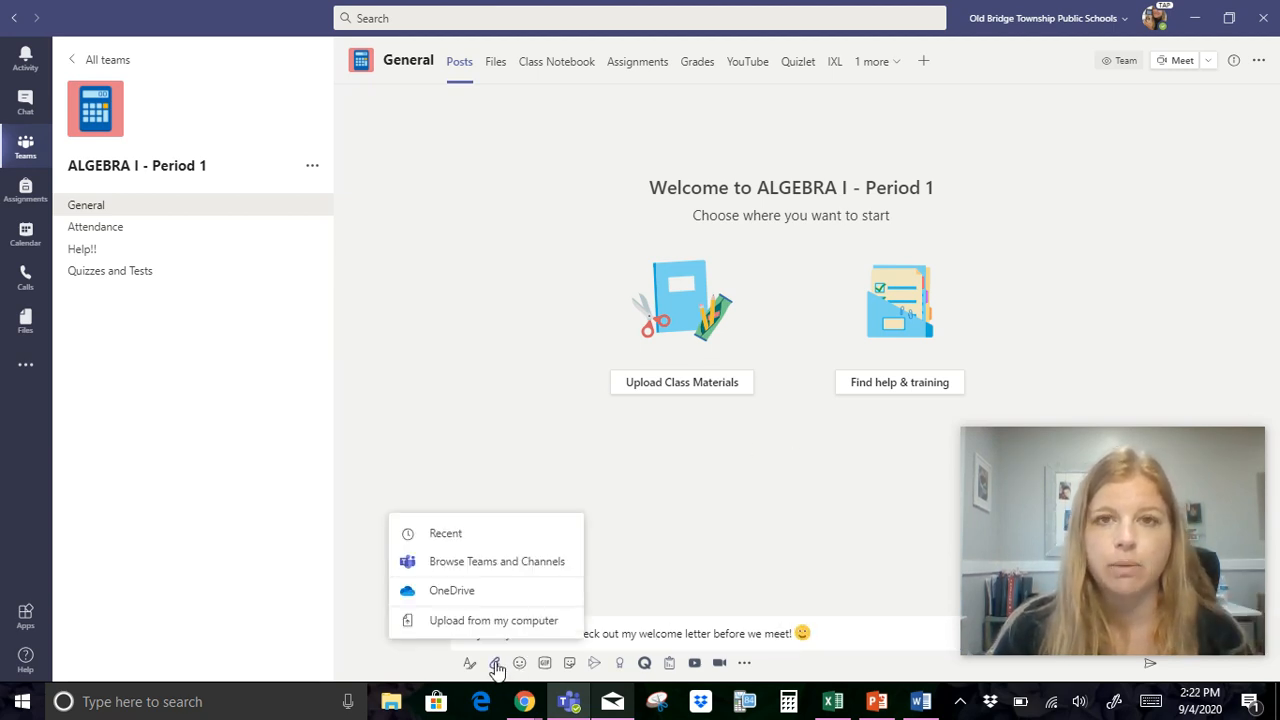
{"action": "mouse_move", "coordinate": [481, 632]}
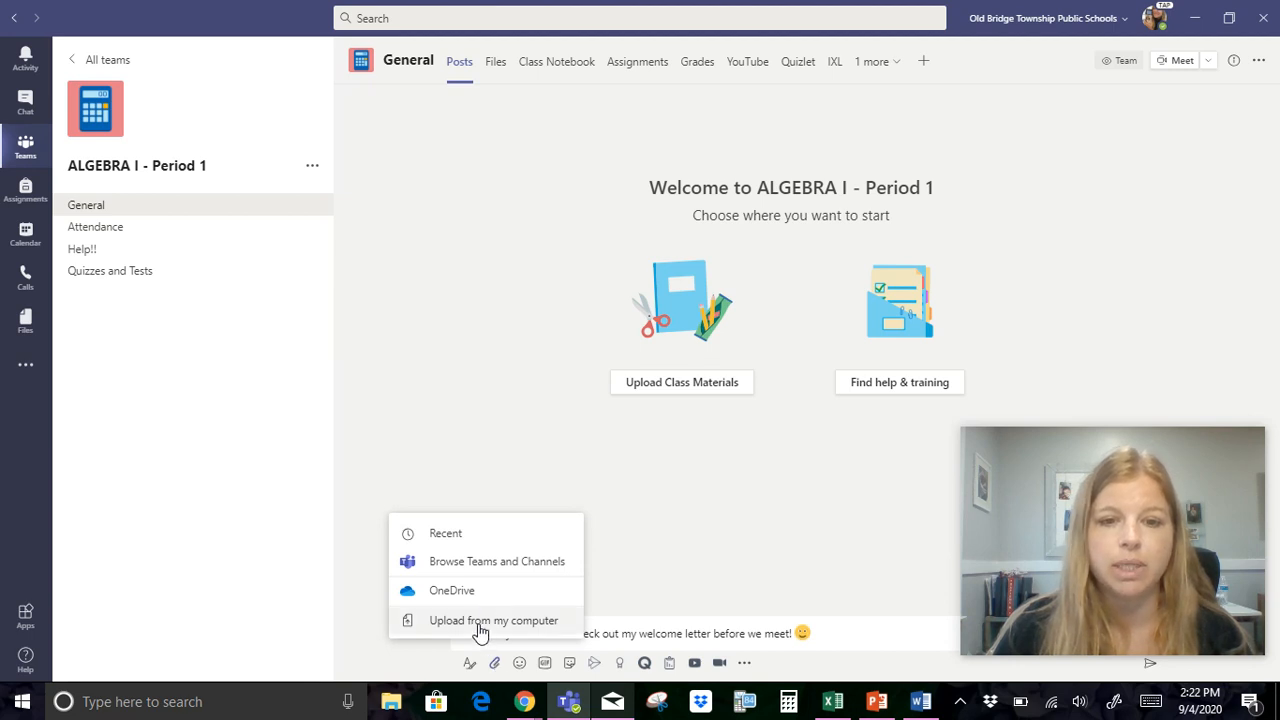
{"action": "left_click", "coordinate": [493, 620]}
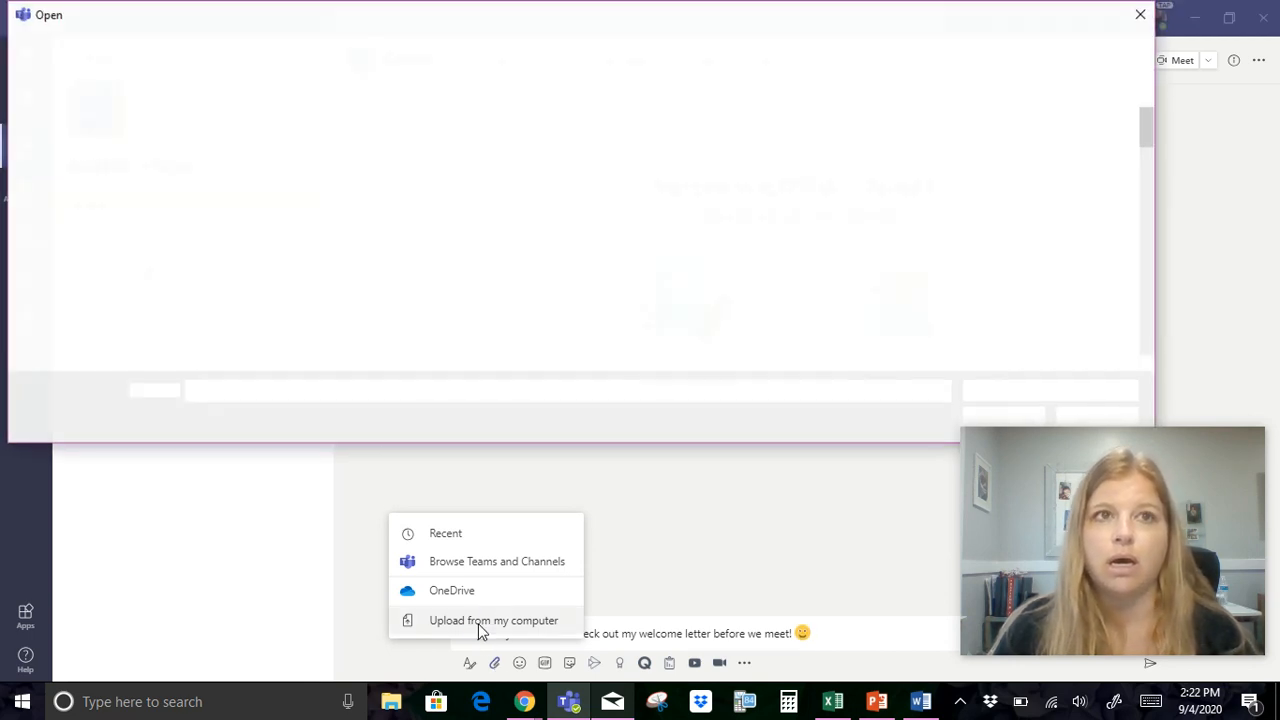
{"action": "left_click", "coordinate": [493, 620]}
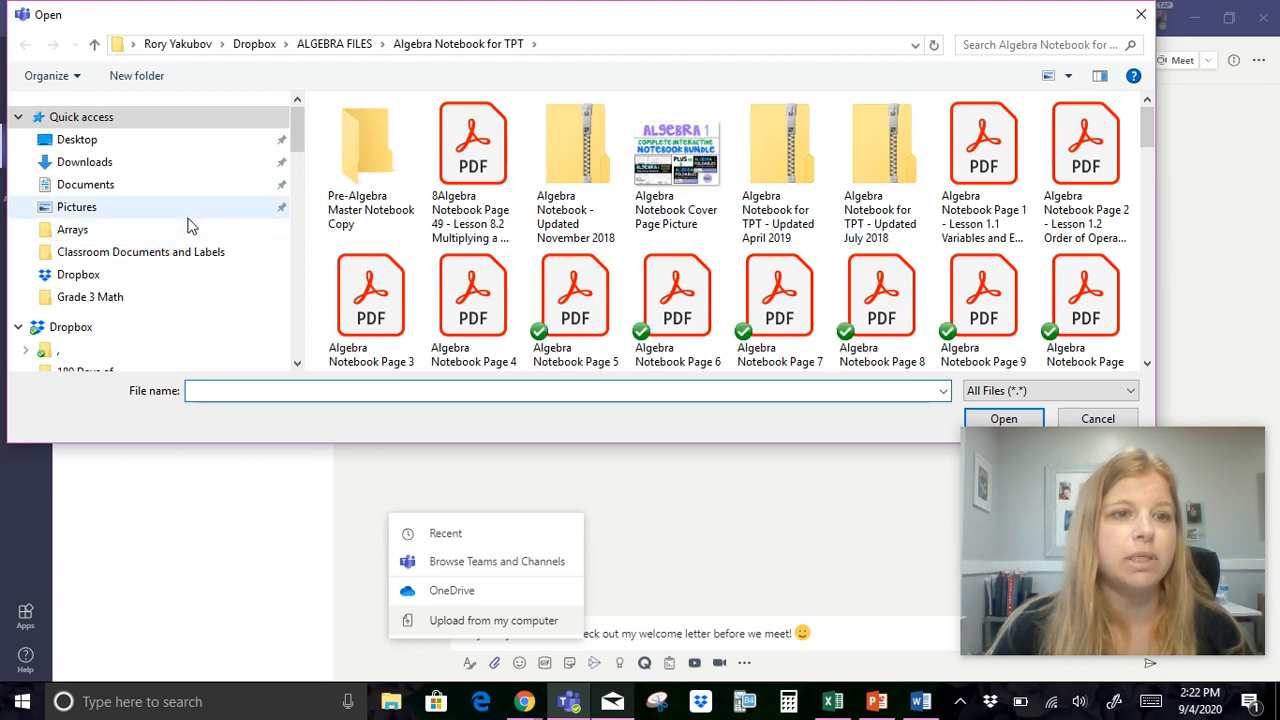
{"action": "left_click", "coordinate": [140, 251]}
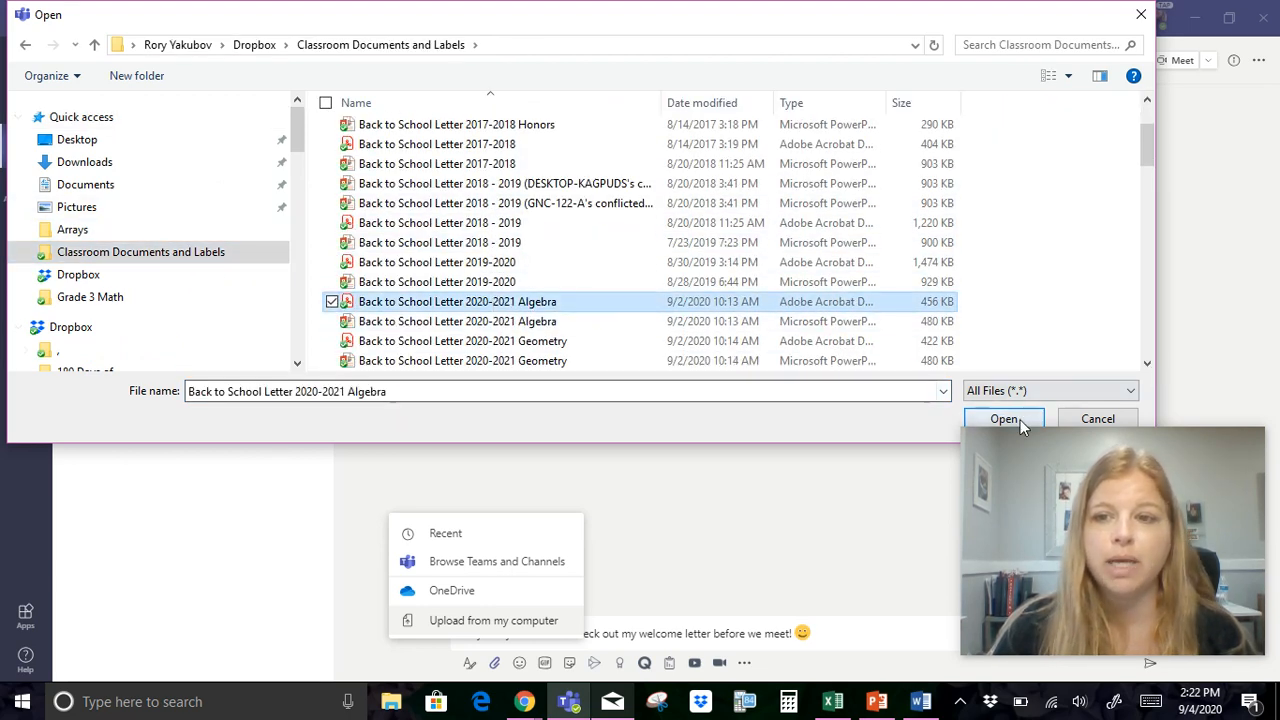
{"action": "left_click", "coordinate": [1003, 418]}
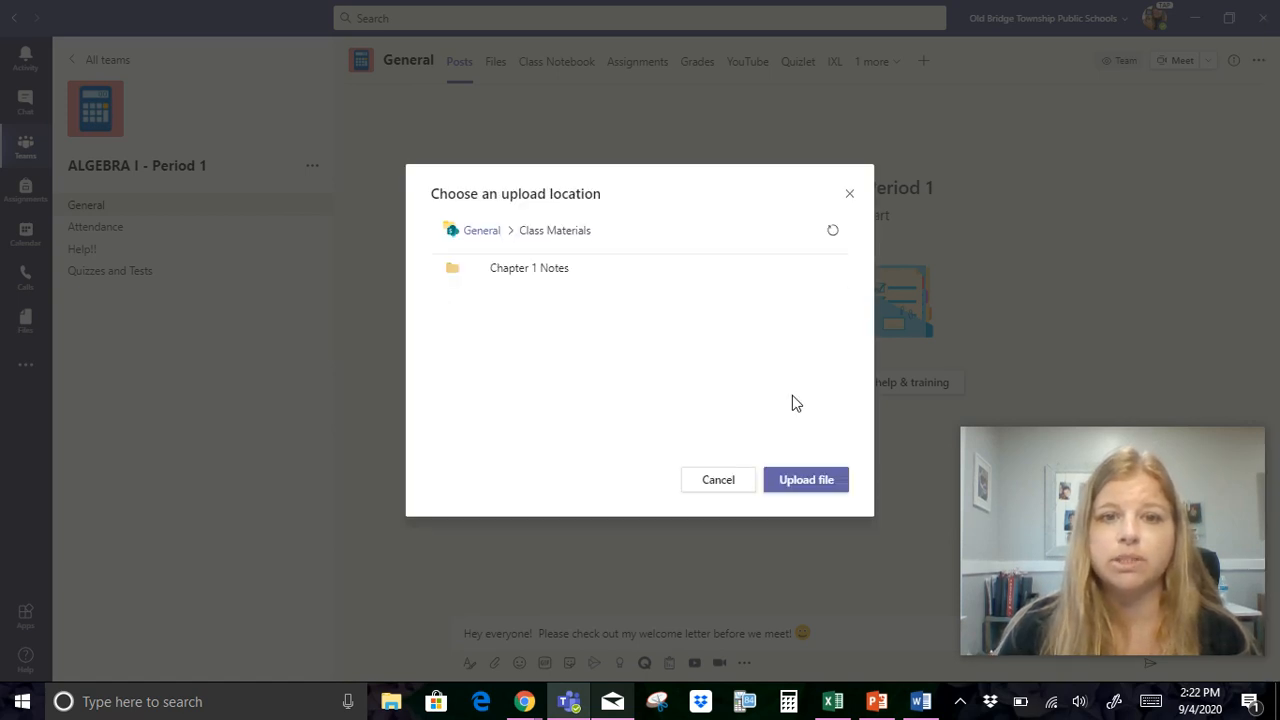
{"action": "left_click", "coordinate": [806, 479]}
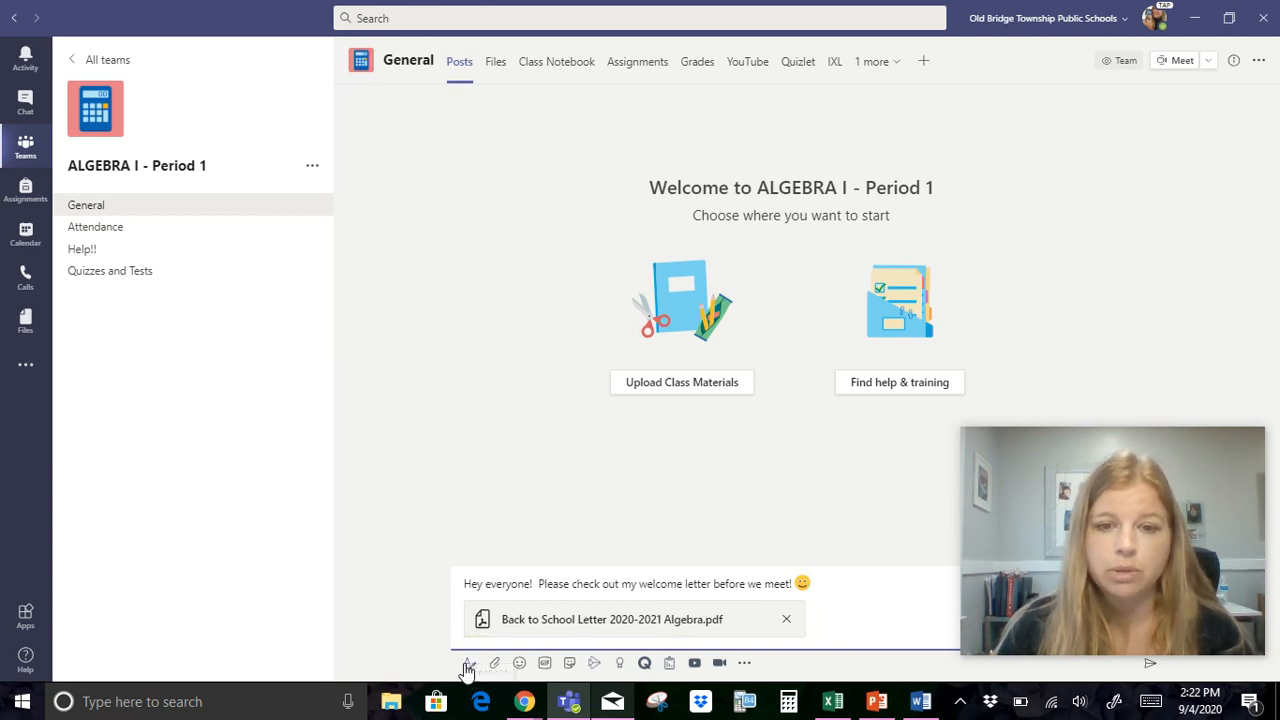
- Expand the post into the full composer and enable Post in multiple channels
{"action": "left_click", "coordinate": [467, 662]}
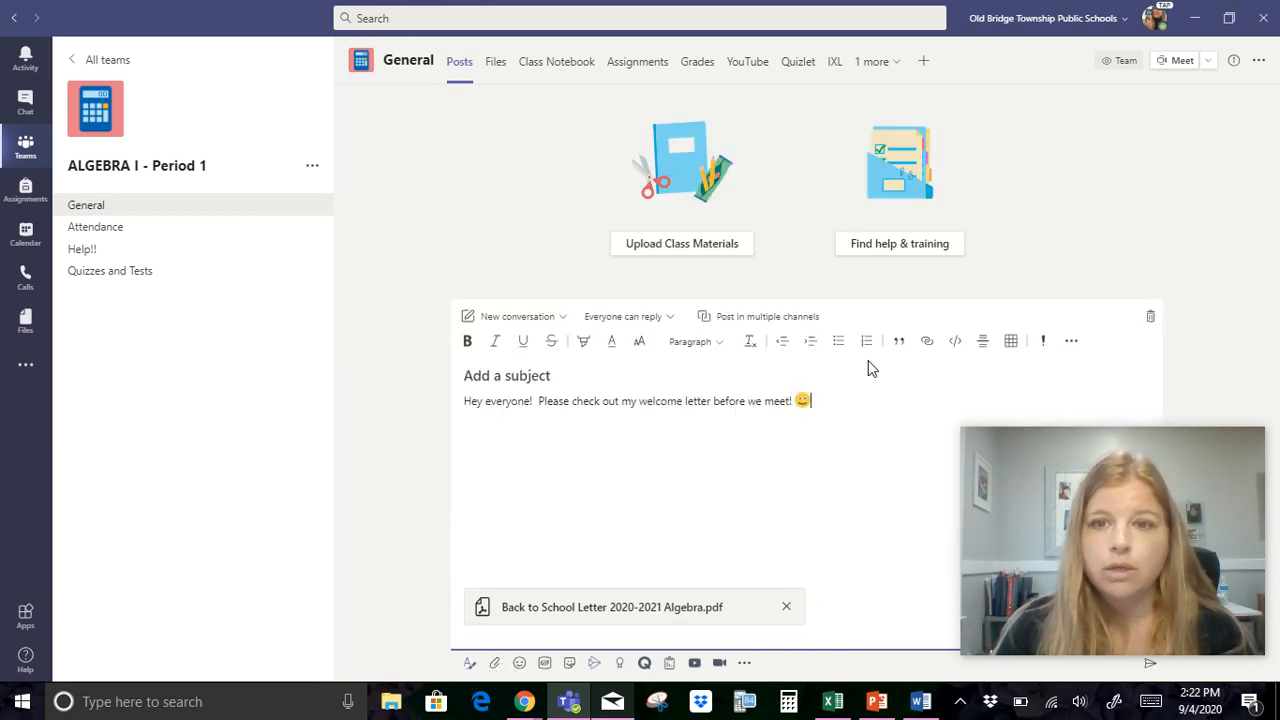
{"action": "mouse_move", "coordinate": [760, 322]}
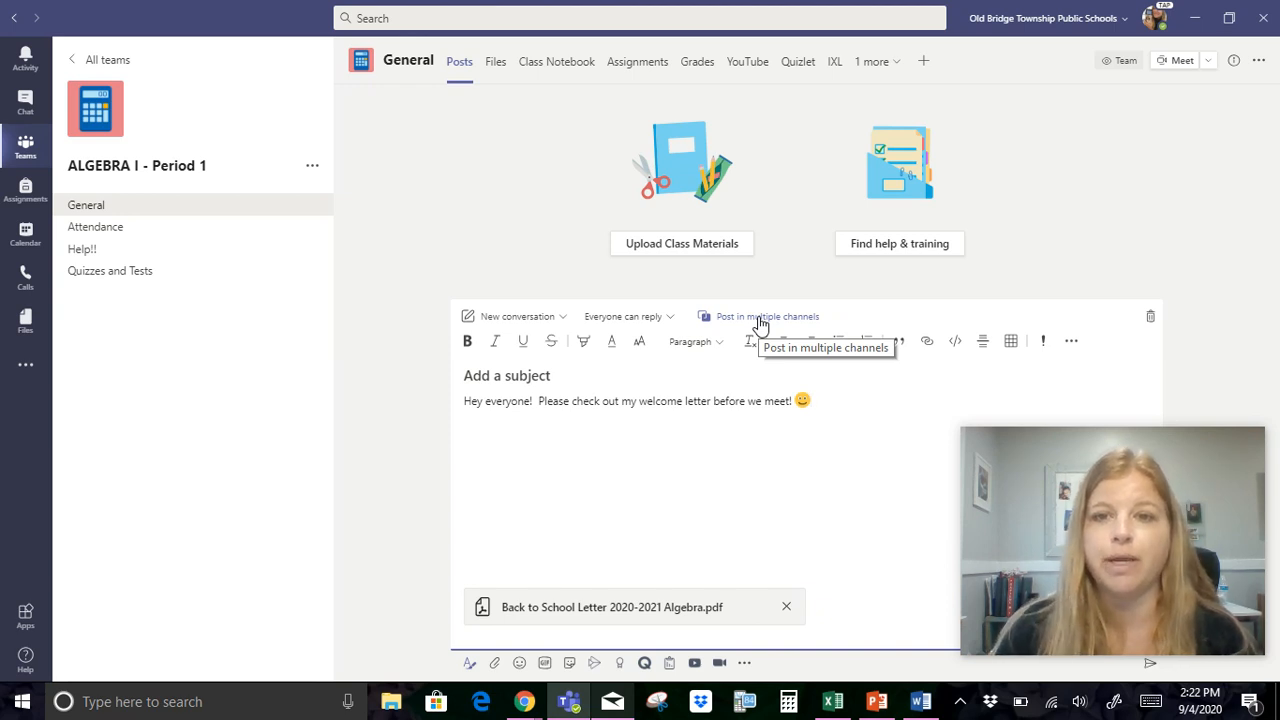
{"action": "left_click", "coordinate": [767, 316]}
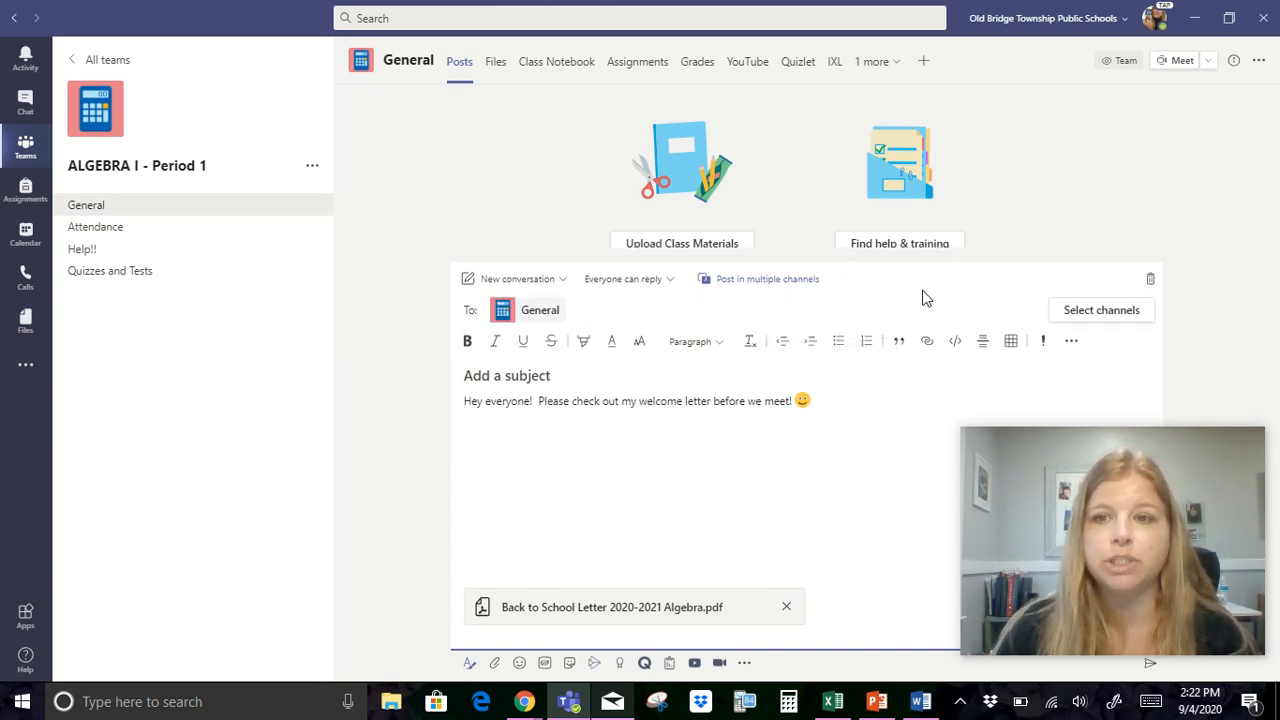
{"action": "mouse_move", "coordinate": [1101, 310]}
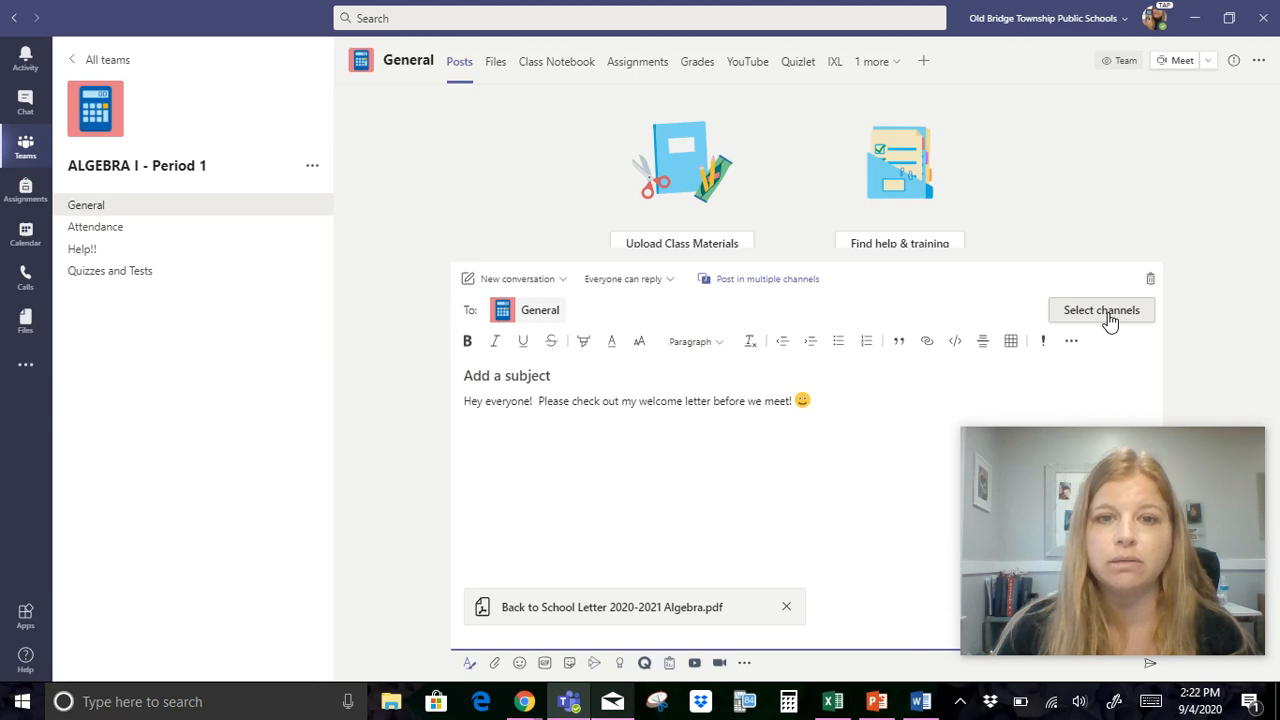
- Tick the General channels of ALGEBRA I HONORS Period 9/10 and ALGEBRA I Period 12, then update
{"action": "left_click", "coordinate": [1100, 309]}
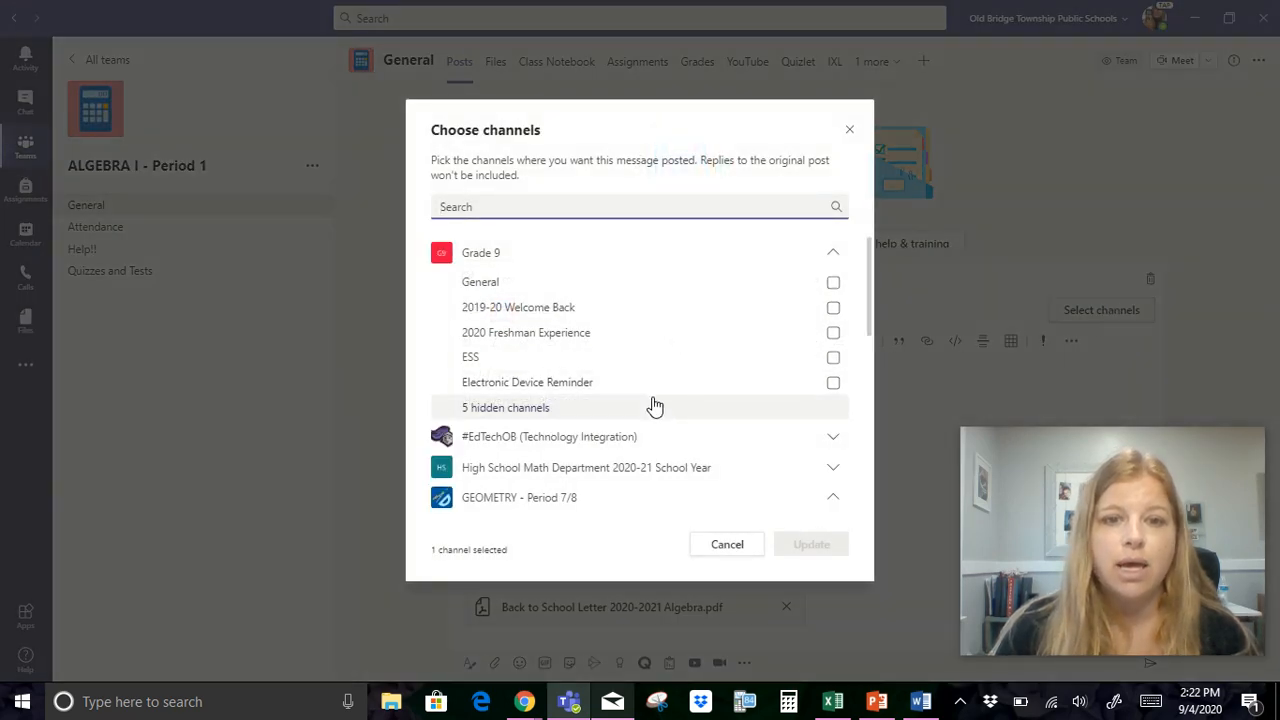
{"action": "scroll", "scroll_direction": "down", "scroll_amount": 3}
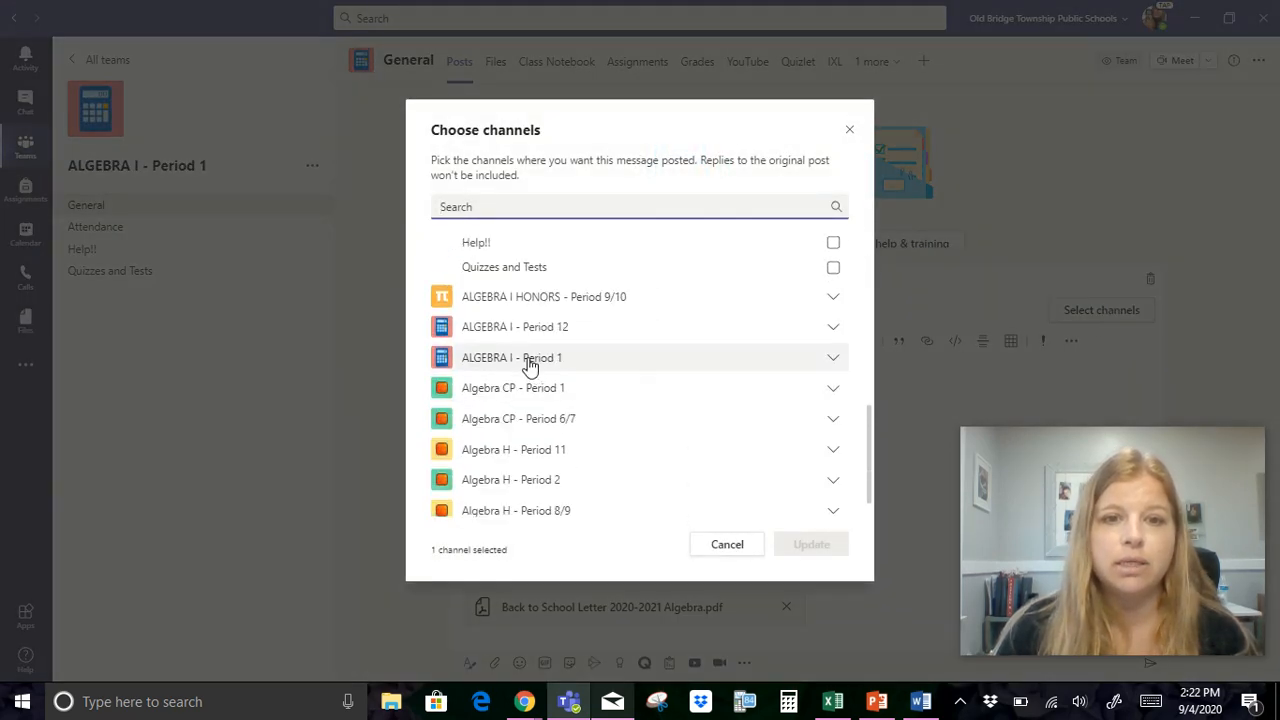
{"action": "left_click", "coordinate": [832, 296]}
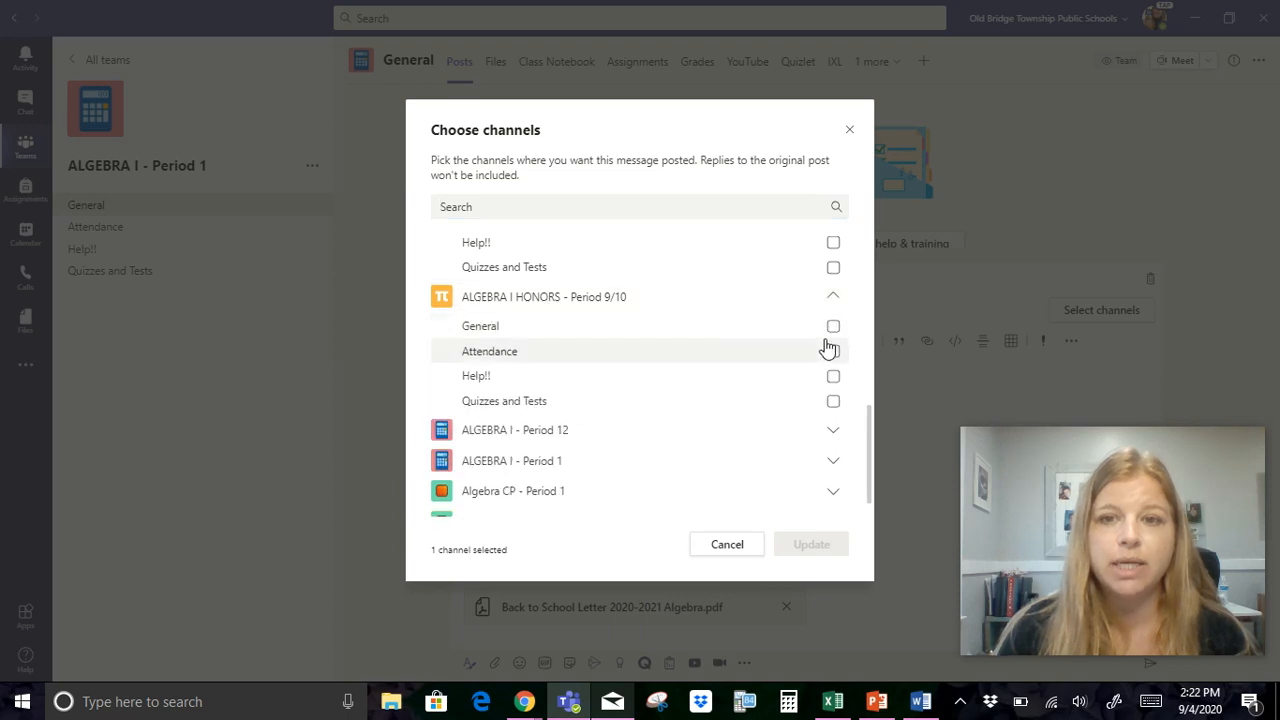
{"action": "left_click", "coordinate": [833, 326]}
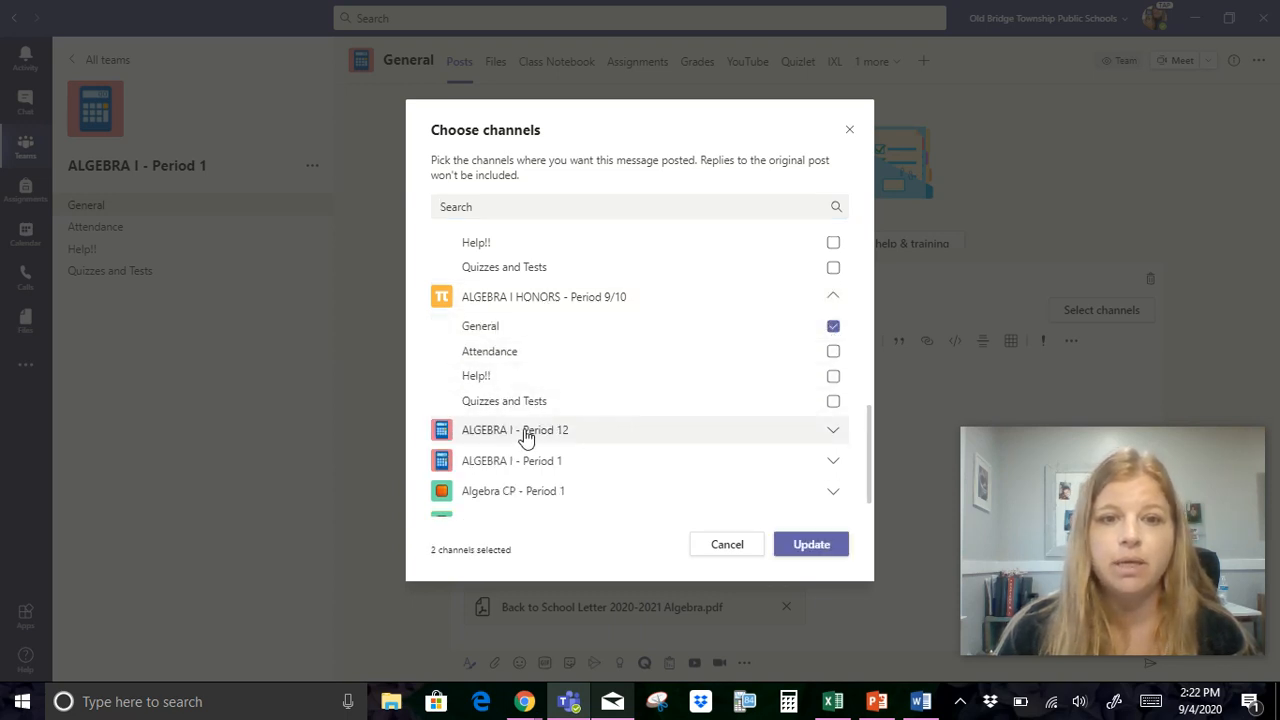
{"action": "left_click", "coordinate": [832, 430]}
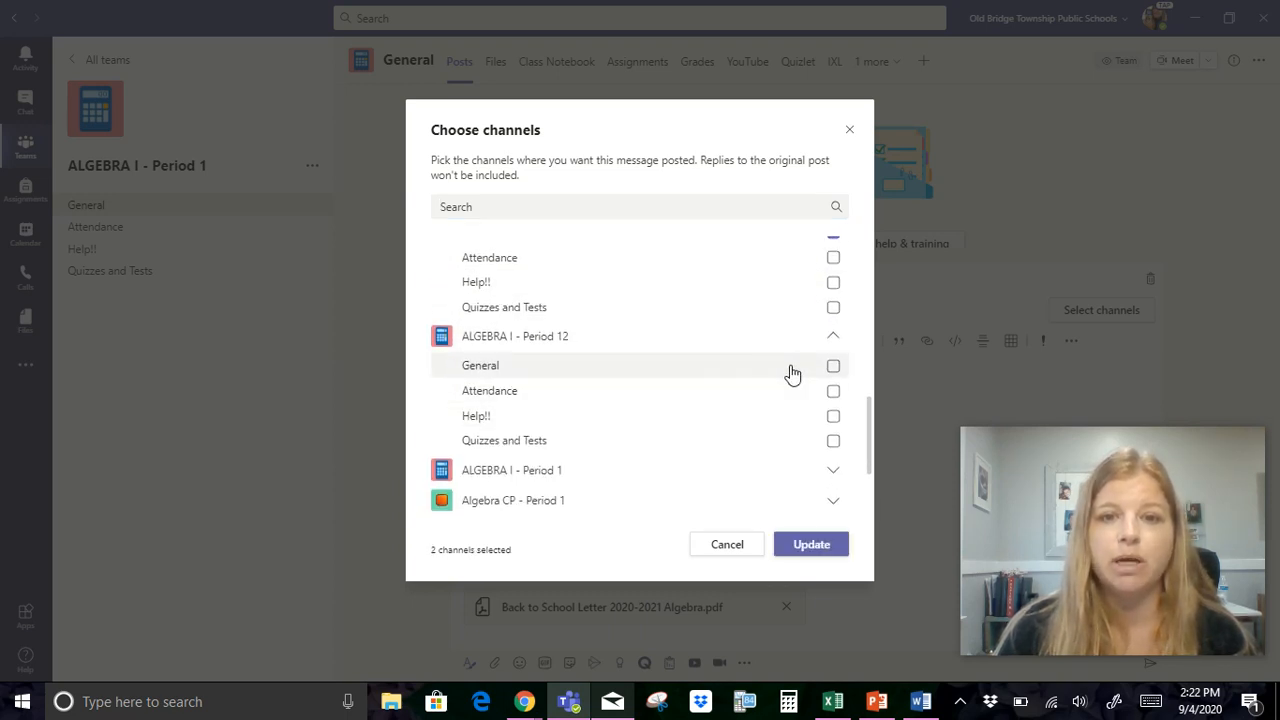
{"action": "left_click", "coordinate": [833, 365]}
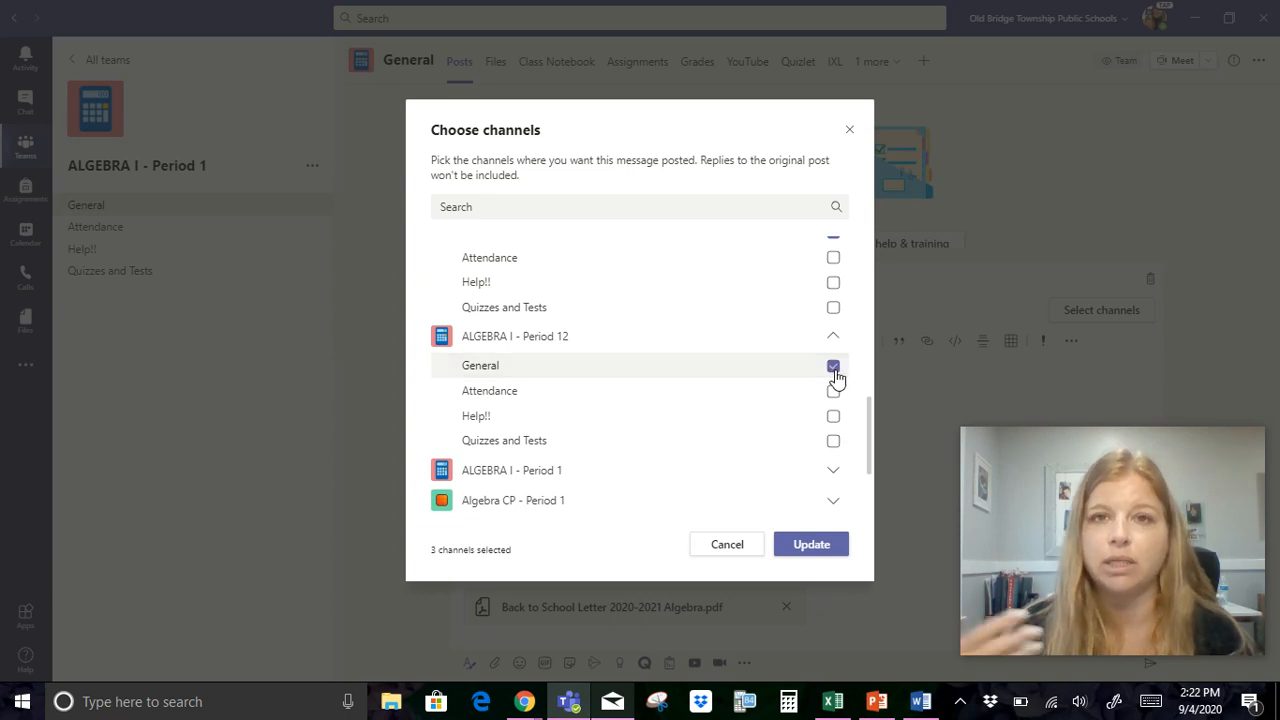
{"action": "scroll", "scroll_direction": "up", "scroll_amount": 3}
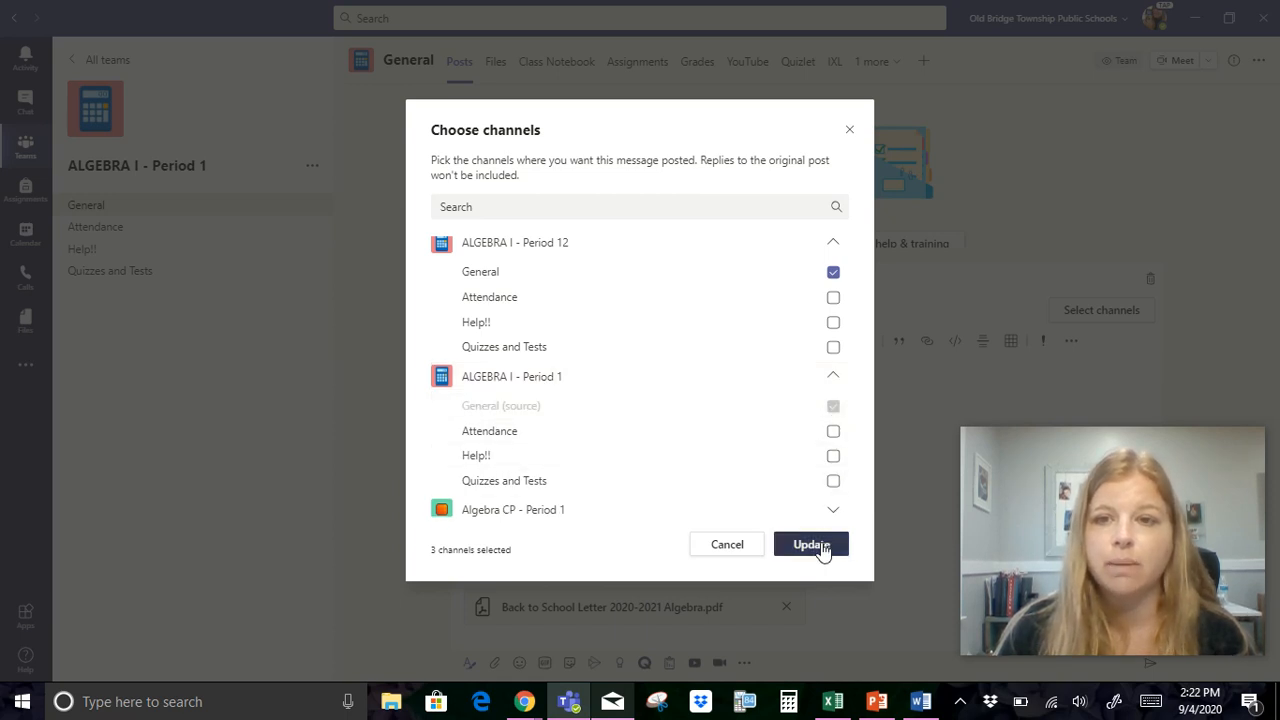
{"action": "left_click", "coordinate": [810, 544]}
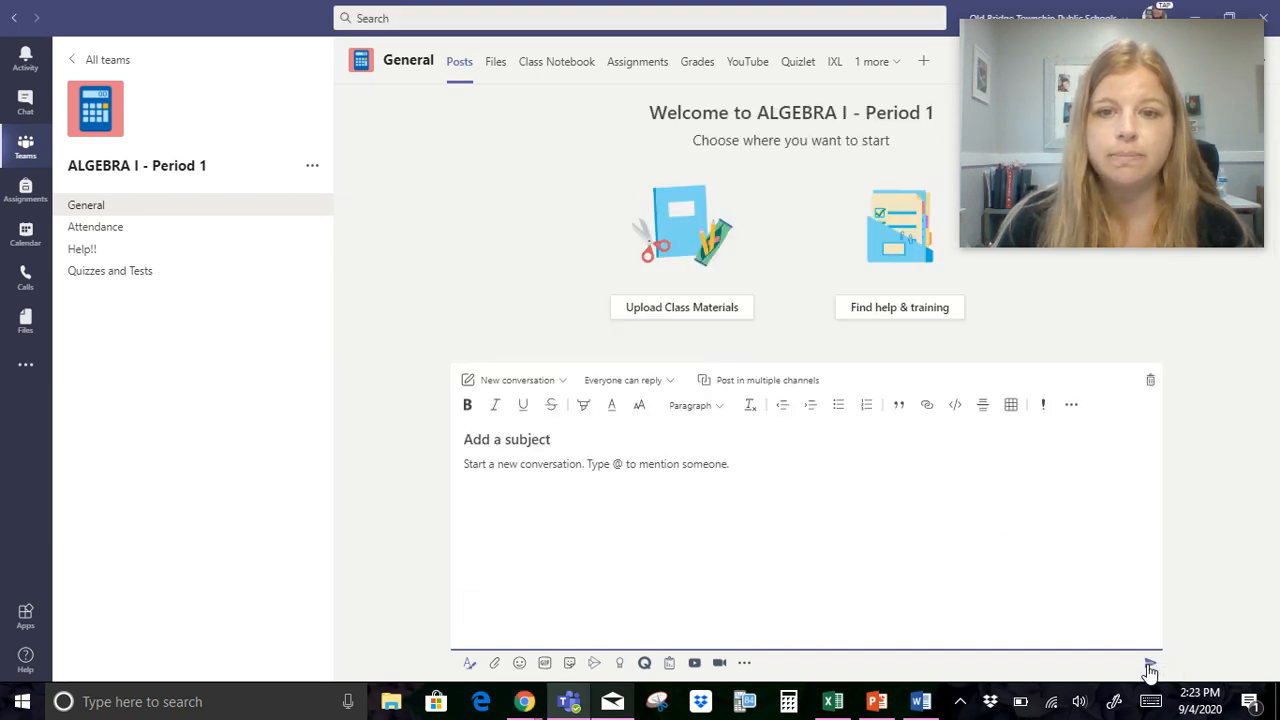
- Send the welcome-letter post with its attached PDF
{"action": "left_click", "coordinate": [1150, 663]}
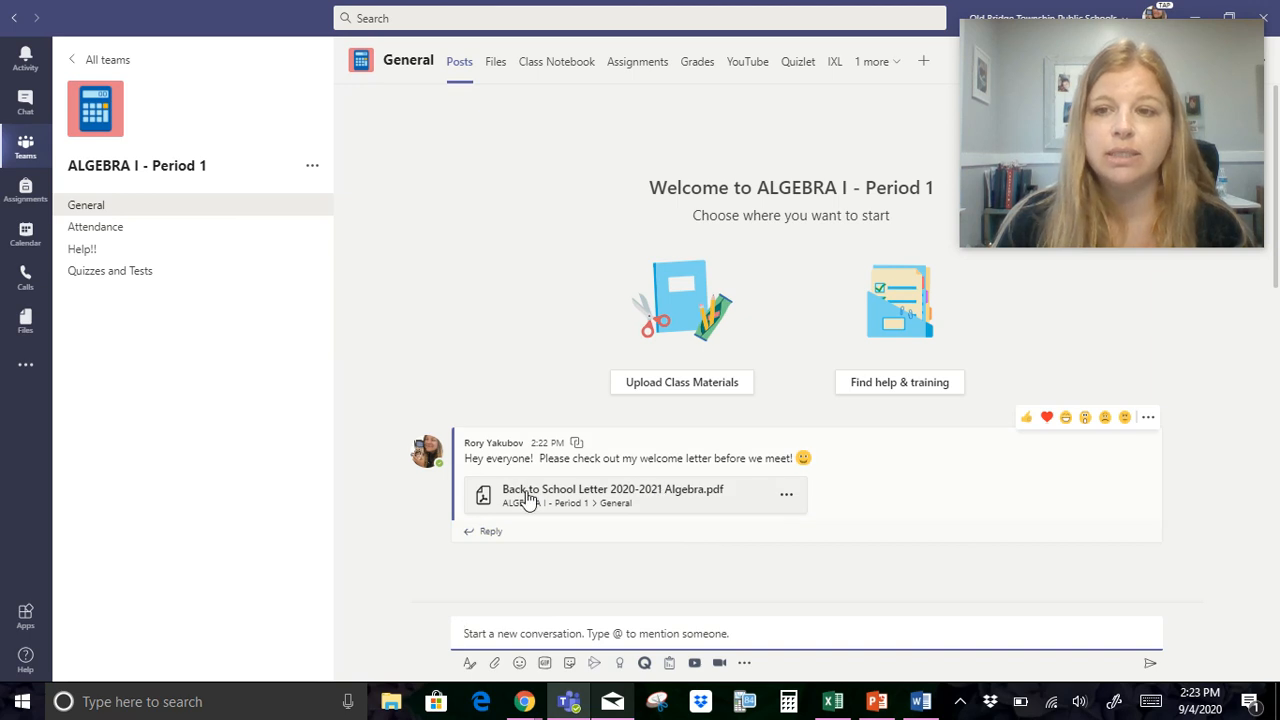
{"action": "mouse_move", "coordinate": [1080, 195]}
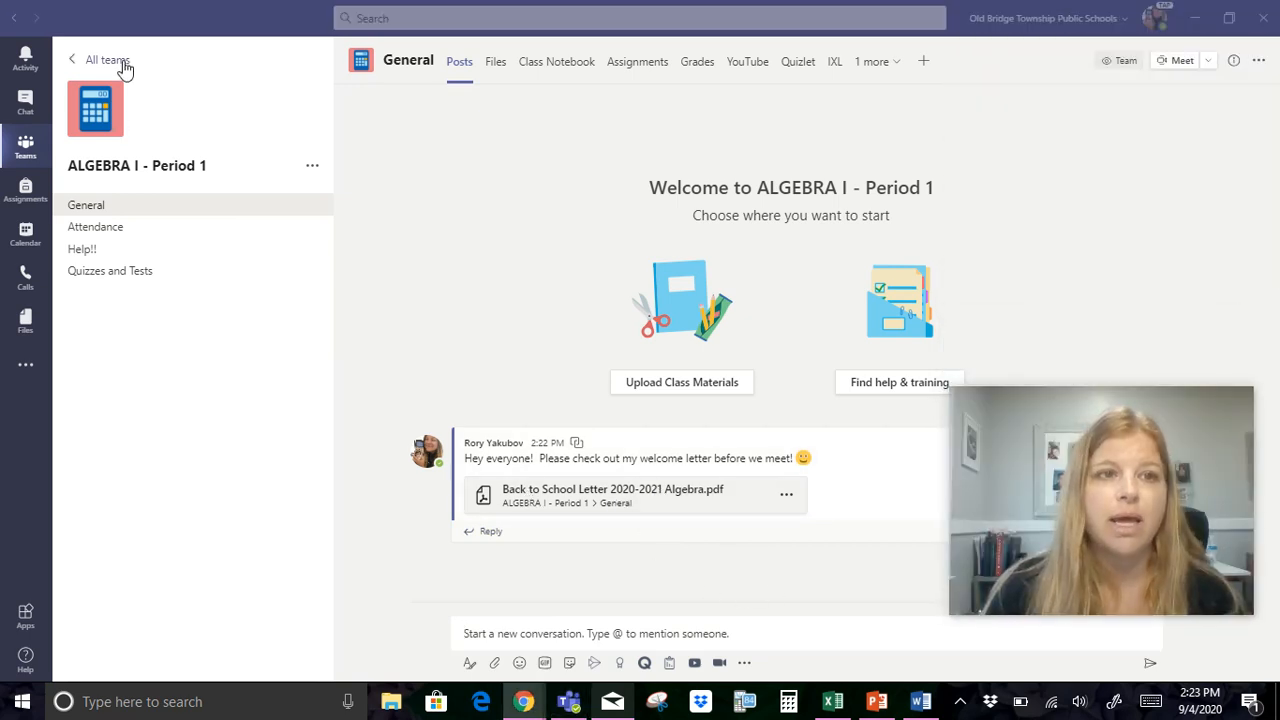
- Go back to All teams and enter ALGEBRA I - Period 12 to view the shared welcome letter
{"action": "left_click", "coordinate": [100, 60]}
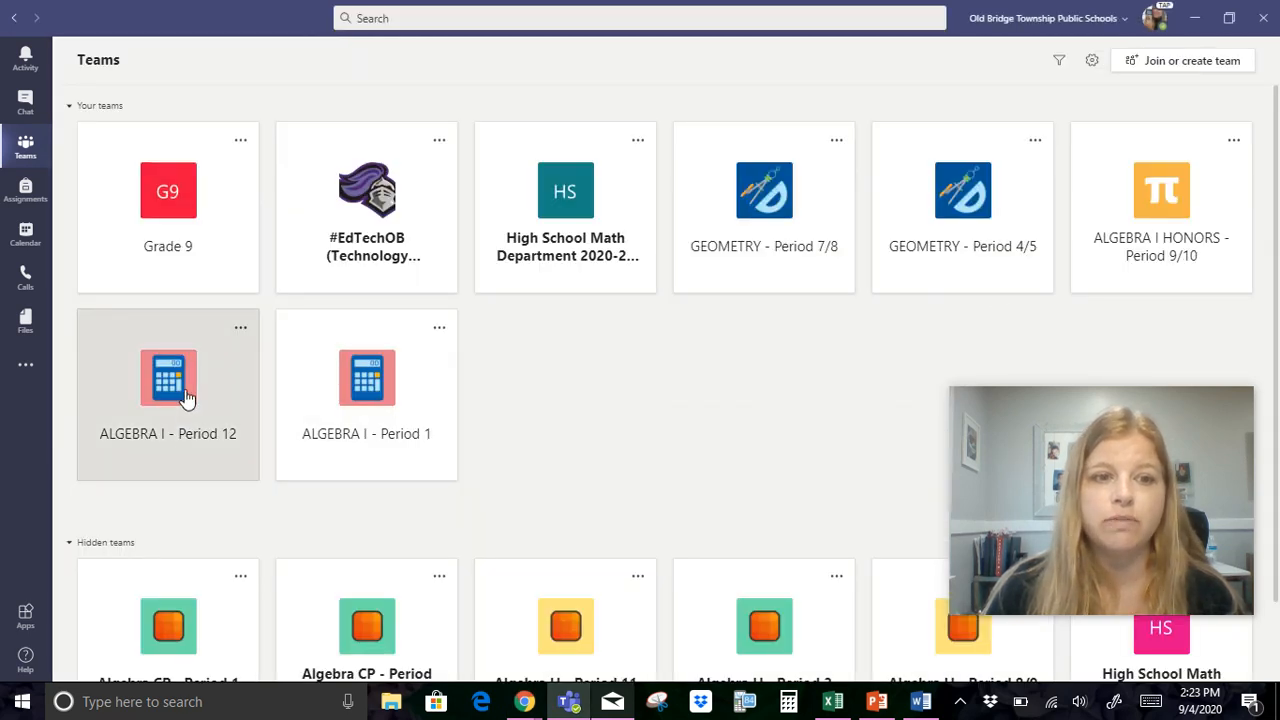
{"action": "left_click", "coordinate": [168, 390]}
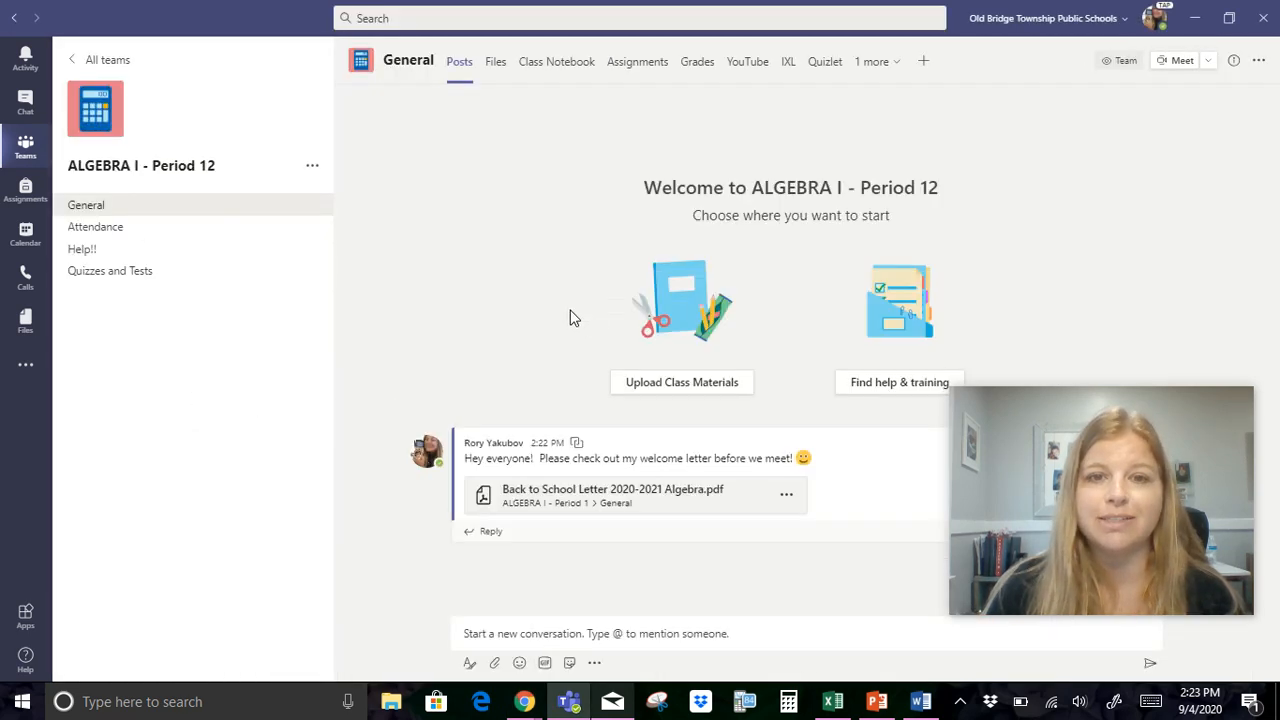
{"action": "mouse_move", "coordinate": [585, 490]}
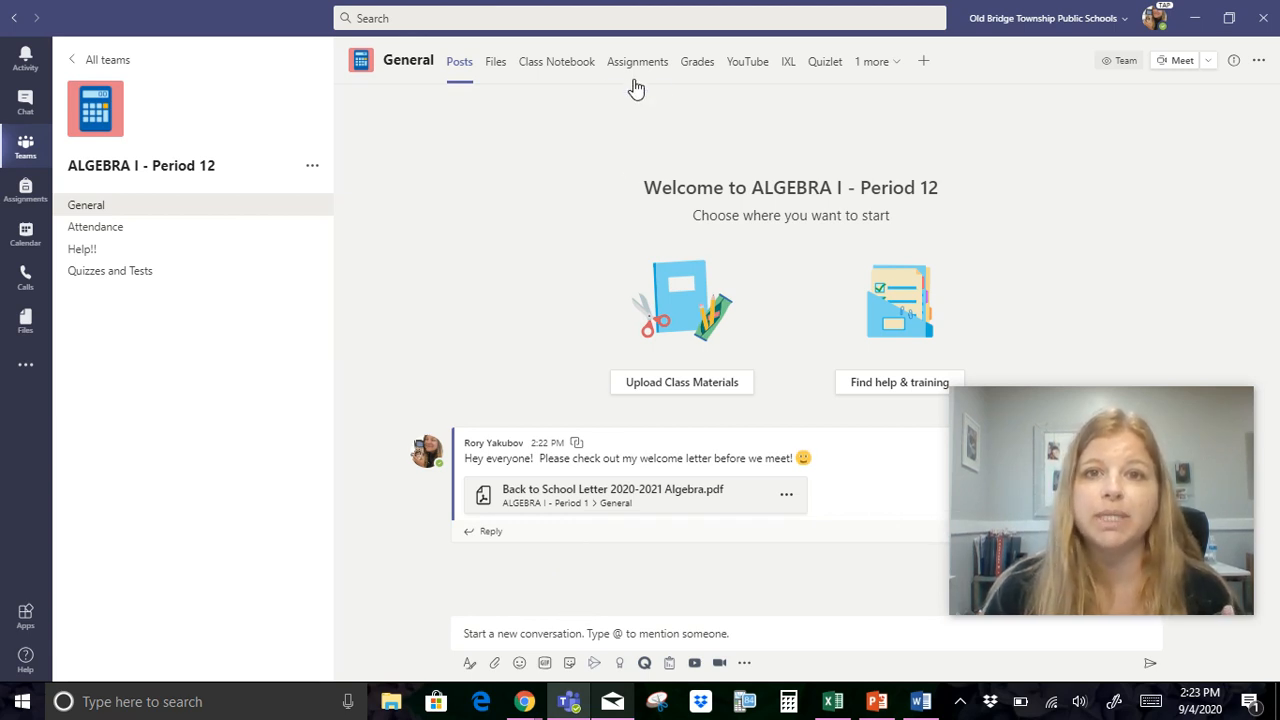
{"action": "mouse_move", "coordinate": [567, 396]}
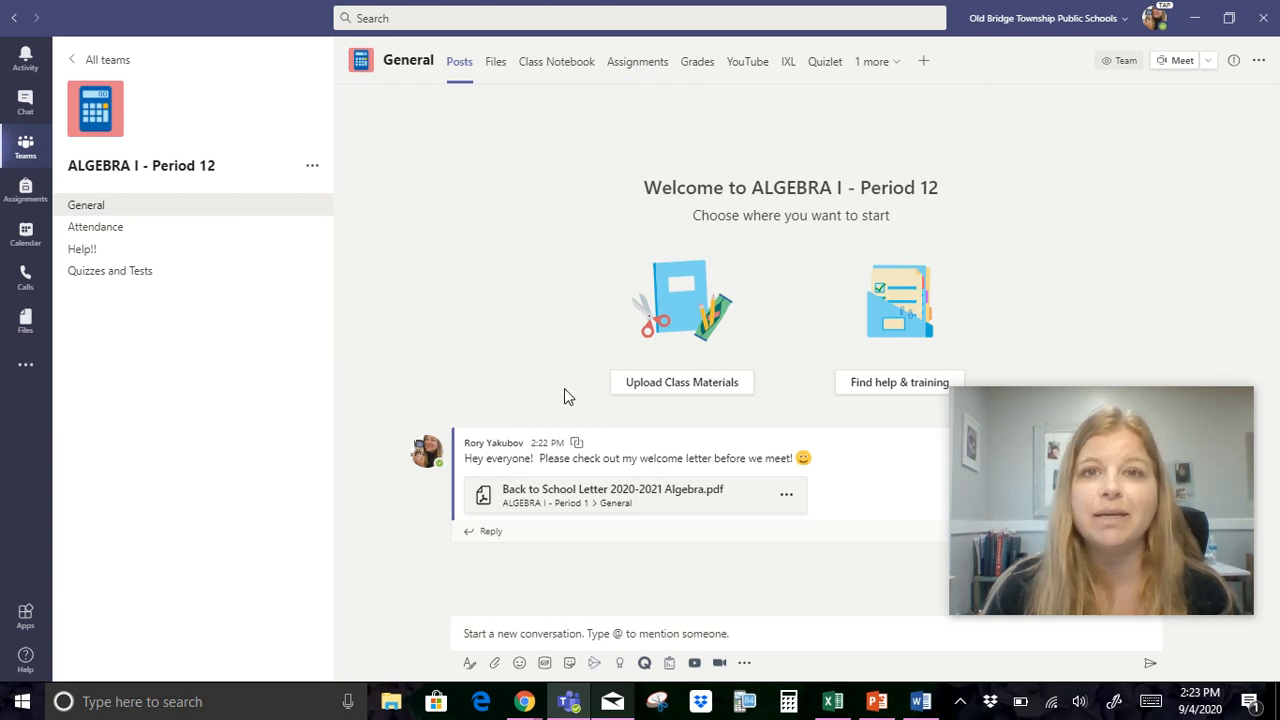
{"action": "mouse_move", "coordinate": [600, 408]}
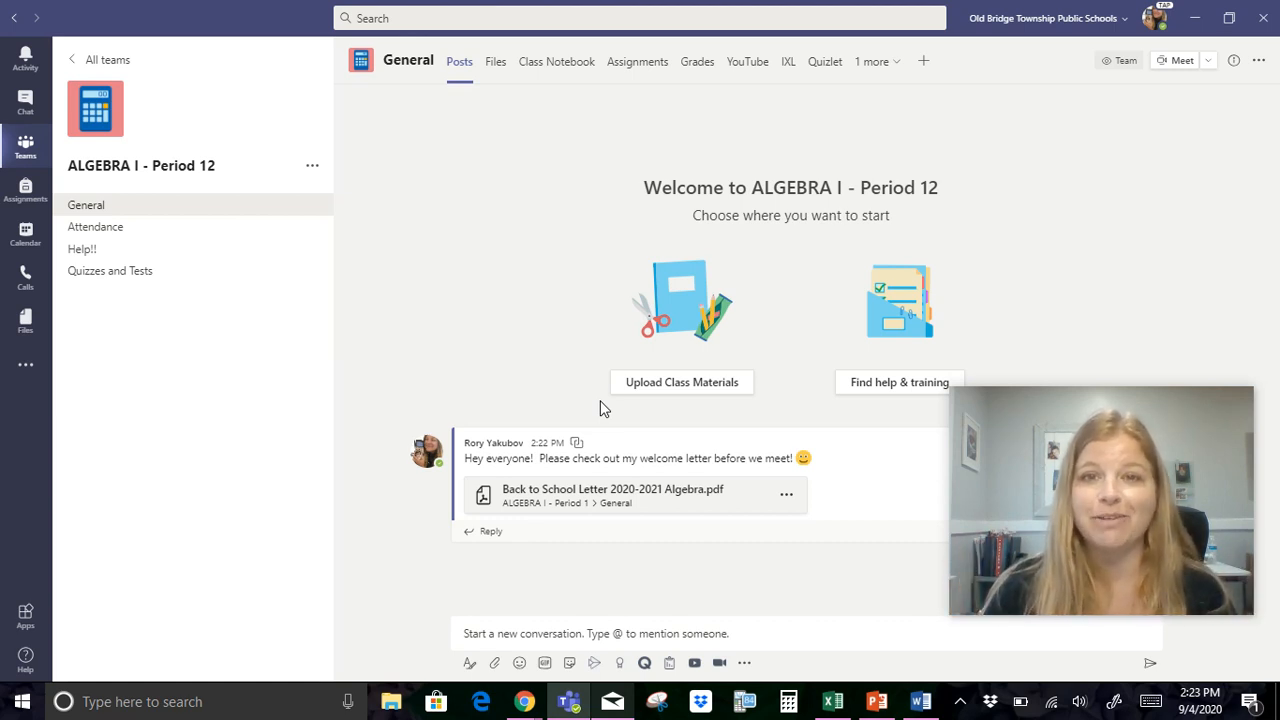
{"action": "mouse_move", "coordinate": [620, 549]}
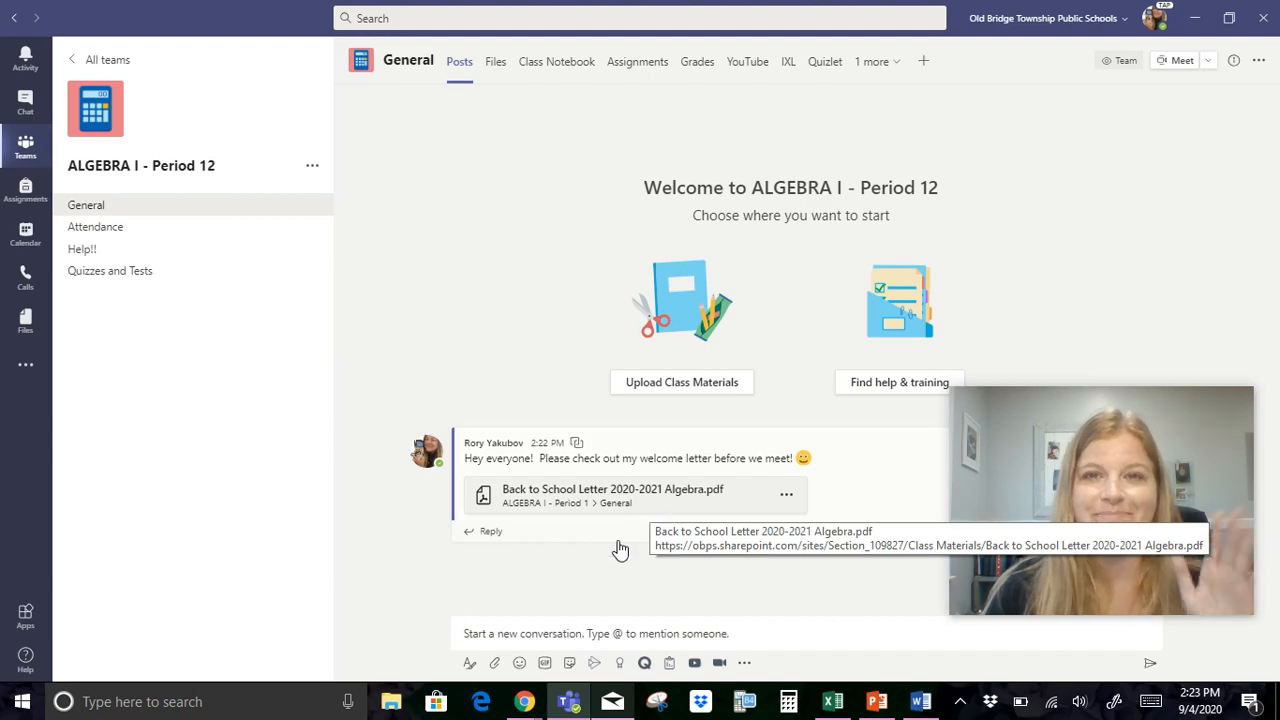